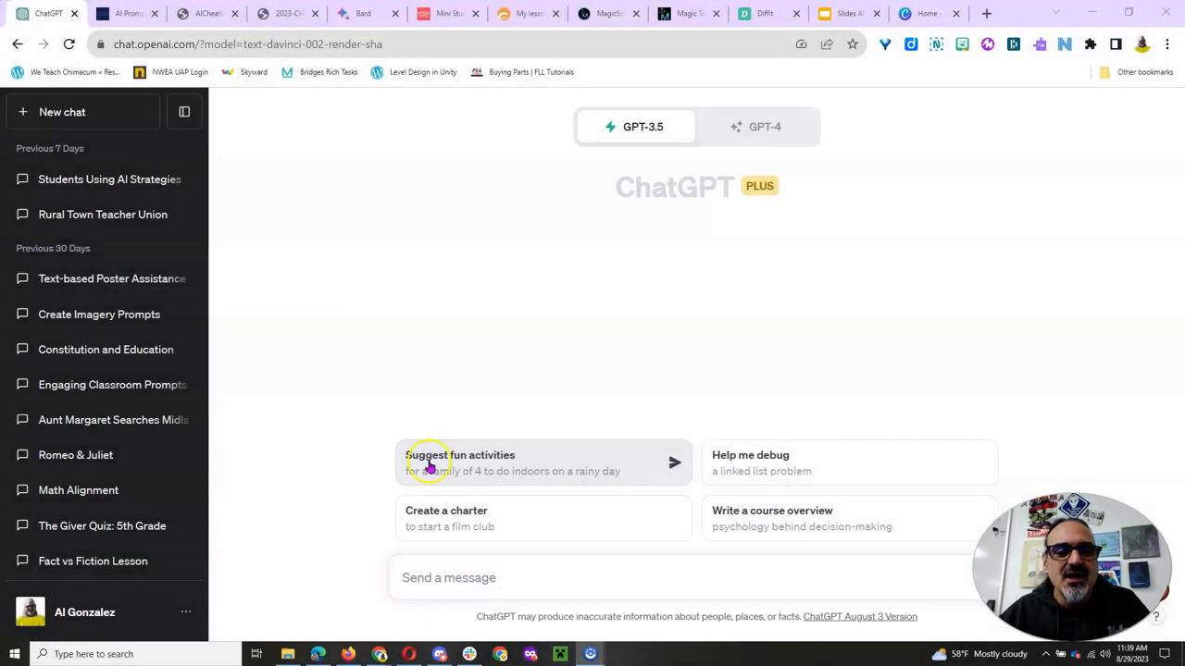
pyautogui.moveTo(544, 426)
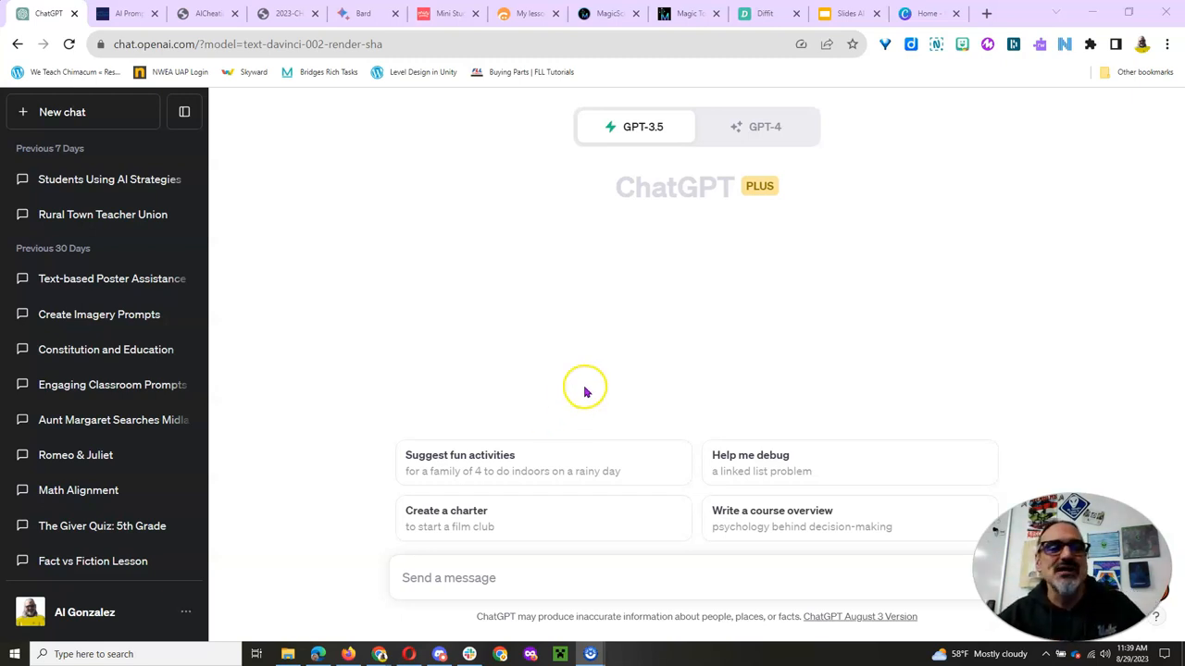
pyautogui.moveTo(573, 170)
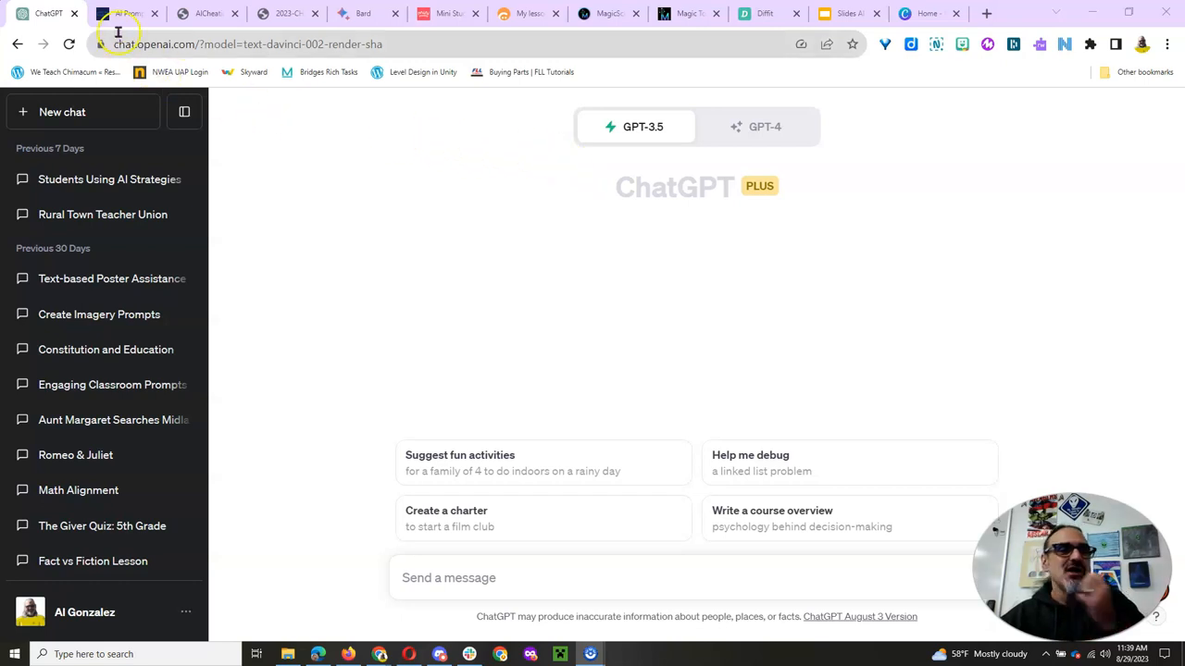
# - Reach the Rubrics page in the educator prompt library and select the whole Rubric Prompt paragraph
pyautogui.click(120, 12)
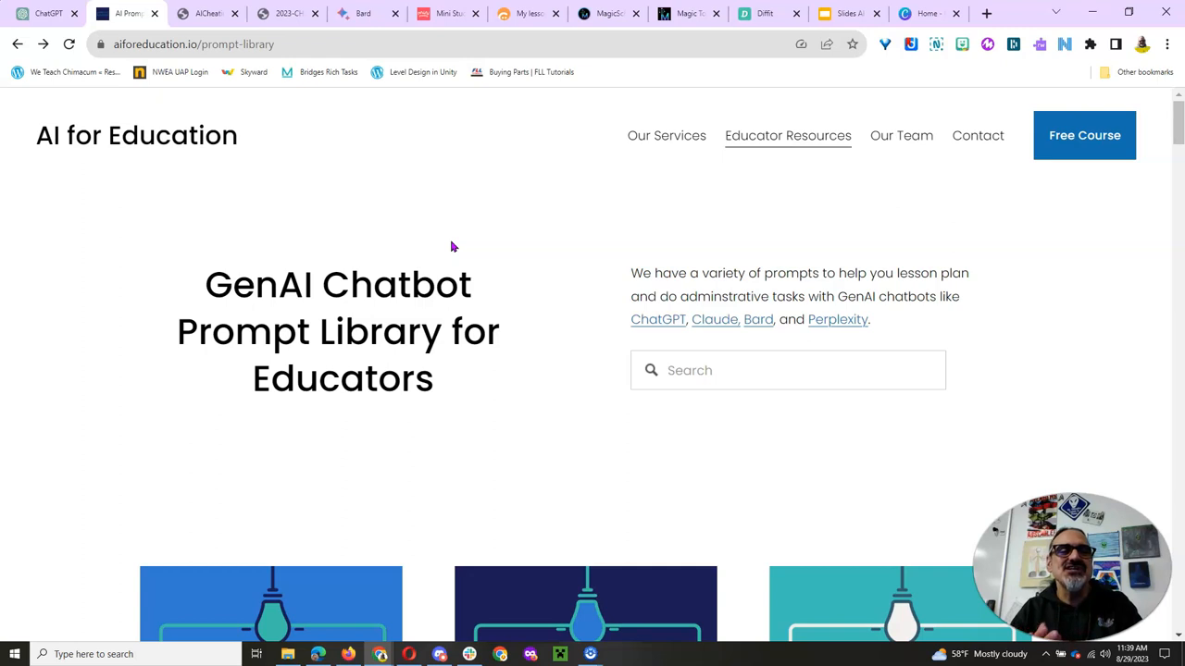
pyautogui.scroll(-3)
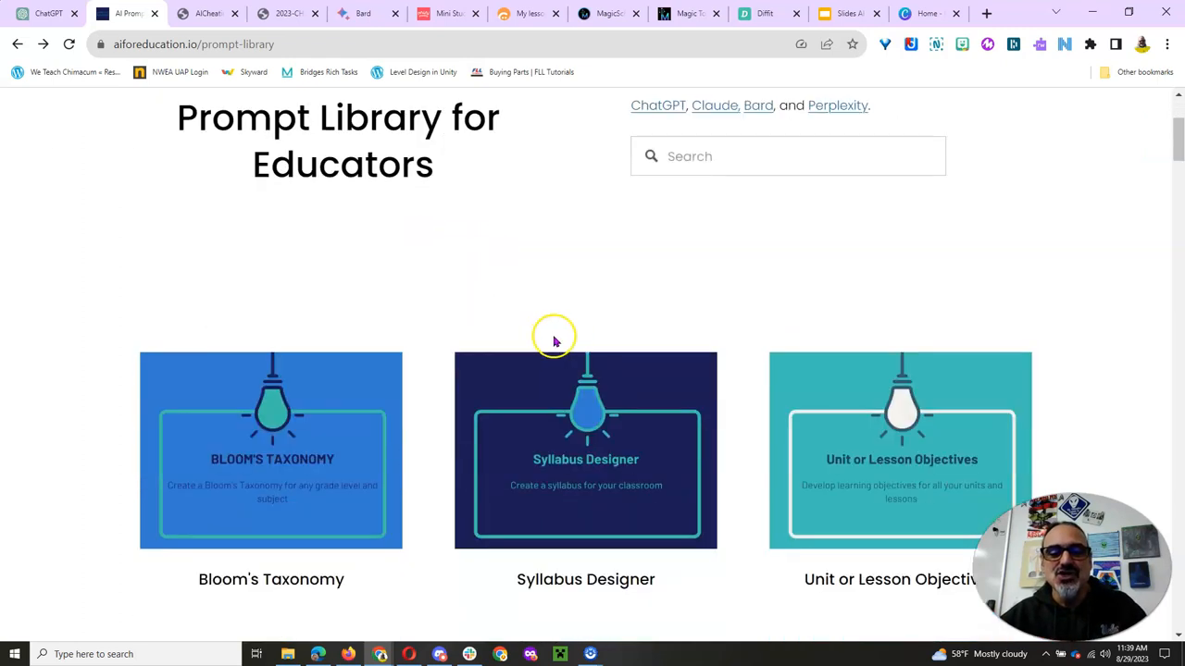
pyautogui.scroll(-3)
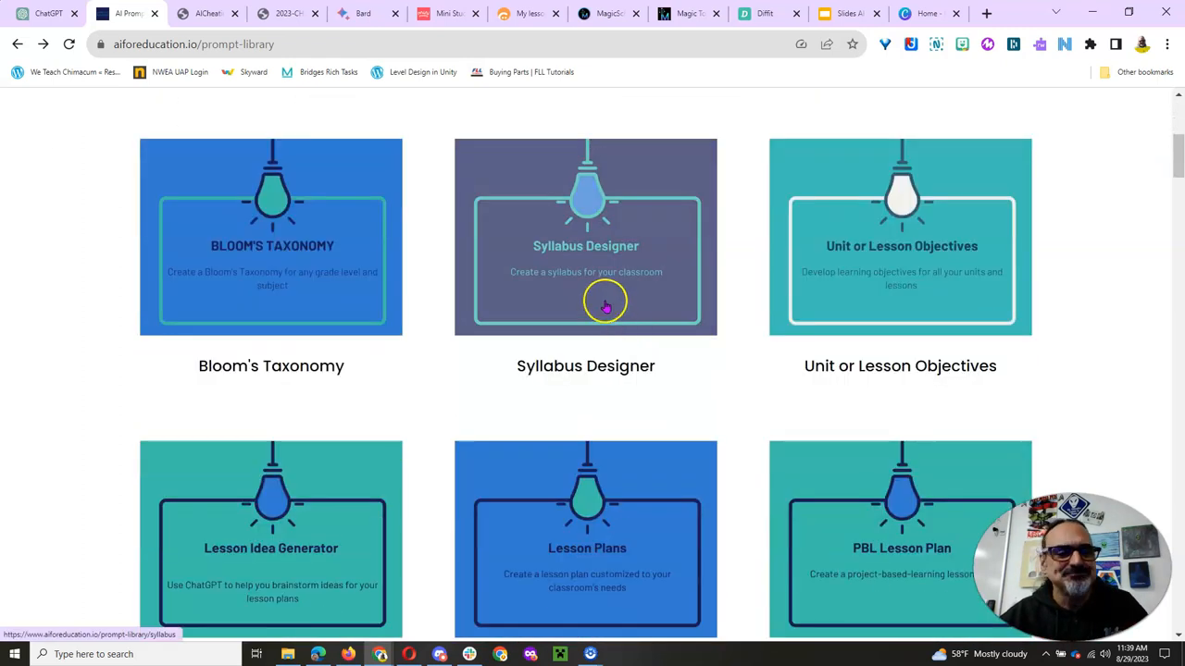
pyautogui.scroll(-3)
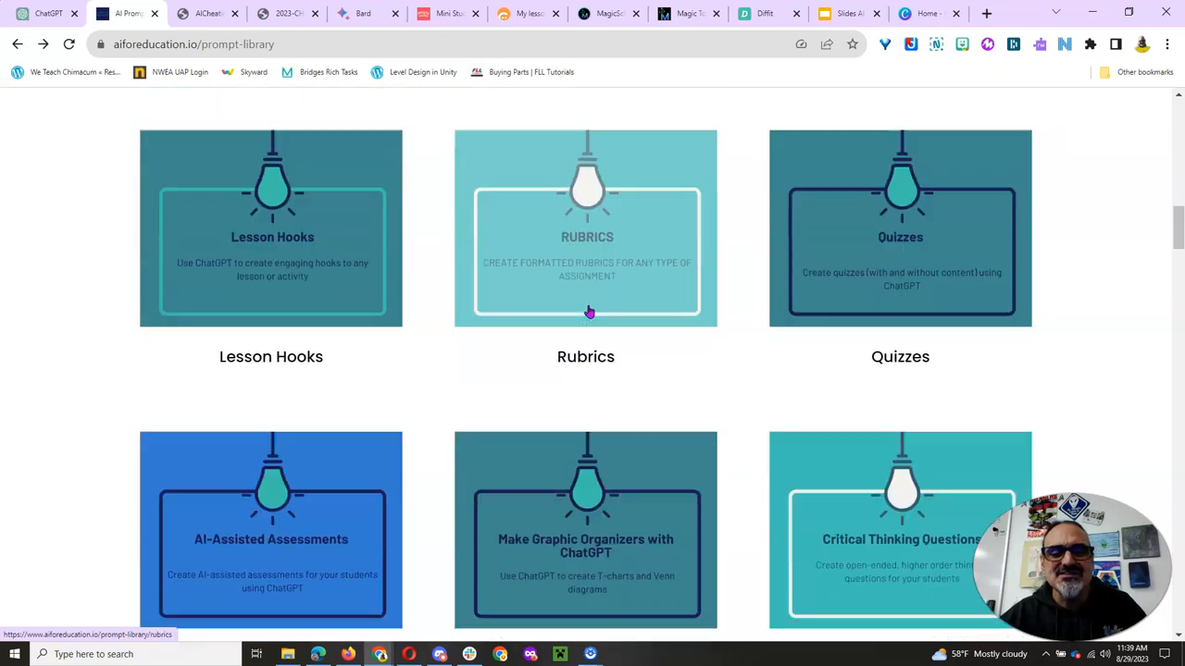
pyautogui.scroll(-3)
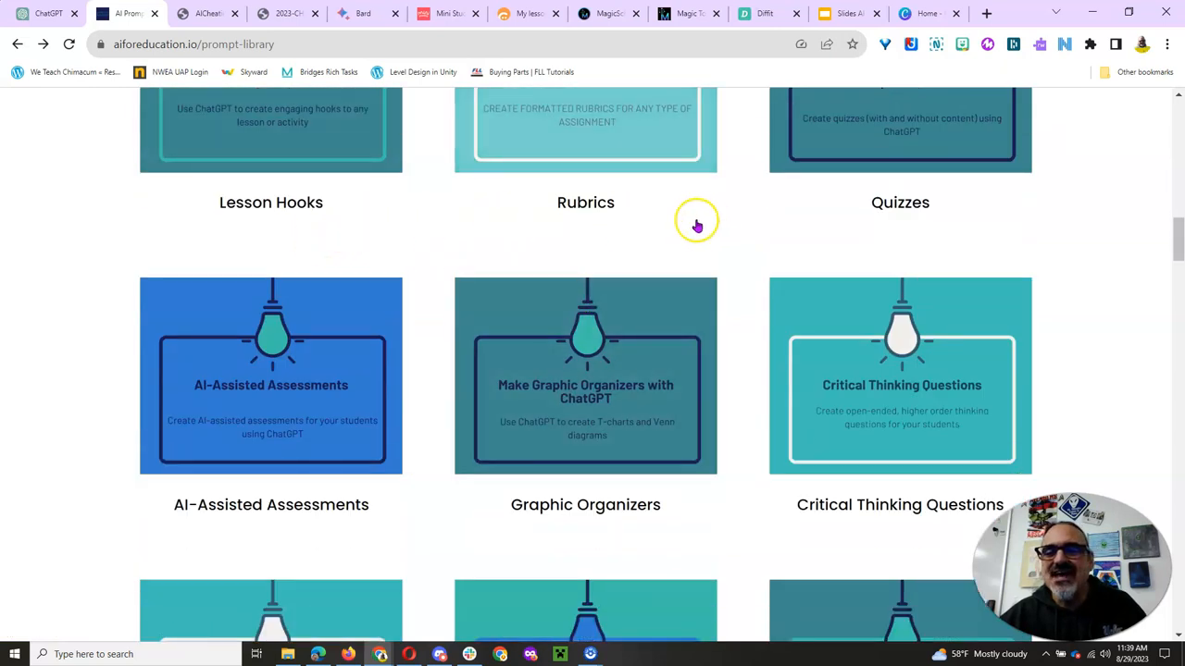
pyautogui.click(585, 129)
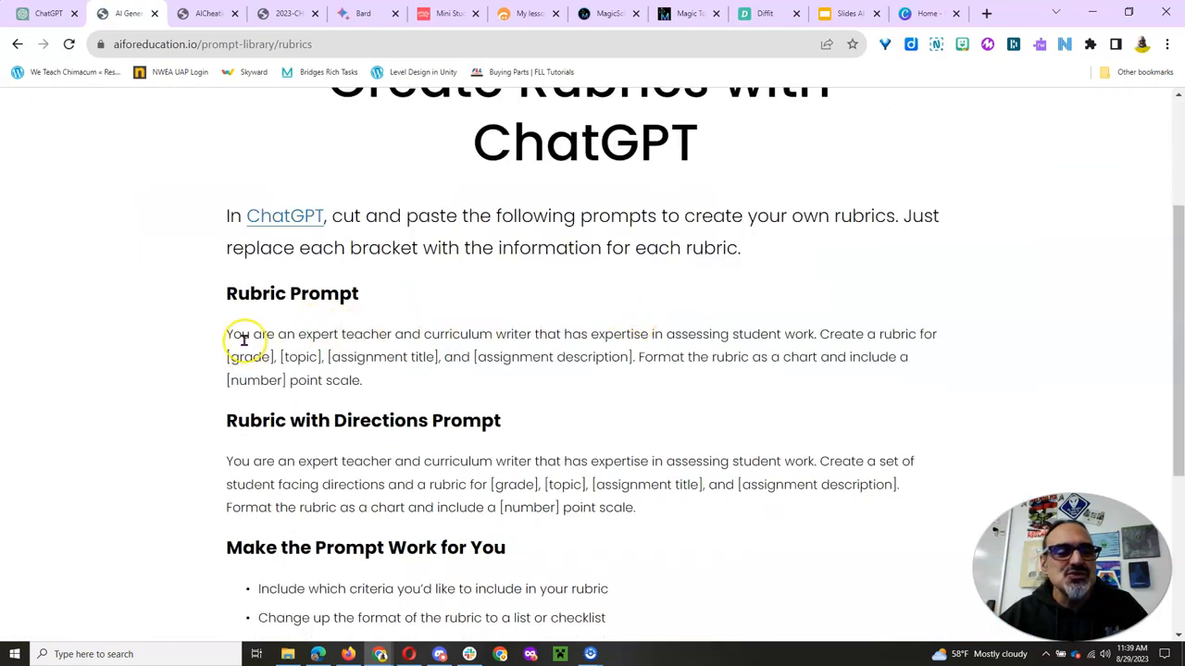
pyautogui.moveTo(244, 333); pyautogui.dragTo(368, 381)
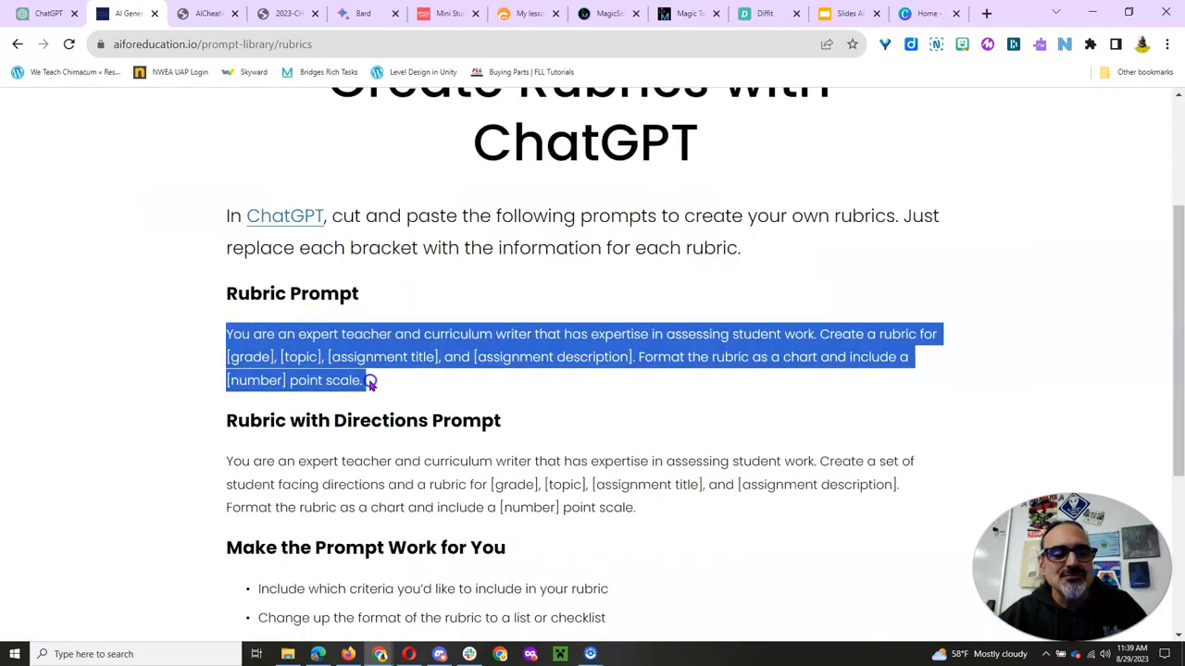
# - Paste the rubric prompt into ChatGPT, filling placeholders with 5th grade, solar system and a 4 point scale
pyautogui.click(46, 13)
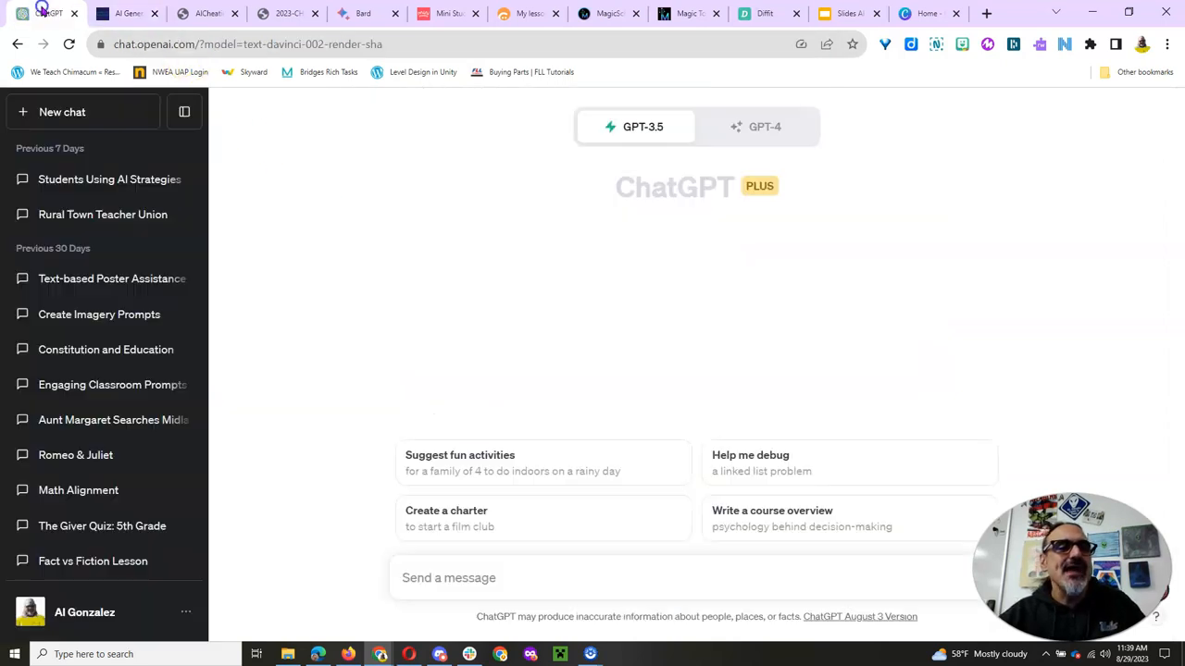
pyautogui.write('You are an expert teacher and curriculum writer that has expertise in assessing student work. Create a rubric for [grade], [topic], [assignment title], and [assignment description]. Format the rubric as a chart and include a [number] point scale.')
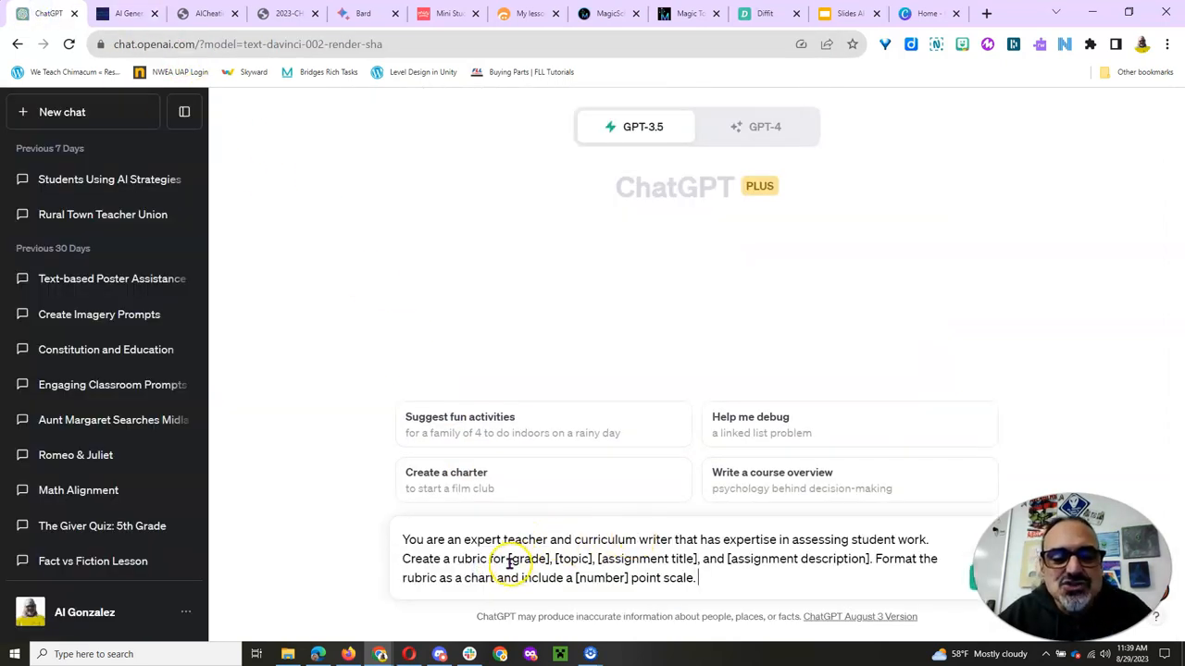
pyautogui.doubleClick(528, 559)
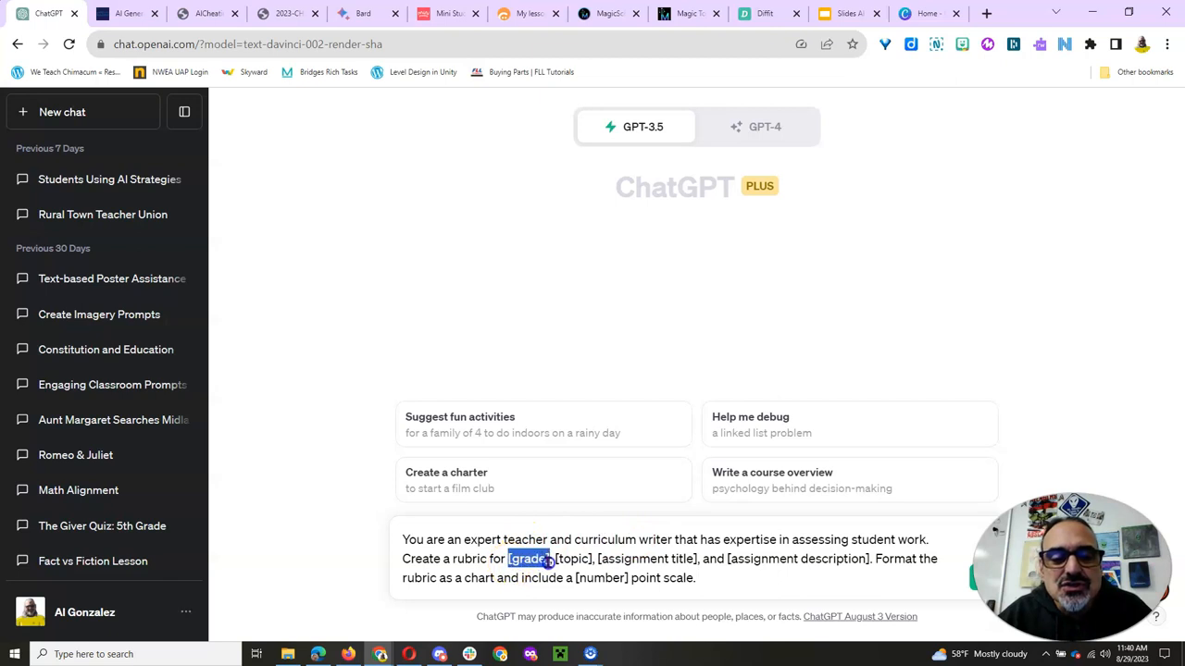
pyautogui.write('5th')
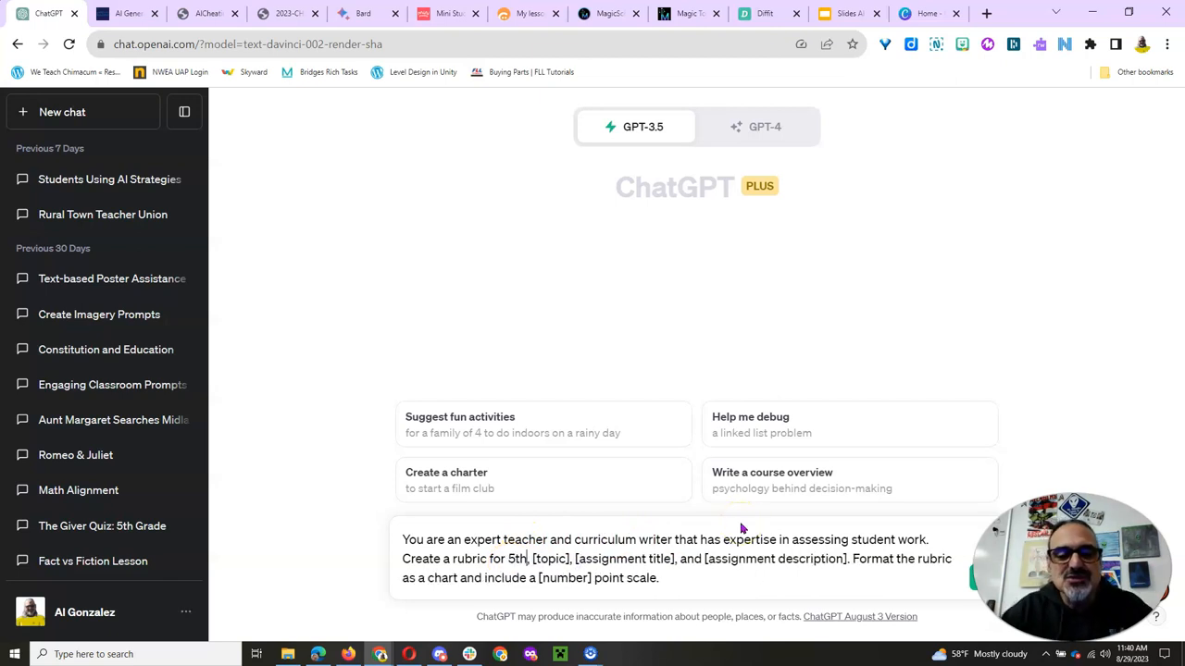
pyautogui.write('grade')
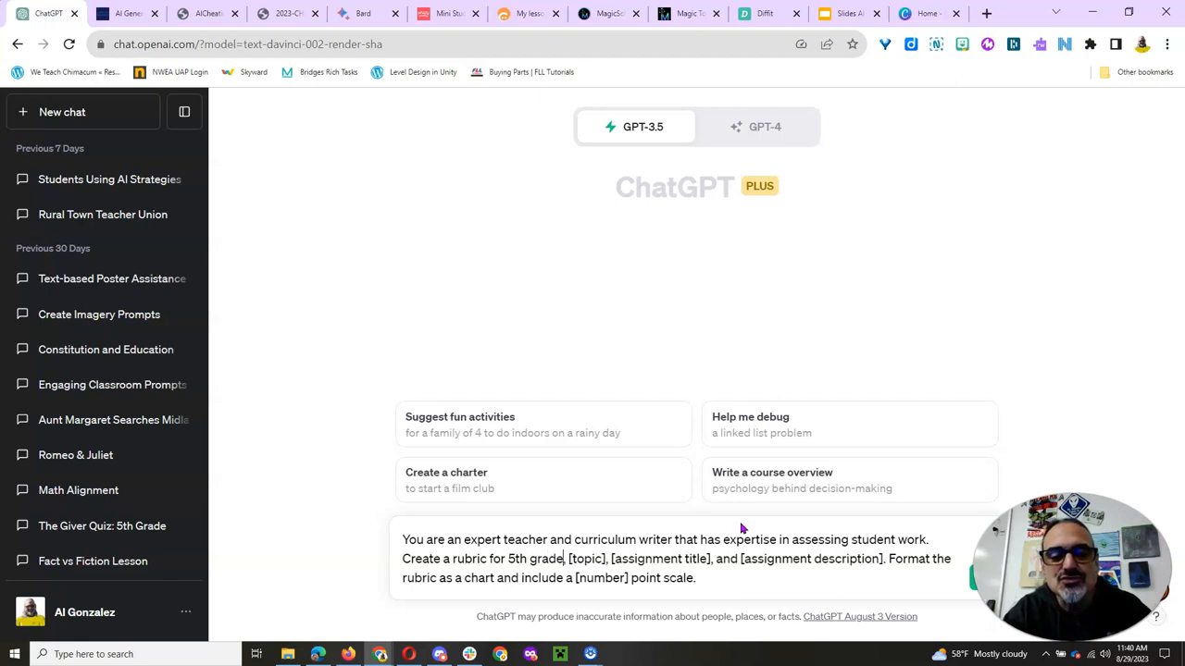
pyautogui.doubleClick(585, 560)
pyautogui.write('solar system')
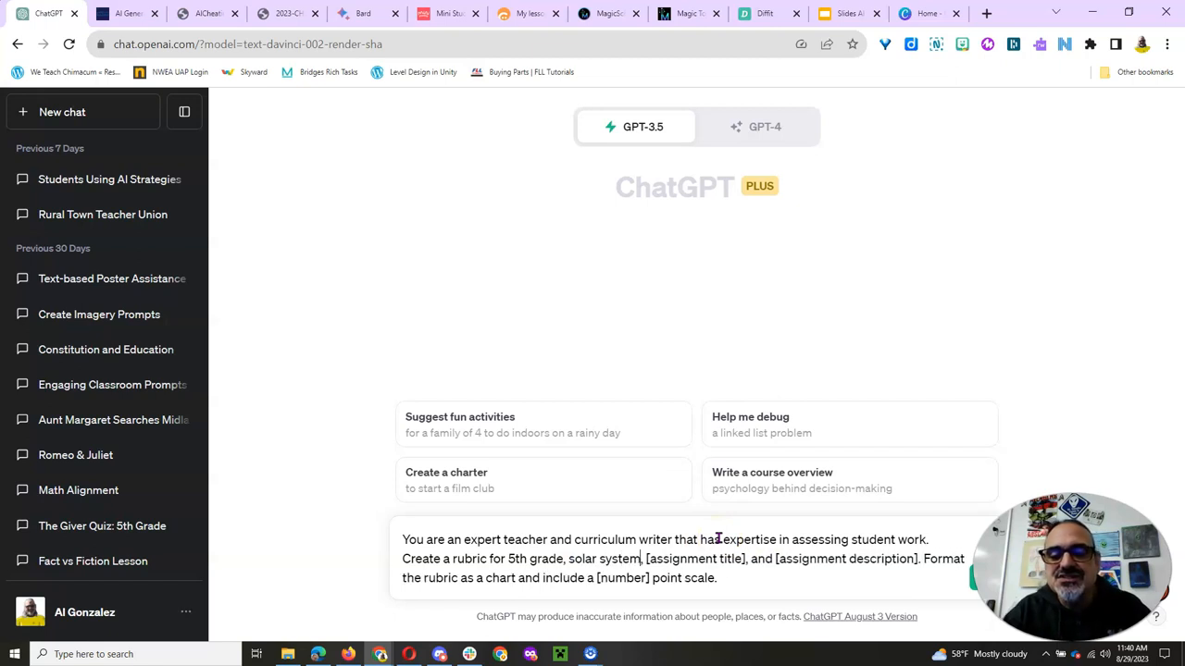
pyautogui.doubleClick(676, 560)
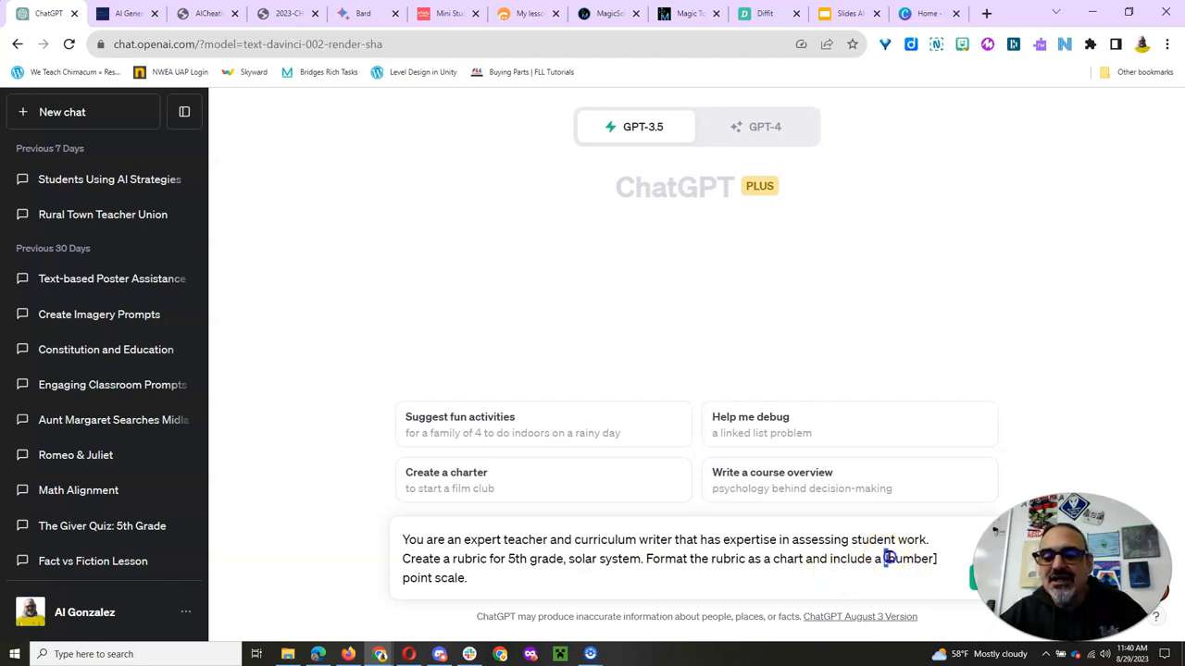
pyautogui.write('4')
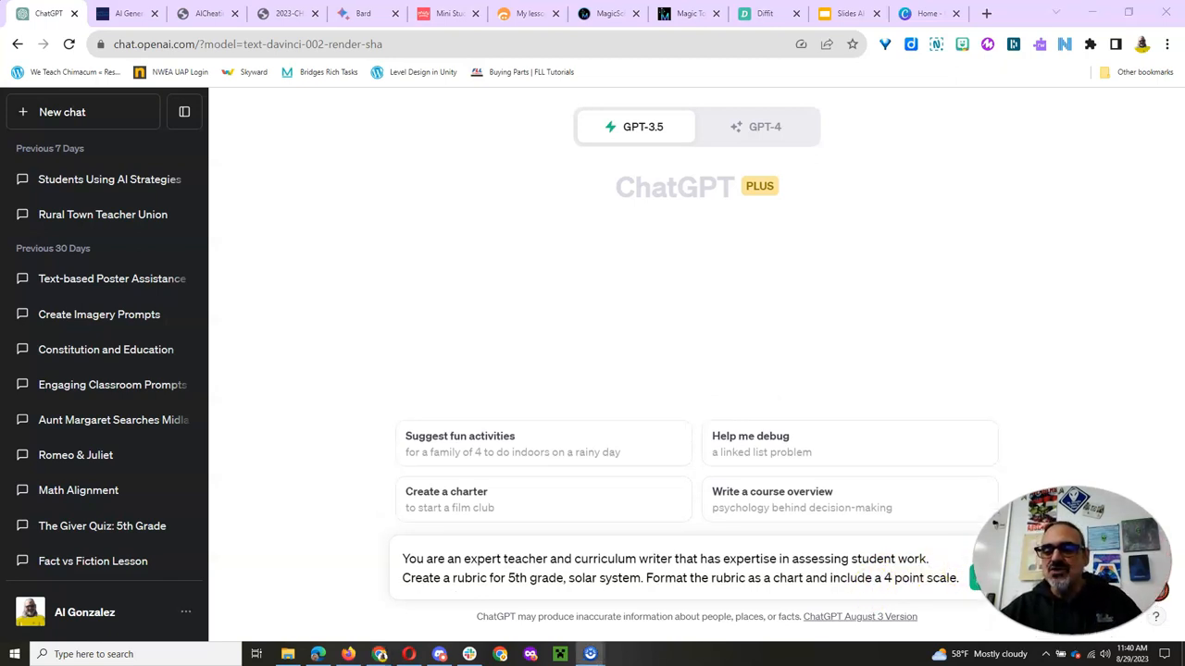
# - Send the prompt and review ChatGPT's solar system rubric chart from Excellent (4) to Limited (1)
pyautogui.click(981, 577)
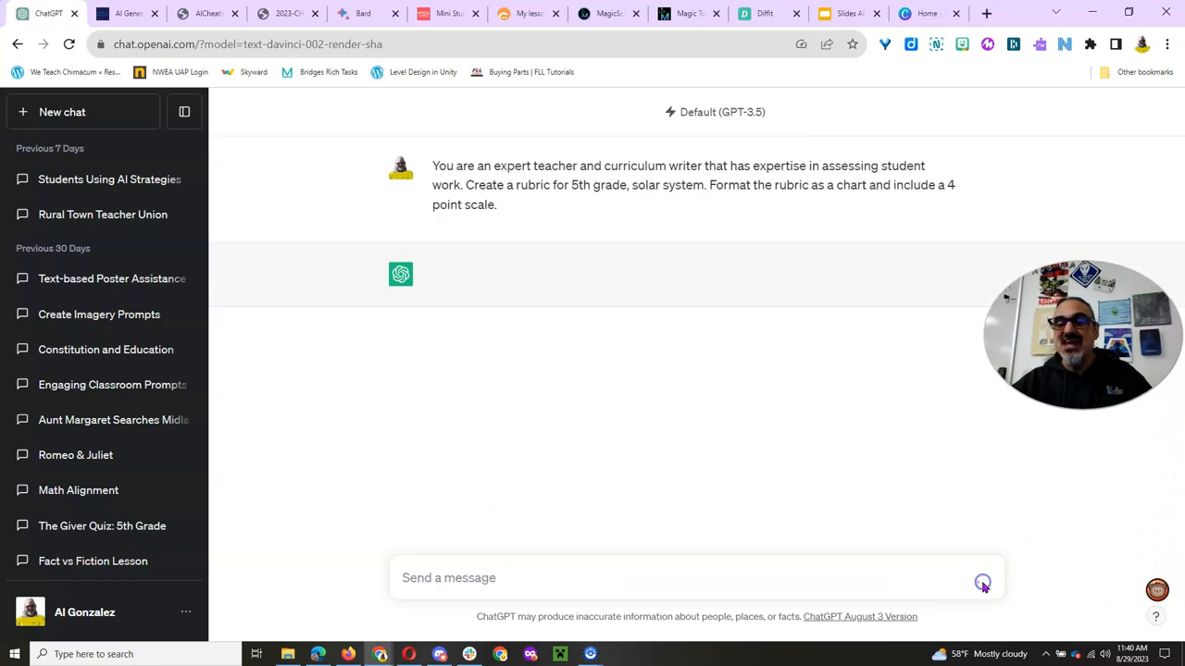
pyautogui.click(983, 585)
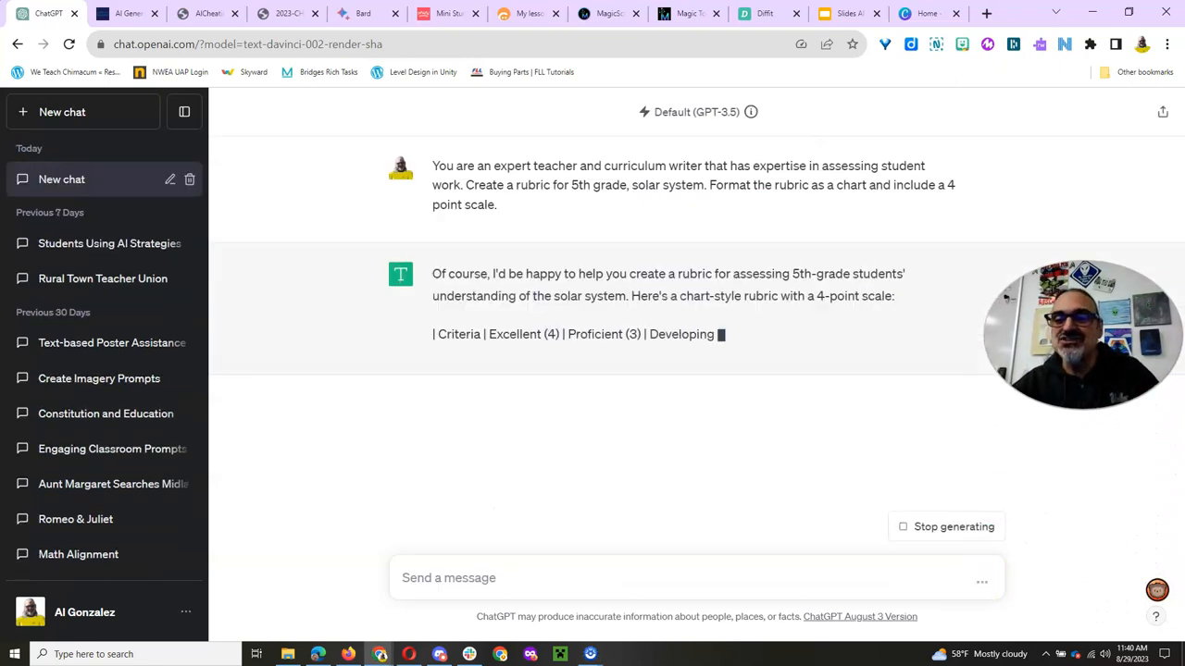
pyautogui.scroll(-3)
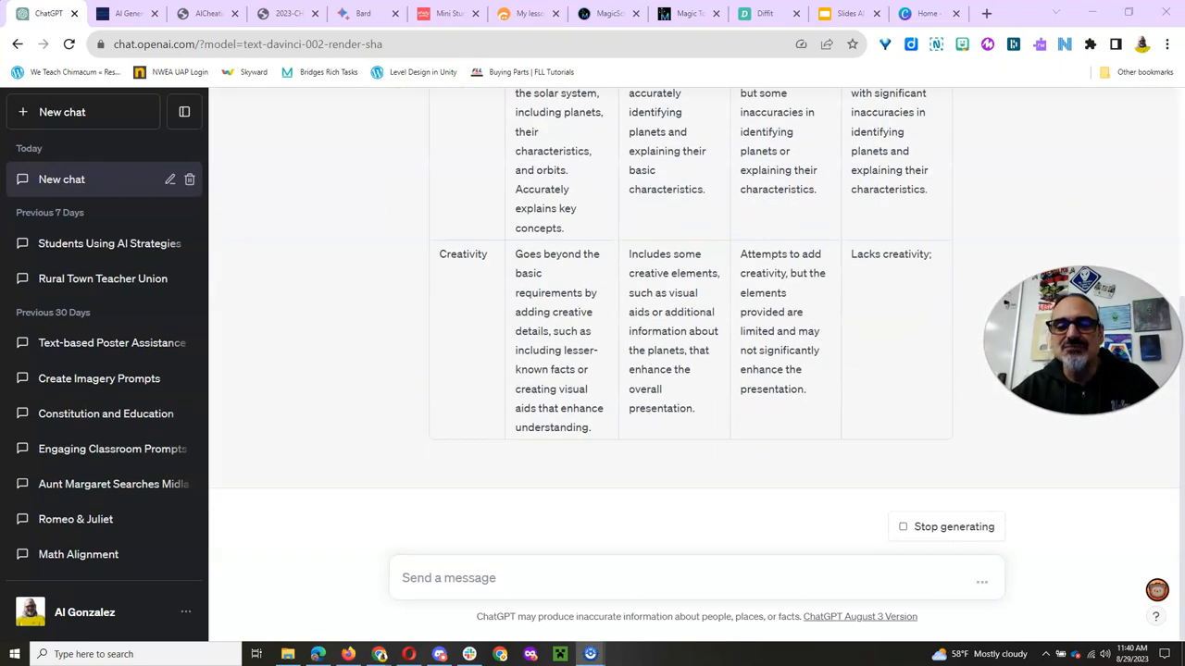
pyautogui.scroll(3)
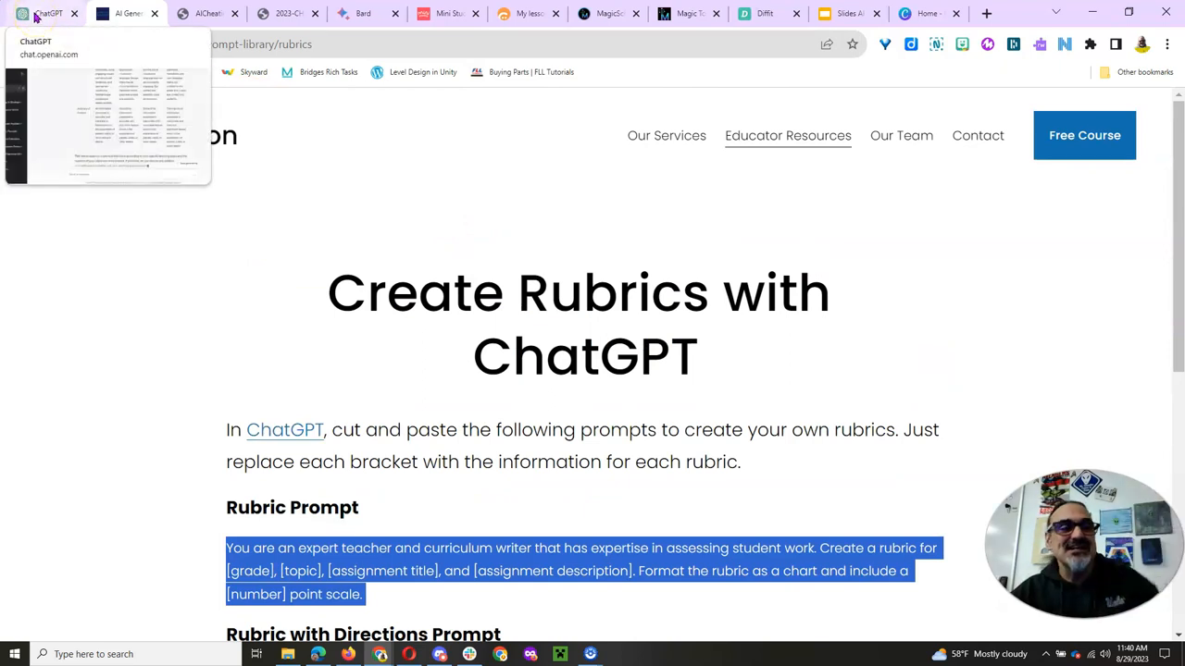
pyautogui.click(46, 13)
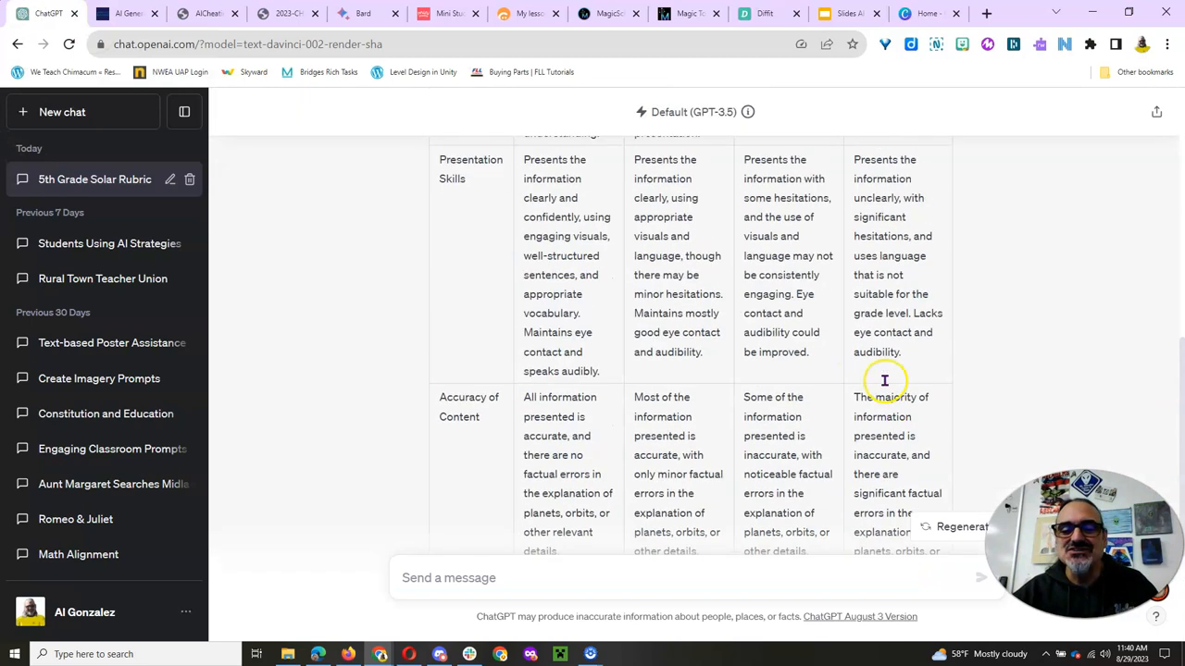
pyautogui.scroll(3)
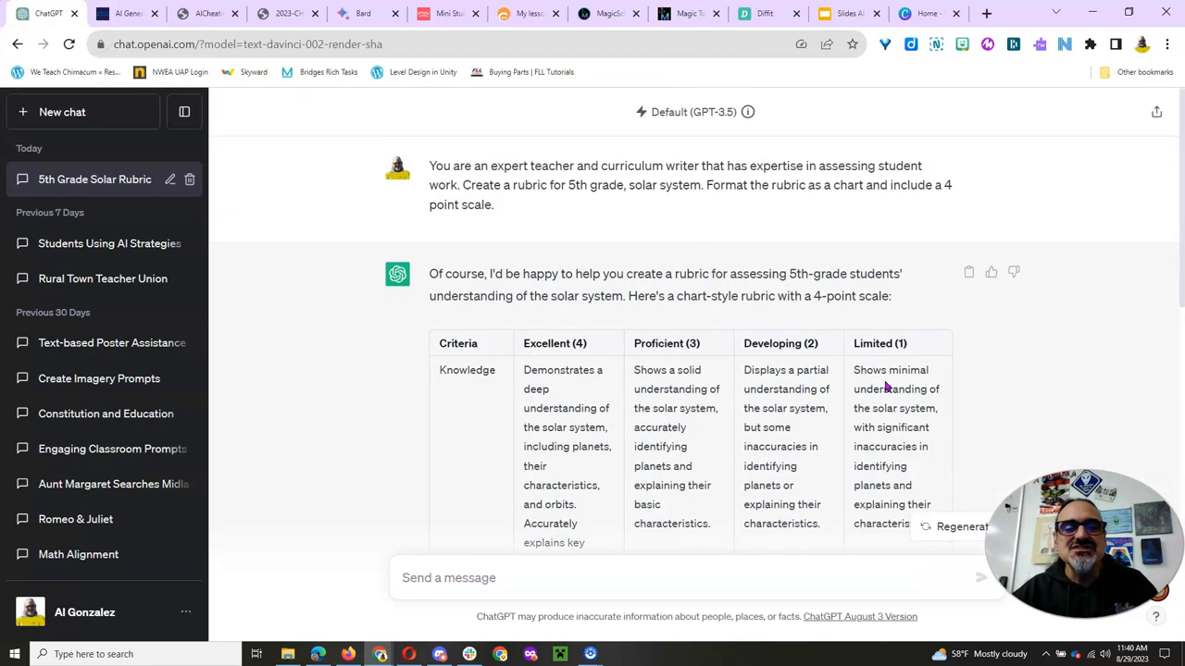
pyautogui.moveTo(919, 359)
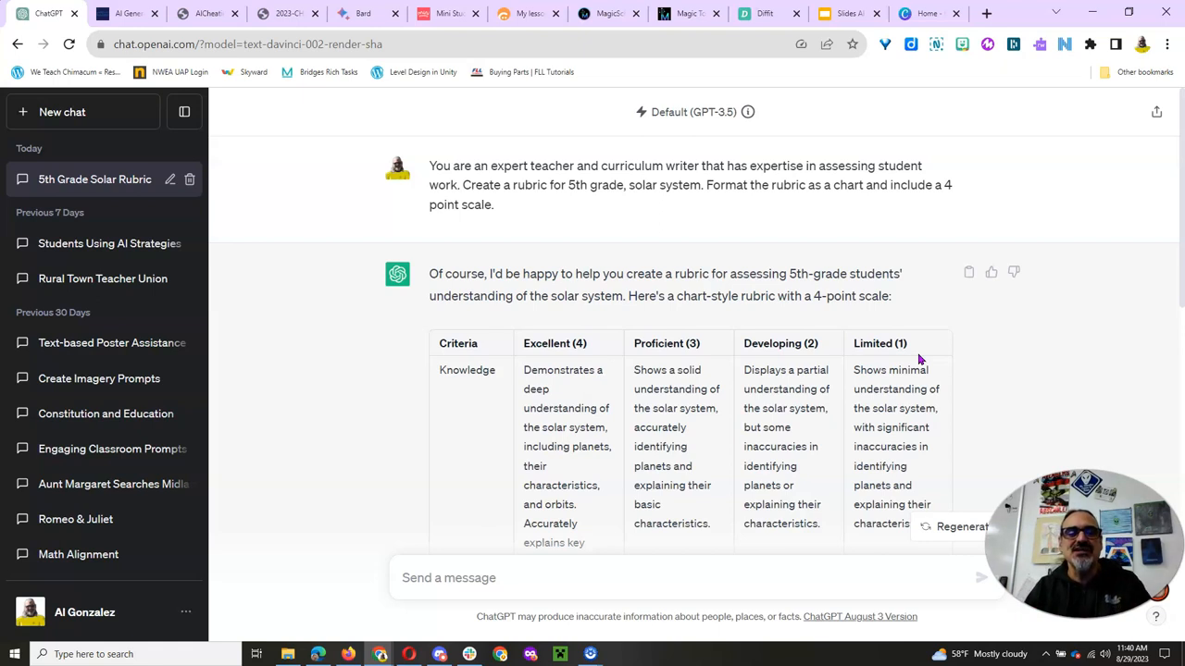
pyautogui.moveTo(818, 426)
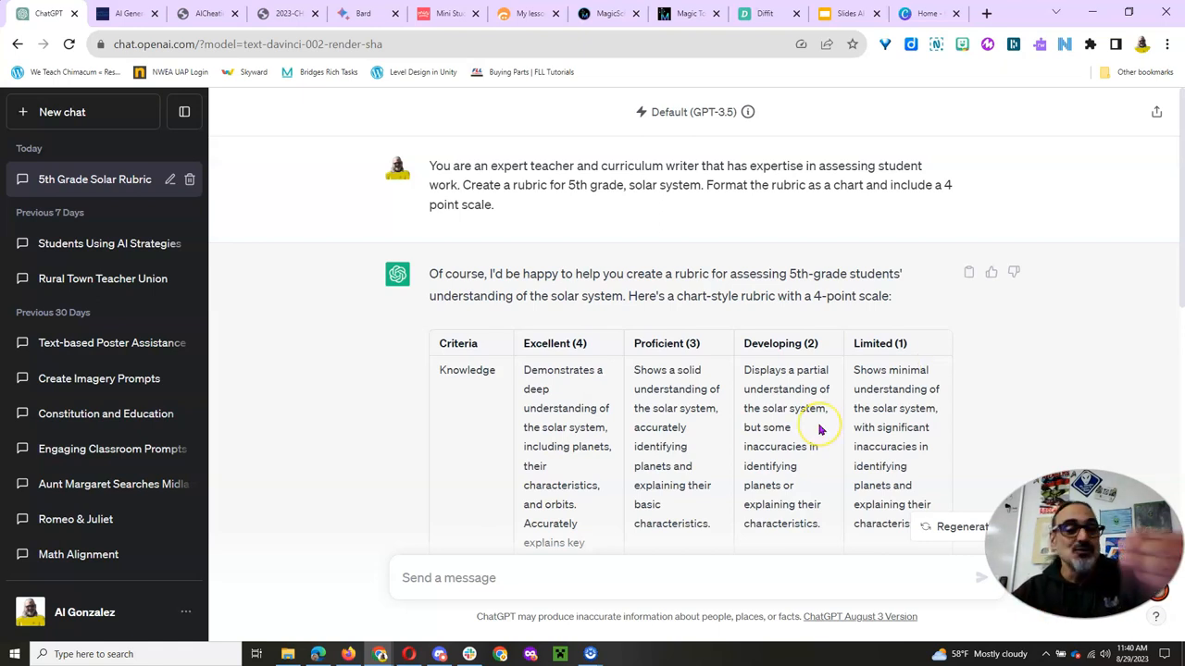
pyautogui.moveTo(818, 430)
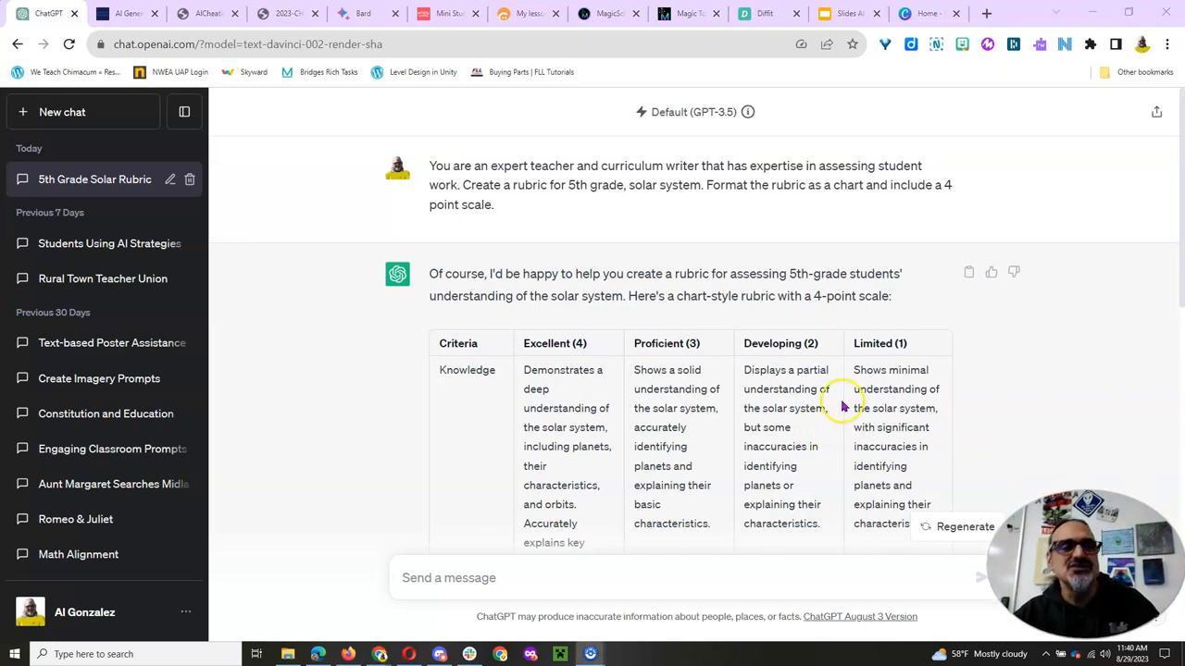
pyautogui.moveTo(673, 408)
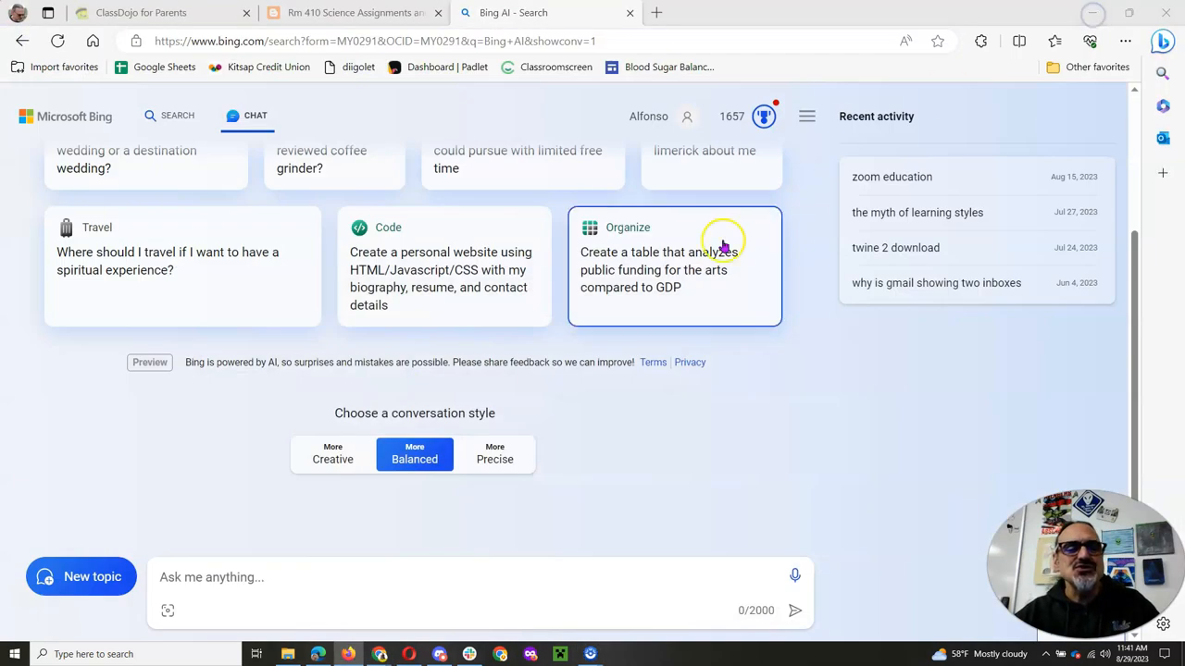
pyautogui.moveTo(177, 114)
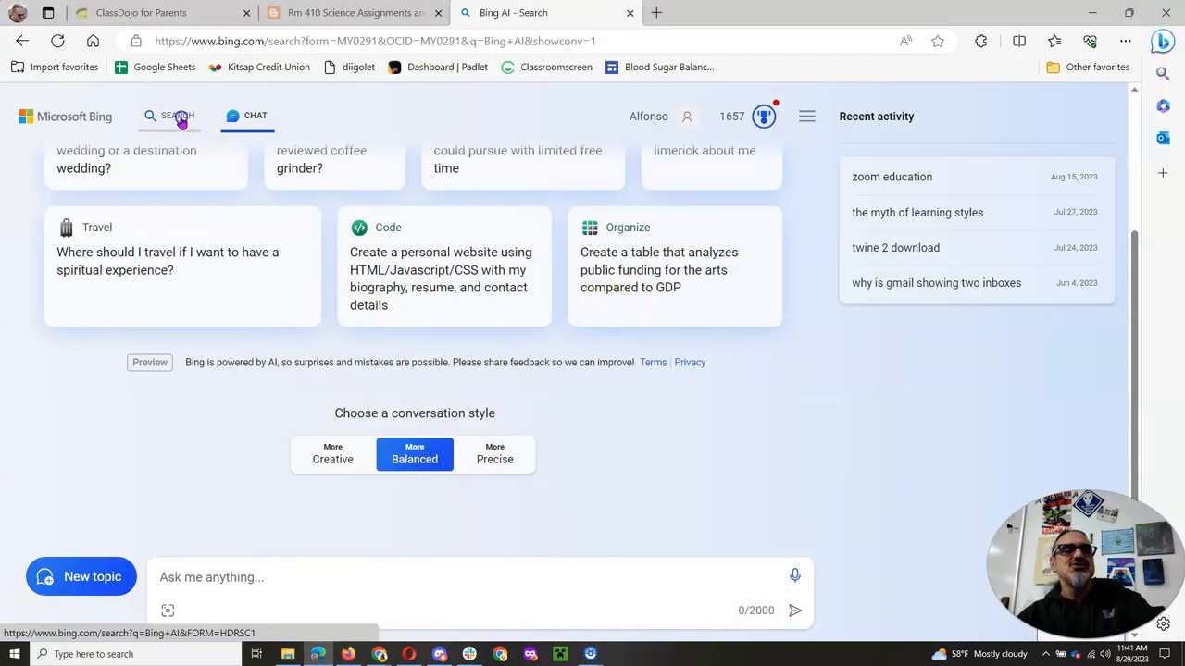
# - Toggle Bing from web search back to chat mode, ready for the reused rubric prompt
pyautogui.click(170, 115)
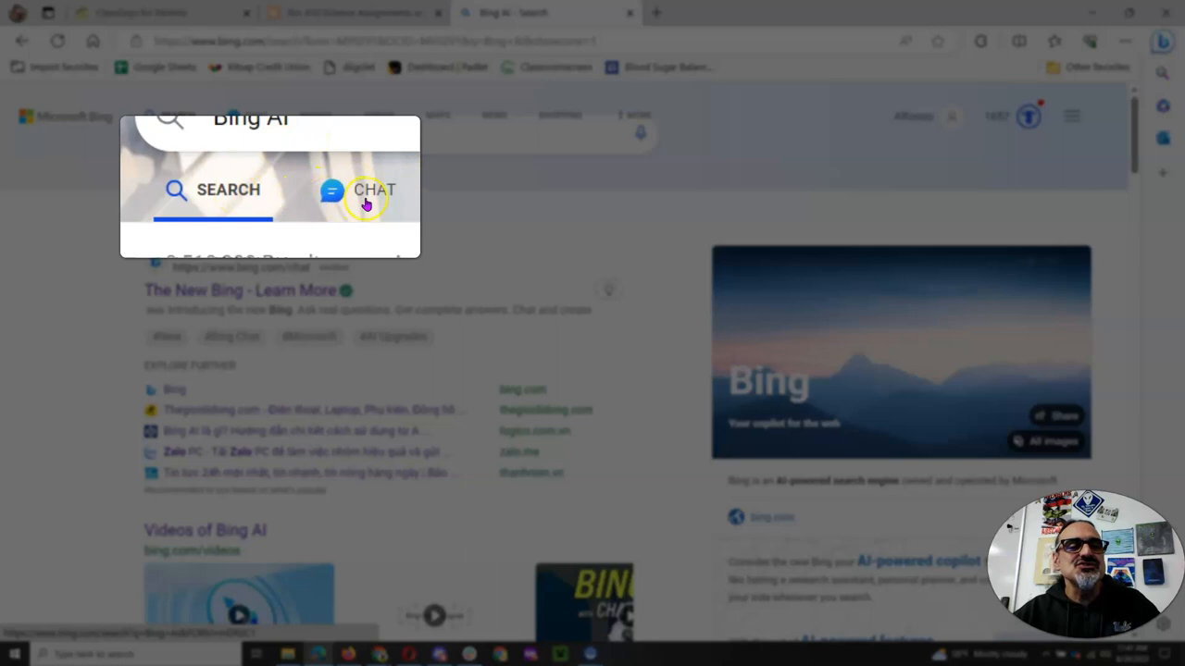
pyautogui.click(374, 189)
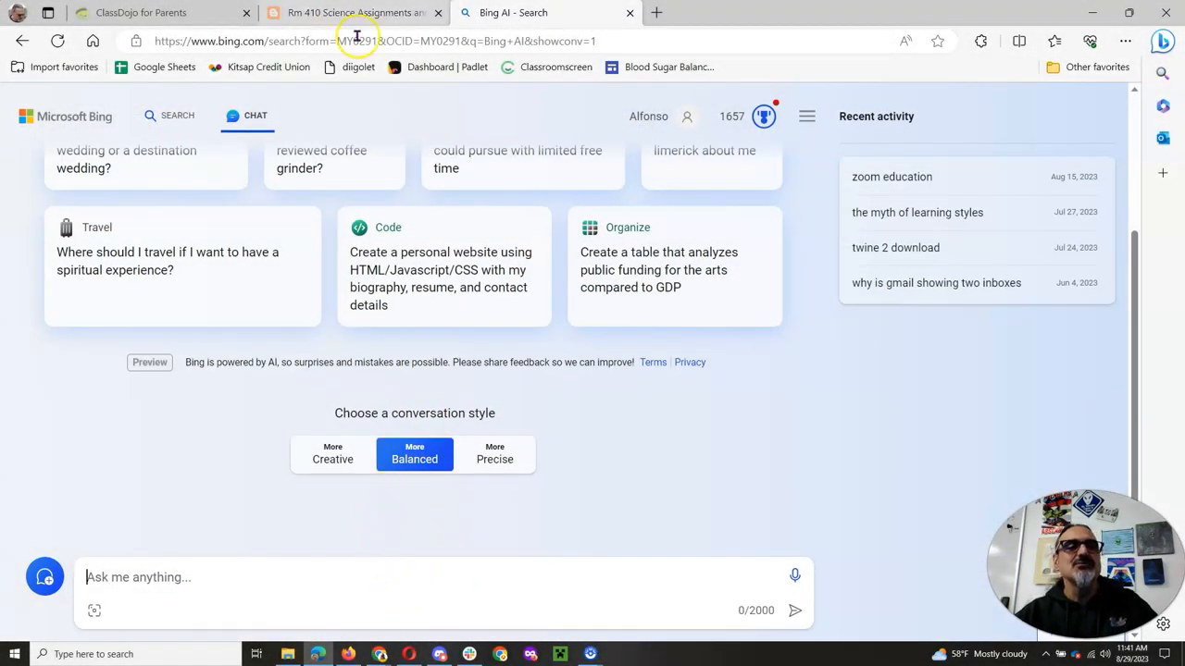
pyautogui.moveTo(379, 656)
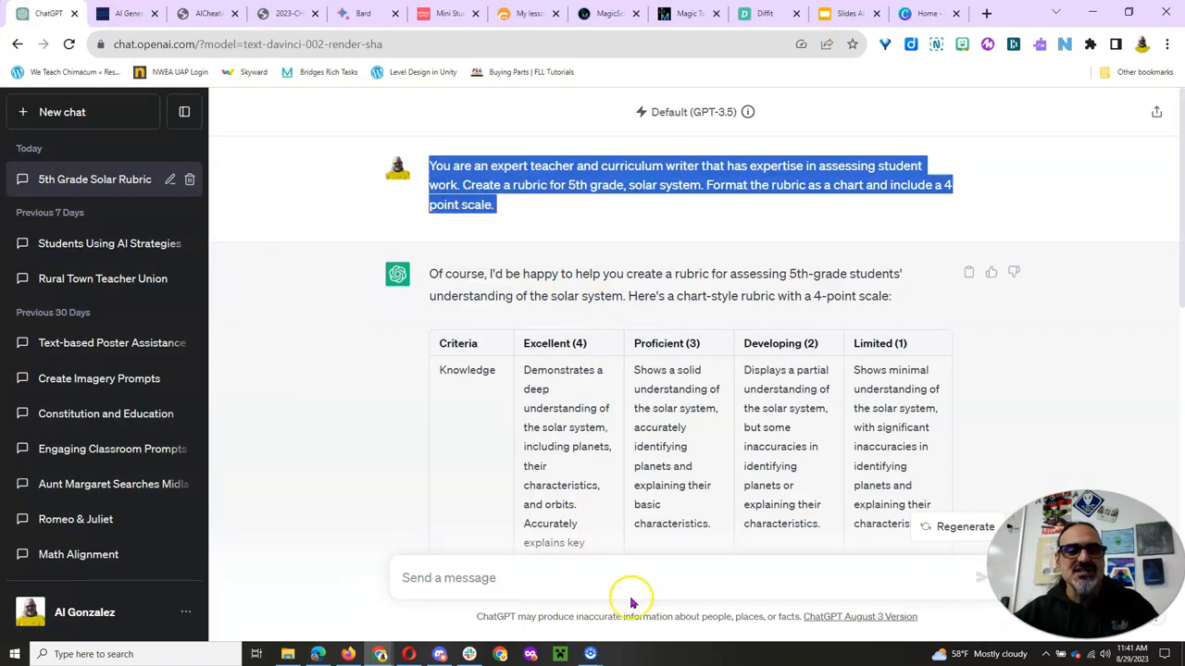
pyautogui.moveTo(378, 655)
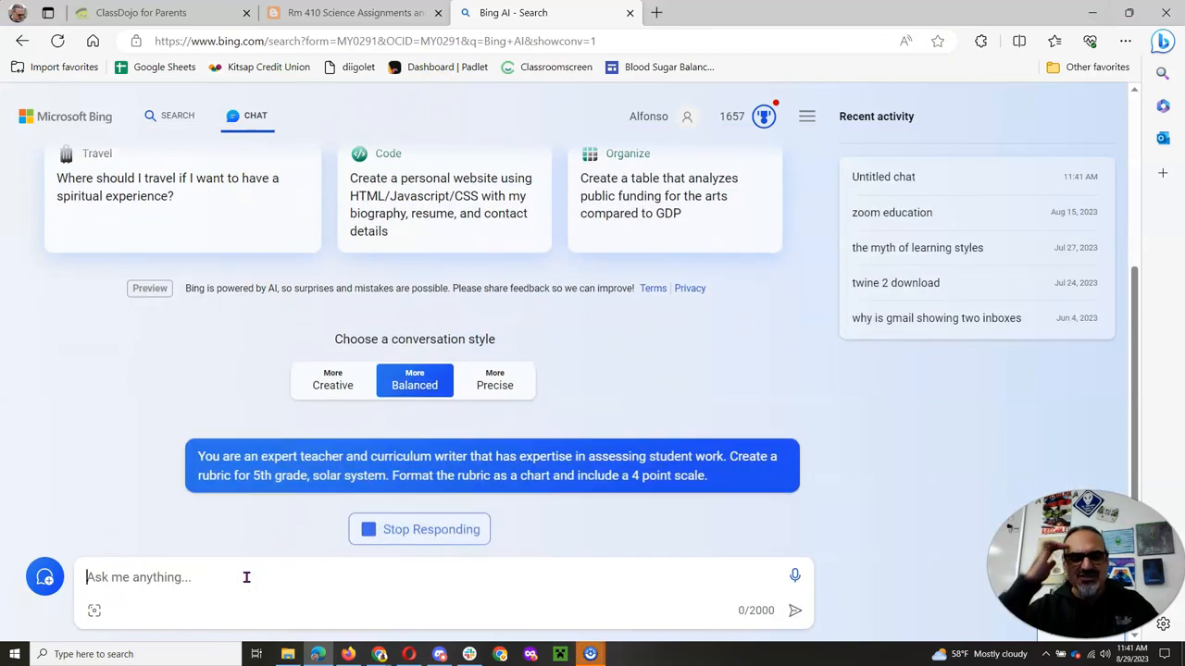
pyautogui.moveTo(638, 474)
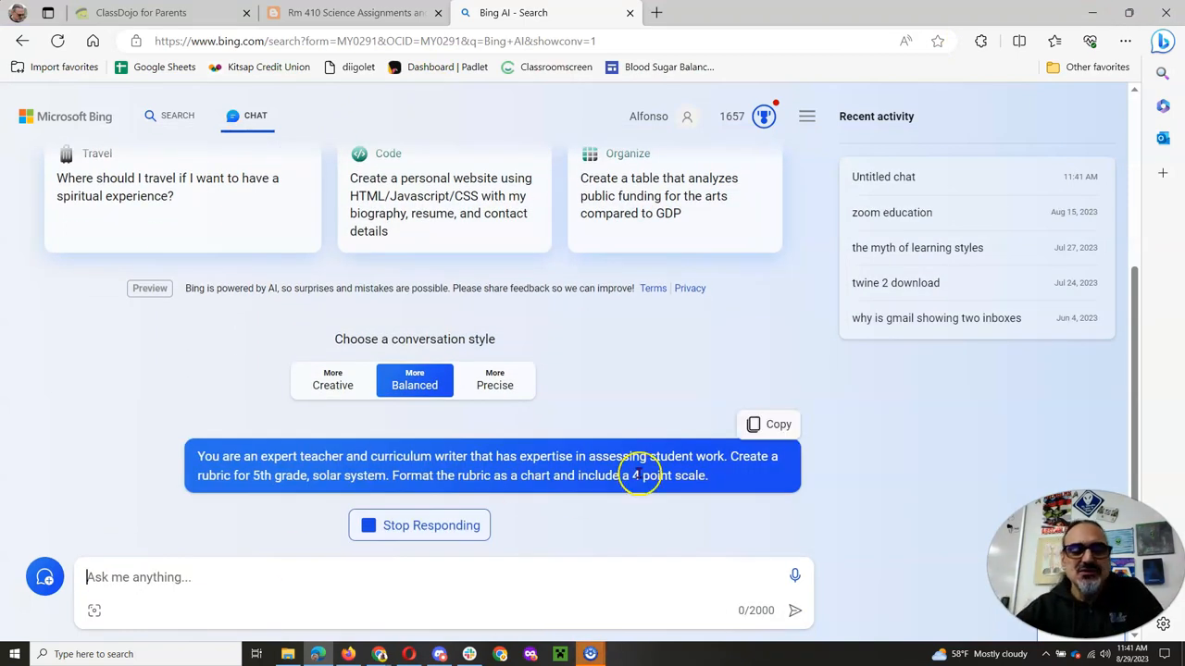
# - Scroll through Bing's rubric chart and open the second source cited under Learn more
pyautogui.scroll(-3)
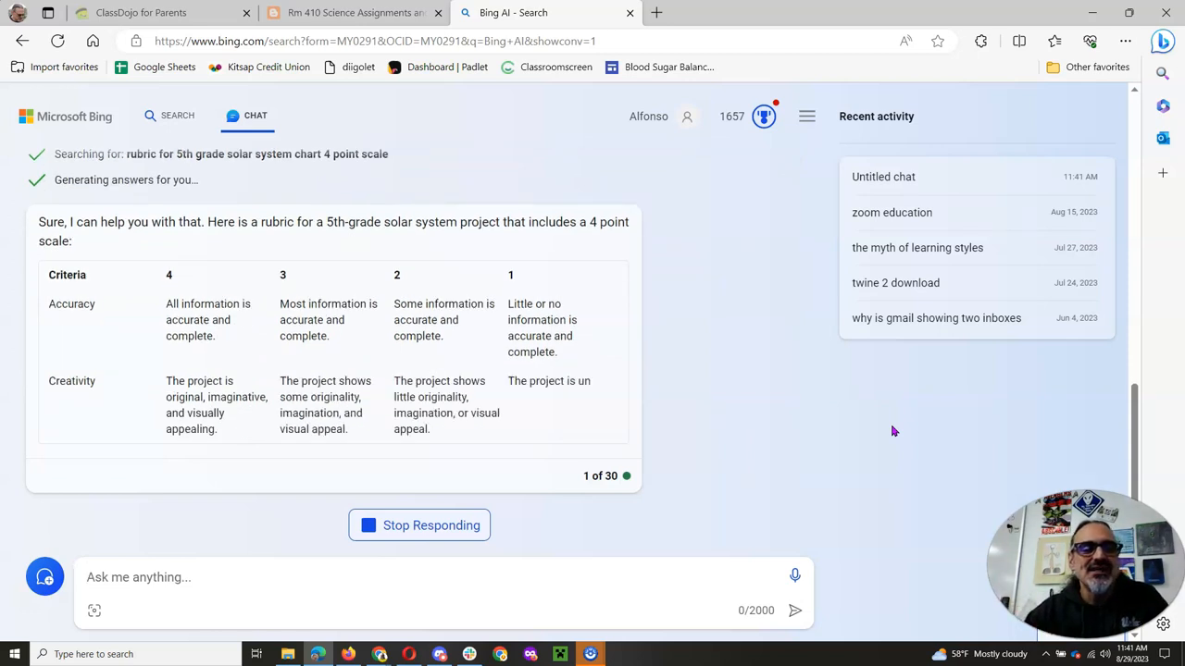
pyautogui.click(883, 176)
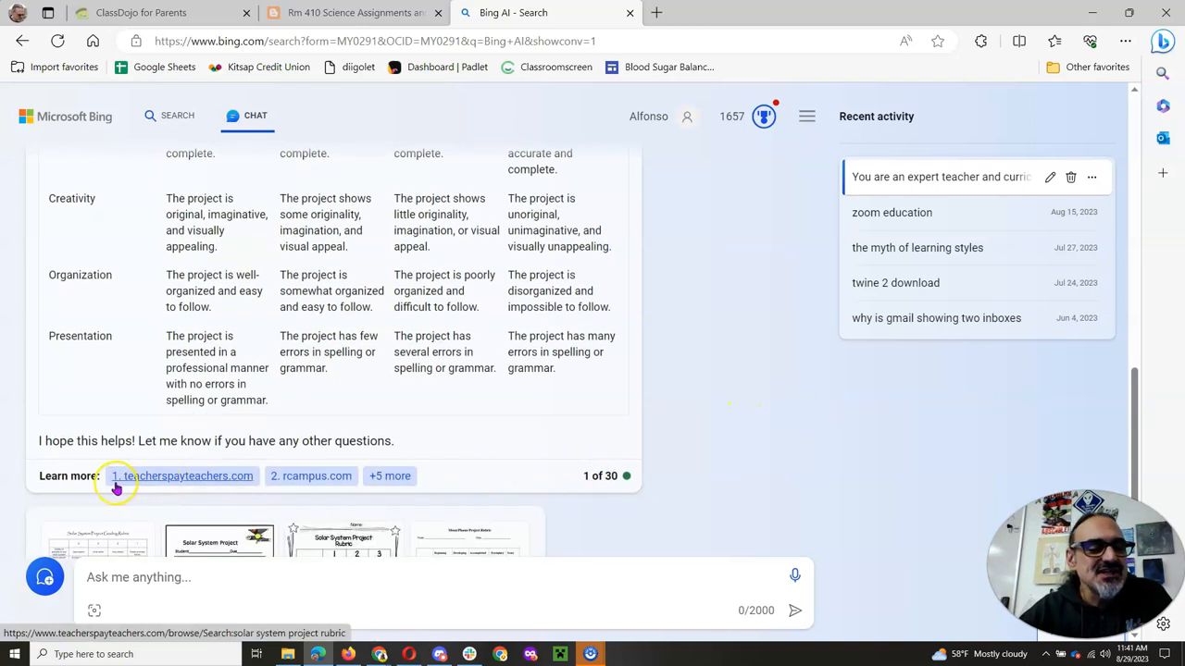
pyautogui.moveTo(314, 476)
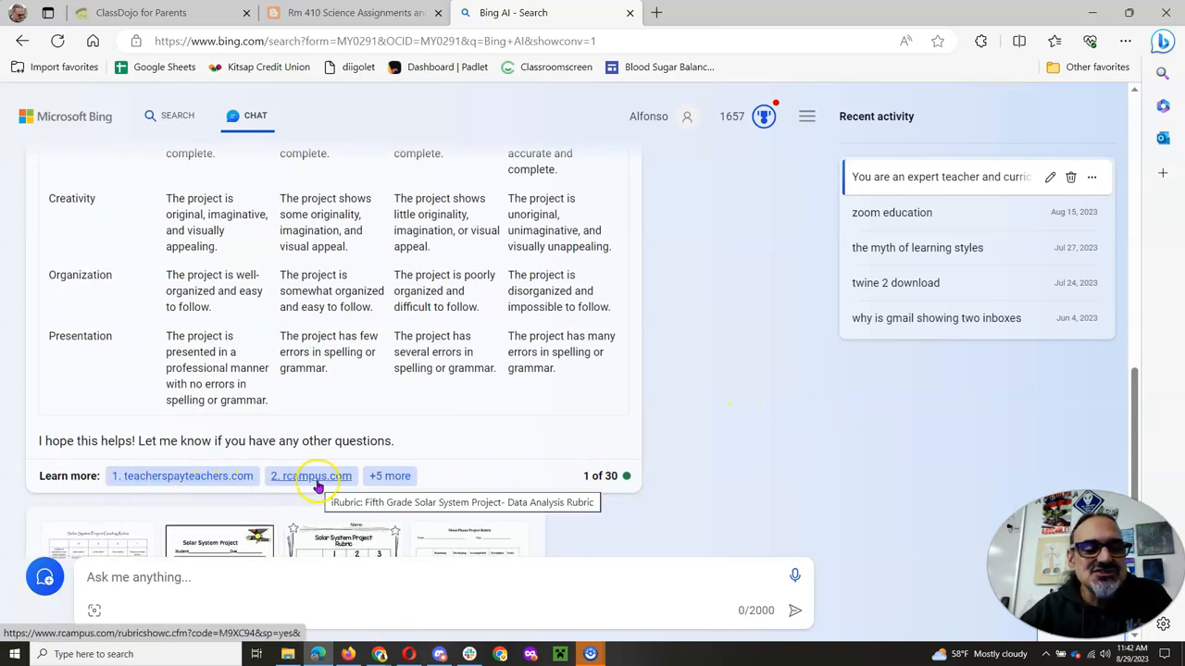
pyautogui.click(389, 476)
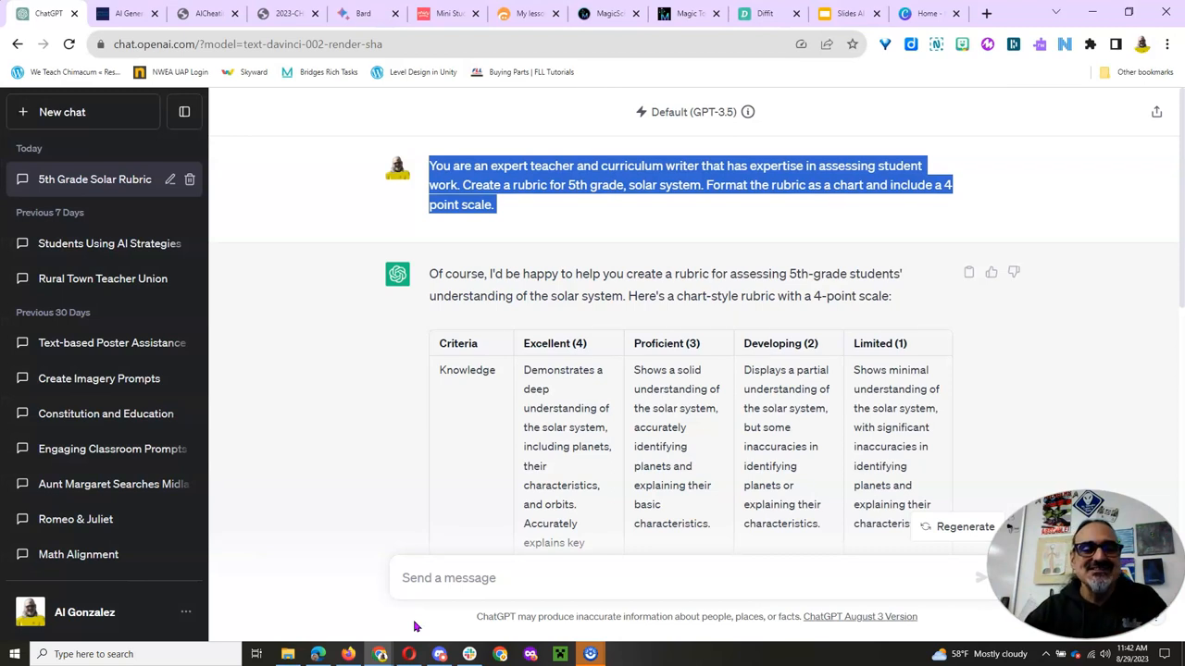
# - Send the same 5th grade solar system rubric request to Google Bard
pyautogui.scroll(-3)
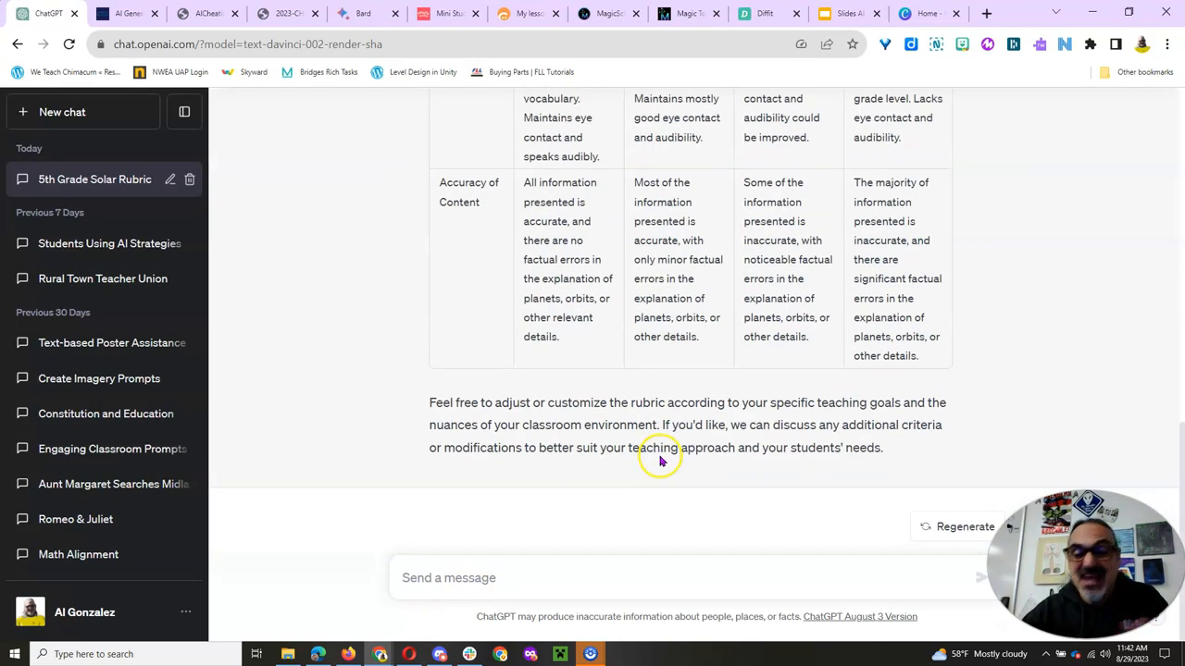
pyautogui.moveTo(289, 195)
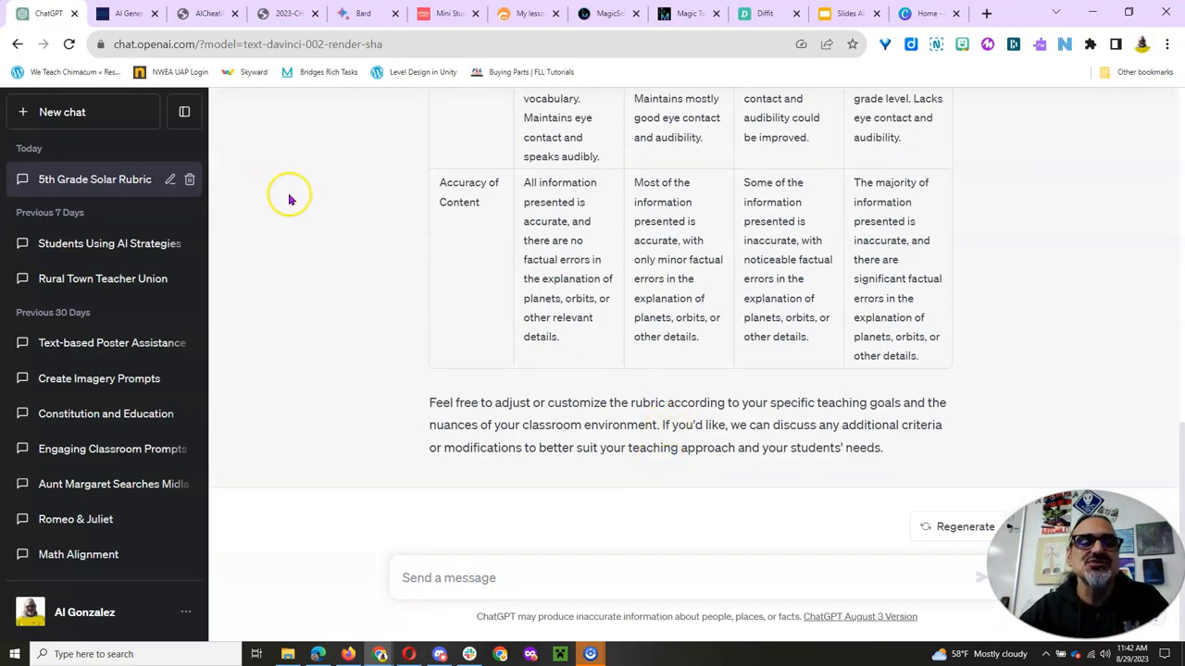
pyautogui.click(356, 13)
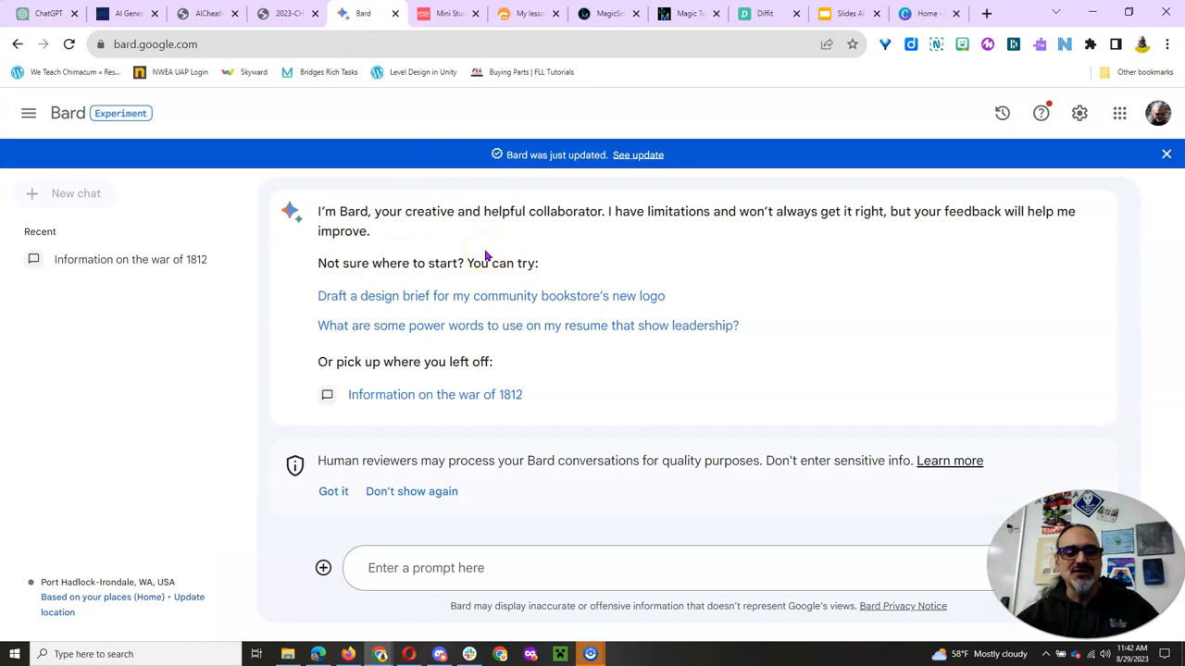
pyautogui.click(481, 567)
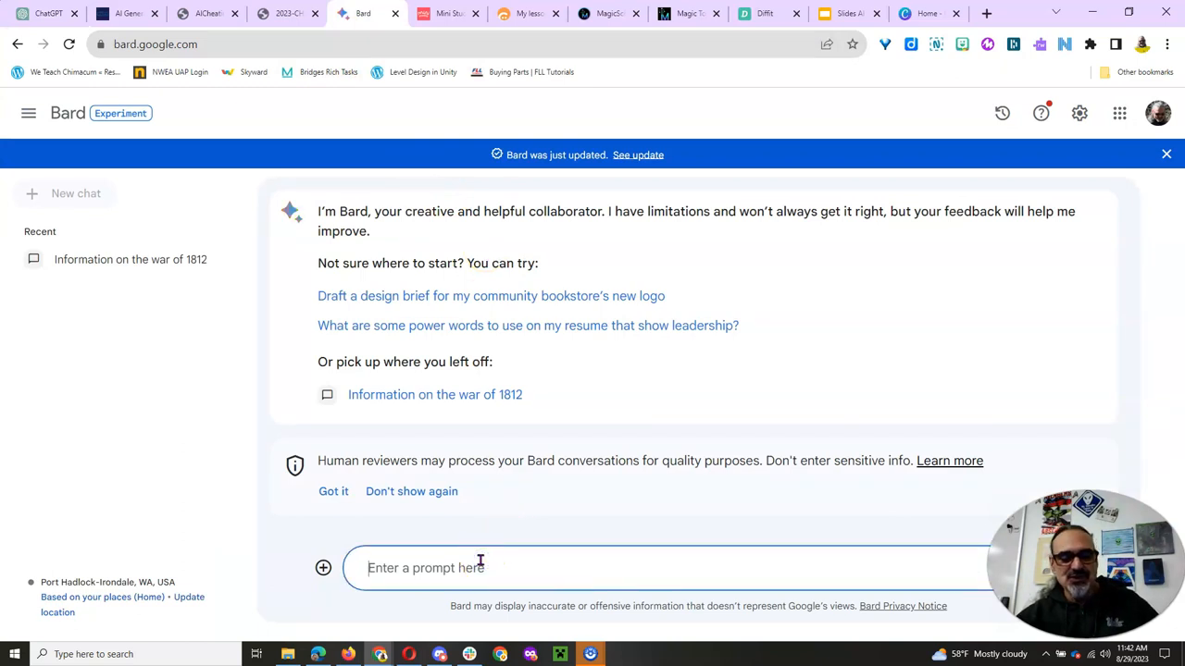
pyautogui.press('Return')
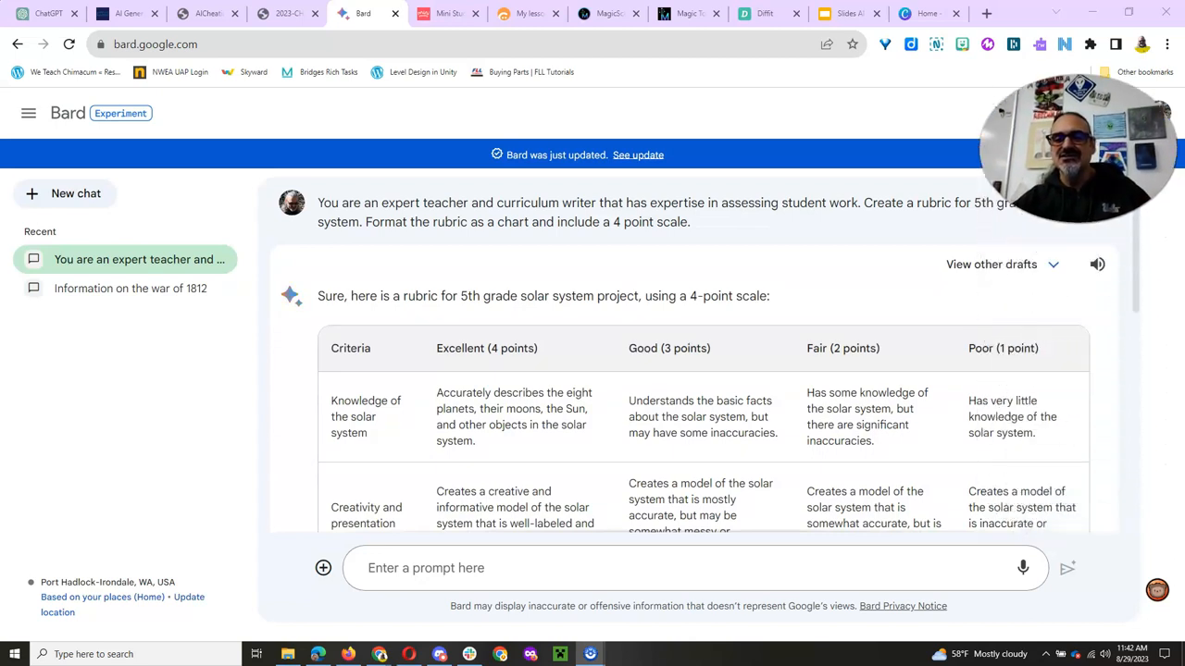
# - Review Bard's rubric, then reopen the War of 1812 conversation down to its Sources
pyautogui.scroll(-3)
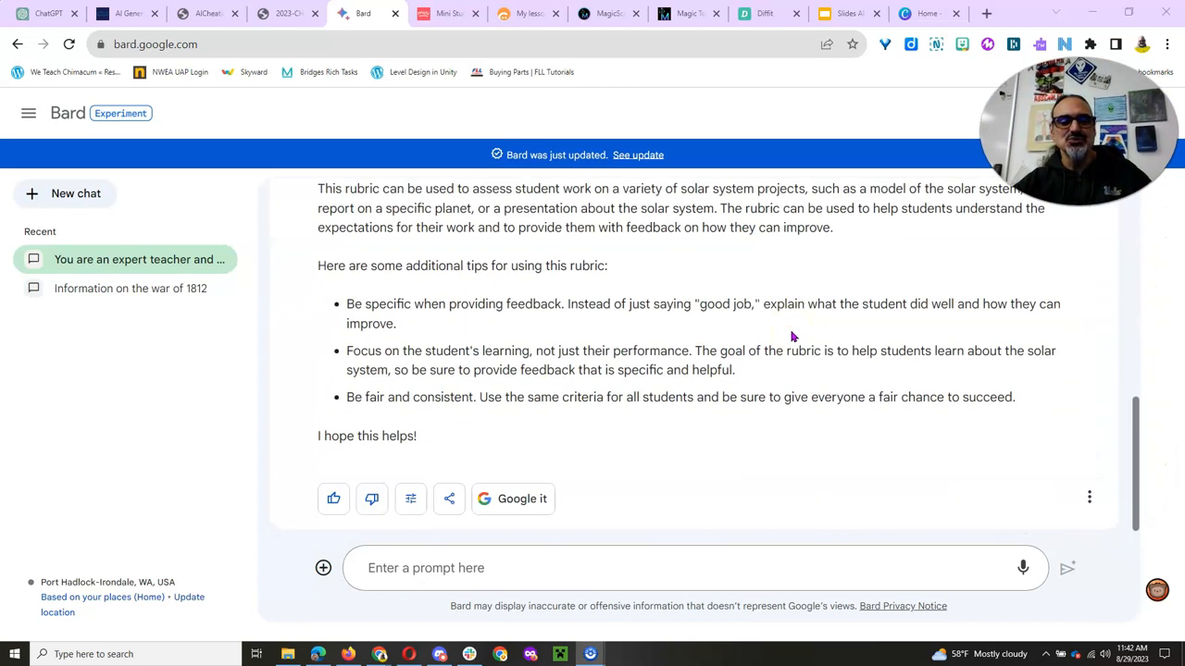
pyautogui.moveTo(683, 424)
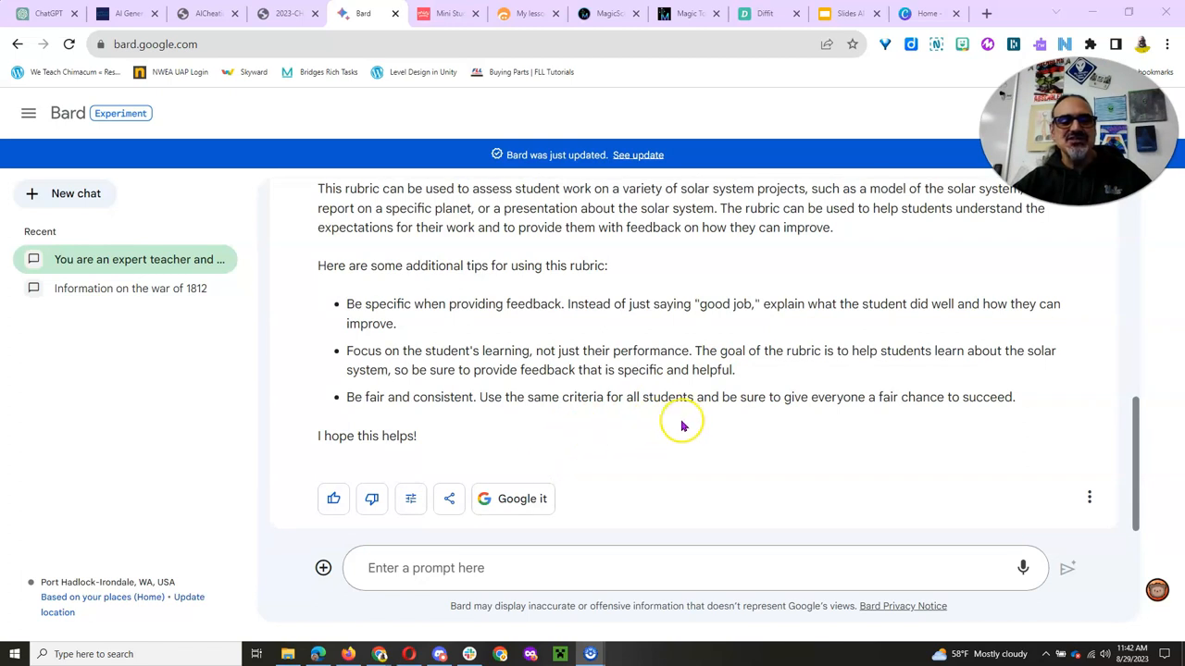
pyautogui.scroll(3)
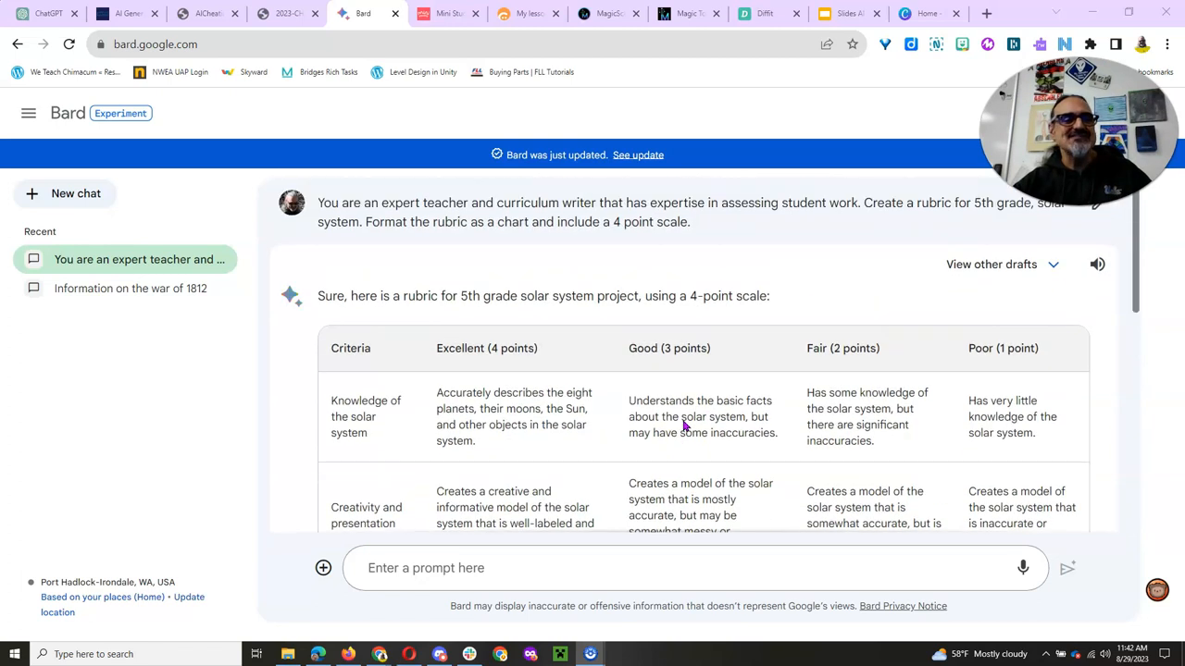
pyautogui.click(130, 289)
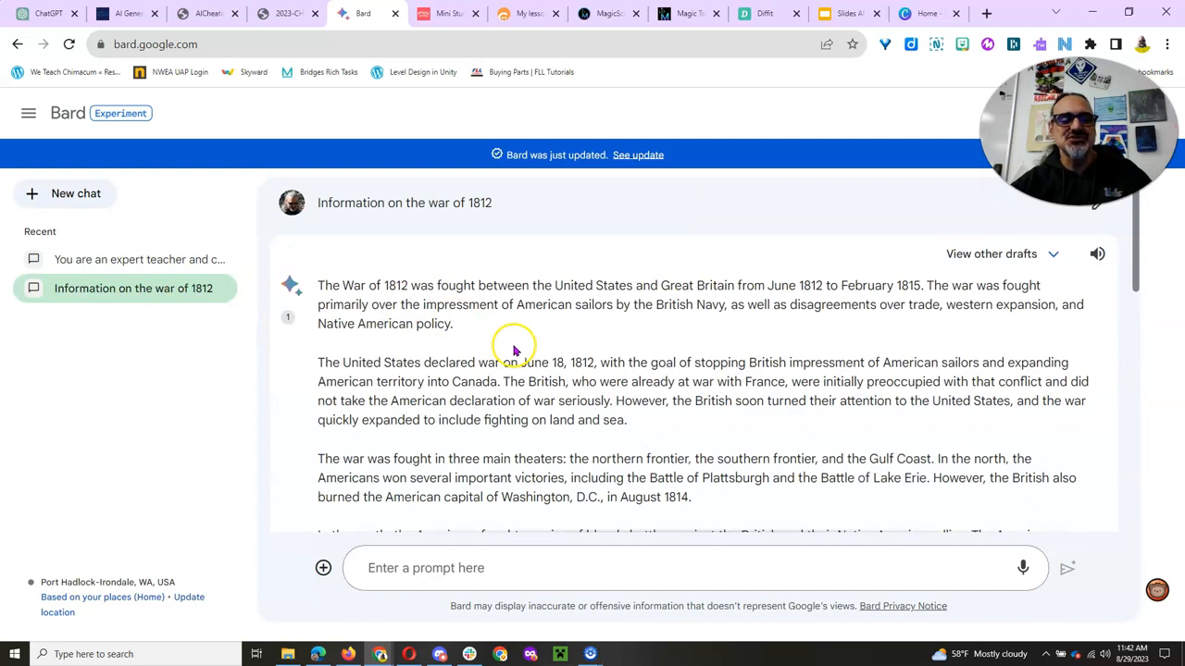
pyautogui.scroll(-3)
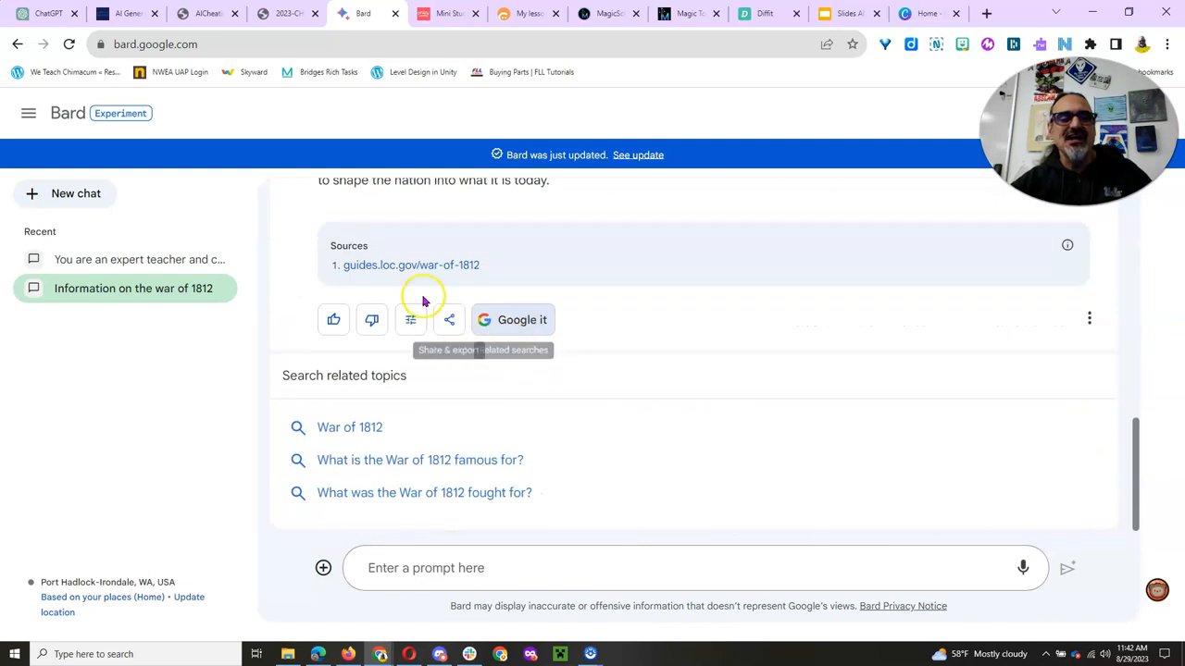
pyautogui.moveTo(398, 270)
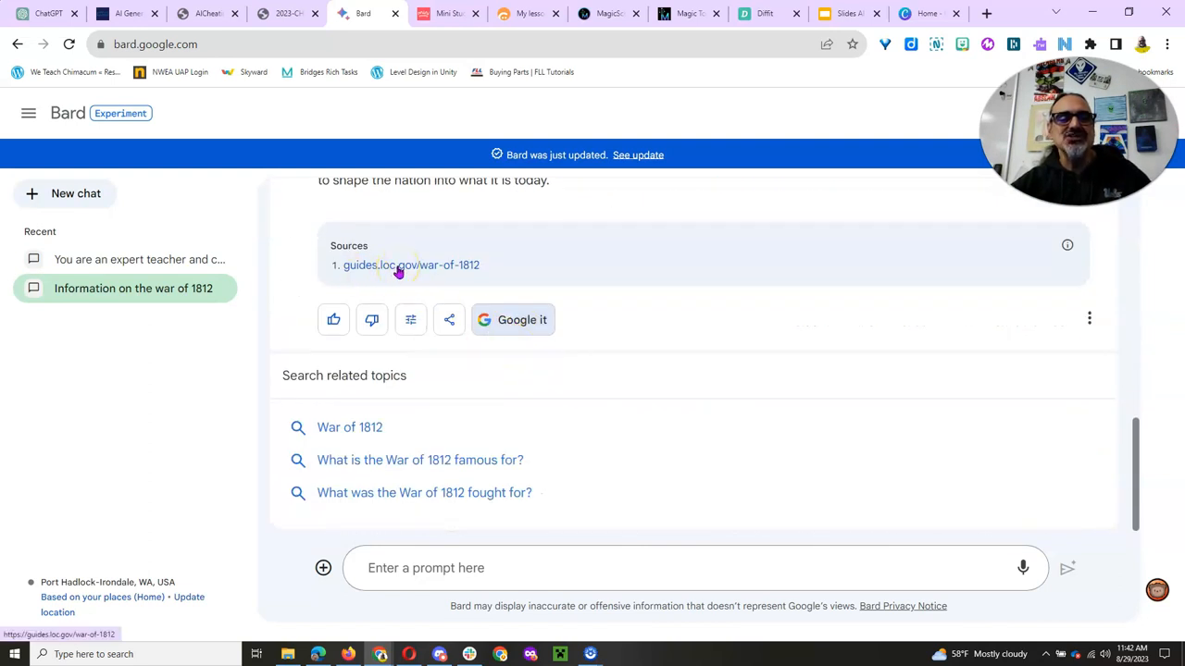
# - View the Library of Congress War of 1812 guide Bard cited, then return to ChatGPT
pyautogui.click(409, 265)
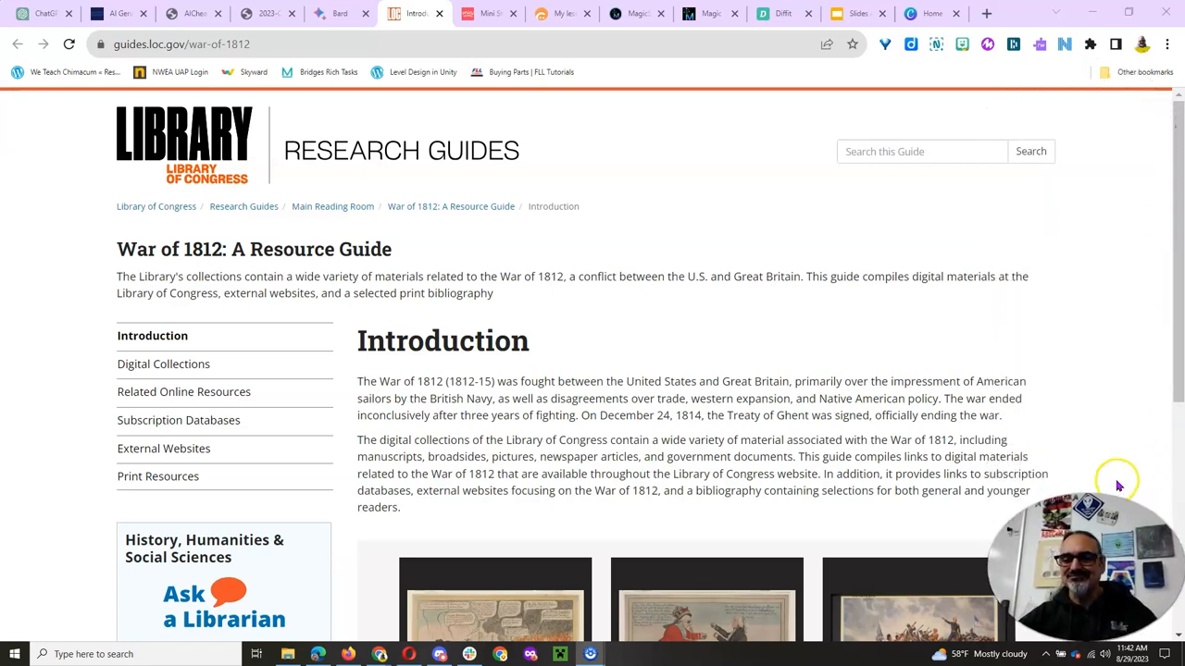
pyautogui.moveTo(1118, 485)
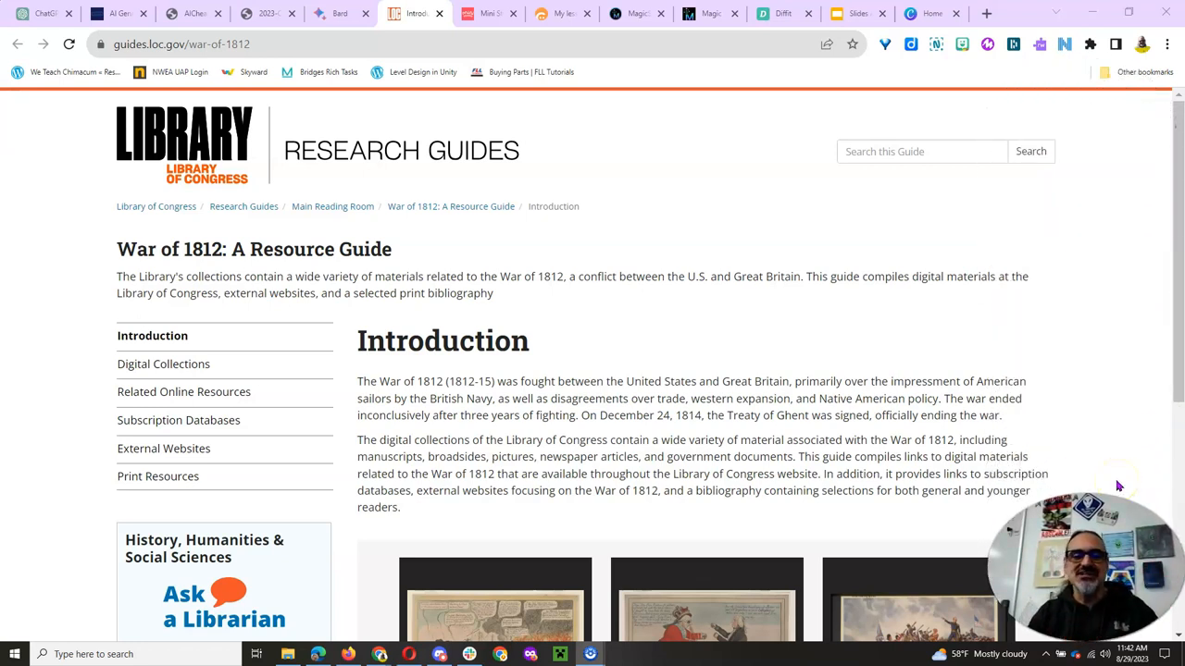
pyautogui.moveTo(544, 229)
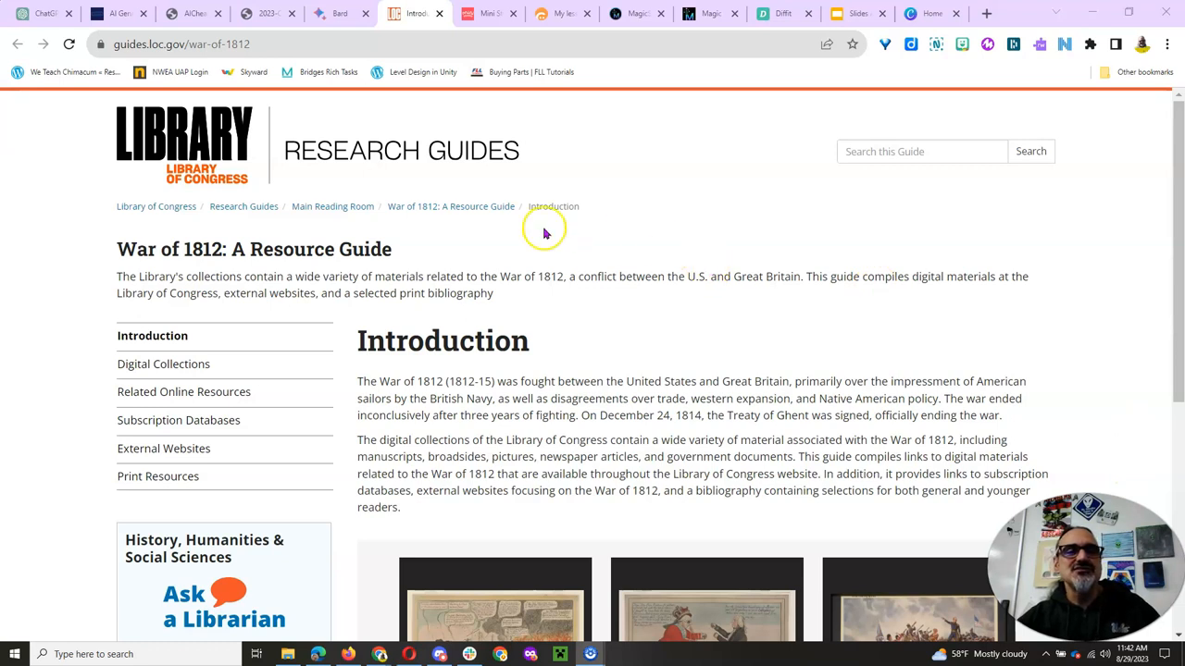
pyautogui.moveTo(389, 126)
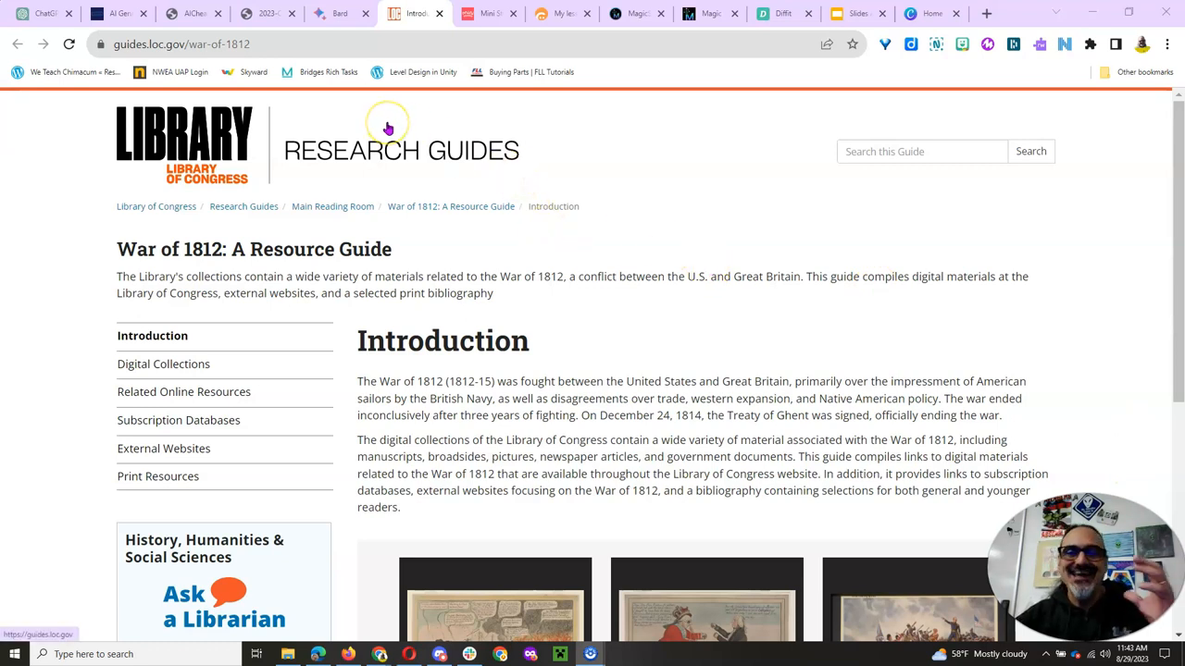
pyautogui.moveTo(388, 126)
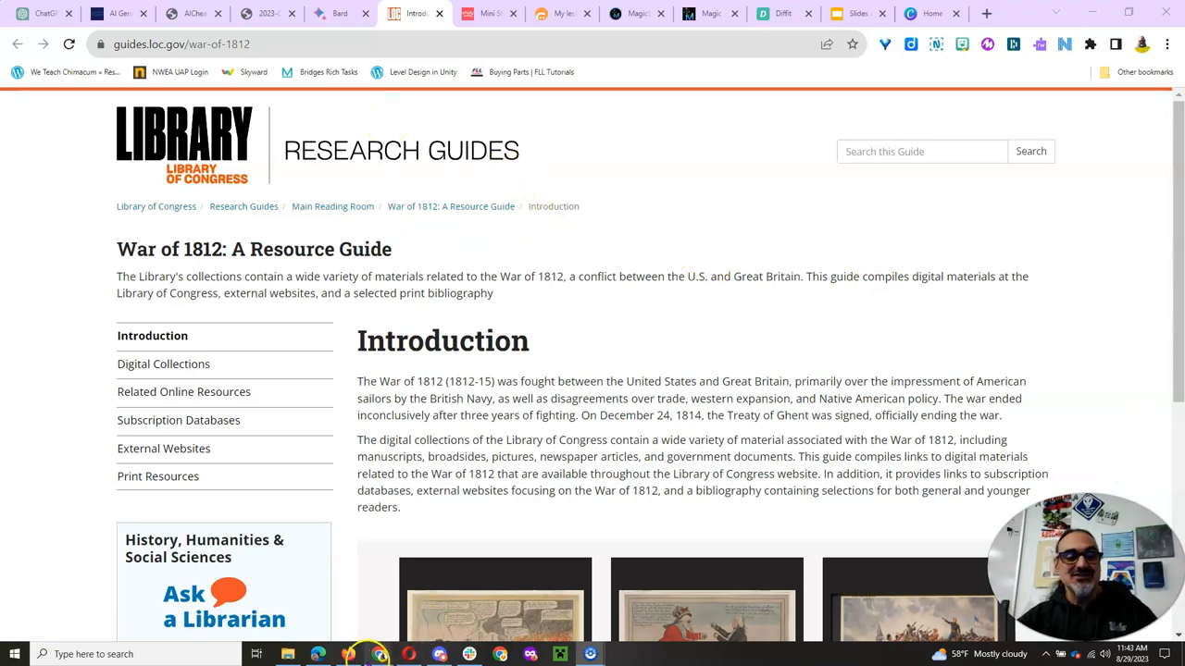
pyautogui.moveTo(668, 540)
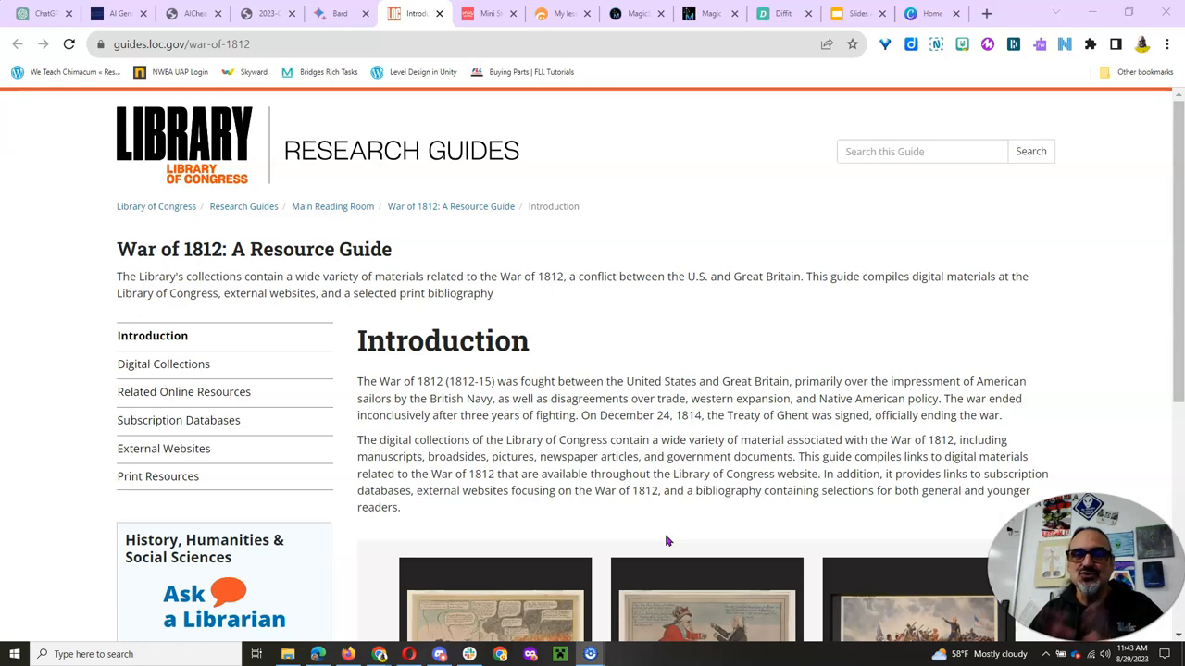
pyautogui.click(41, 13)
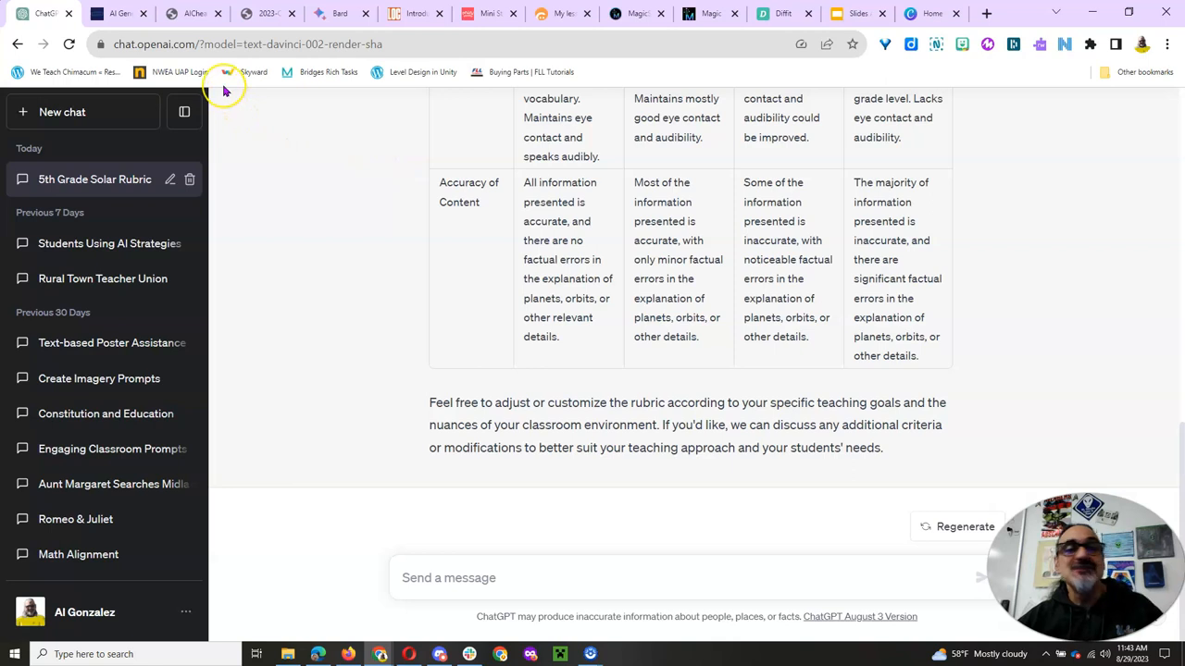
pyautogui.moveTo(218, 65)
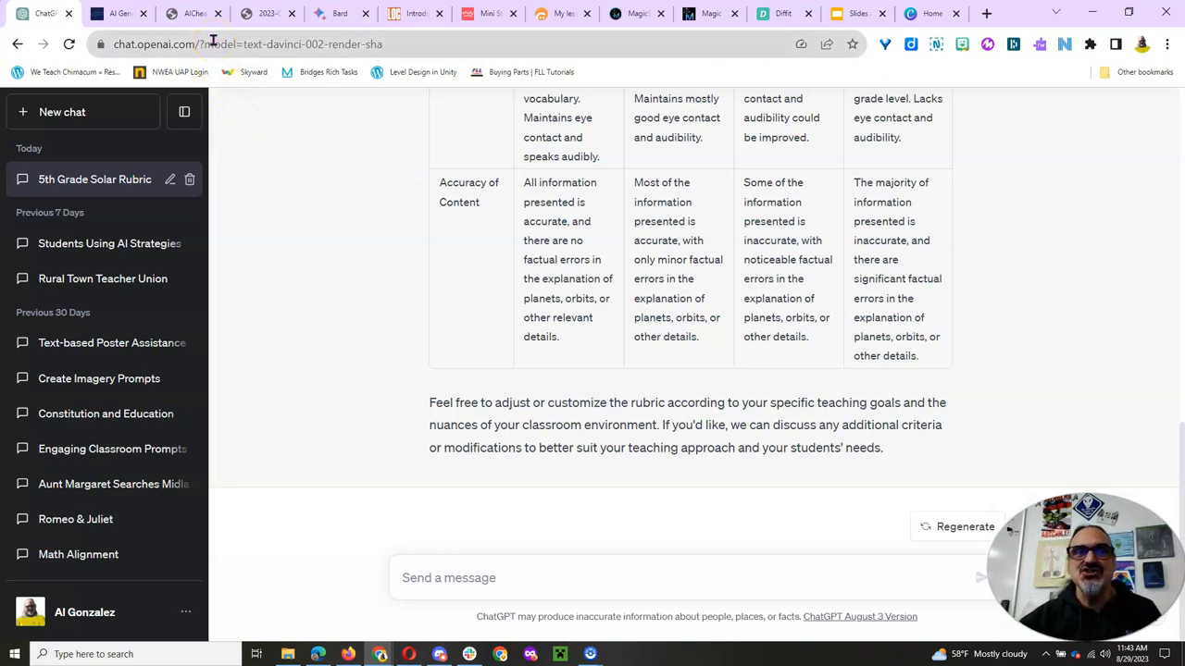
# - Show the rethink plagiarism and cheating graphic, then its rated YES! to NO!! version
pyautogui.click(193, 13)
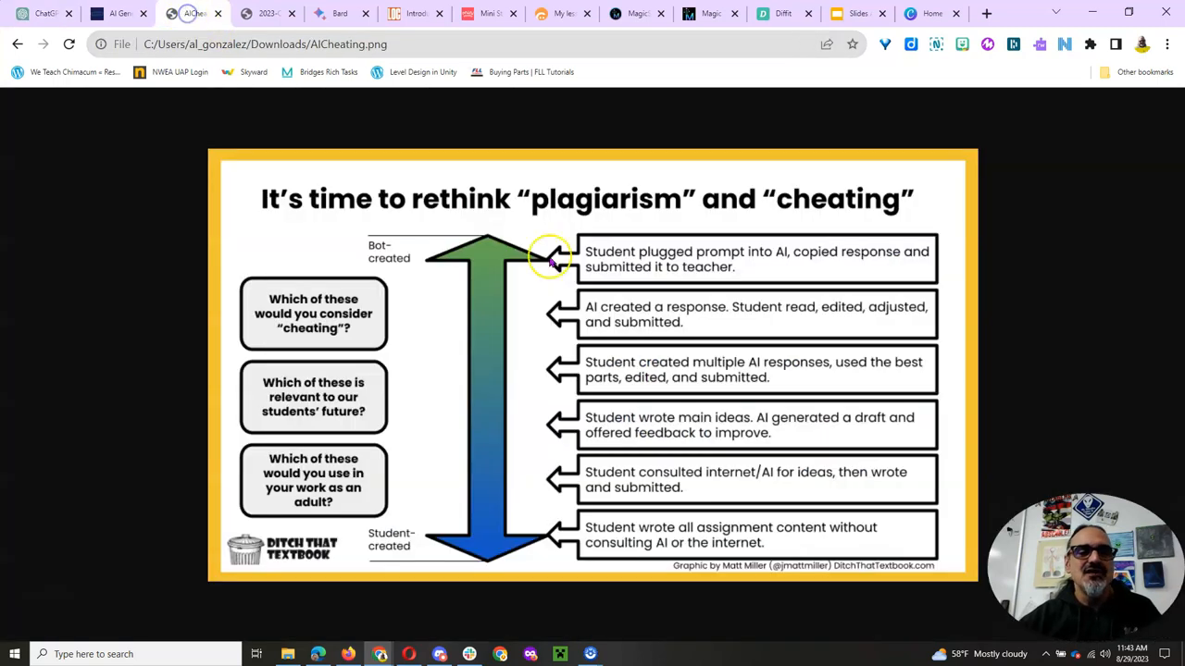
pyautogui.moveTo(601, 278)
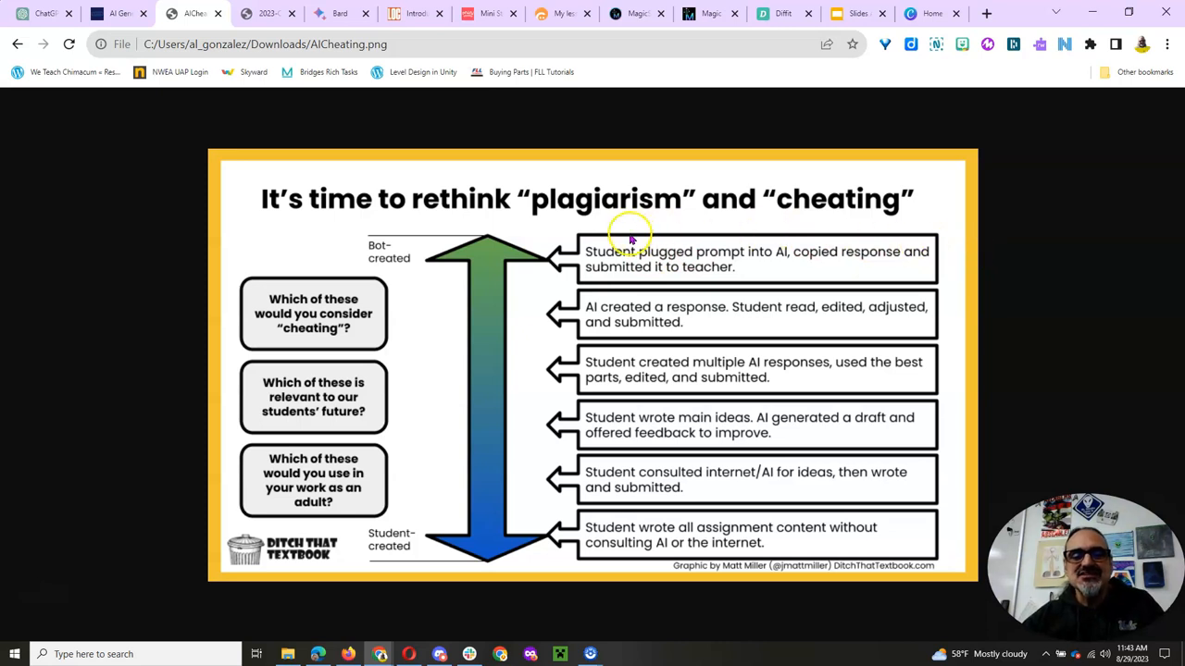
pyautogui.moveTo(630, 267)
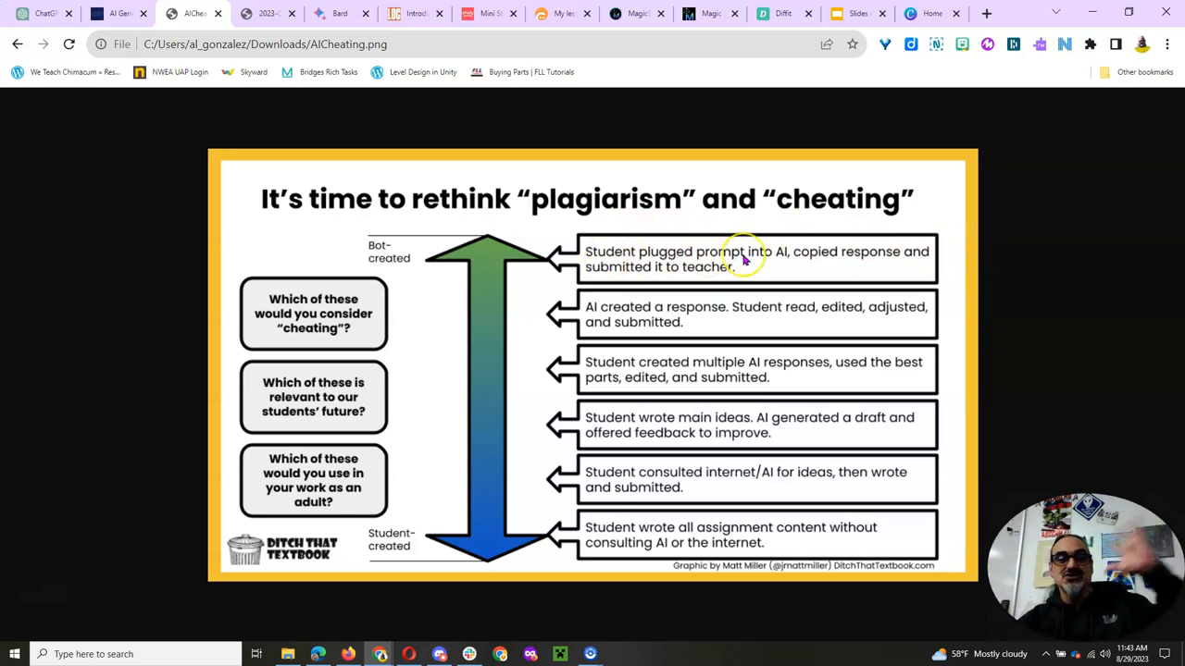
pyautogui.moveTo(741, 263)
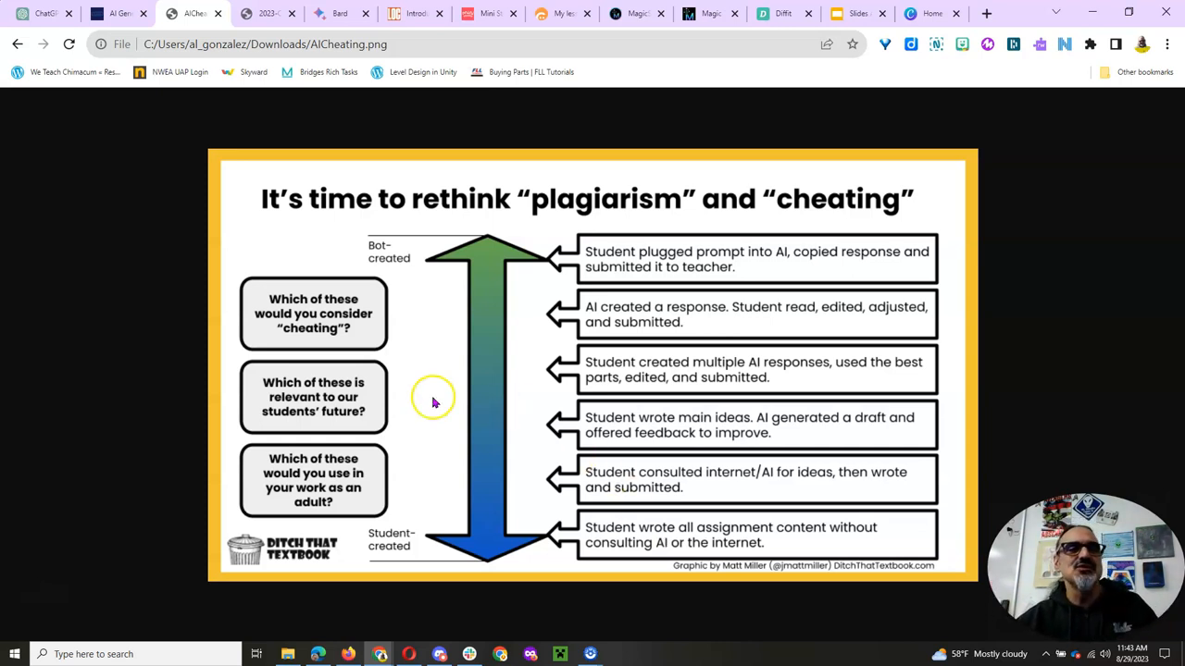
pyautogui.click(267, 13)
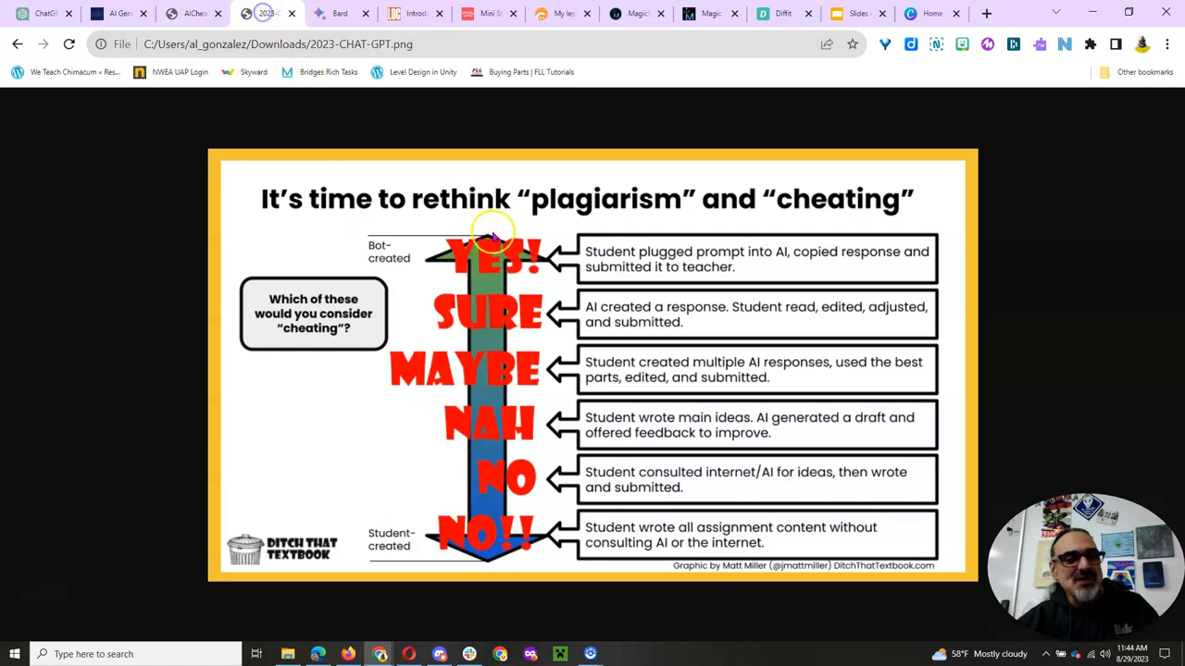
pyautogui.moveTo(602, 384)
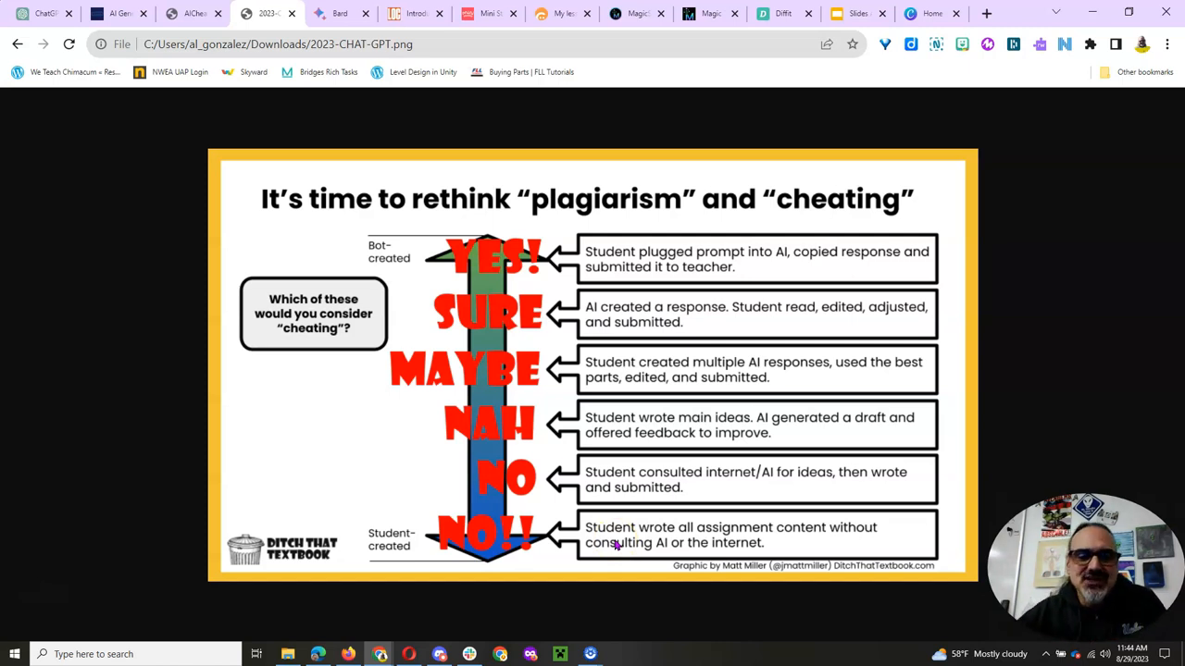
pyautogui.moveTo(633, 367)
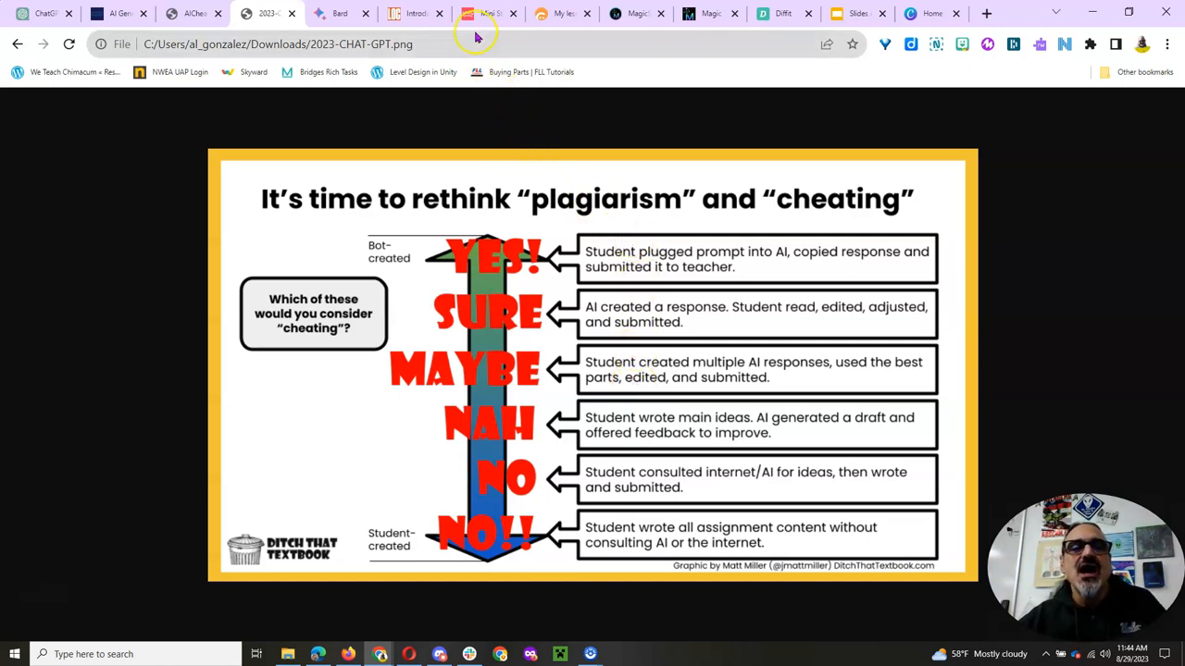
# - Ask Draco 'Tell me about the War of 1812' and get its short kid-friendly explanation
pyautogui.click(488, 13)
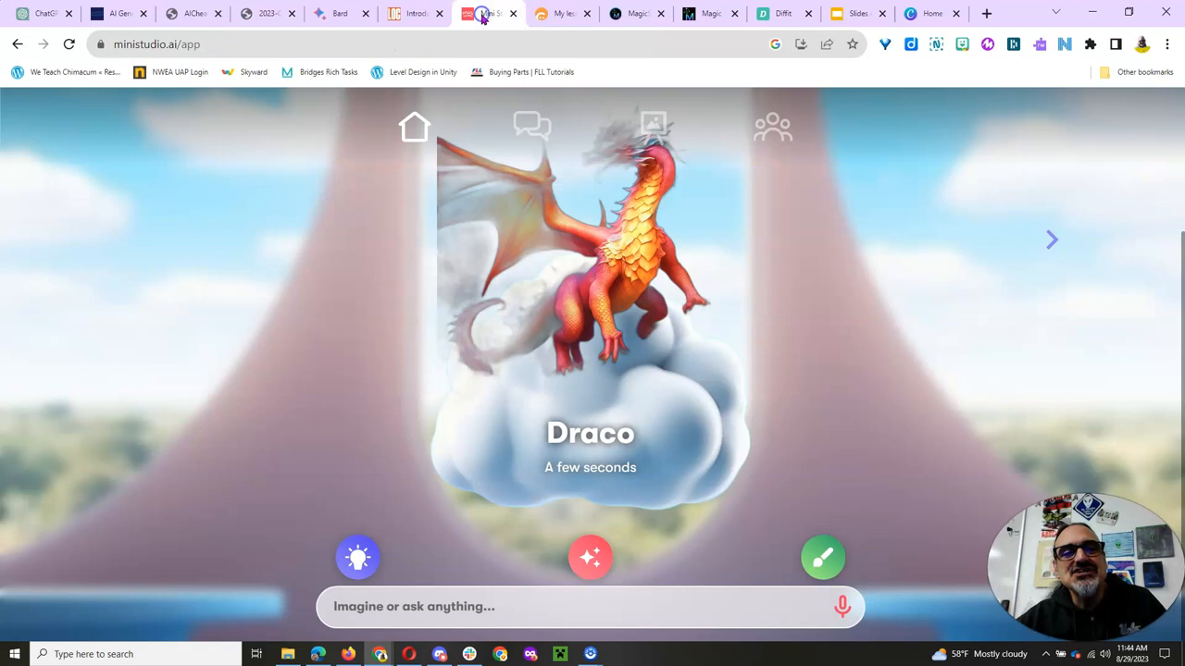
pyautogui.moveTo(802, 268)
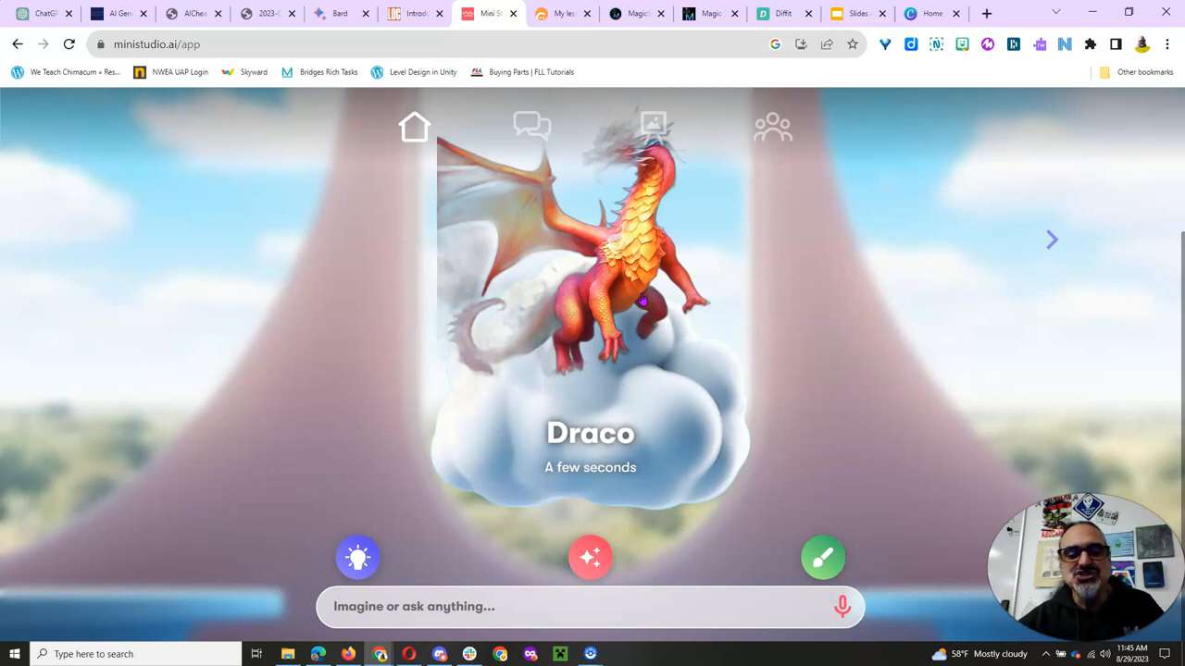
pyautogui.click(589, 607)
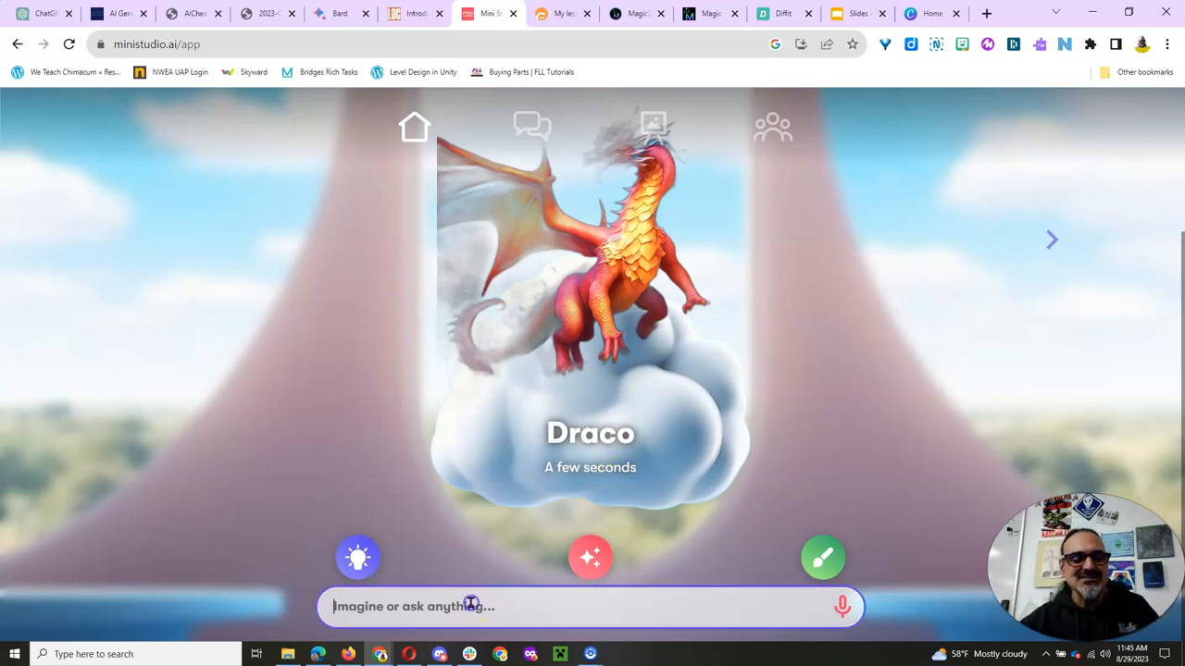
pyautogui.moveTo(731, 583)
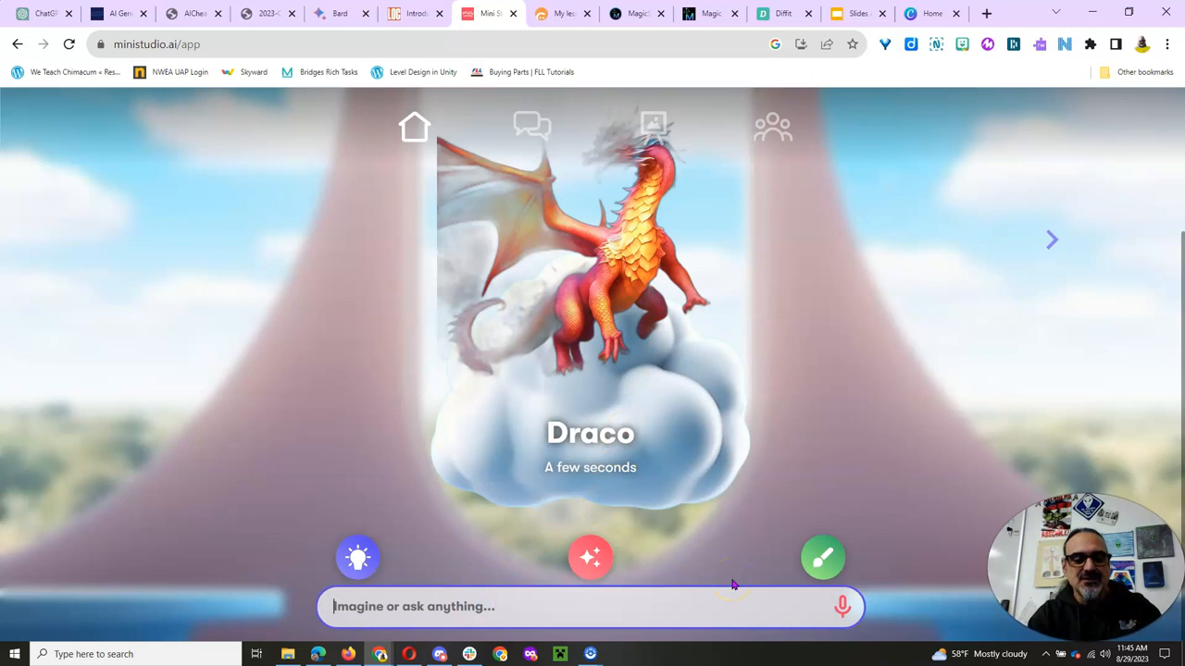
pyautogui.write('Tell me about teh')
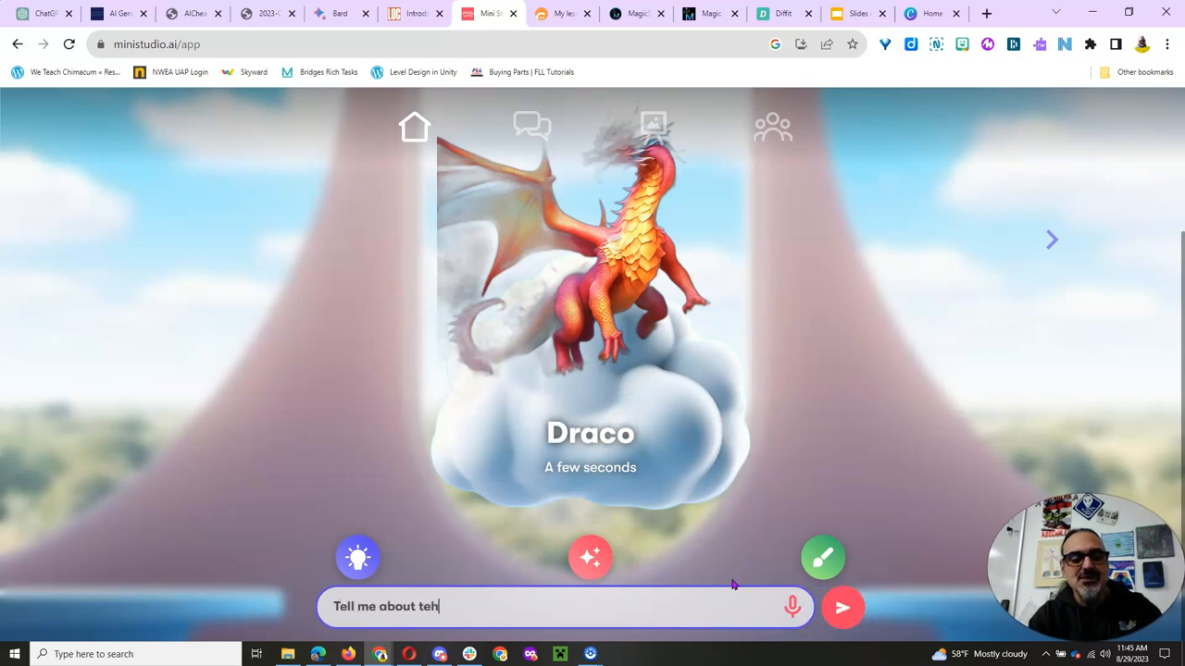
pyautogui.press('Backspace')
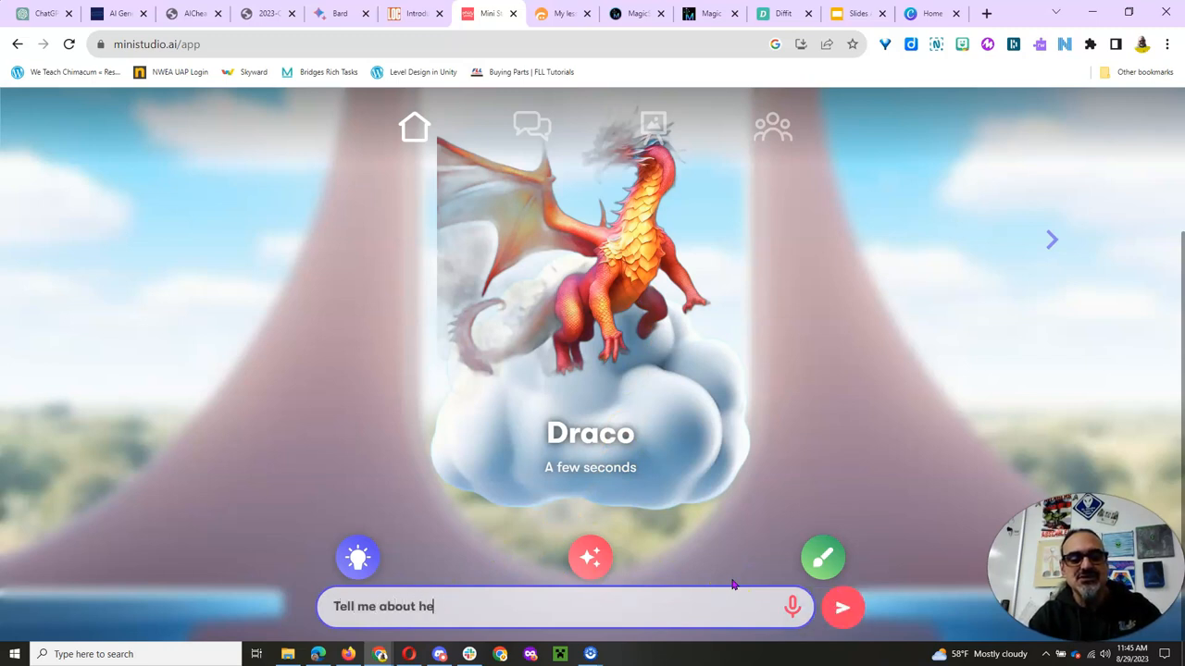
pyautogui.write('the')
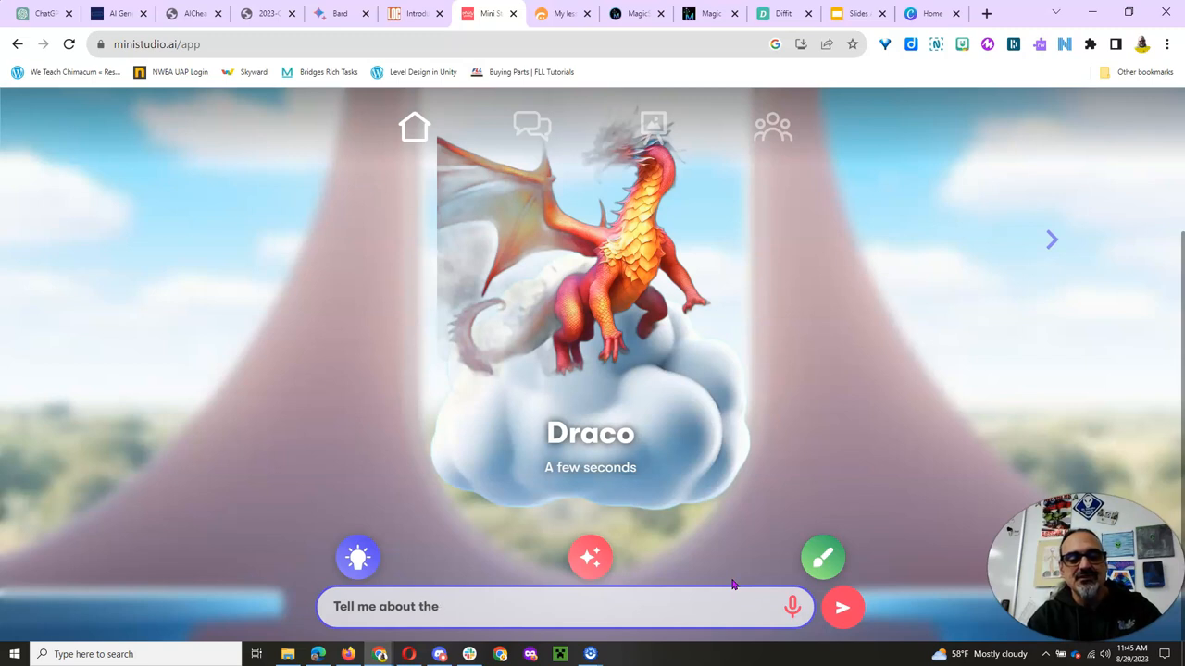
pyautogui.write('War of 1')
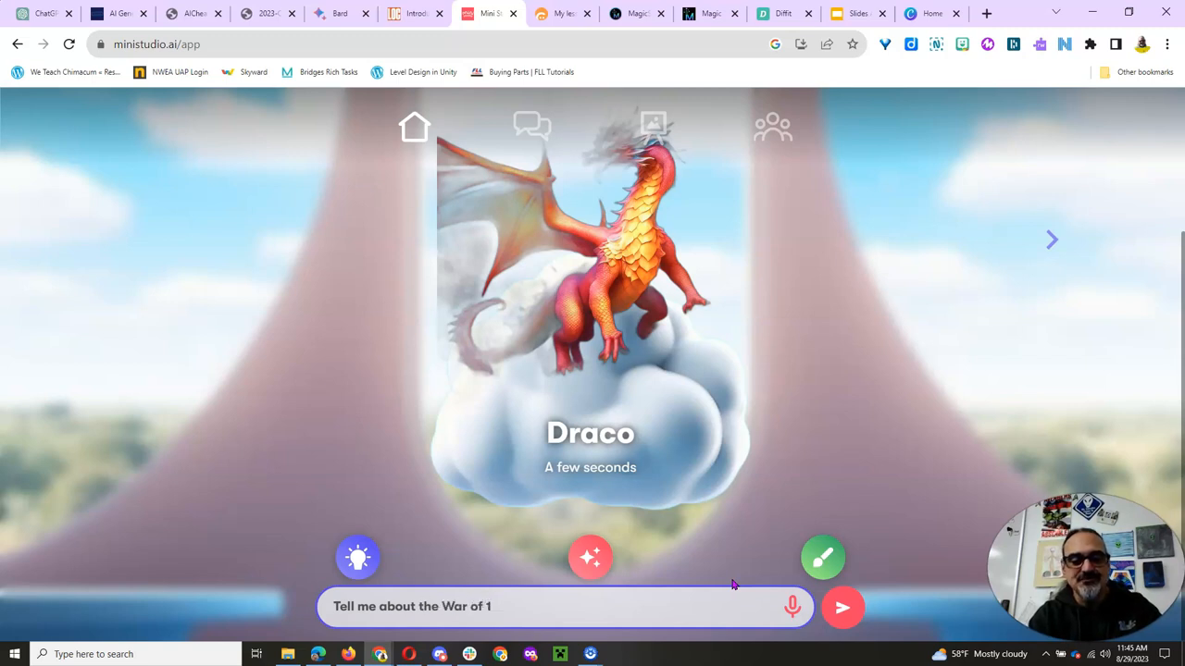
pyautogui.write('812')
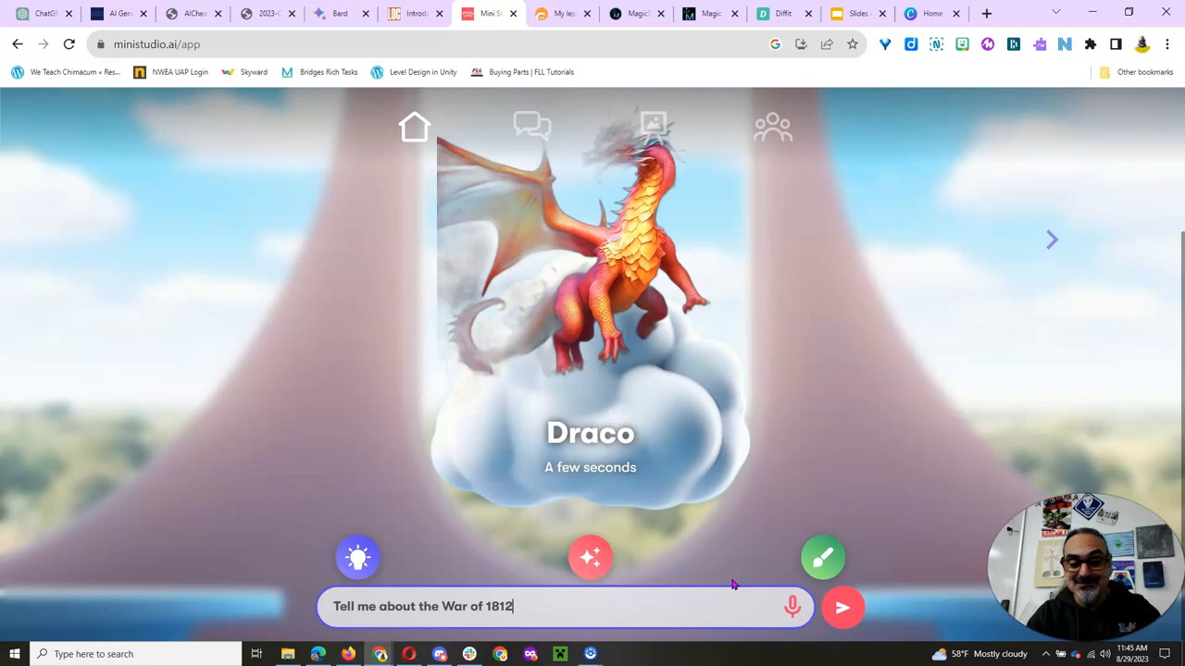
pyautogui.click(840, 608)
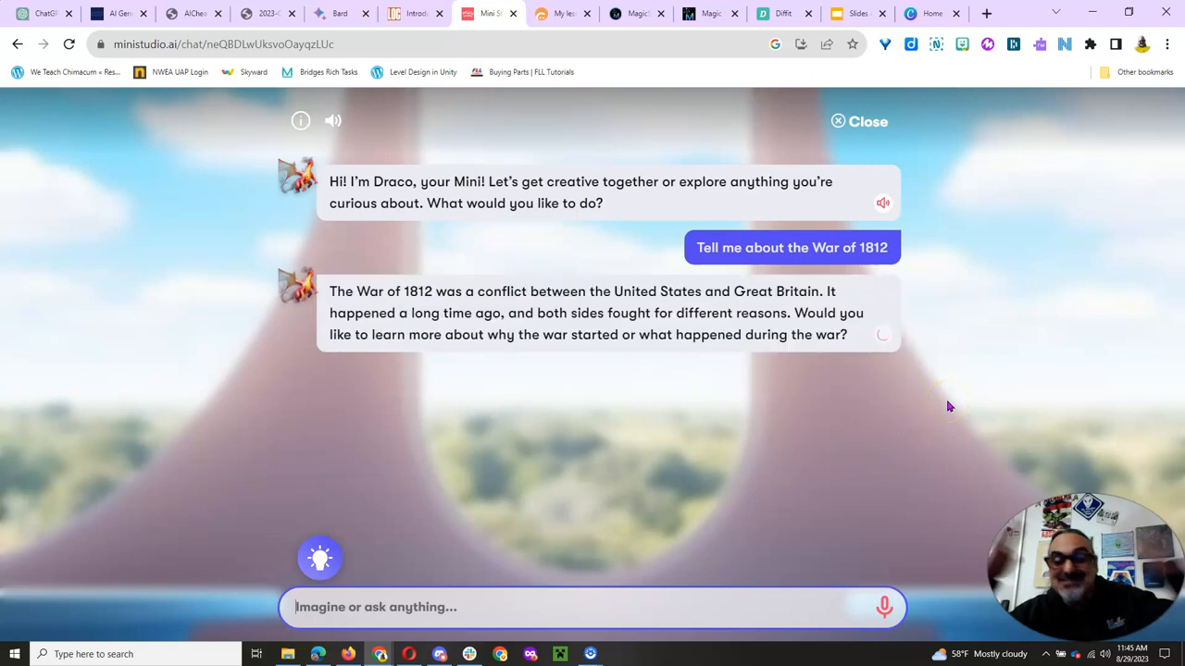
pyautogui.moveTo(737, 355)
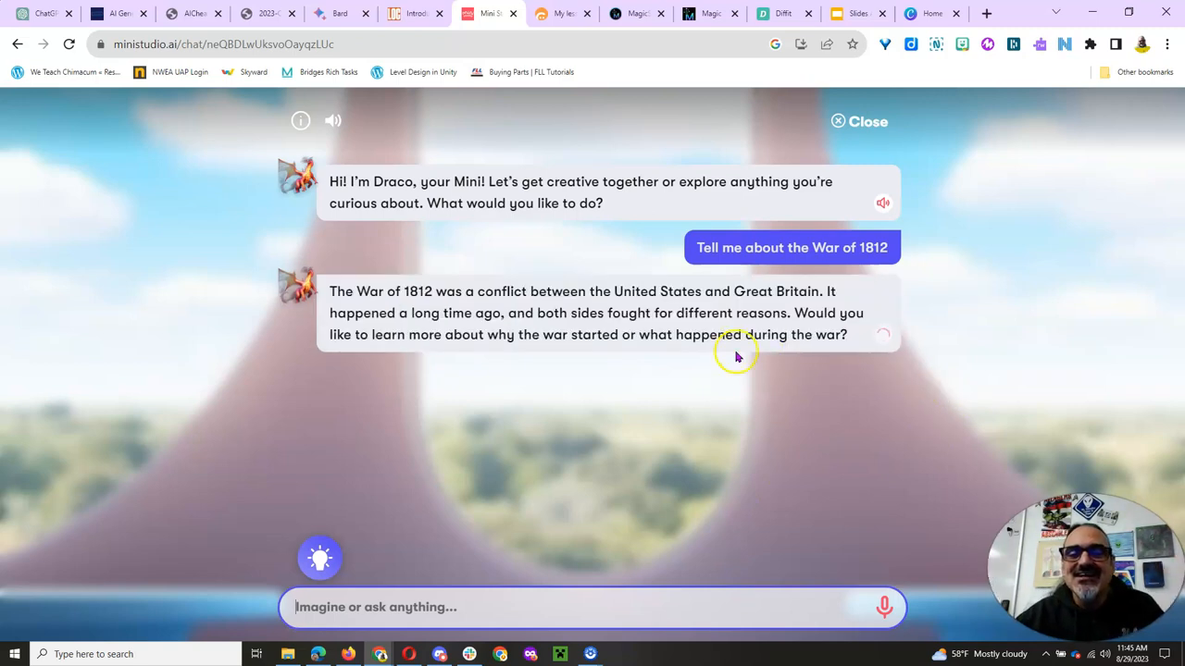
pyautogui.moveTo(777, 373)
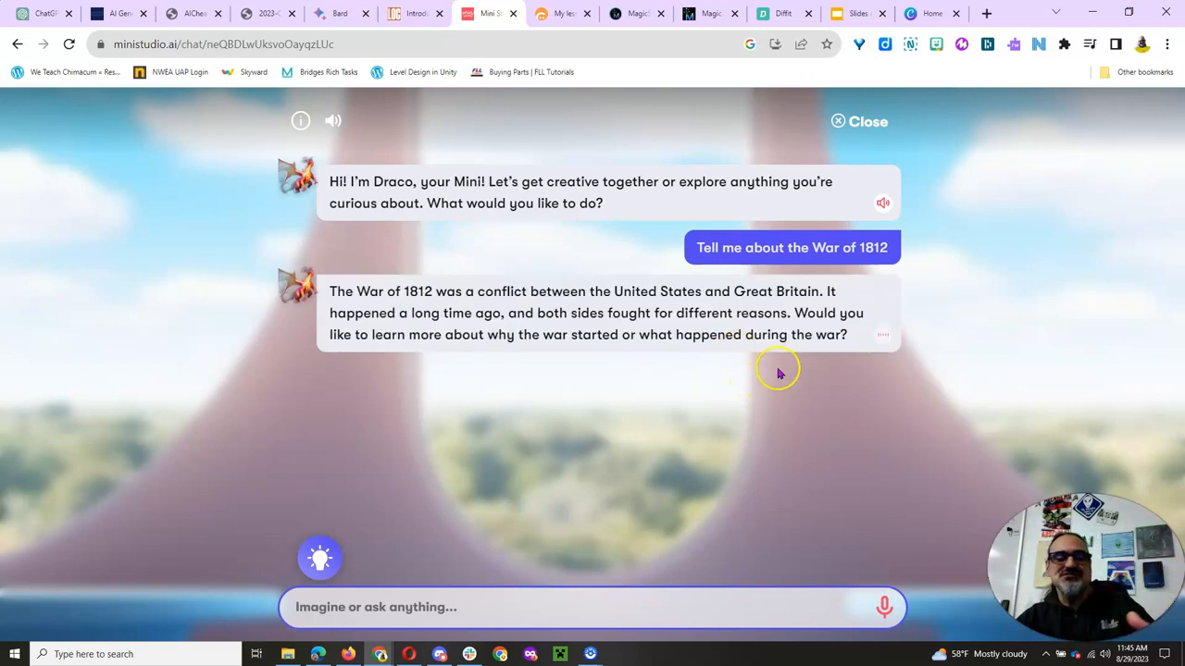
pyautogui.moveTo(792, 352)
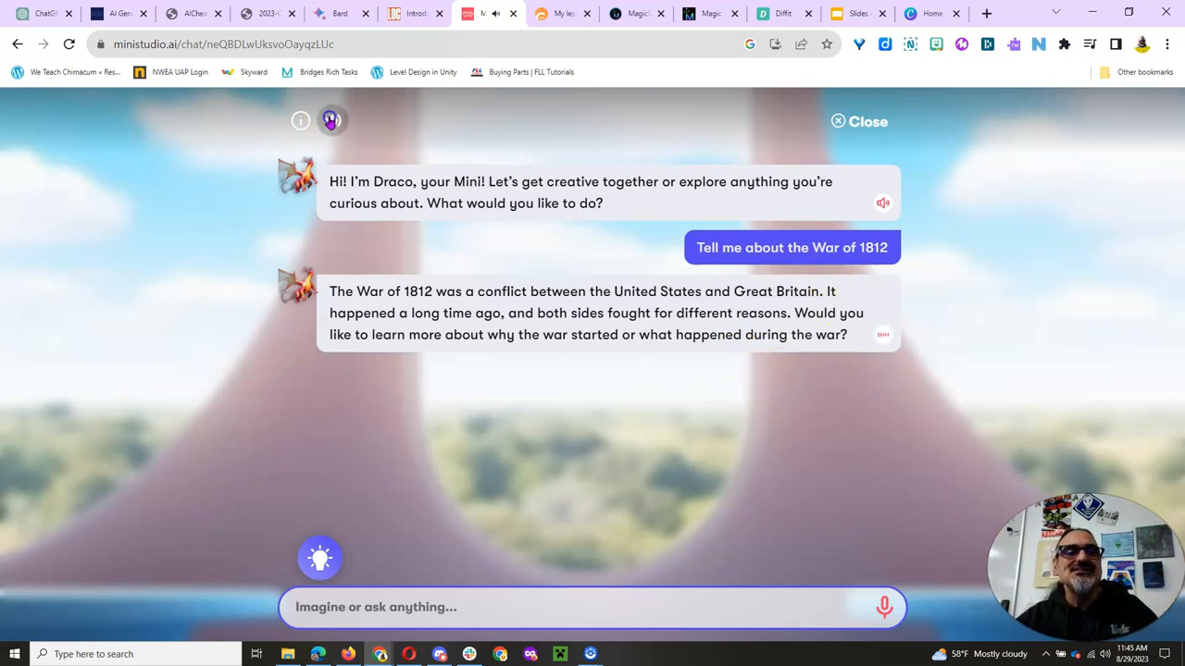
pyautogui.click(332, 120)
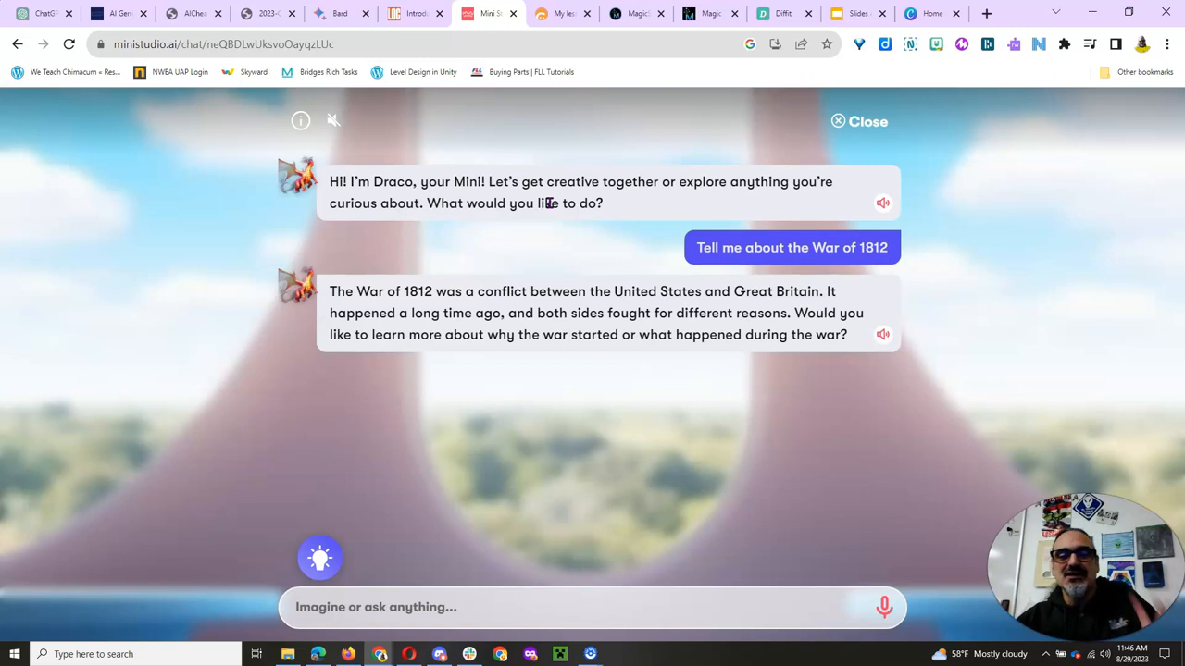
pyautogui.moveTo(946, 300)
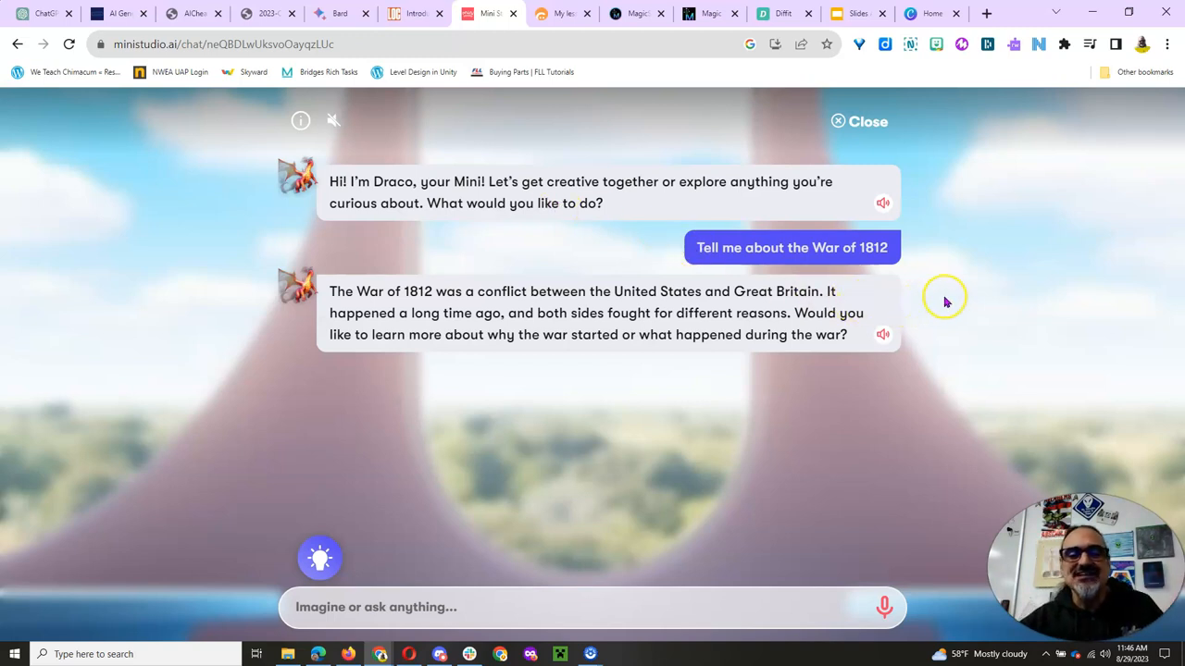
pyautogui.moveTo(944, 302)
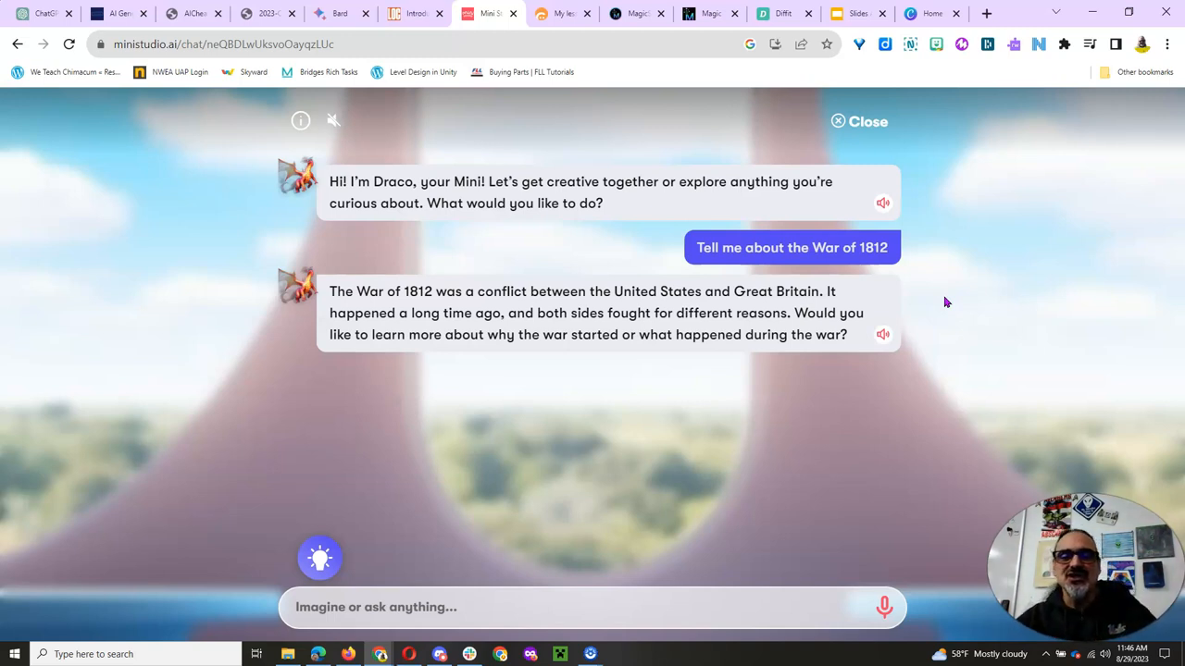
pyautogui.moveTo(961, 300)
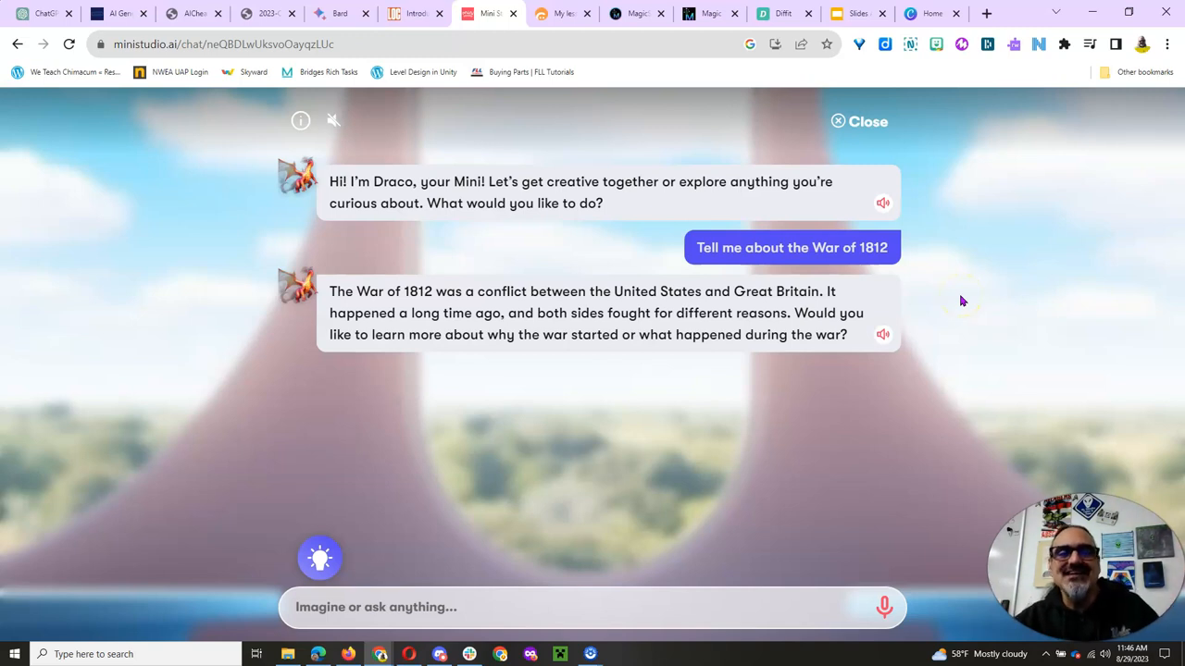
pyautogui.moveTo(518, 350)
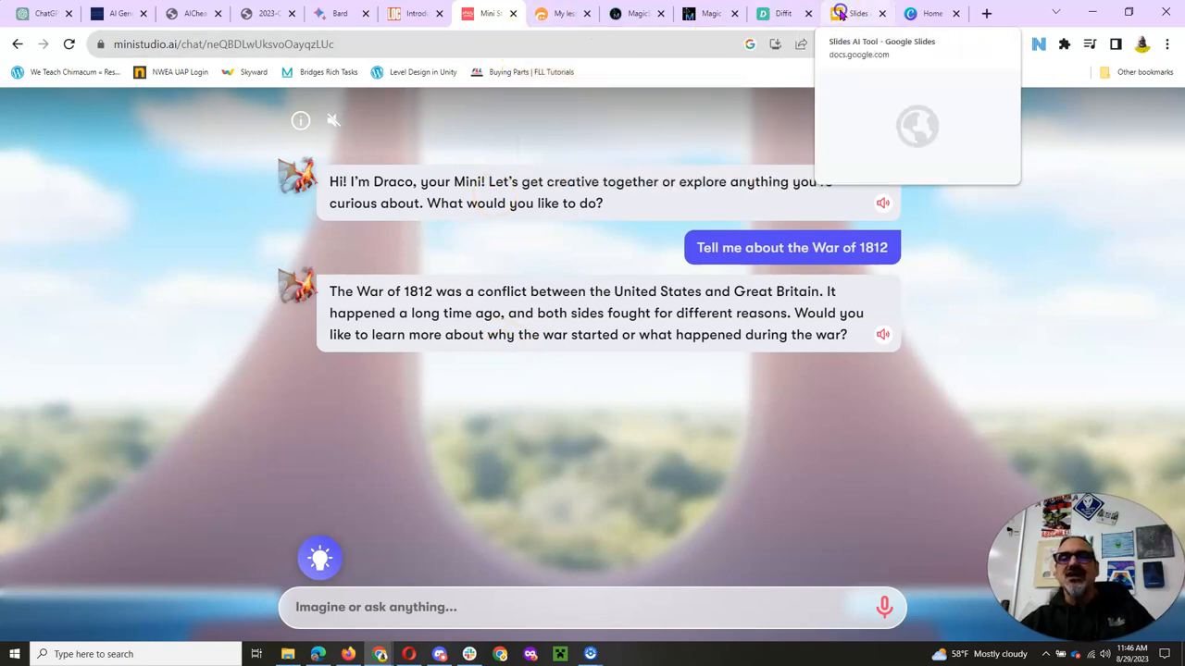
# - Generate slide images from the prompt 'Dragon european type' in Help me visualize
pyautogui.click(855, 13)
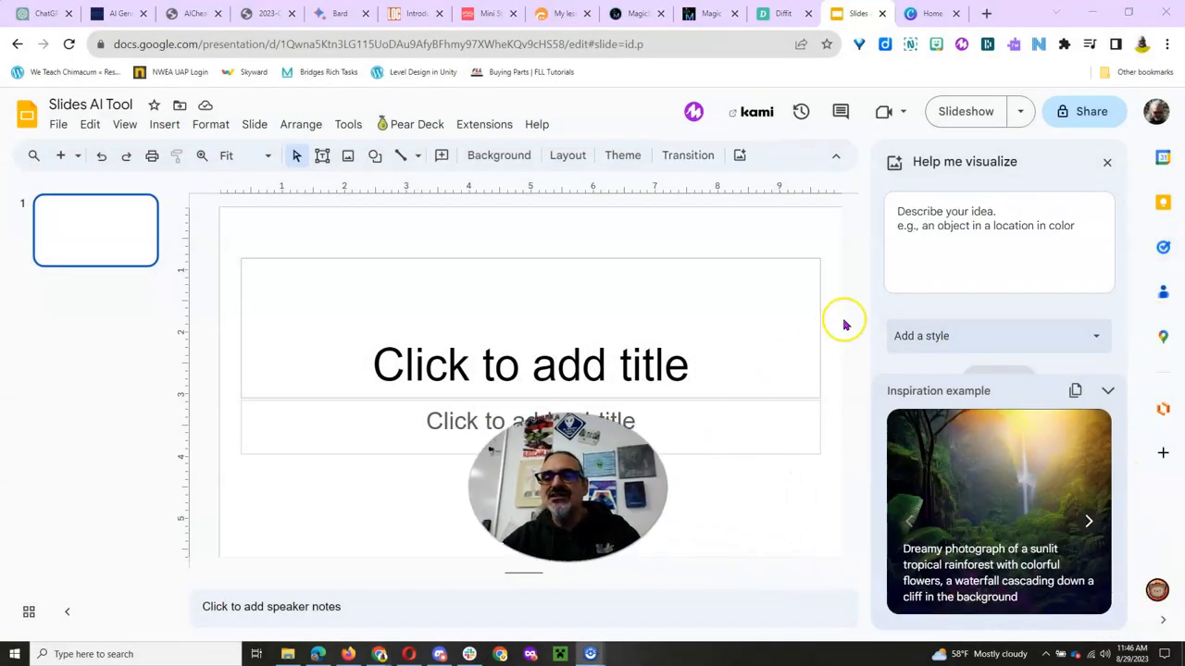
pyautogui.write('Dra')
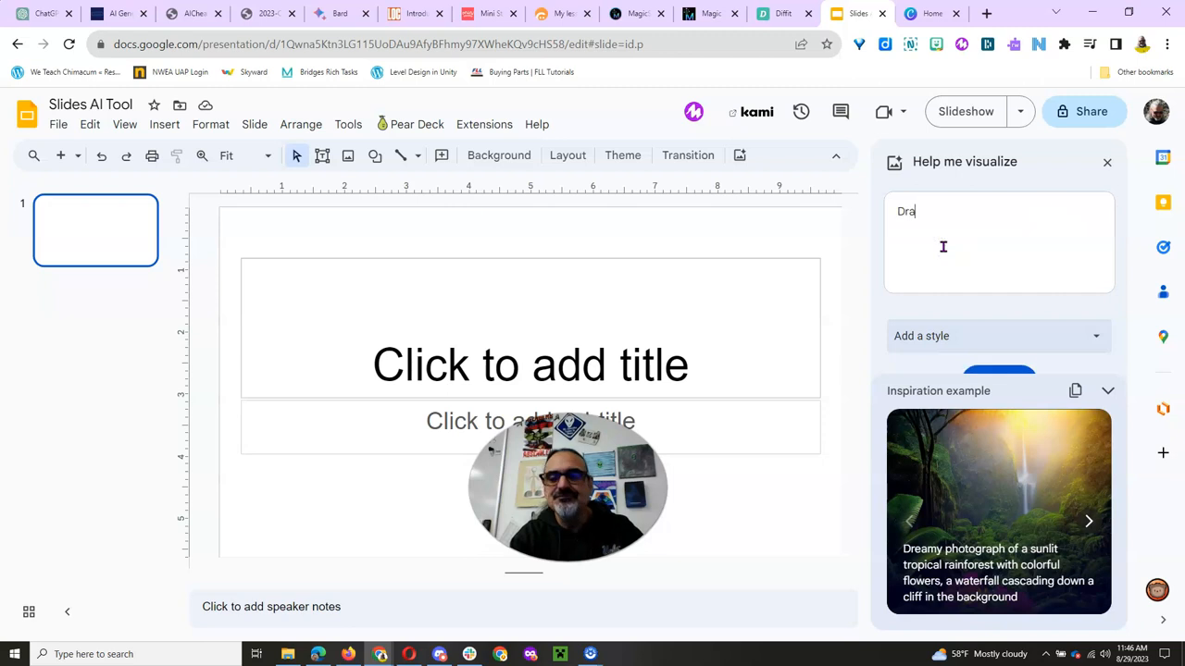
pyautogui.write('gon')
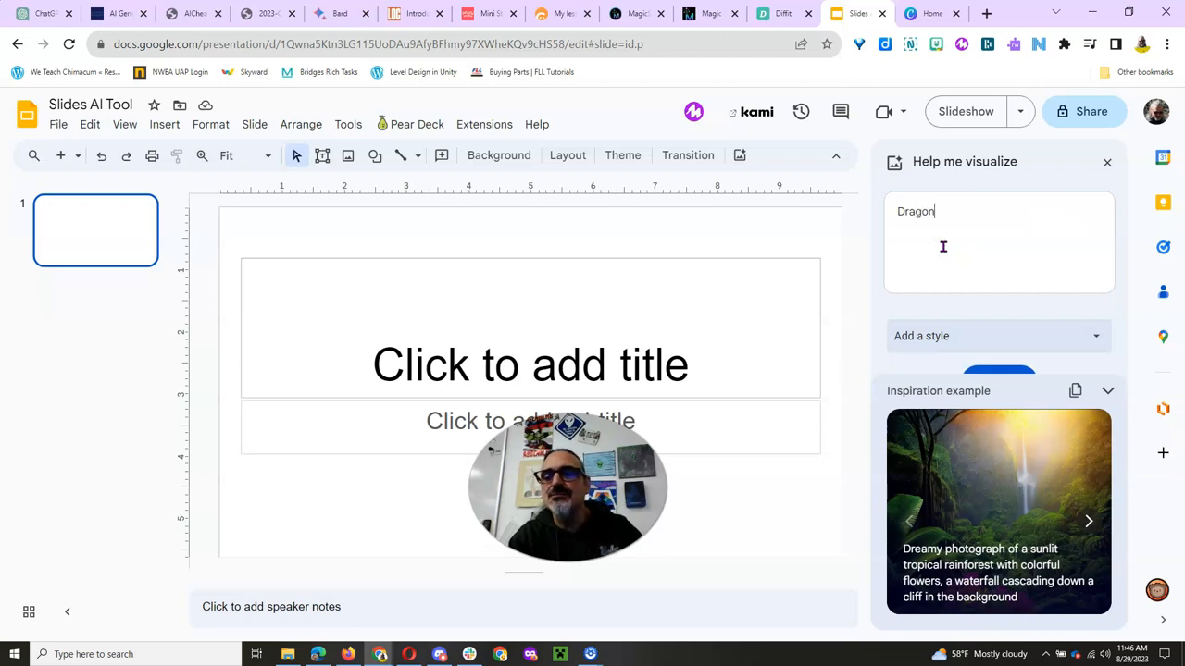
pyautogui.write('europ')
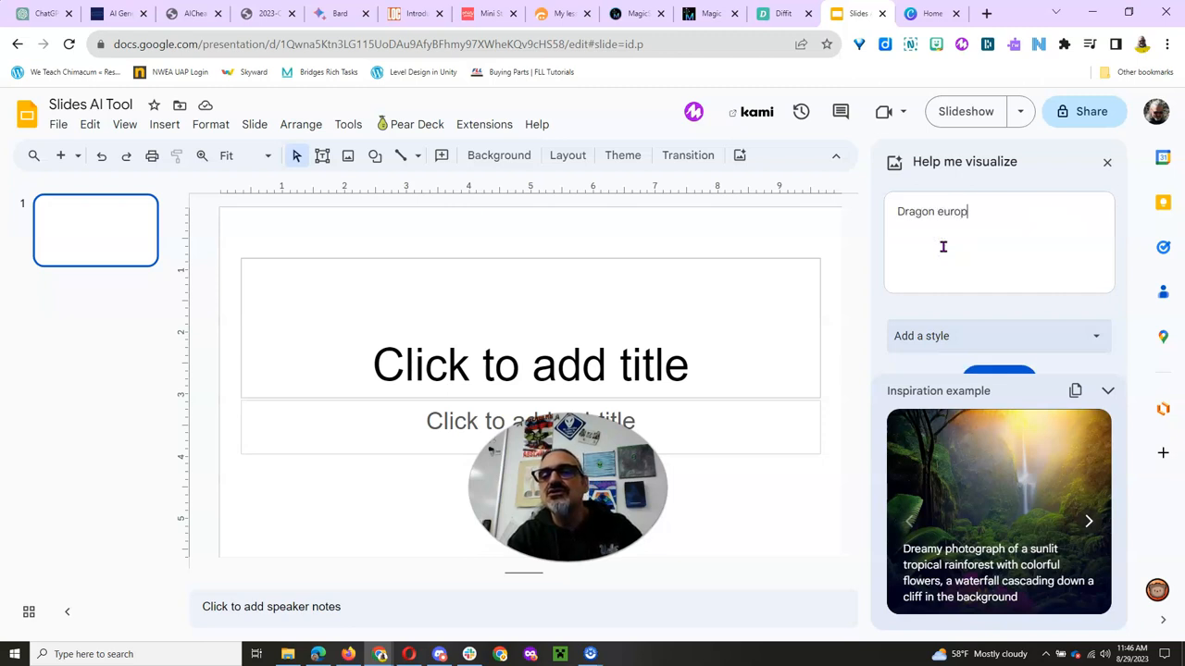
pyautogui.write('ean typ')
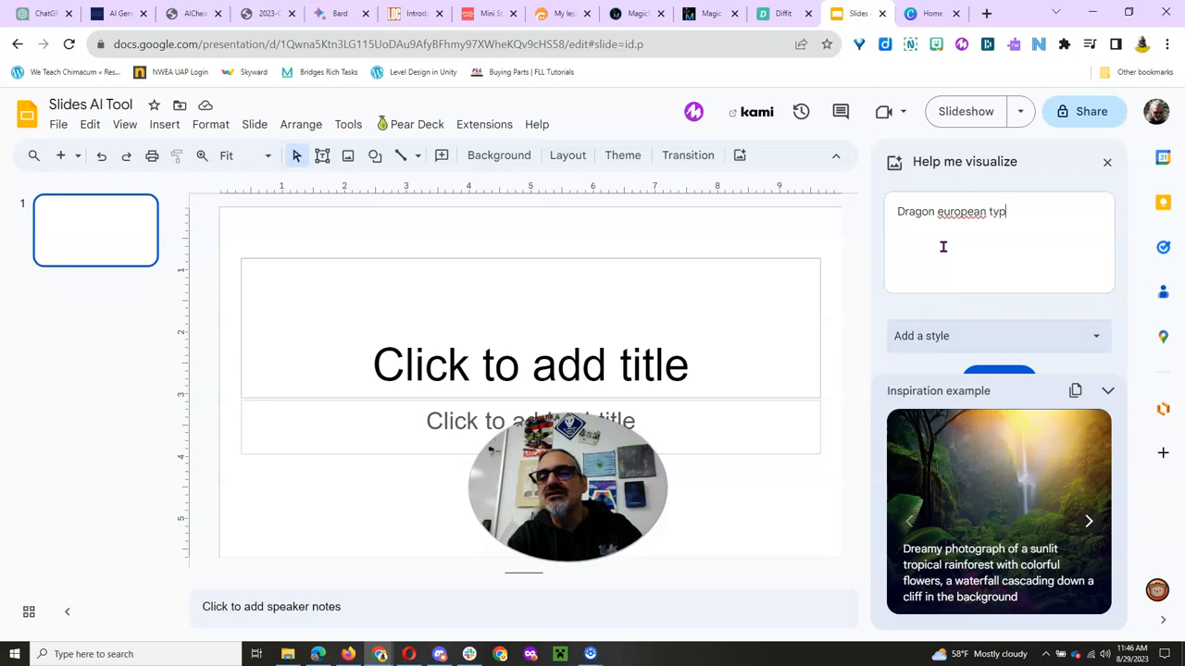
pyautogui.click(998, 381)
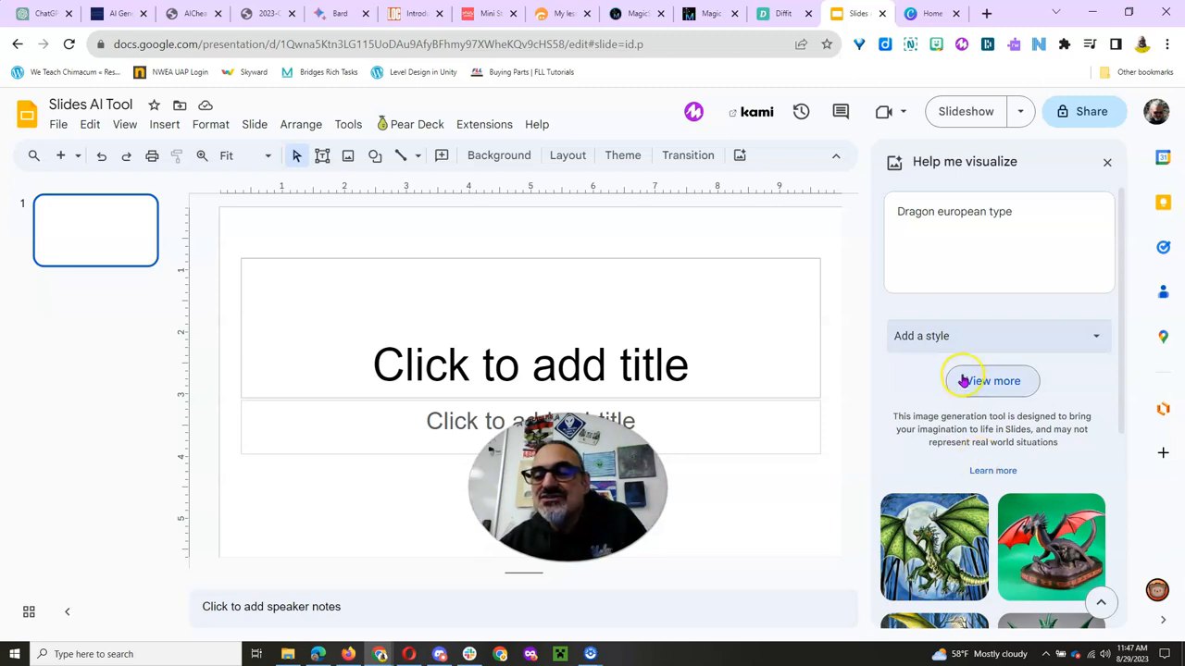
# - Regenerate the dragon images in the Background style, then put the image panel away
pyautogui.click(998, 335)
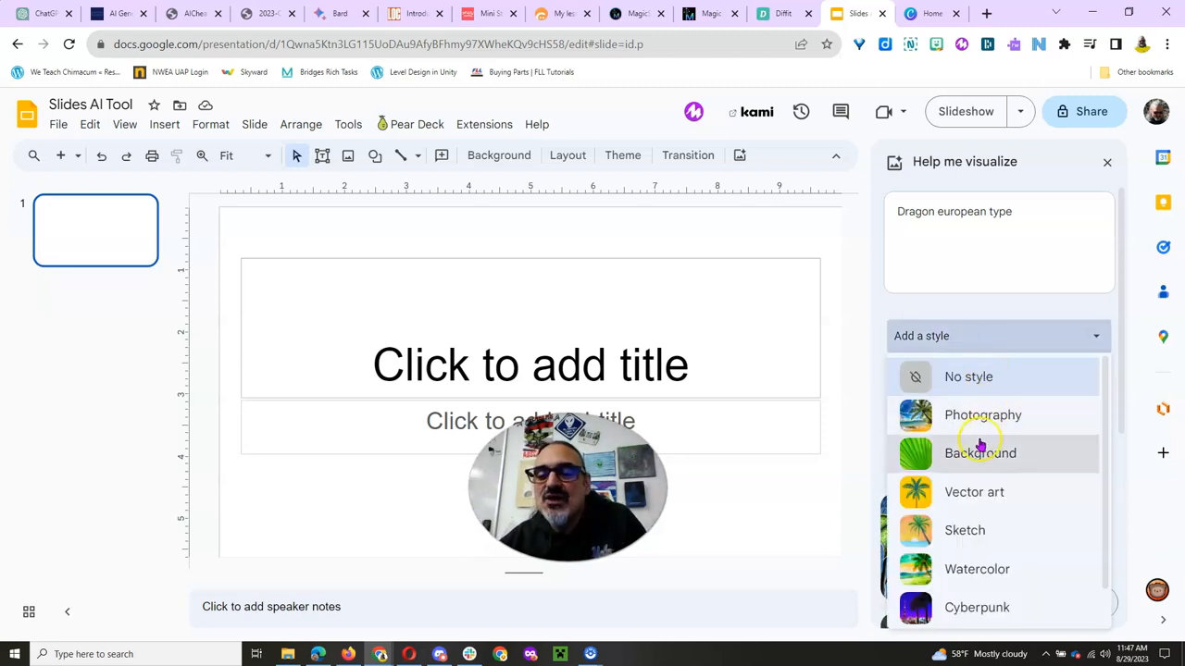
pyautogui.click(981, 452)
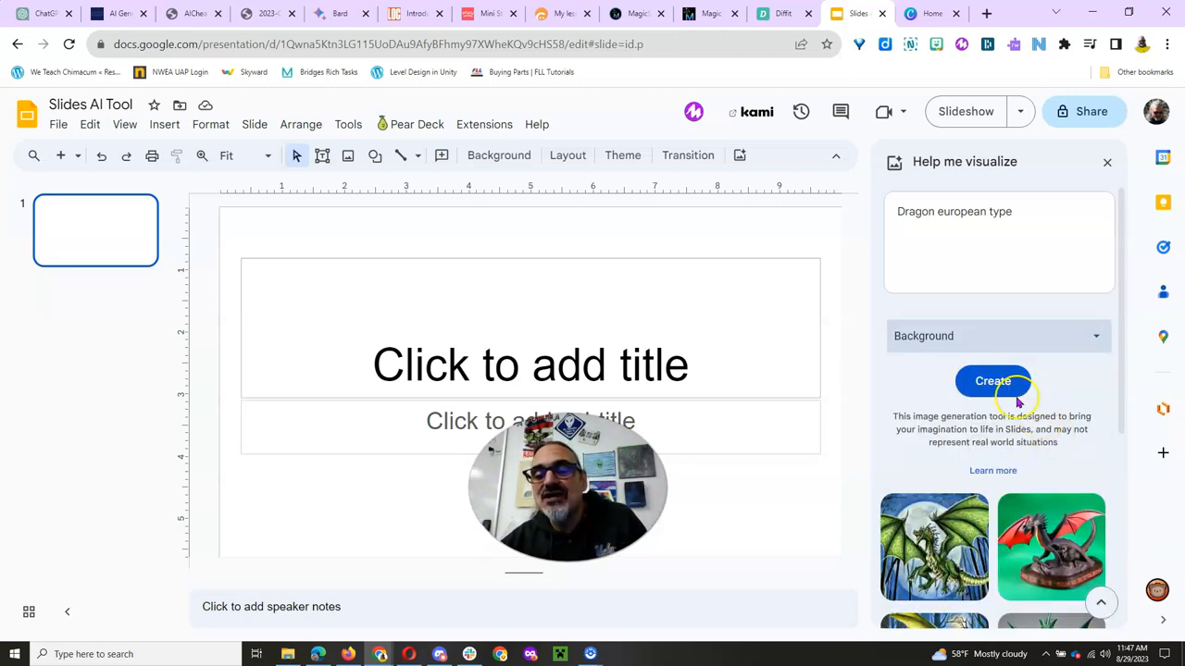
pyautogui.click(992, 381)
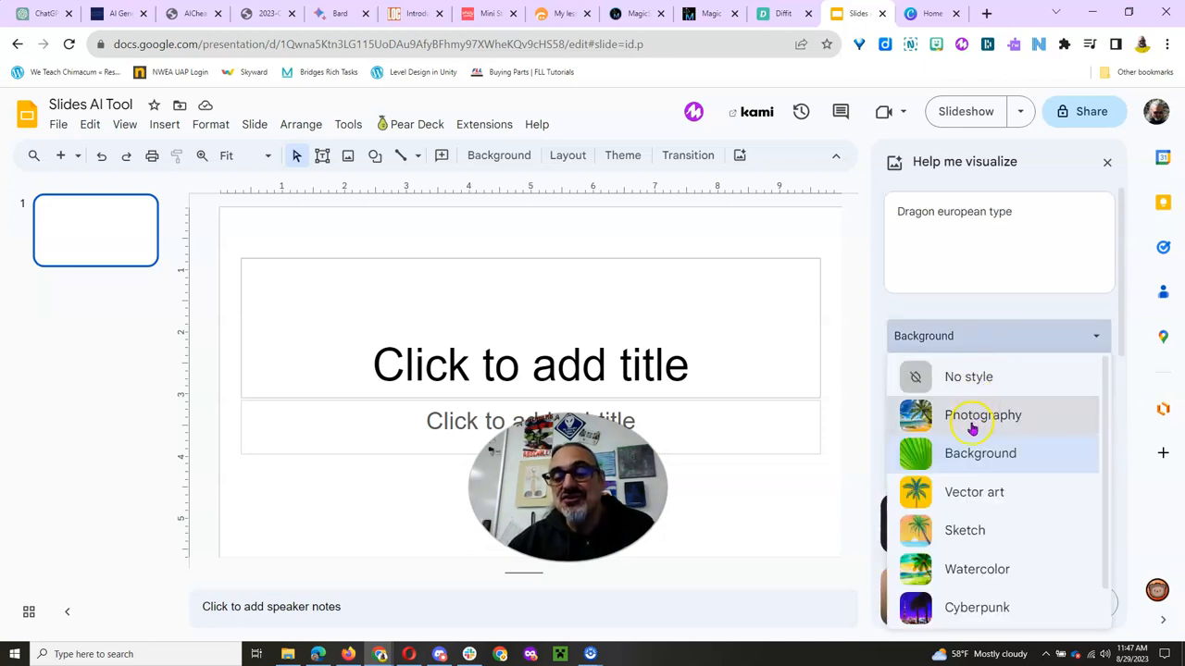
pyautogui.moveTo(972, 537)
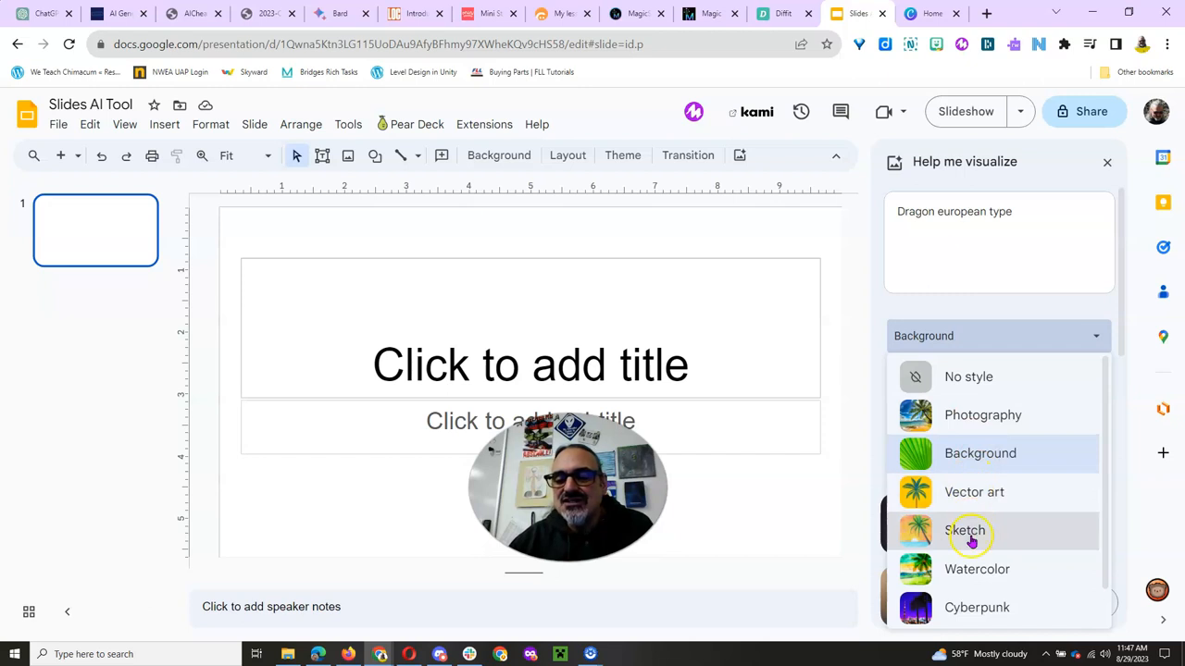
pyautogui.scroll(-3)
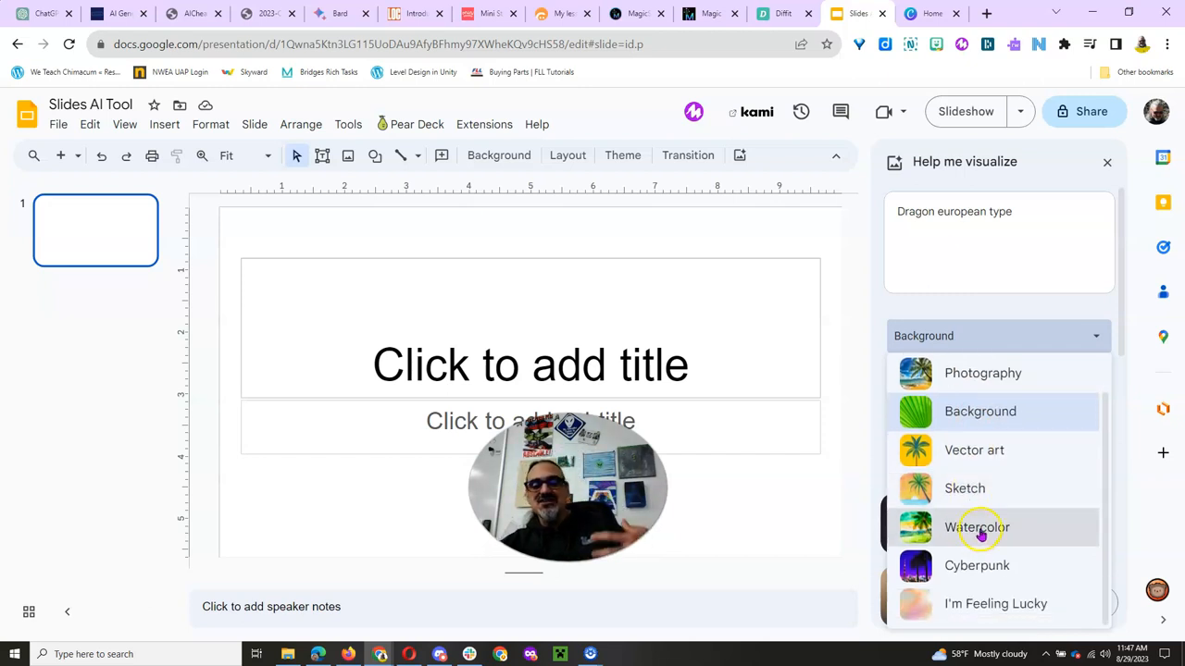
pyautogui.click(1000, 337)
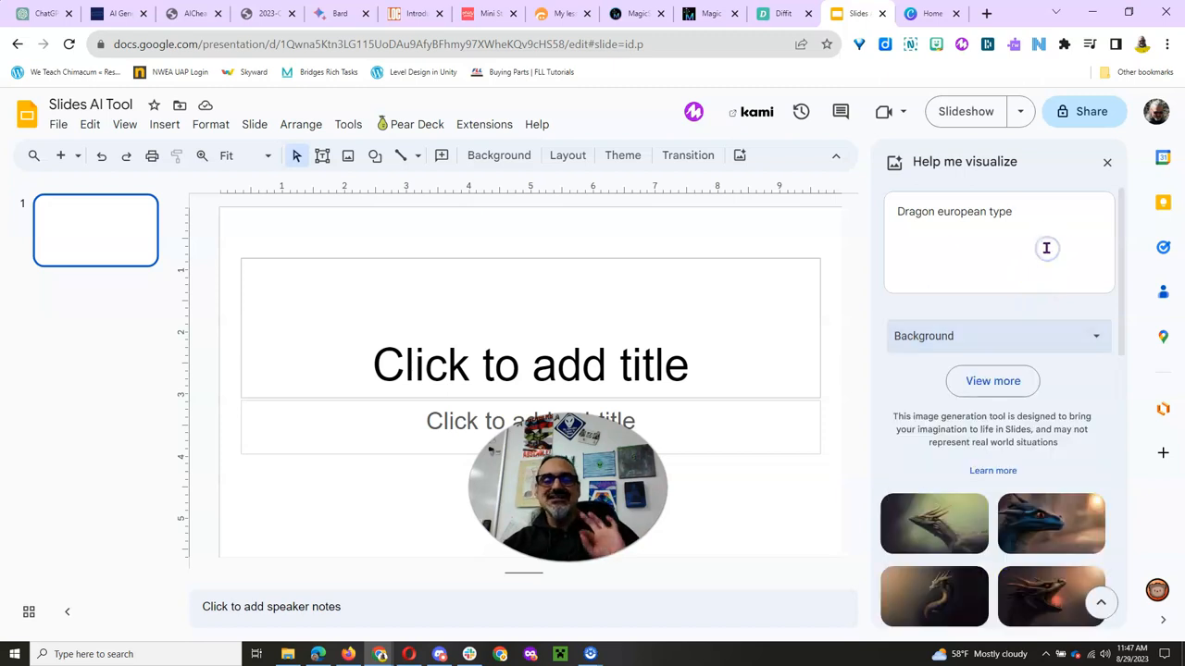
pyautogui.click(1107, 163)
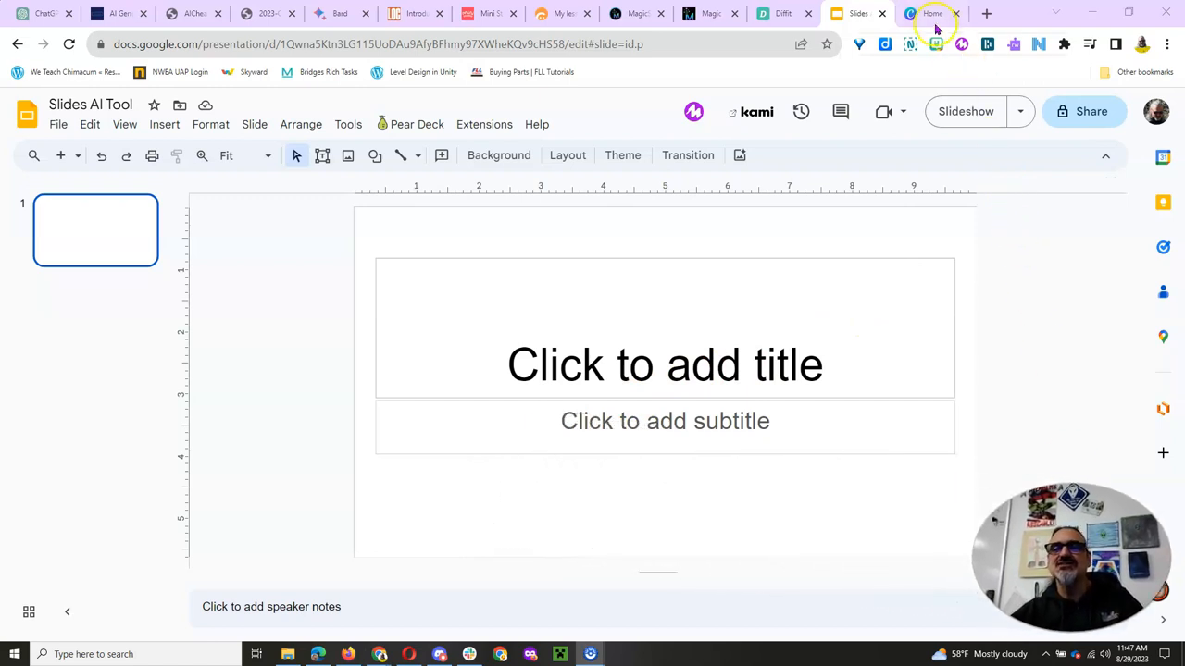
# - Run the Canva search for magic tool and browse the Magic Design and template results
pyautogui.click(933, 13)
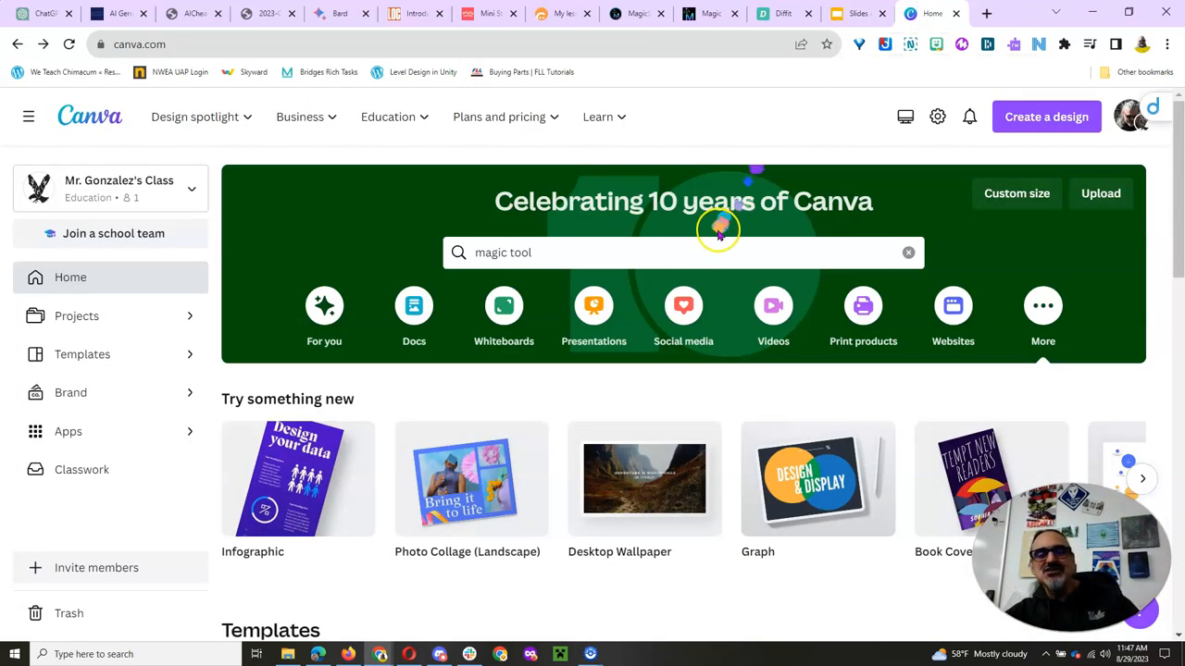
pyautogui.press('Return')
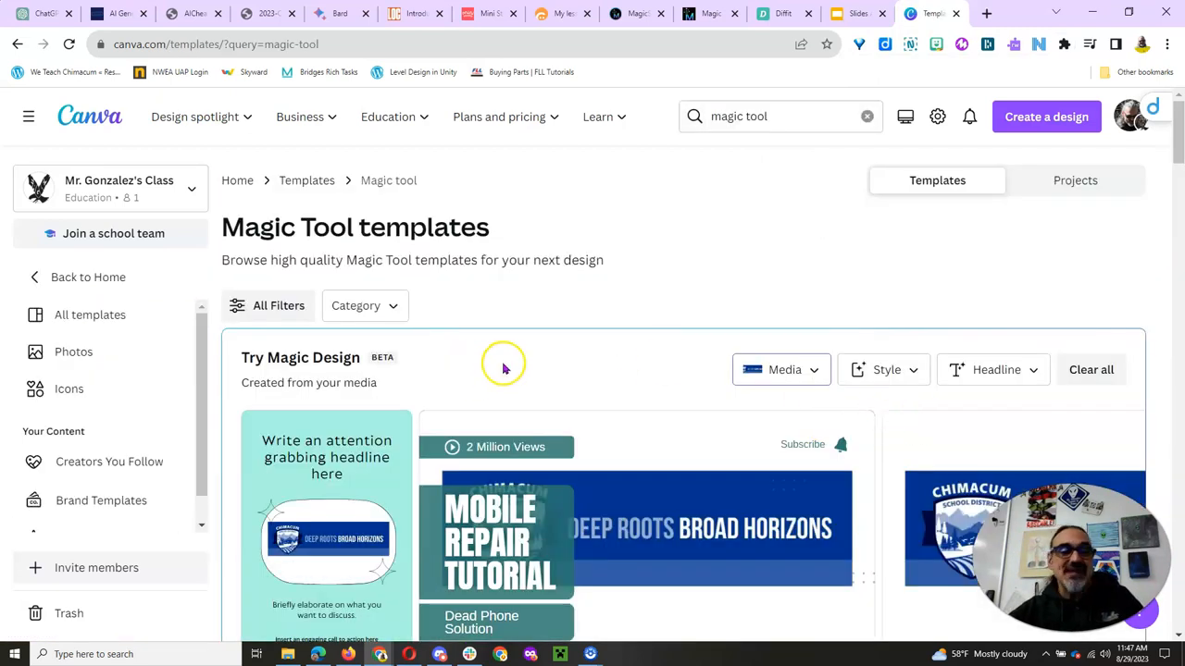
pyautogui.moveTo(787, 389)
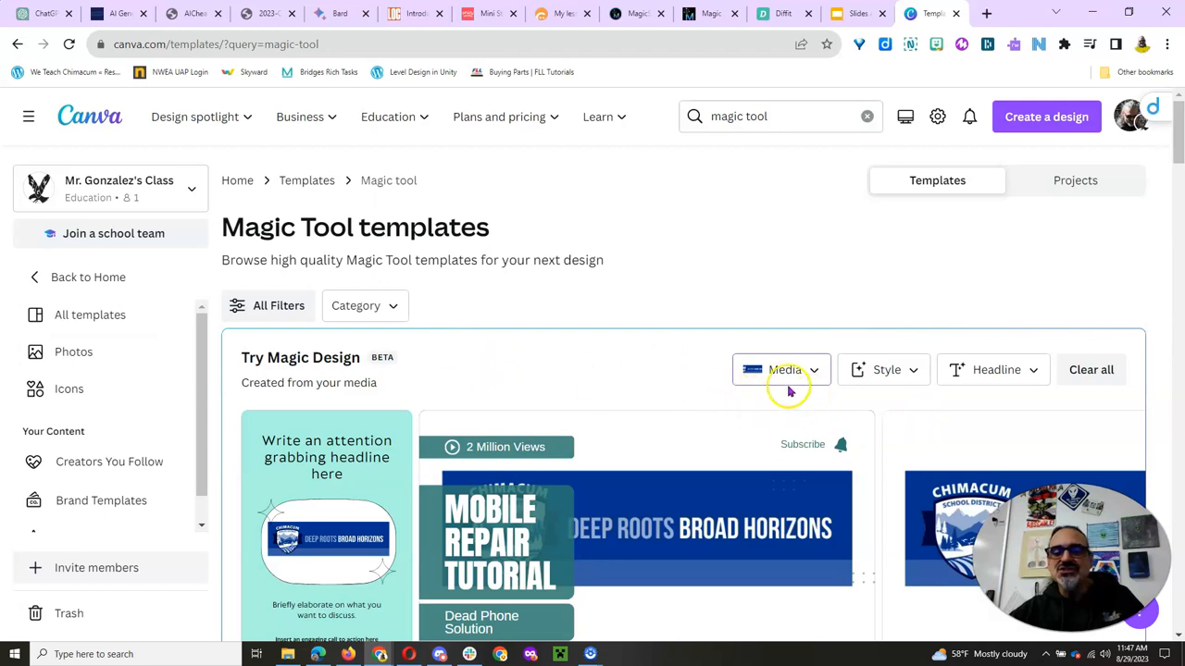
pyautogui.scroll(-3)
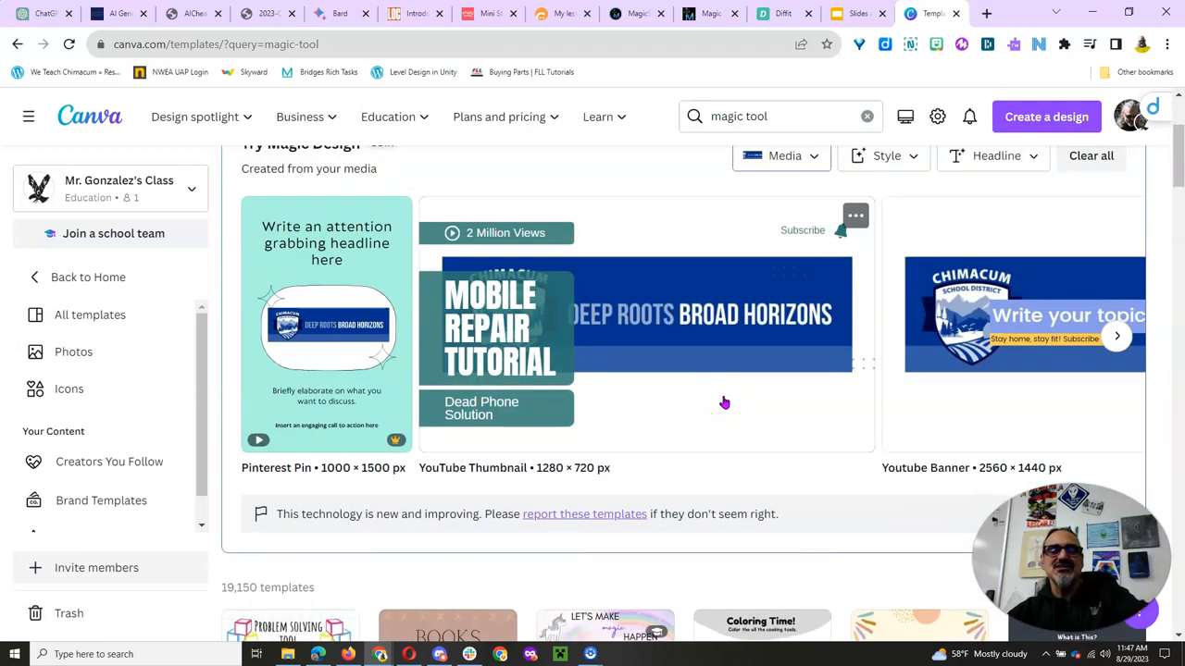
pyautogui.scroll(3)
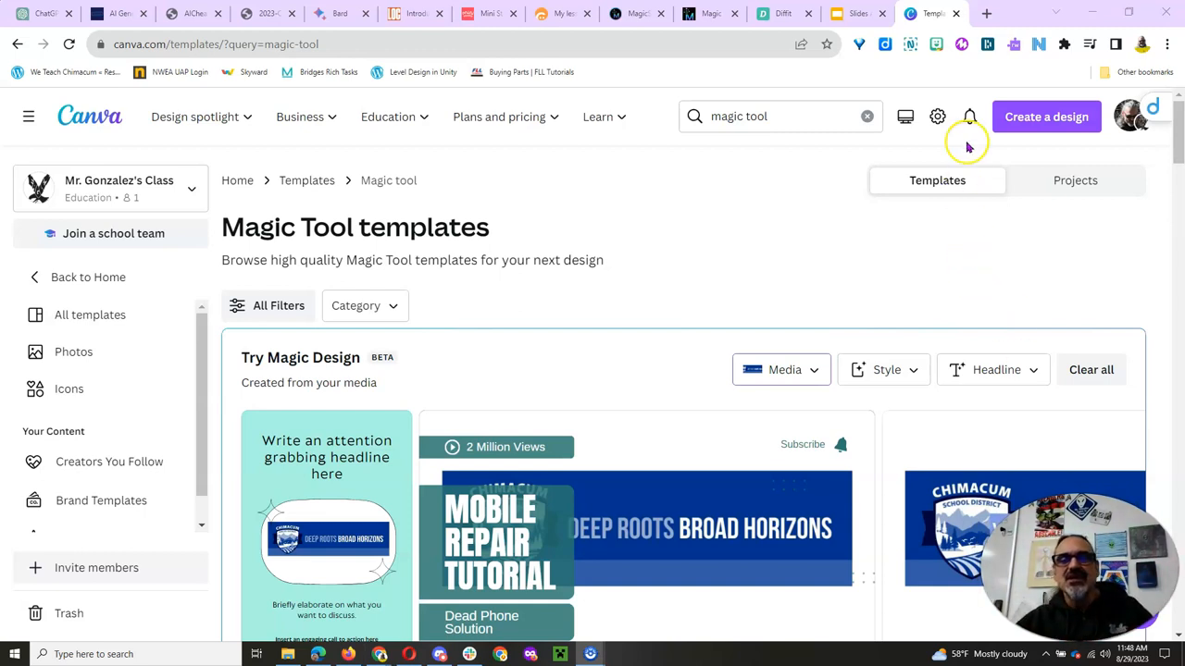
pyautogui.moveTo(987, 17)
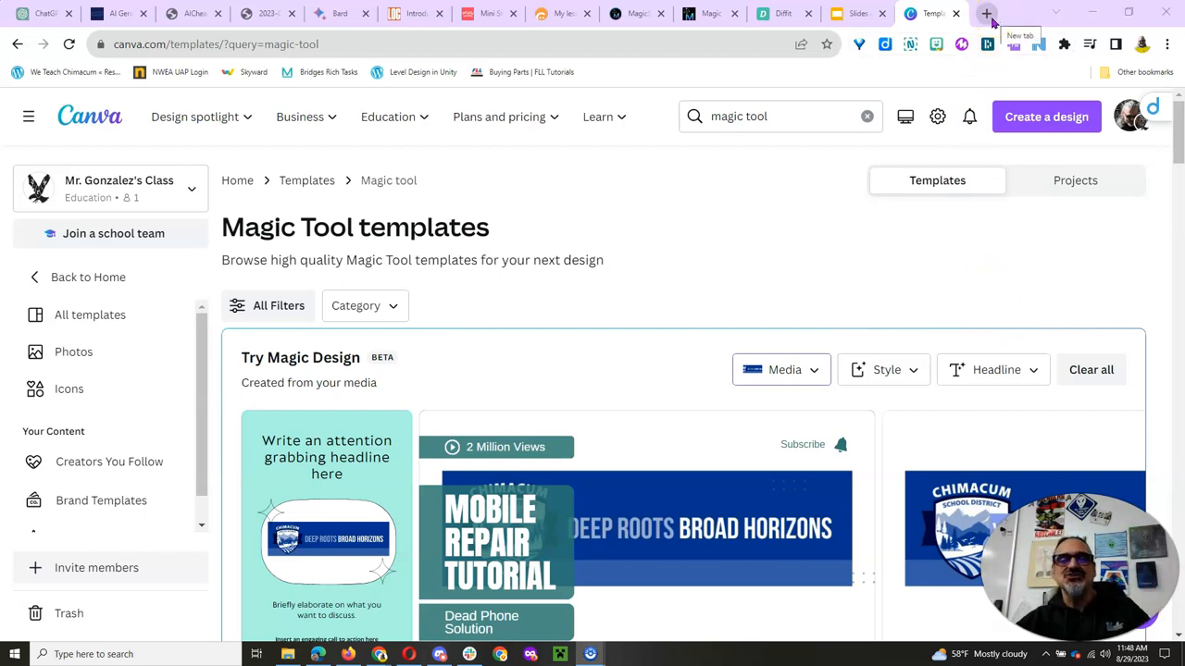
pyautogui.moveTo(856, 13)
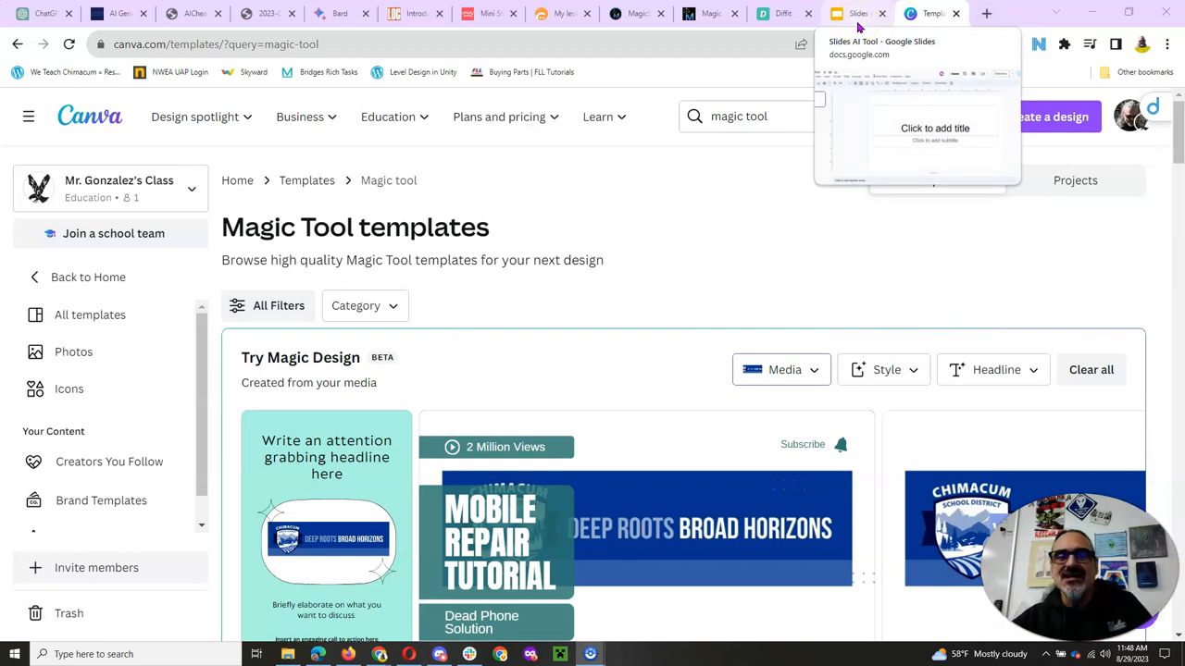
pyautogui.moveTo(730, 177)
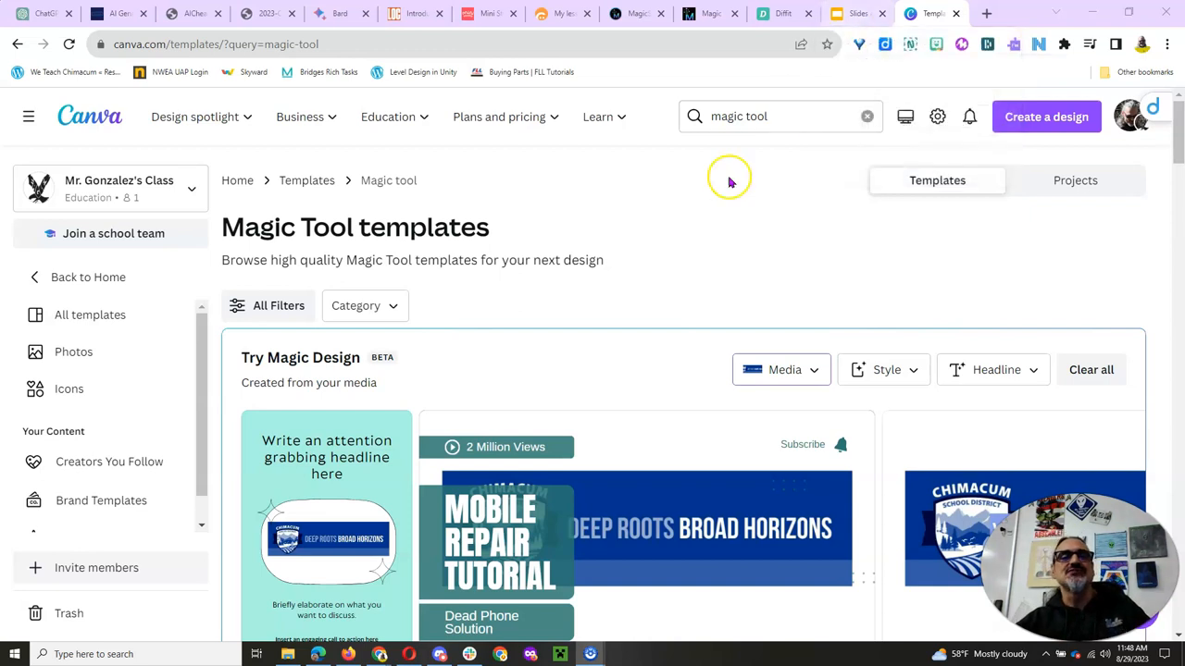
pyautogui.moveTo(552, 26)
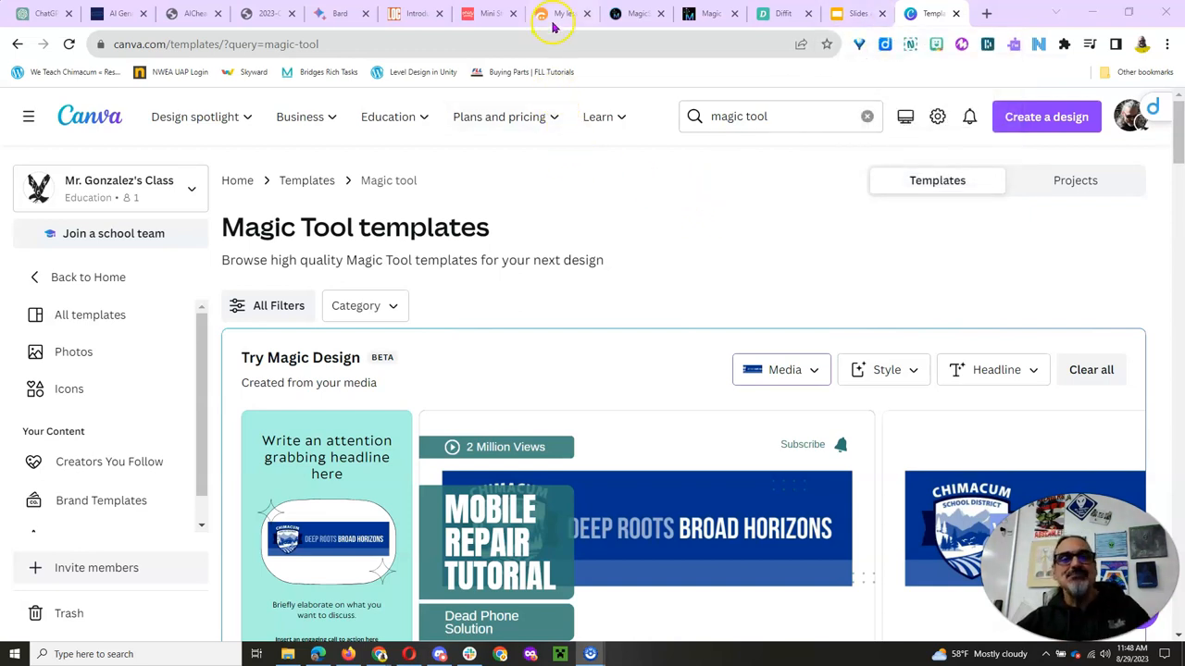
# - Start a Curipod full-lesson request on forces and motion for 6th Grade
pyautogui.click(555, 13)
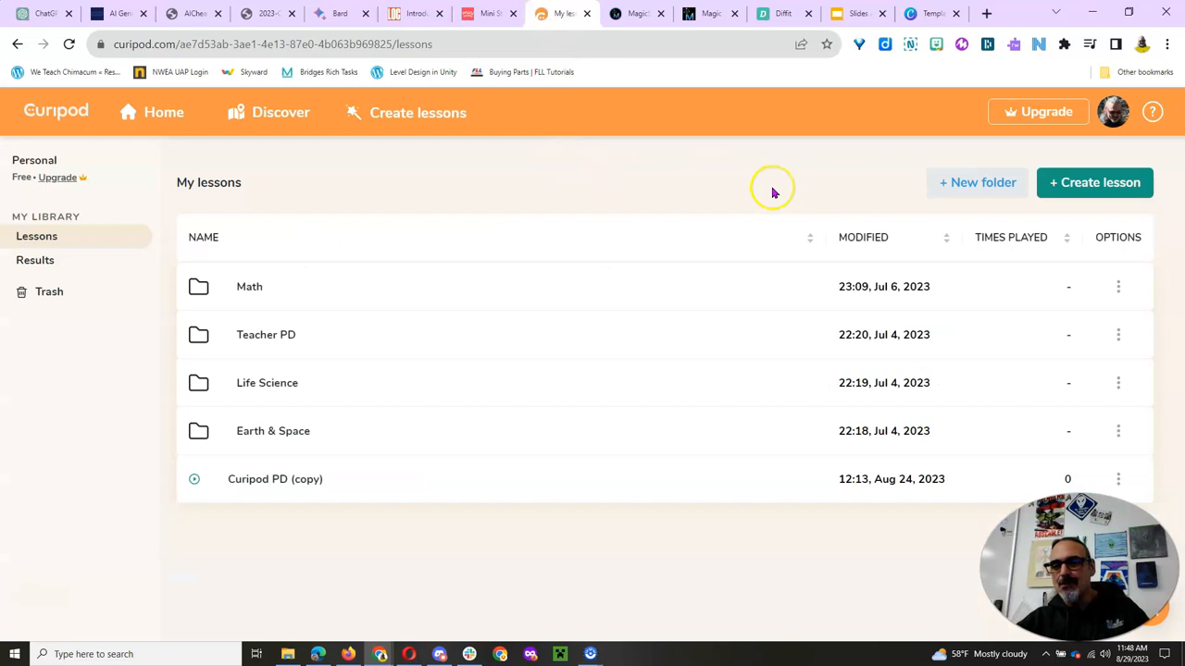
pyautogui.moveTo(773, 188)
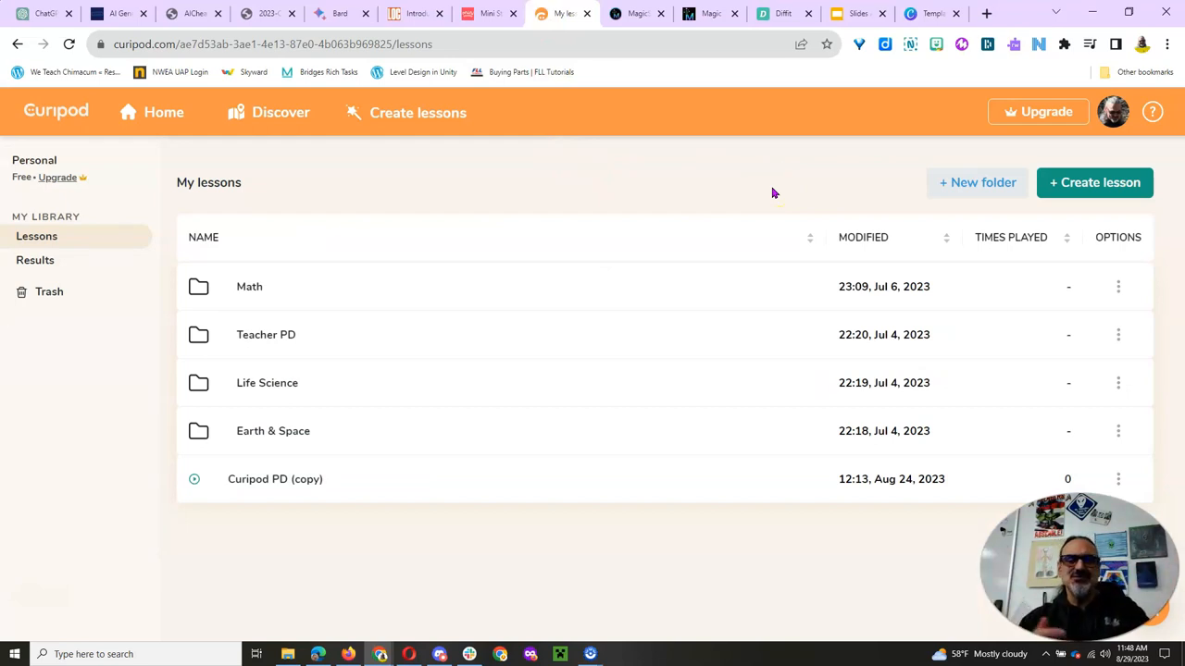
pyautogui.moveTo(853, 211)
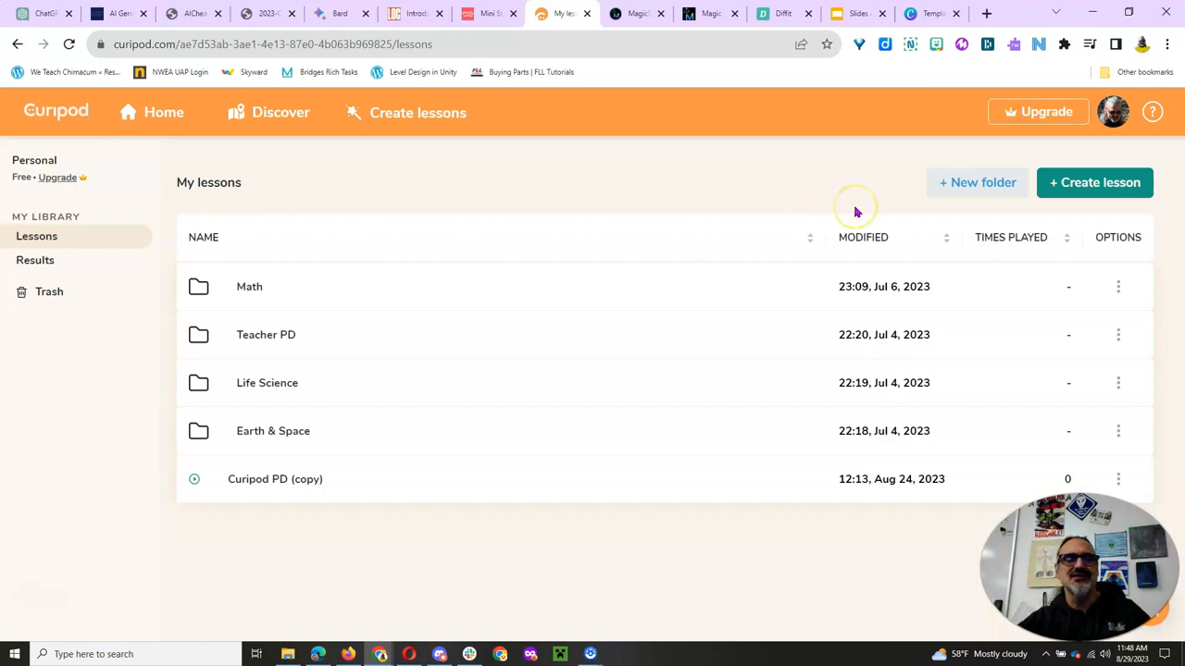
pyautogui.moveTo(866, 211)
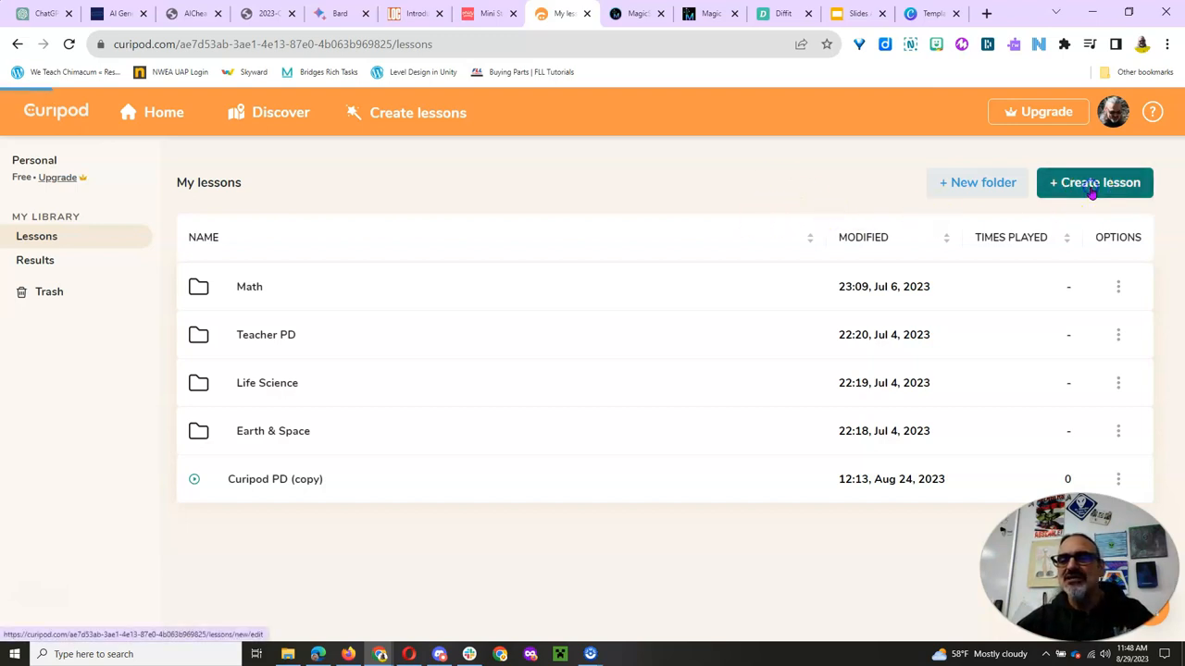
pyautogui.click(1096, 184)
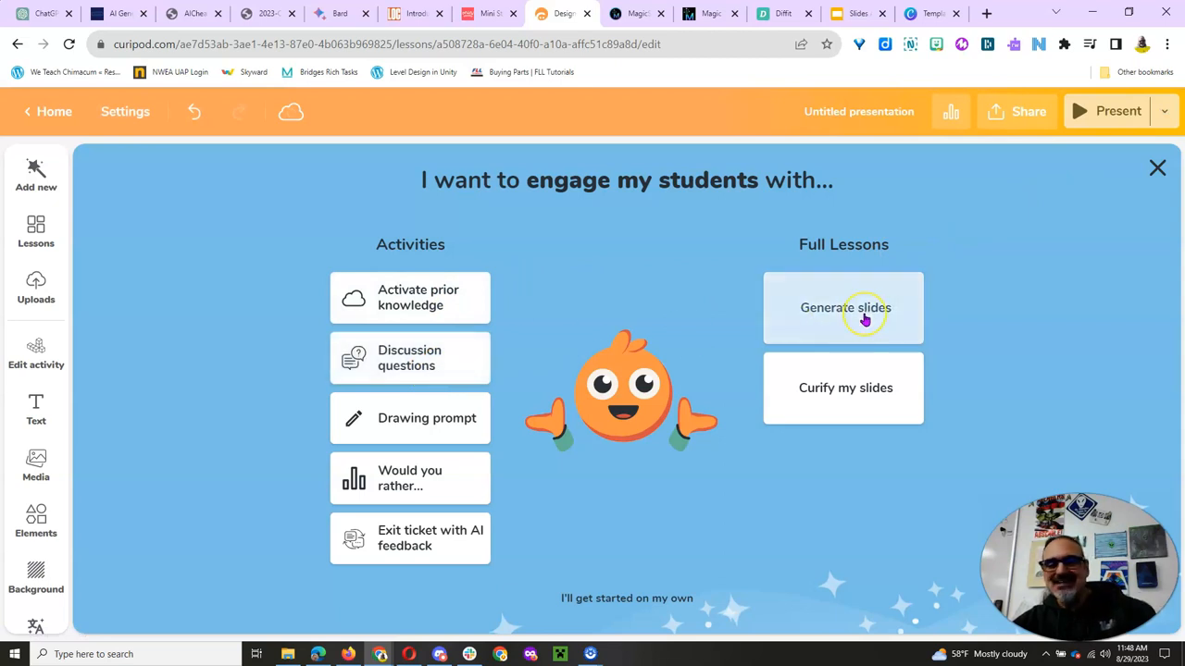
pyautogui.click(844, 308)
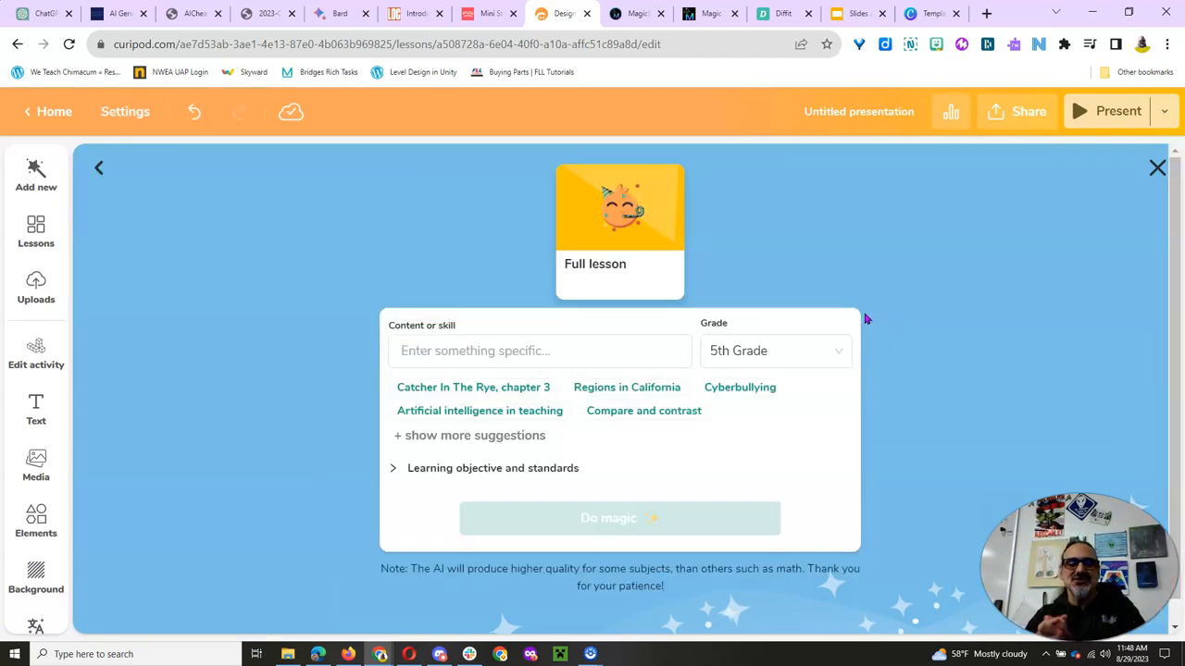
pyautogui.click(775, 352)
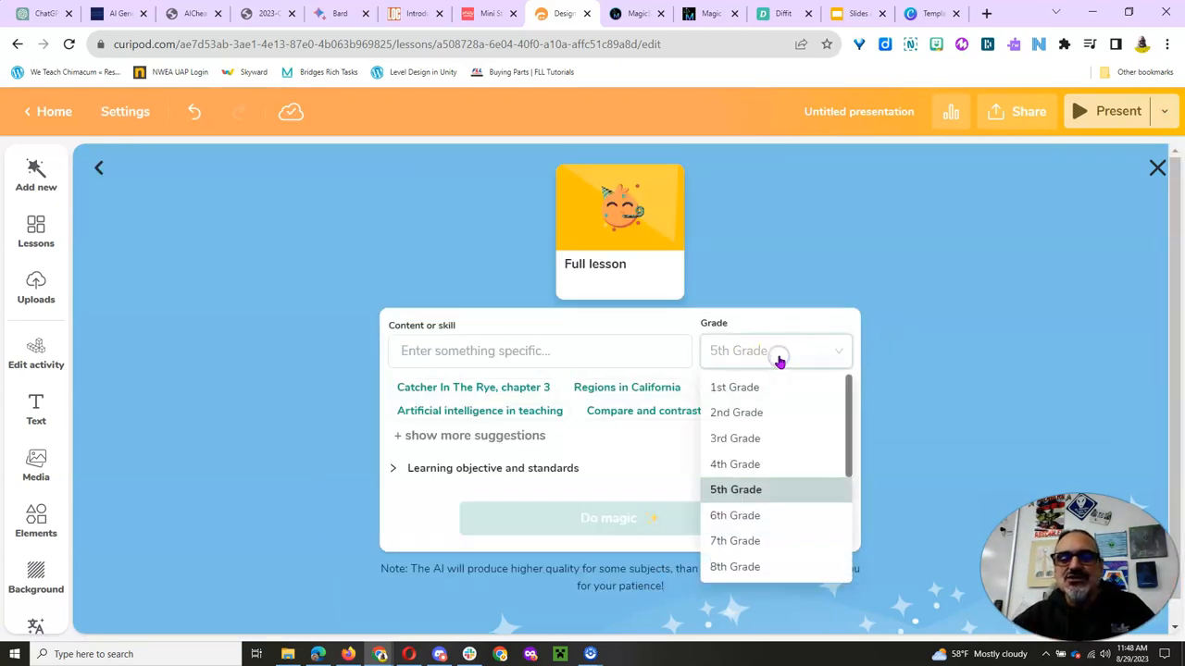
pyautogui.click(733, 515)
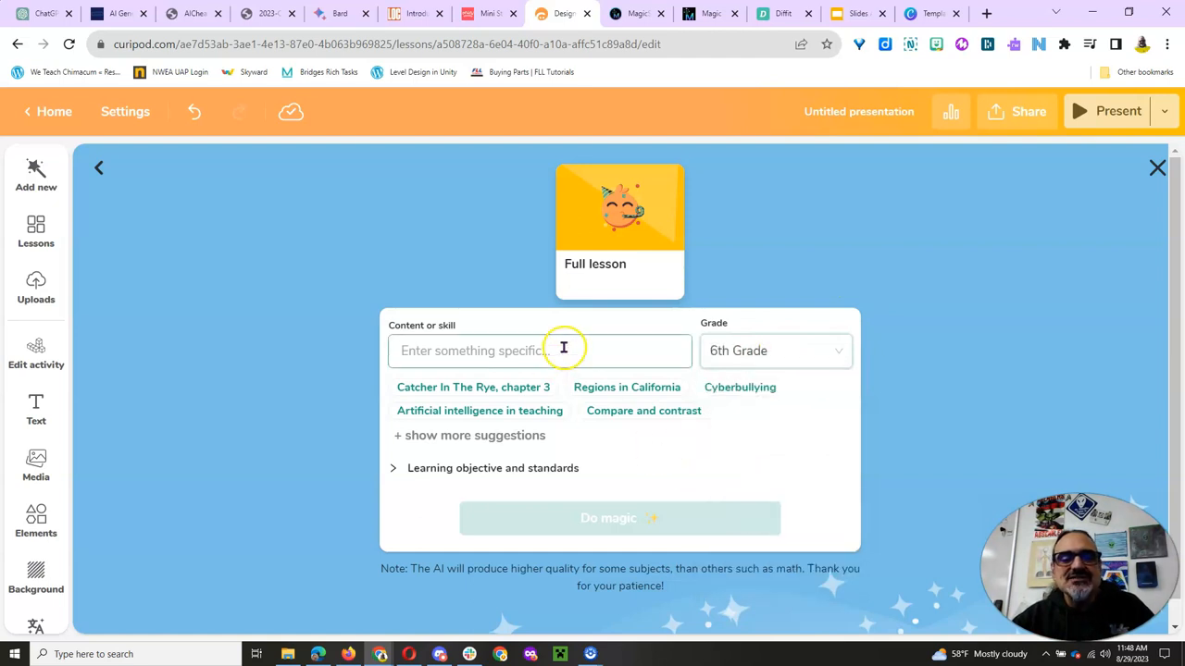
pyautogui.write('ford')
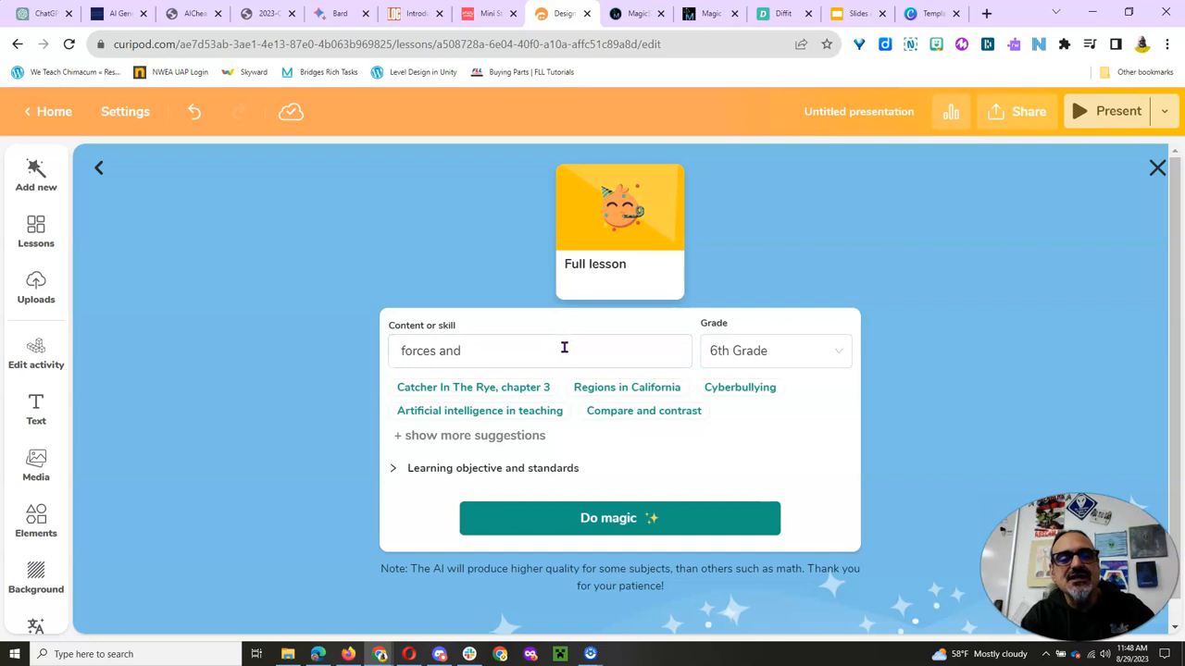
pyautogui.write('motion')
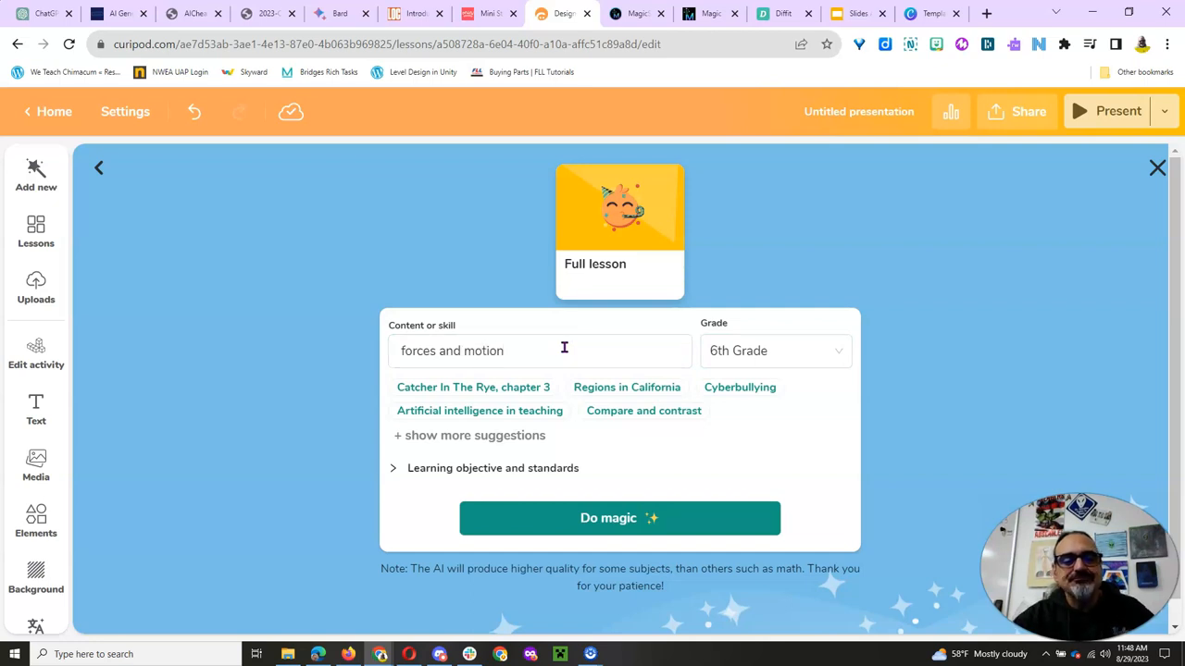
# - Fill the learning objective field with 'ngss forces and motion standard'
pyautogui.click(492, 466)
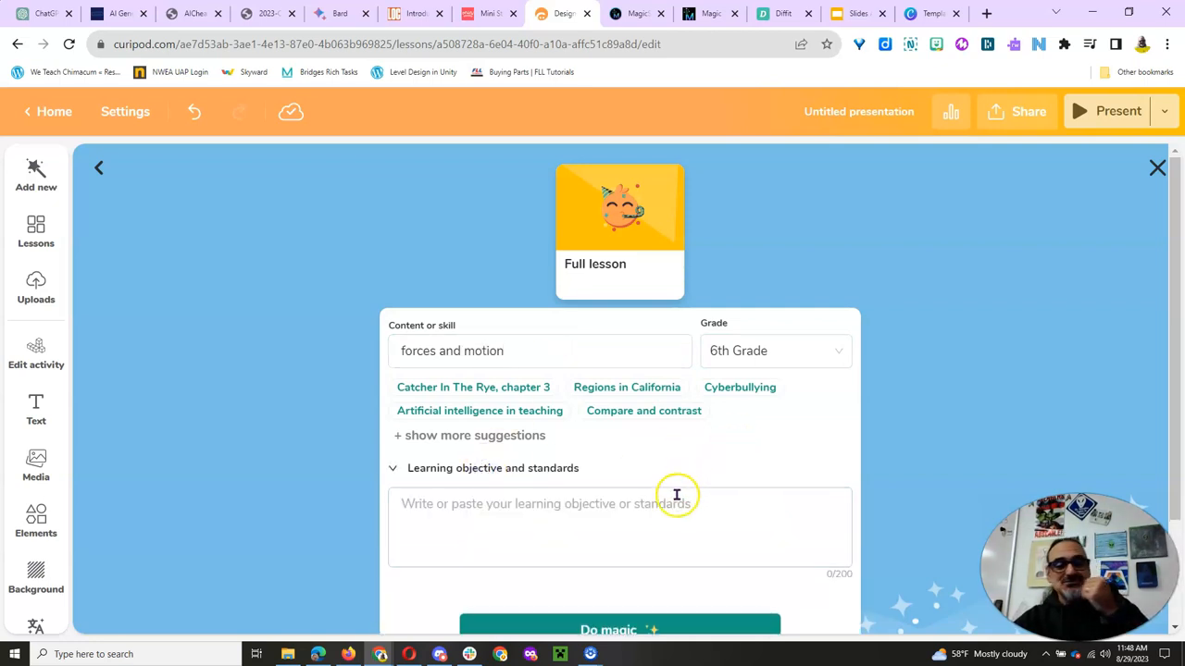
pyautogui.moveTo(763, 493)
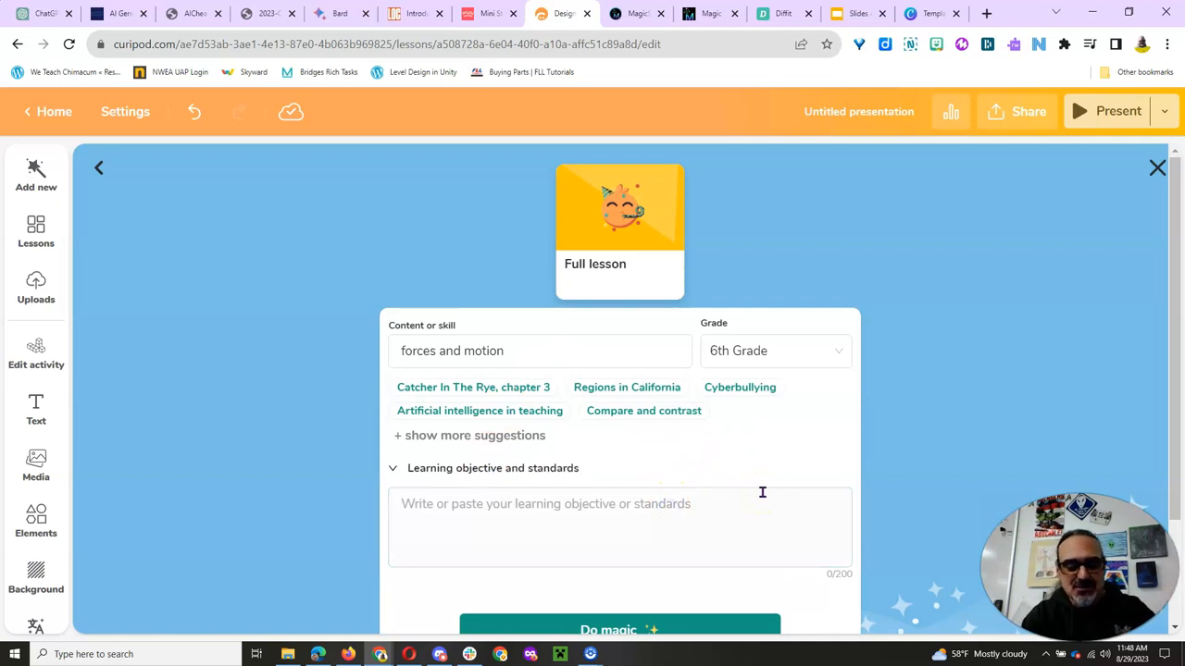
pyautogui.write('ngss')
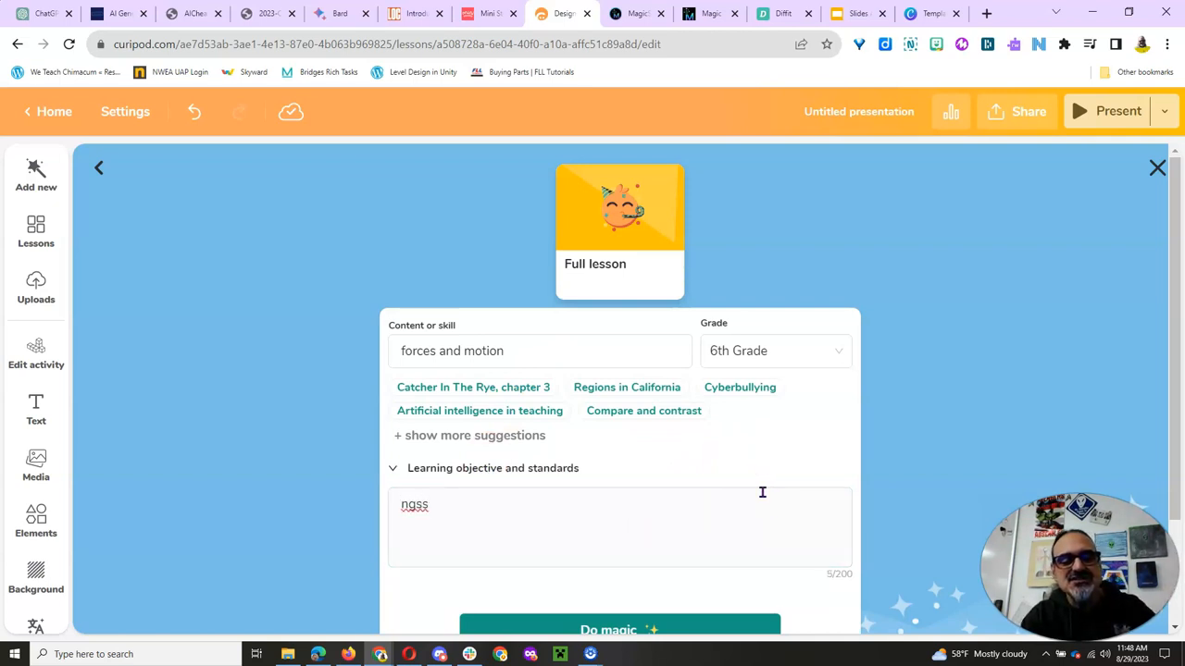
pyautogui.write('forces and moti')
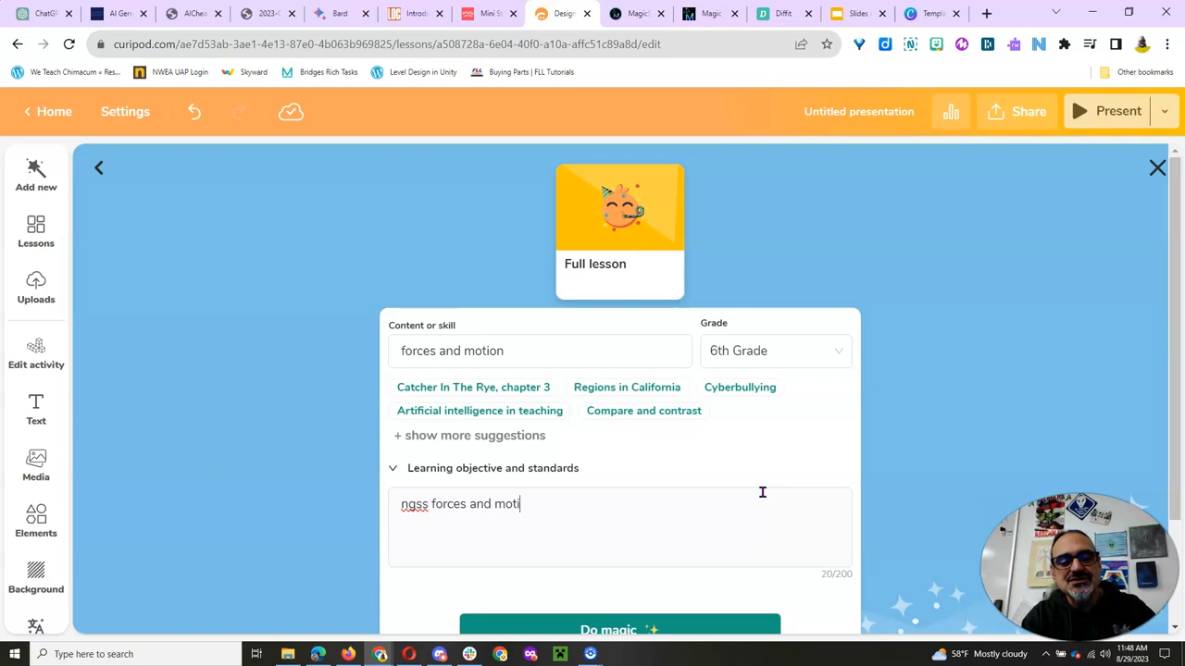
pyautogui.write('standr')
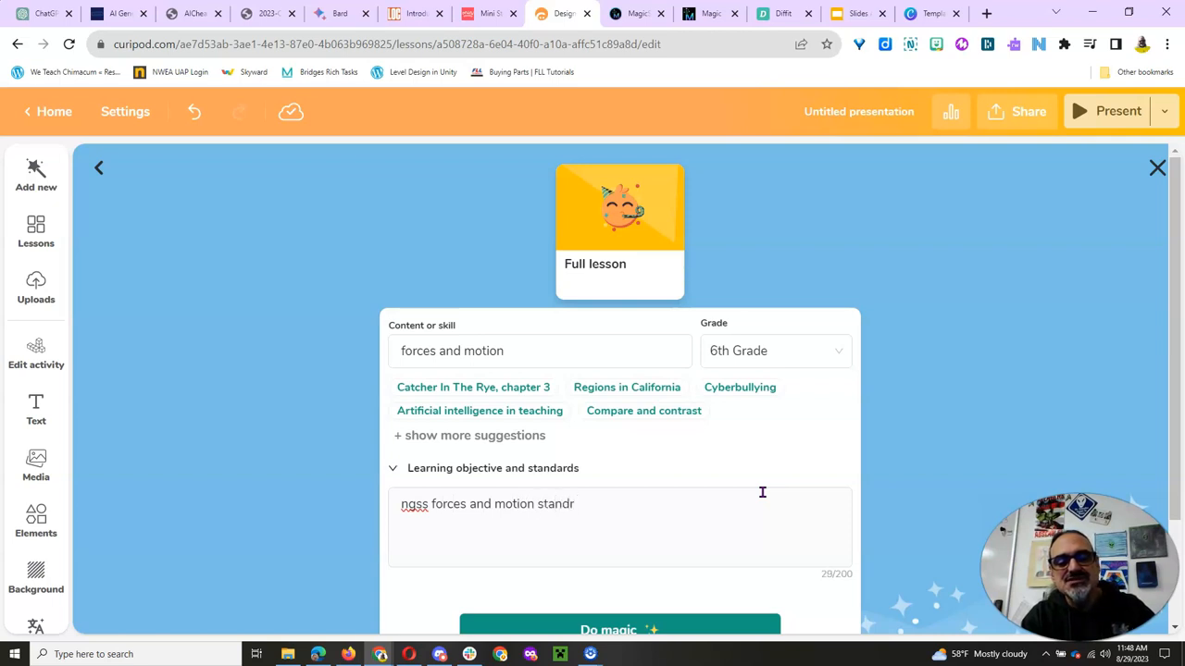
pyautogui.write('ard')
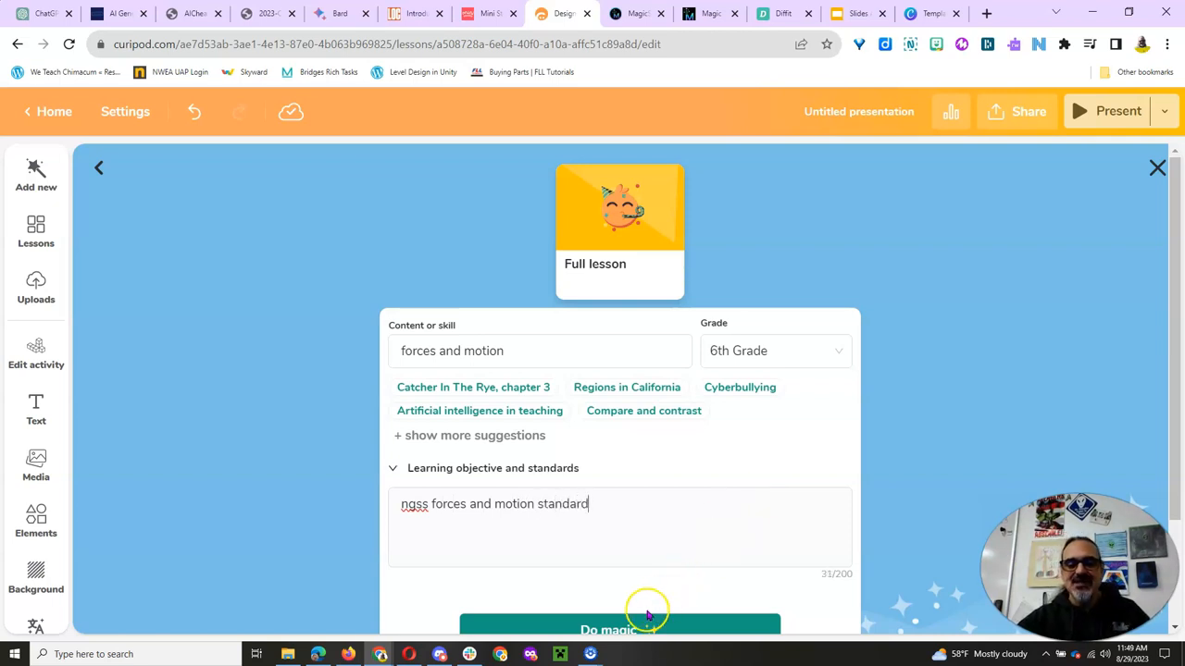
pyautogui.scroll(-3)
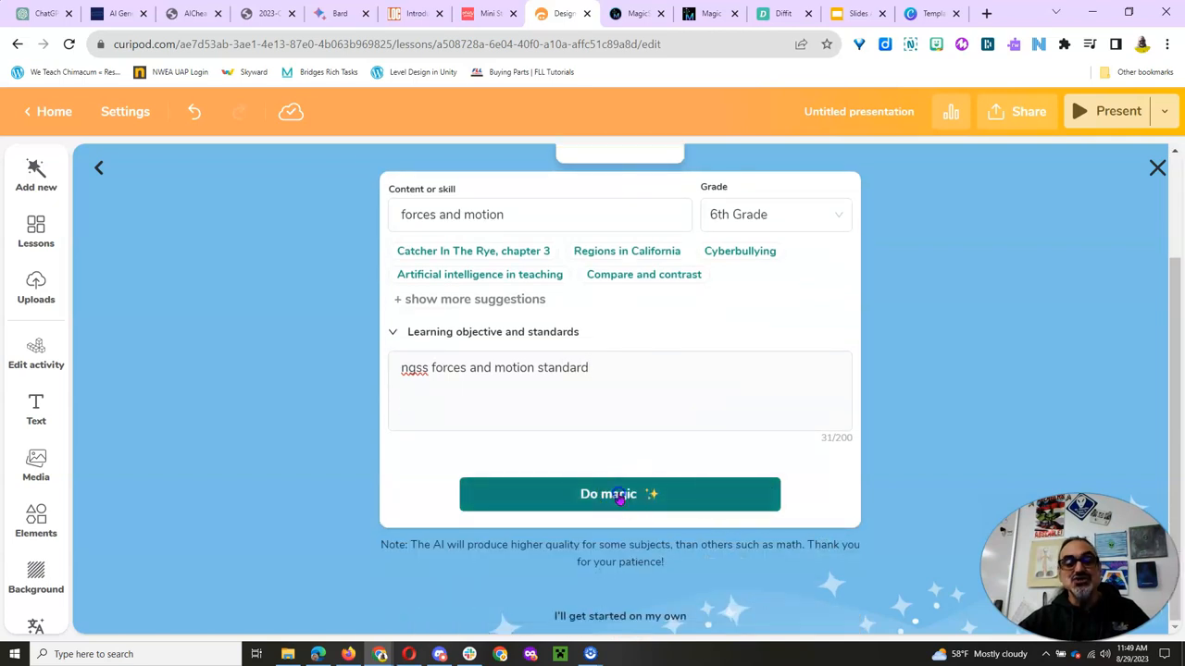
# - Generate the forces and motion lesson with Do magic, yielding a 16-slide deck opening on friction
pyautogui.click(618, 493)
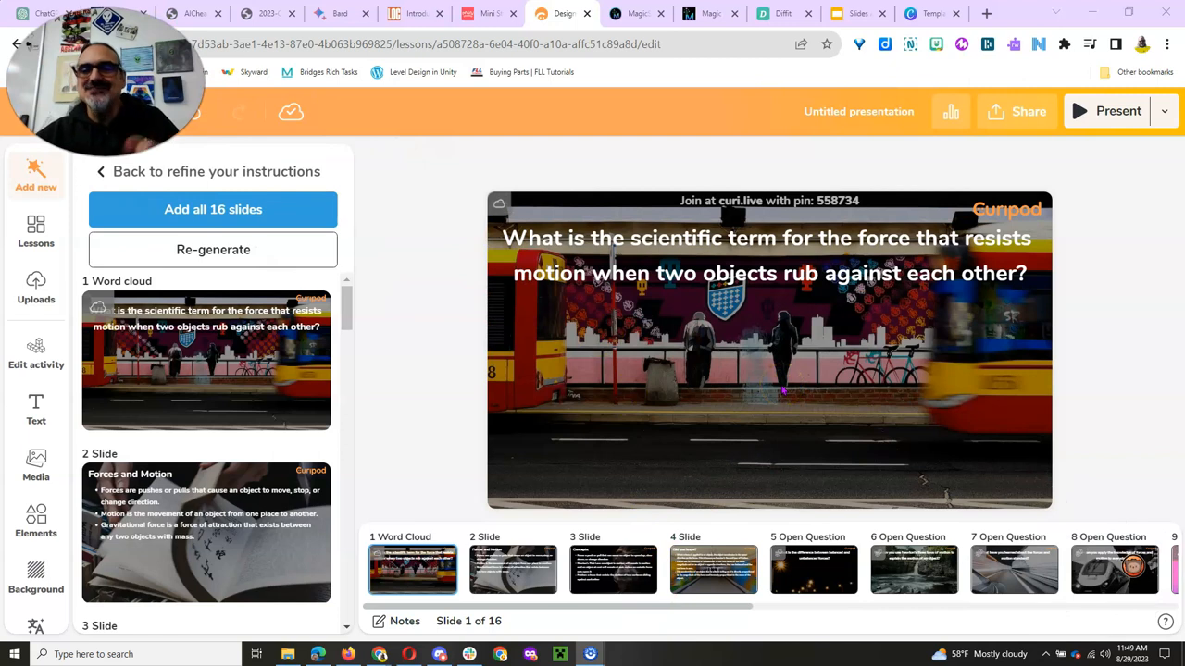
pyautogui.moveTo(343, 411)
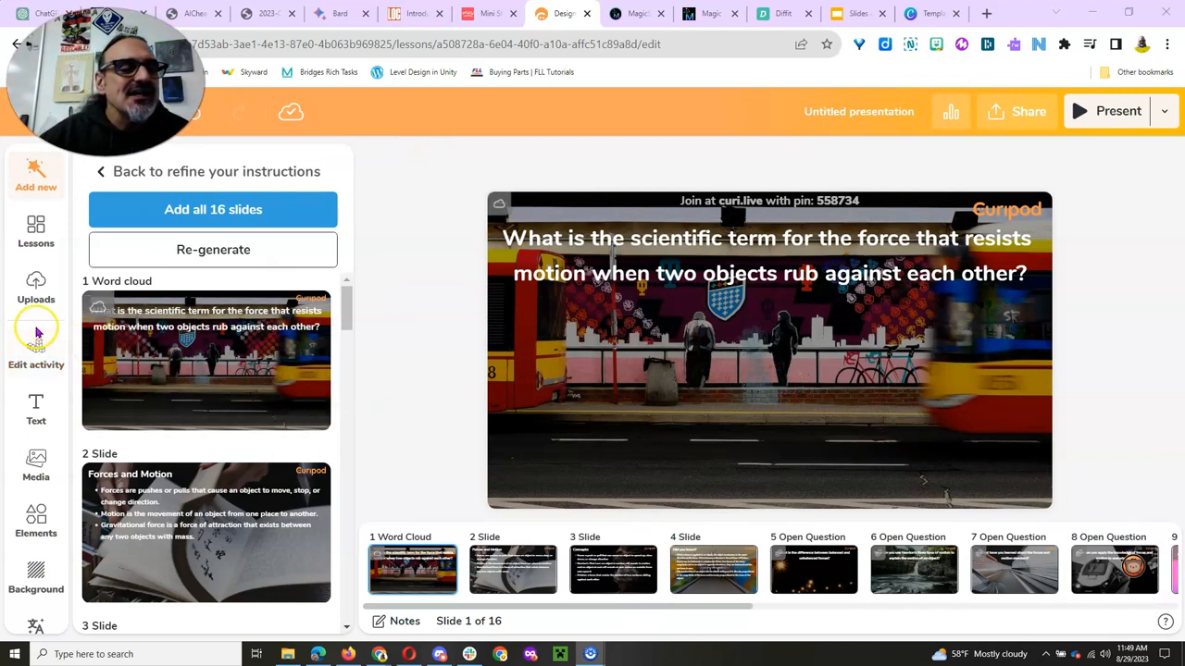
# - Make the first friction slide a Personalised Feedback activity, then move to MagicSchool.ai
pyautogui.click(36, 350)
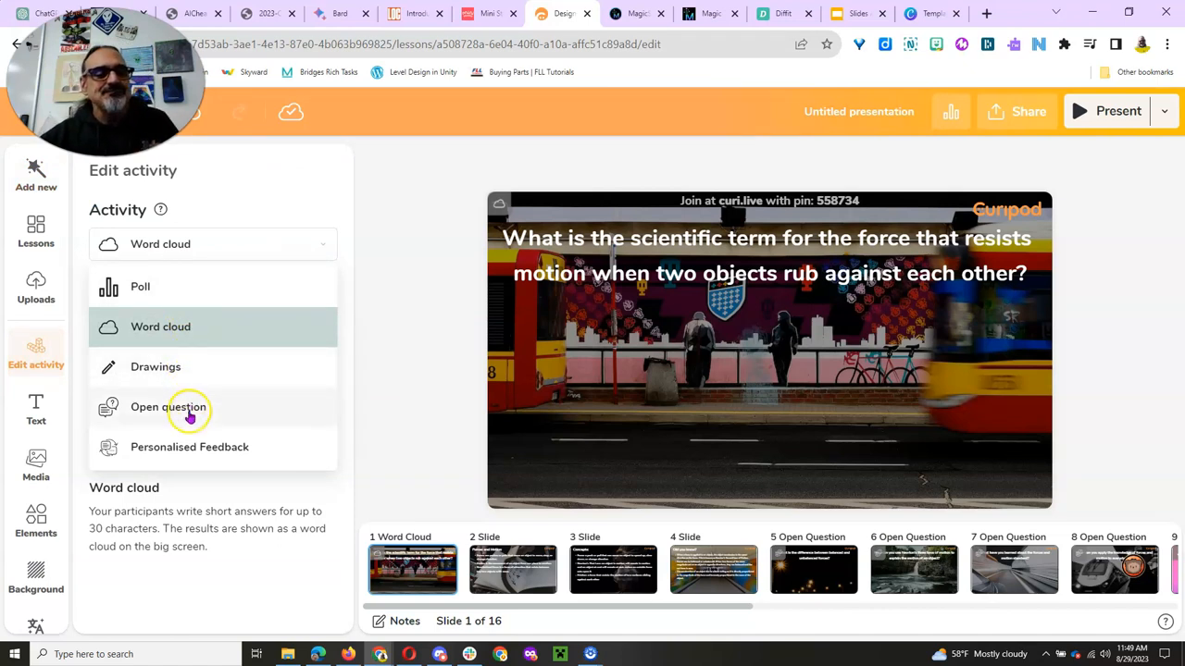
pyautogui.moveTo(189, 419)
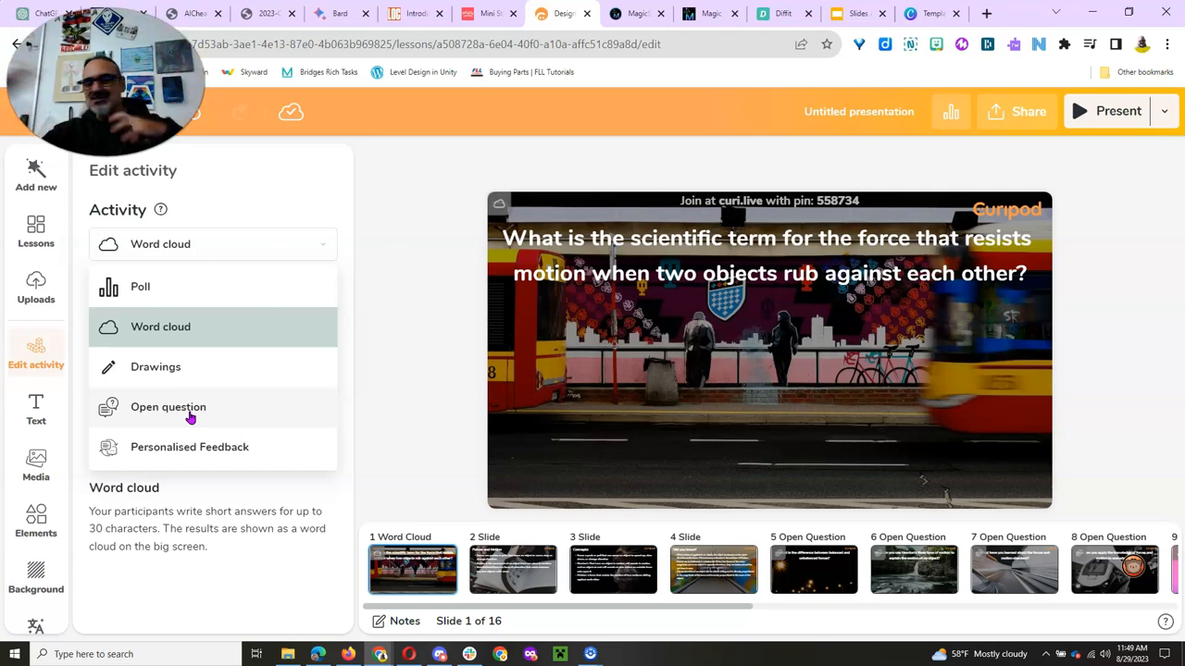
pyautogui.moveTo(196, 459)
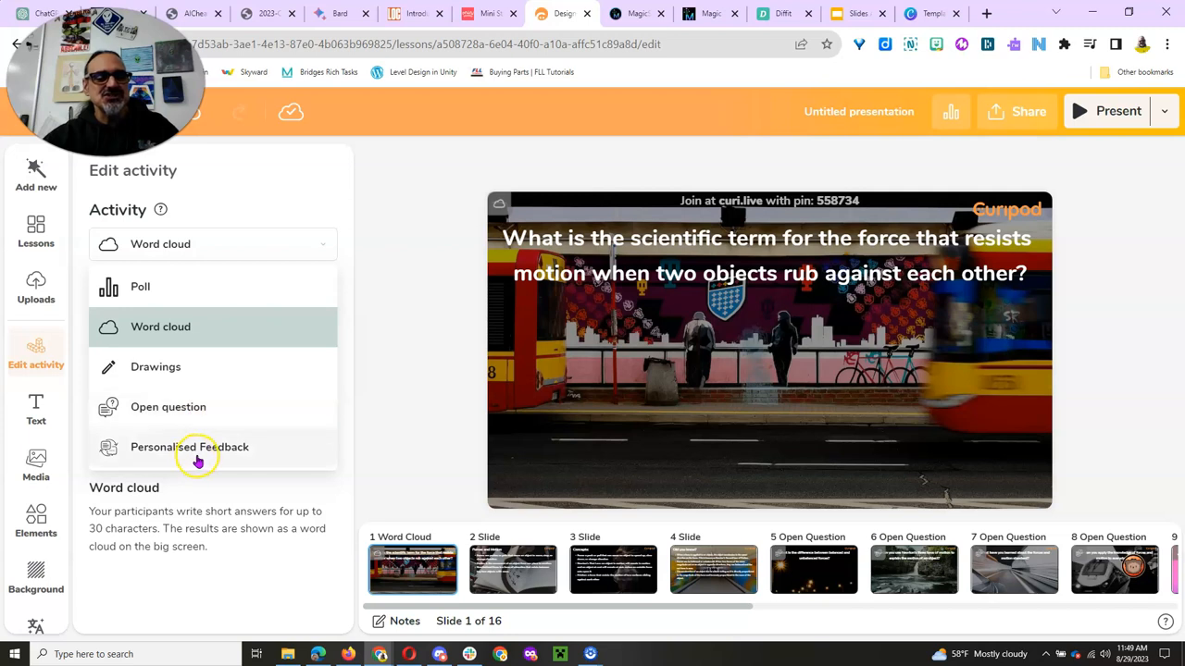
pyautogui.click(189, 446)
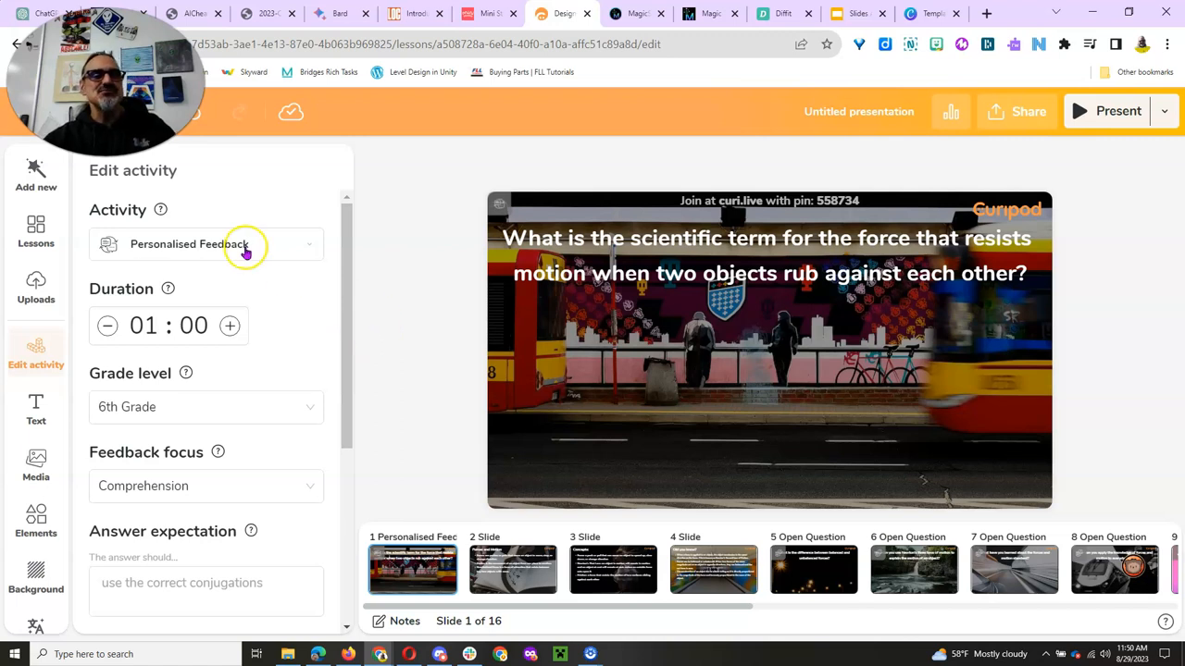
pyautogui.moveTo(186, 204)
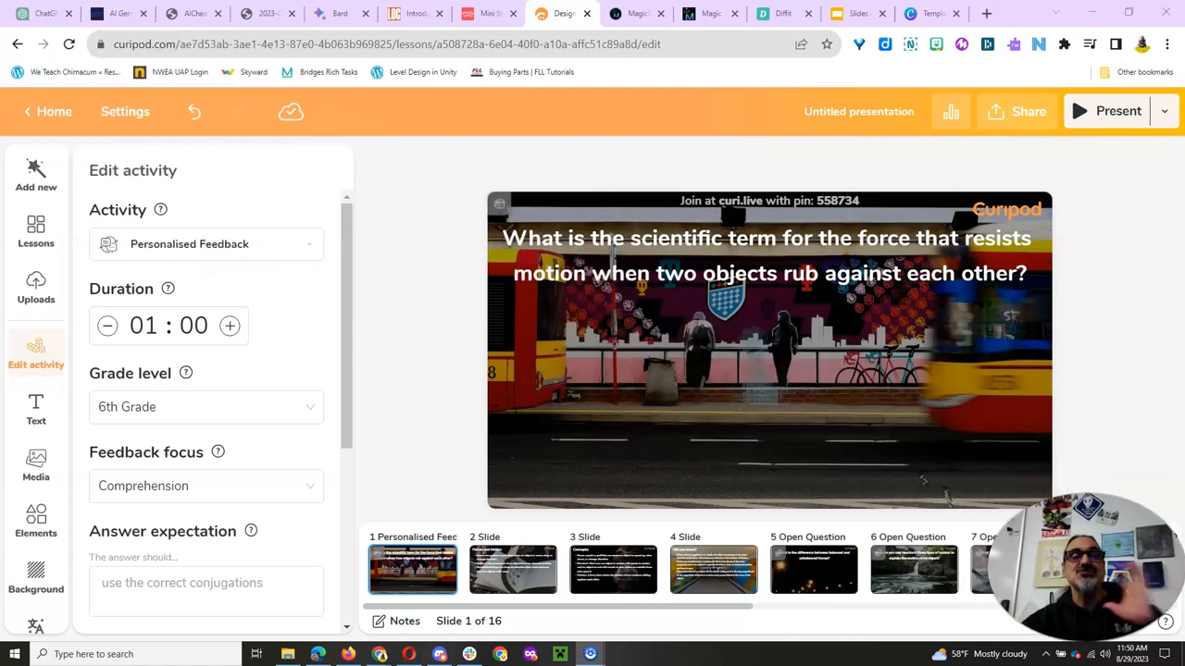
pyautogui.moveTo(725, 509)
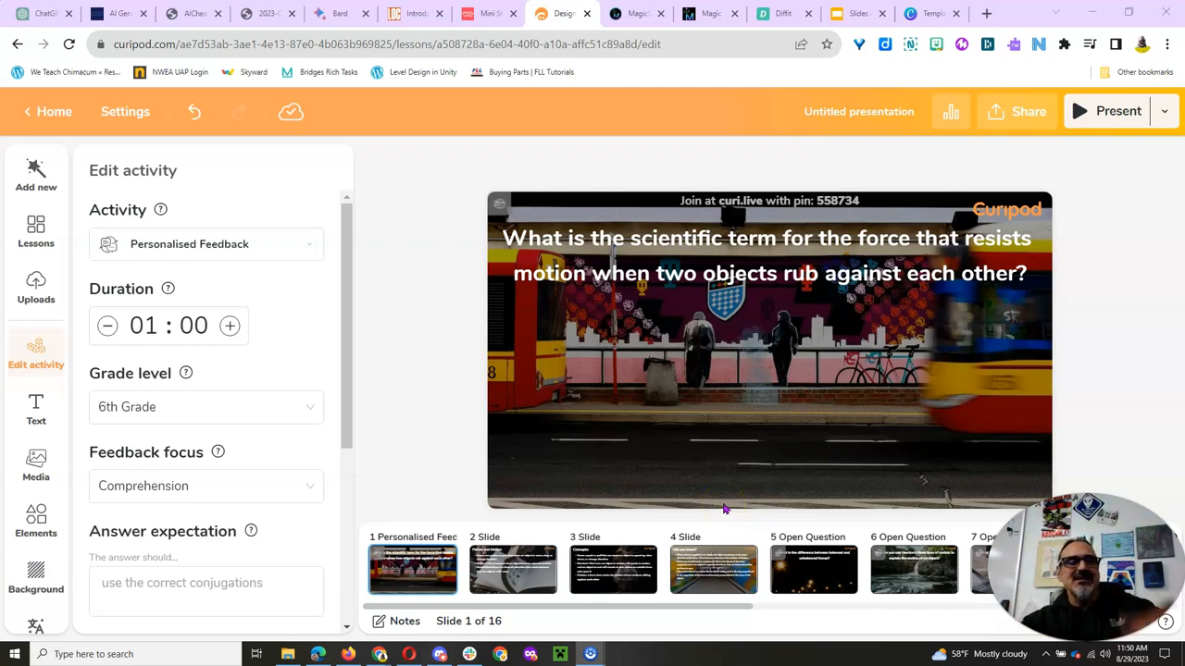
pyautogui.moveTo(599, 185)
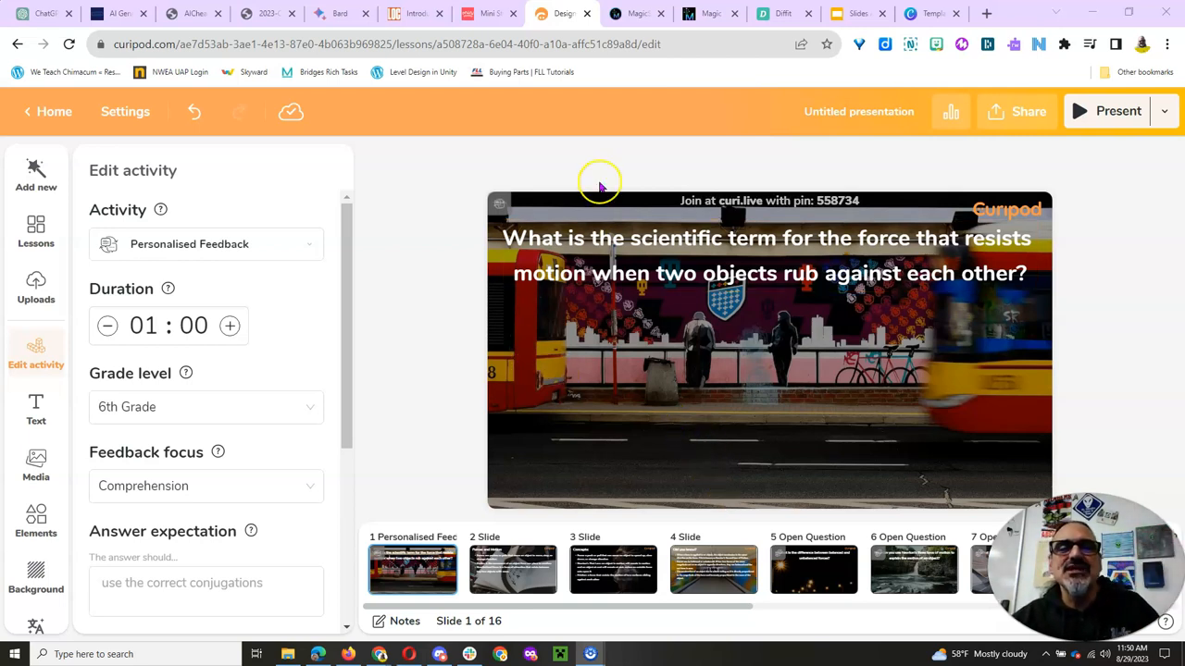
pyautogui.moveTo(965, 144)
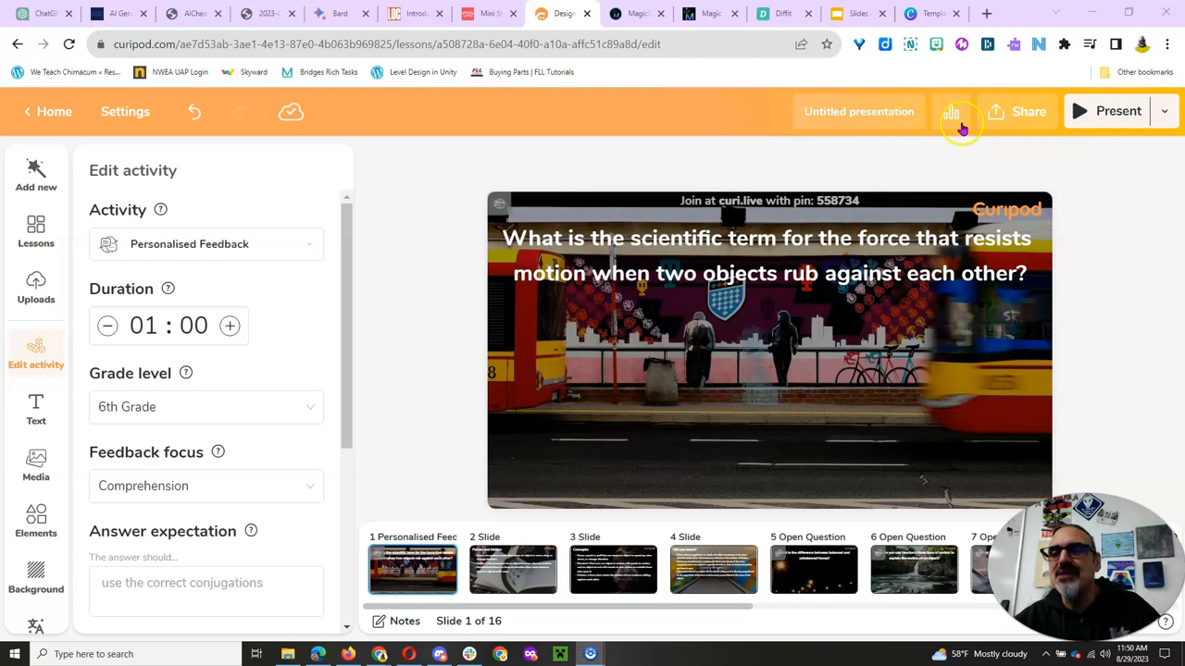
pyautogui.moveTo(1081, 111)
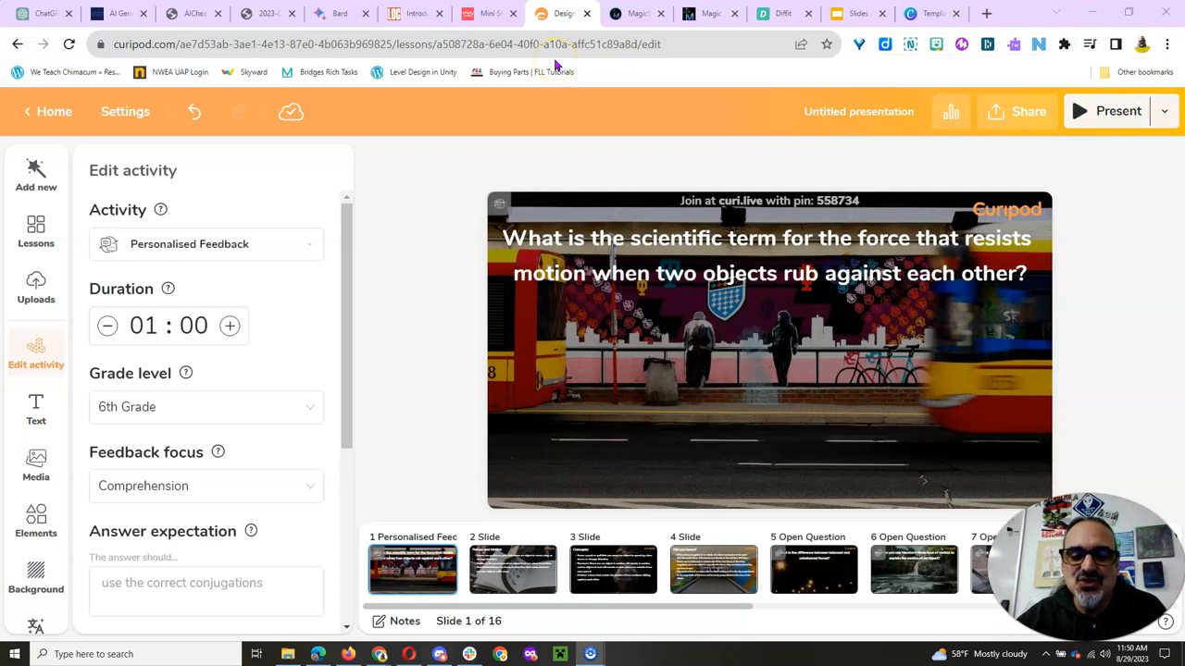
pyautogui.click(637, 13)
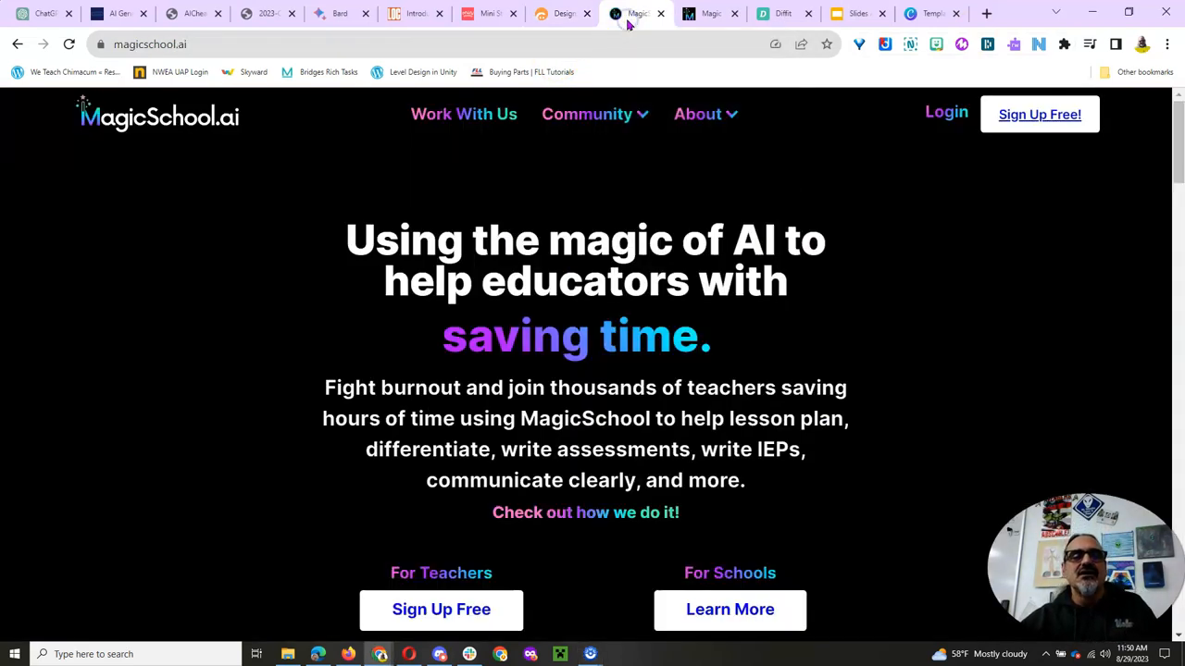
# - Enter the signed-in Magic Tools catalogue and browse generators like lesson plans, rubrics and unit plans
pyautogui.click(587, 115)
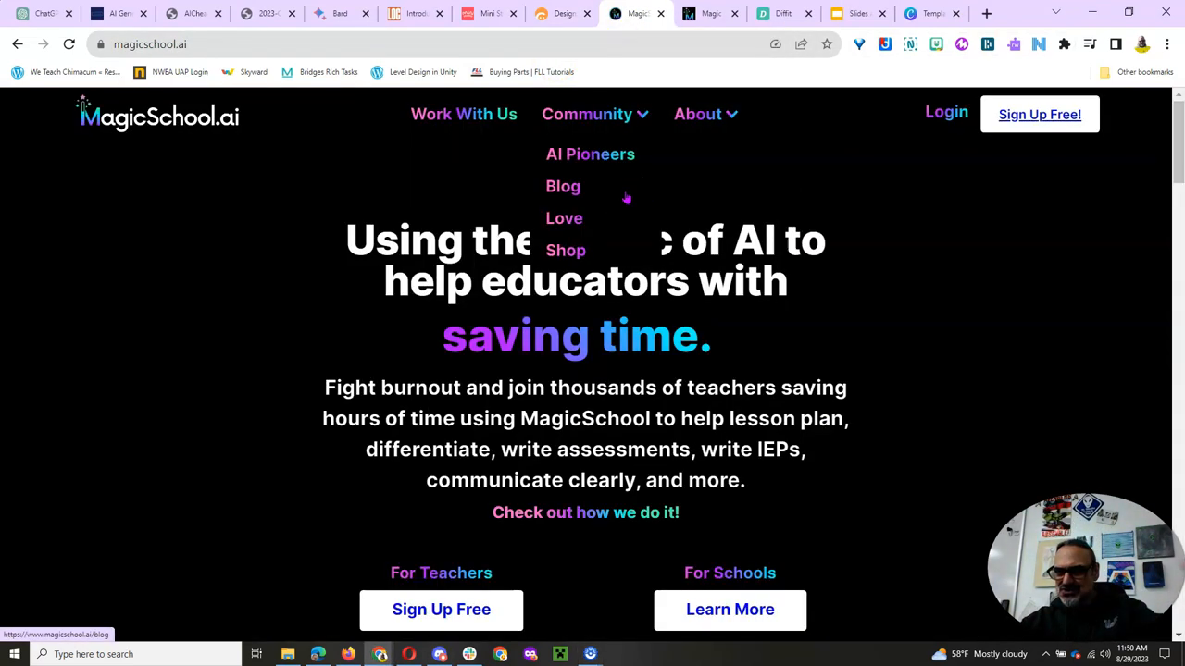
pyautogui.moveTo(776, 72)
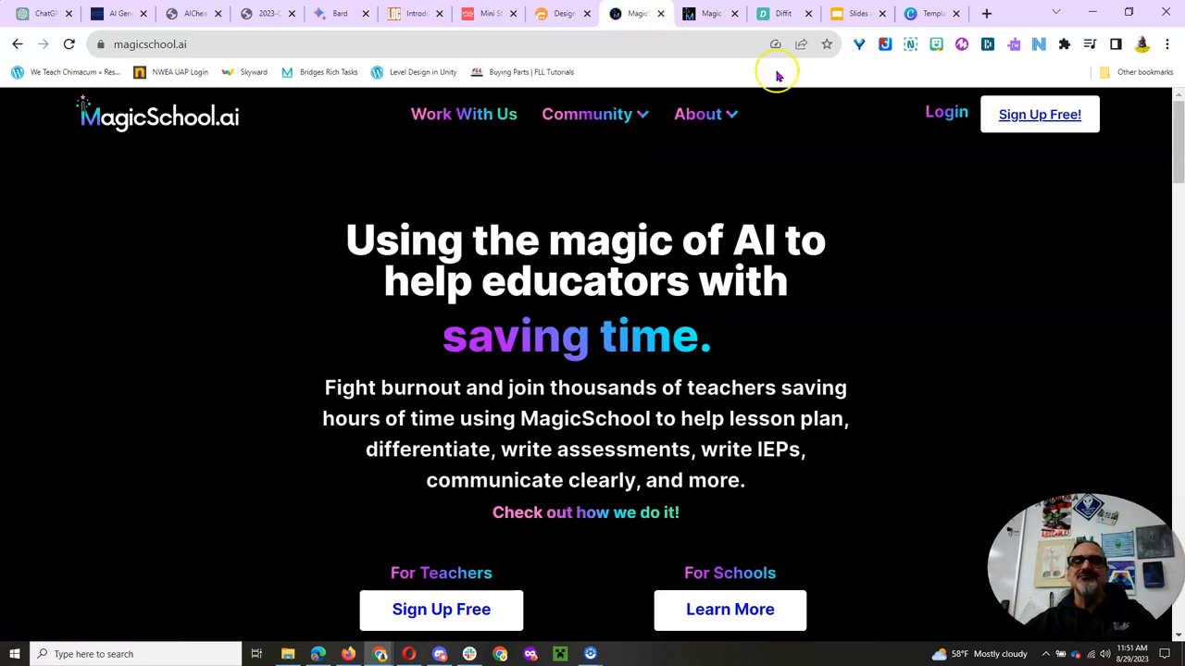
pyautogui.click(707, 12)
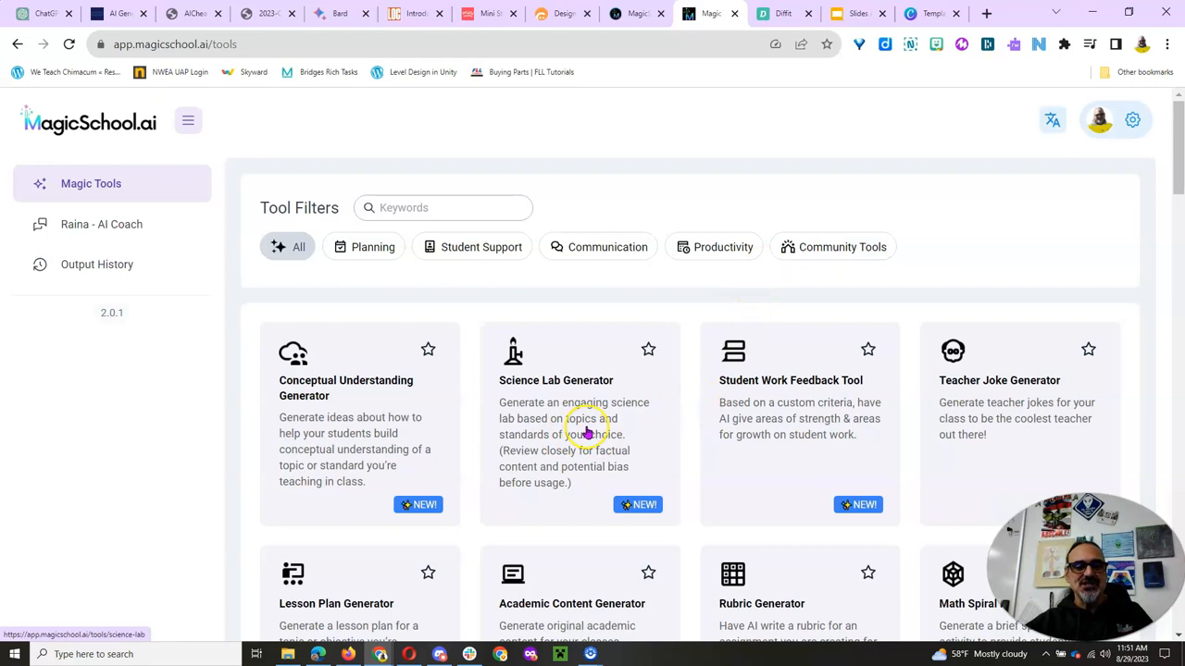
pyautogui.scroll(-3)
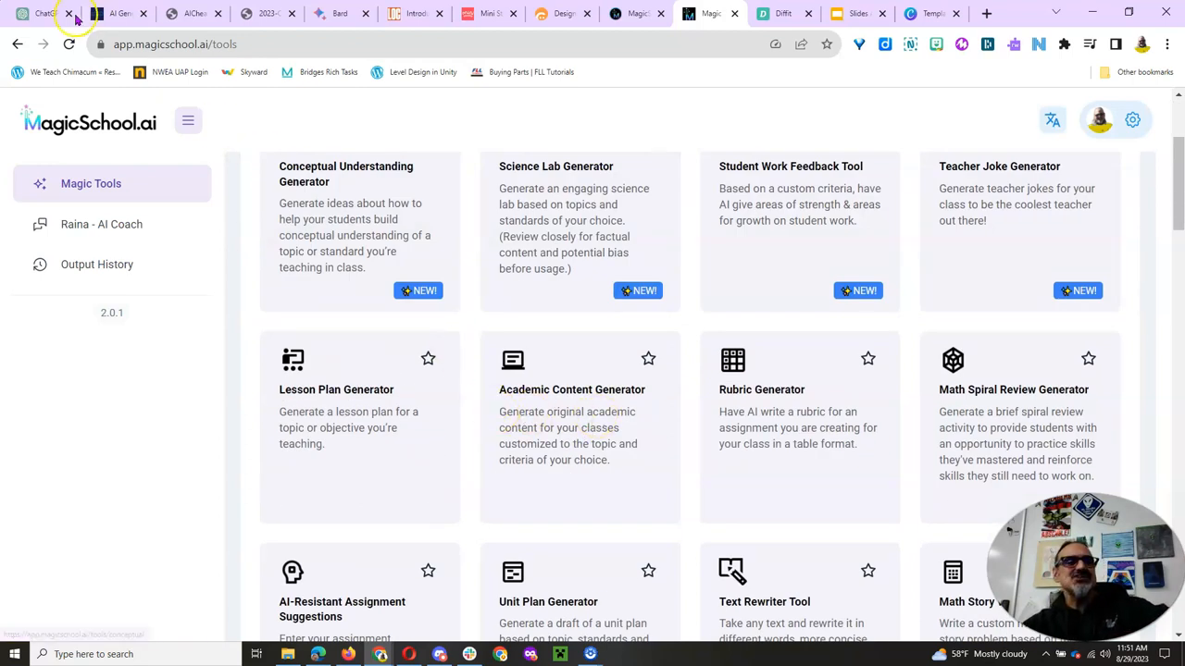
pyautogui.click(69, 13)
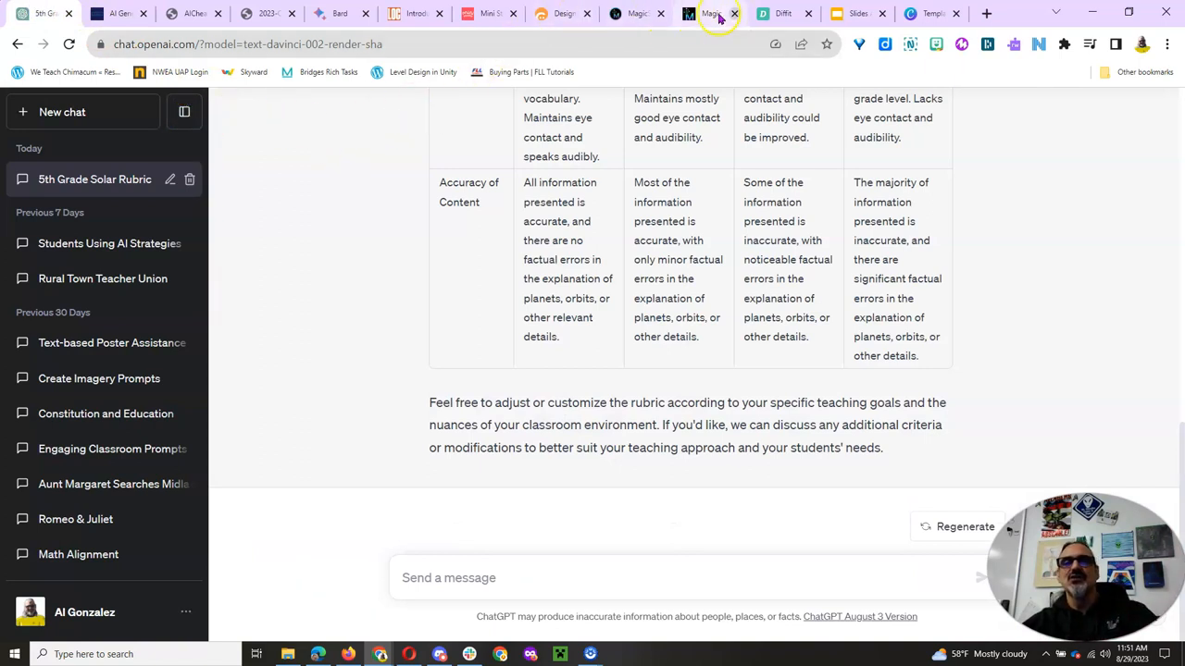
pyautogui.click(711, 13)
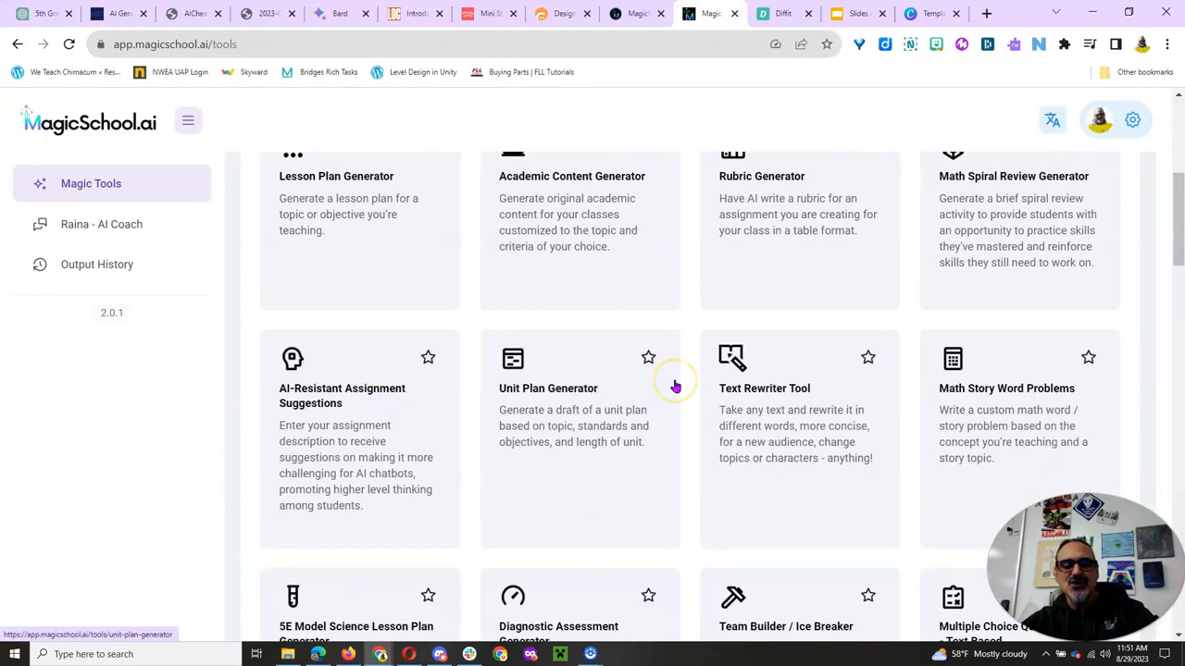
pyautogui.moveTo(777, 404)
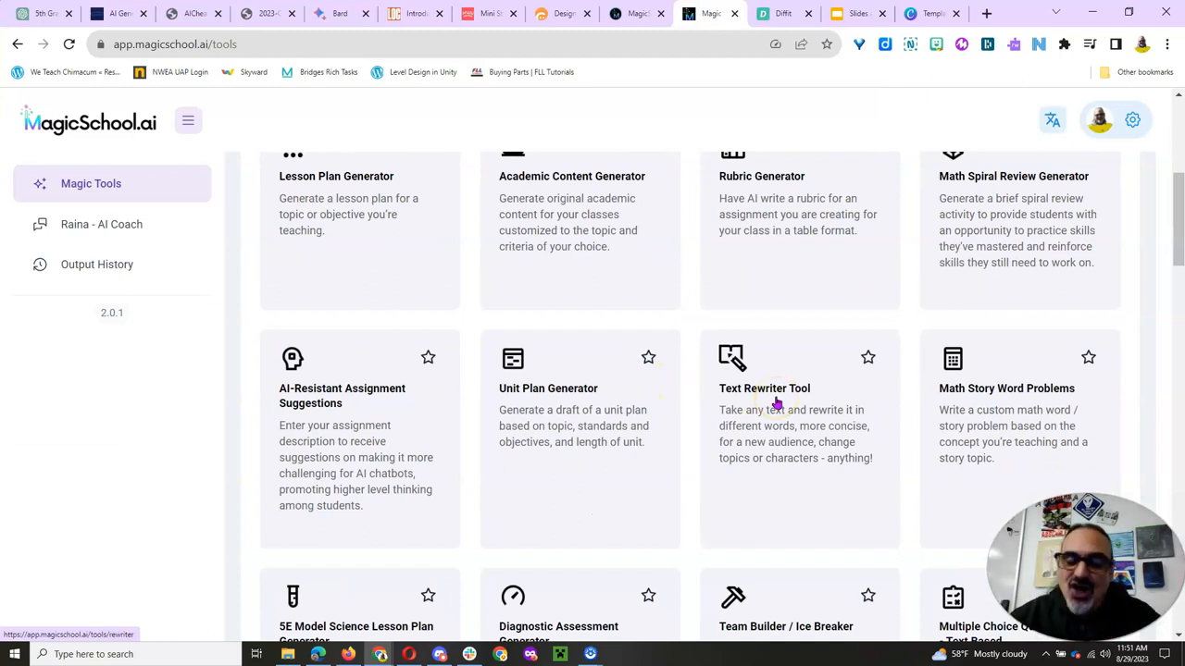
pyautogui.moveTo(333, 407)
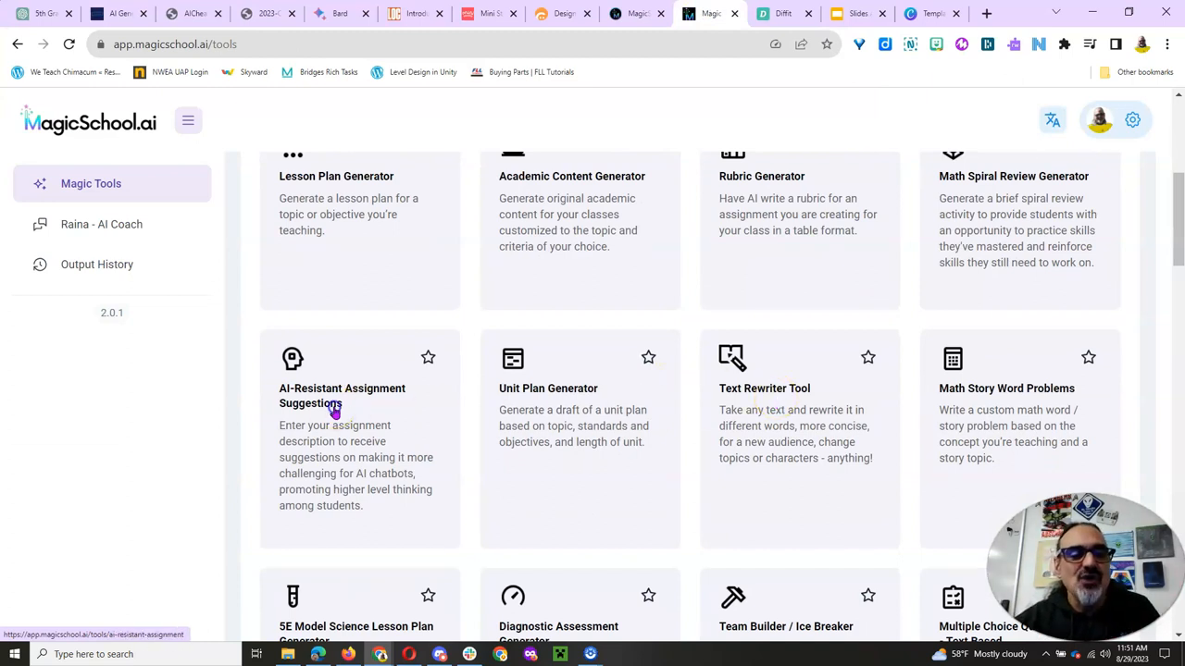
pyautogui.click(341, 396)
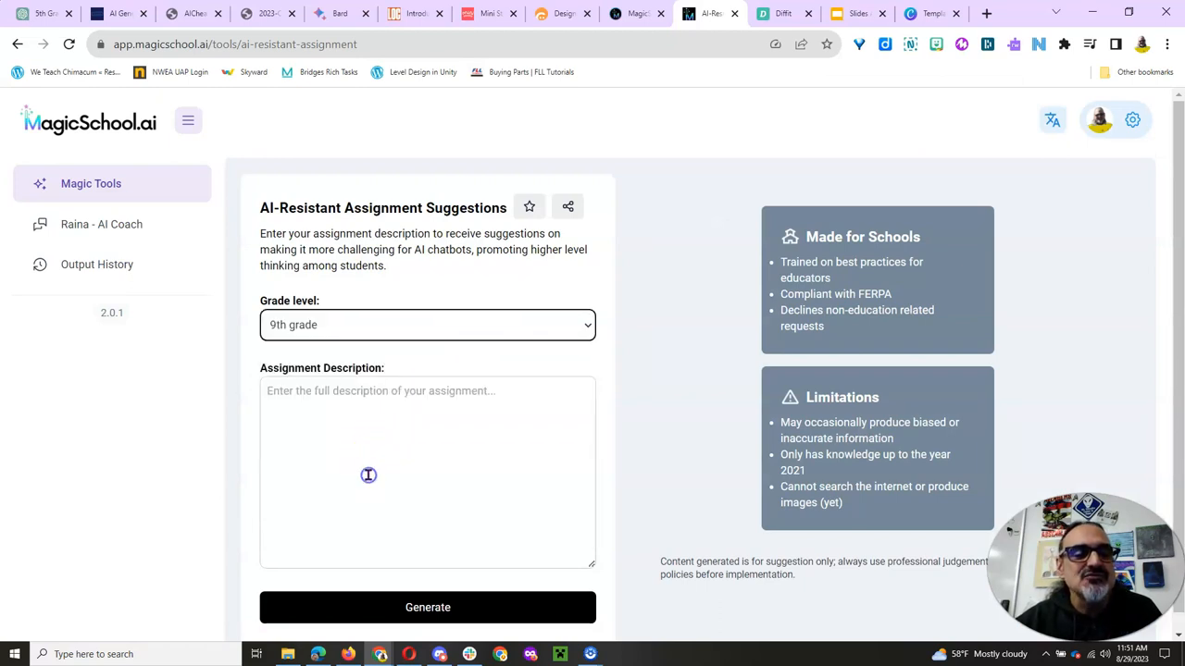
pyautogui.click(391, 429)
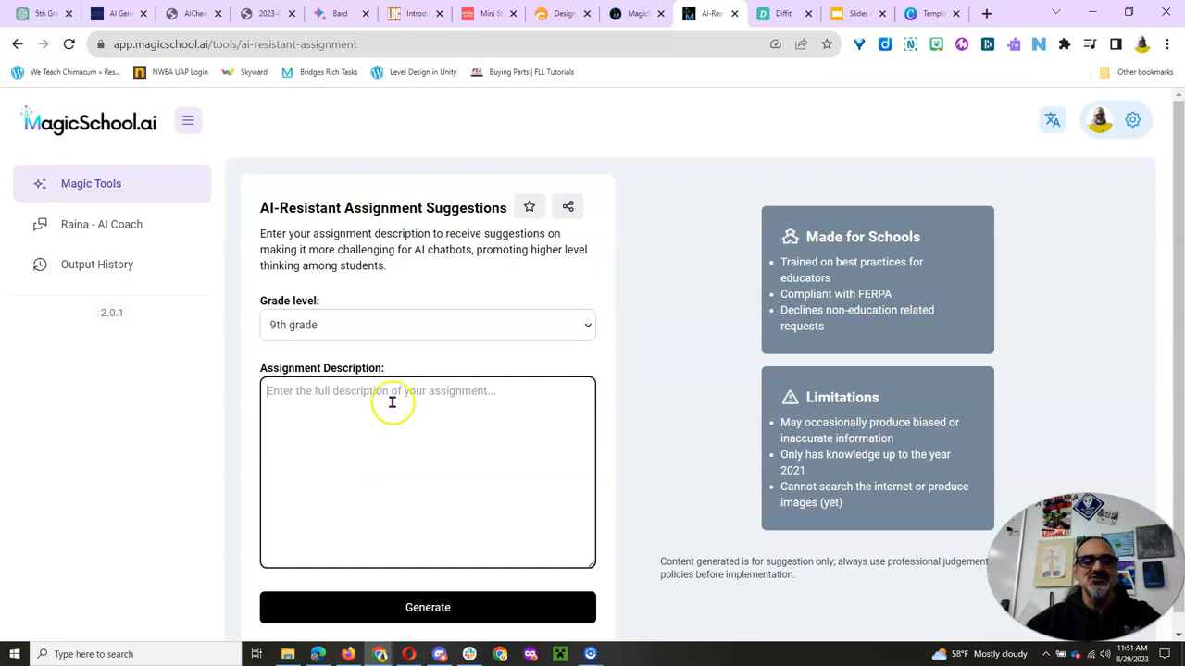
pyautogui.click(425, 325)
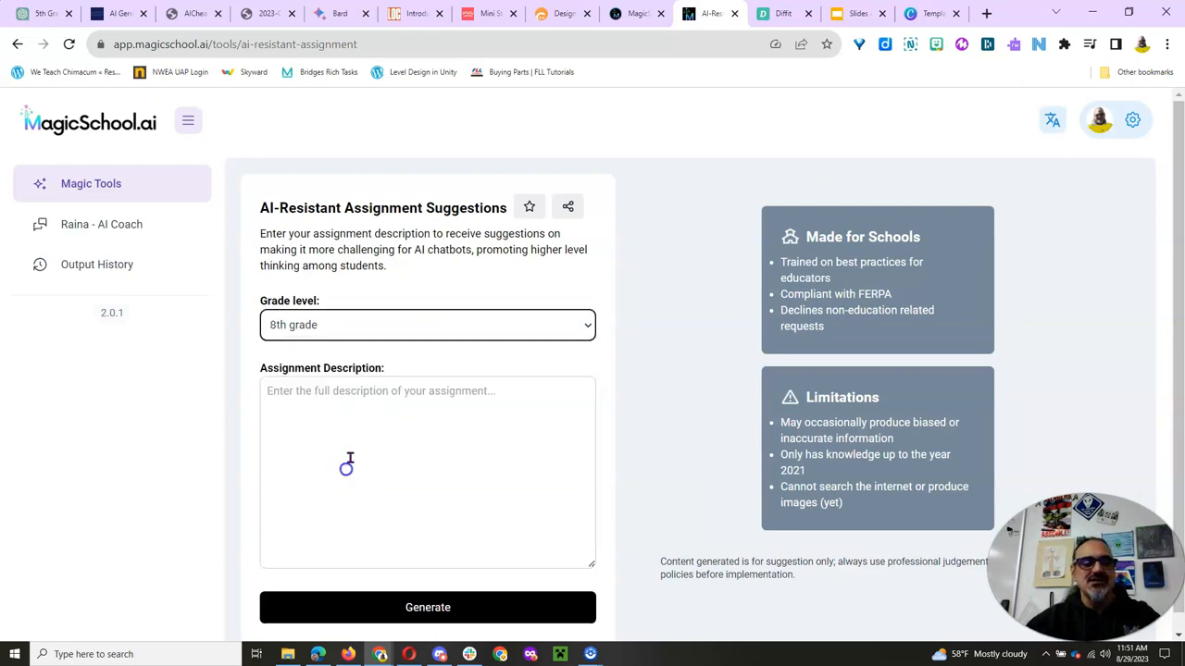
pyautogui.write('Washington stat')
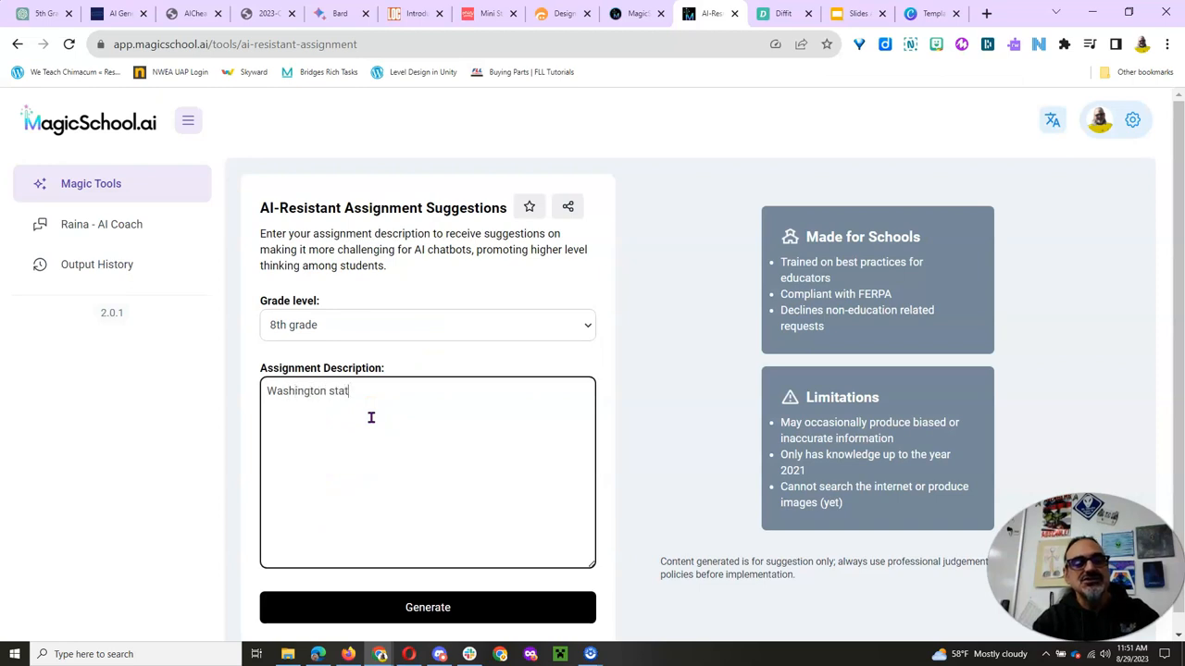
pyautogui.write('e history')
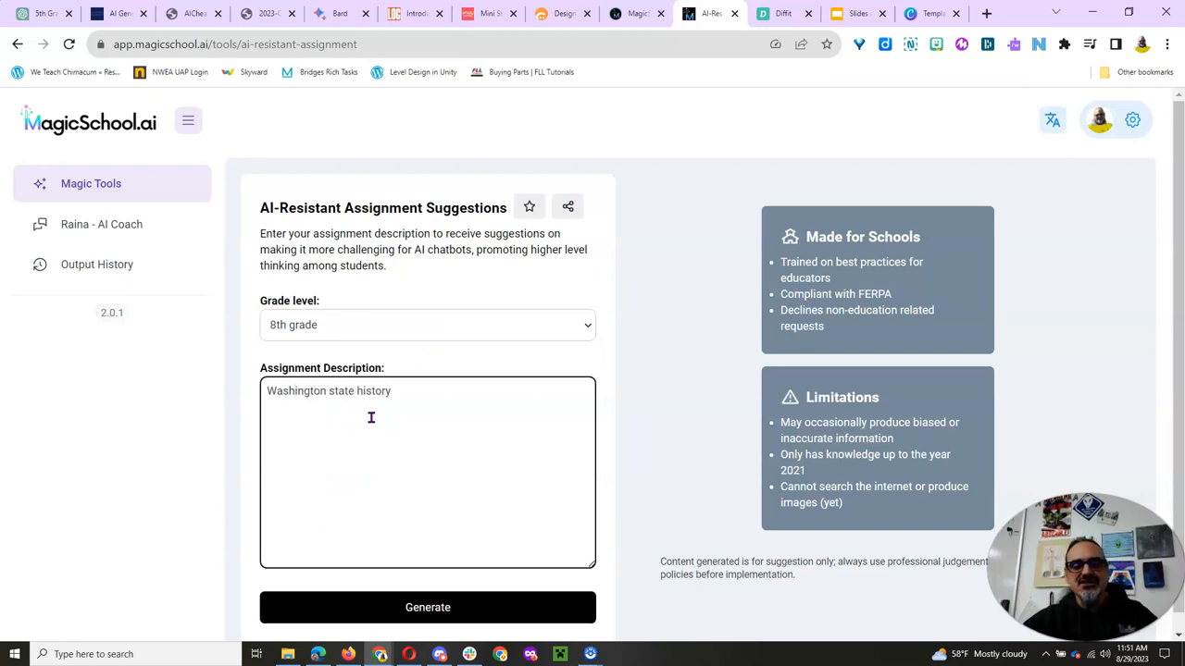
pyautogui.click(427, 608)
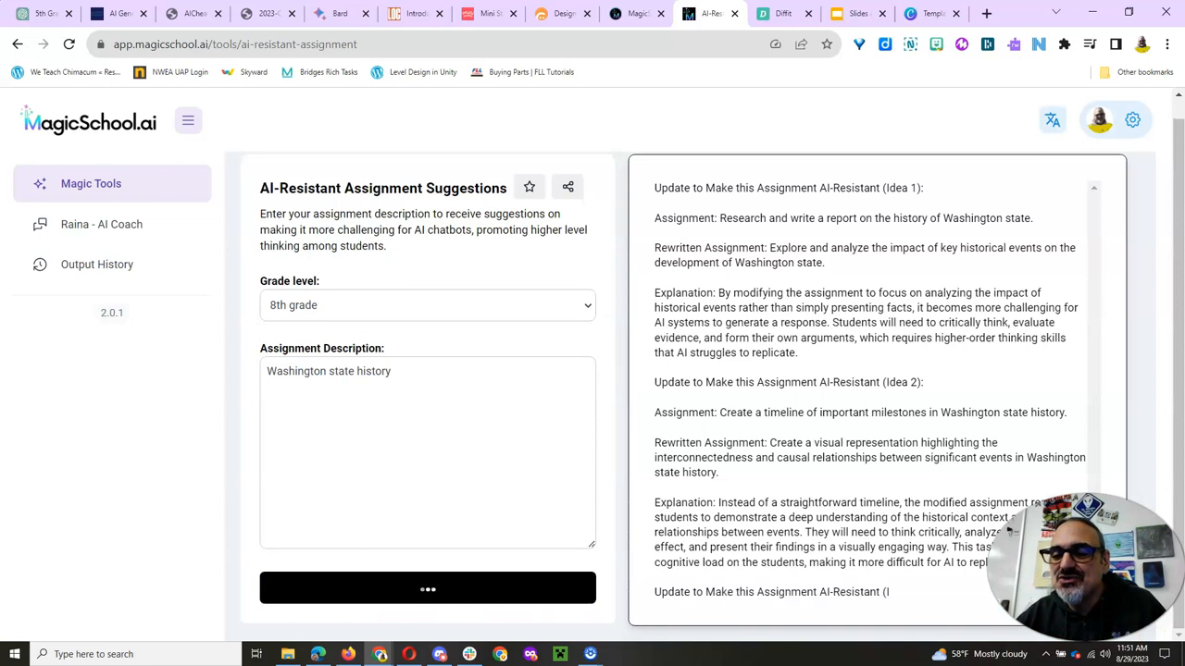
pyautogui.scroll(-3)
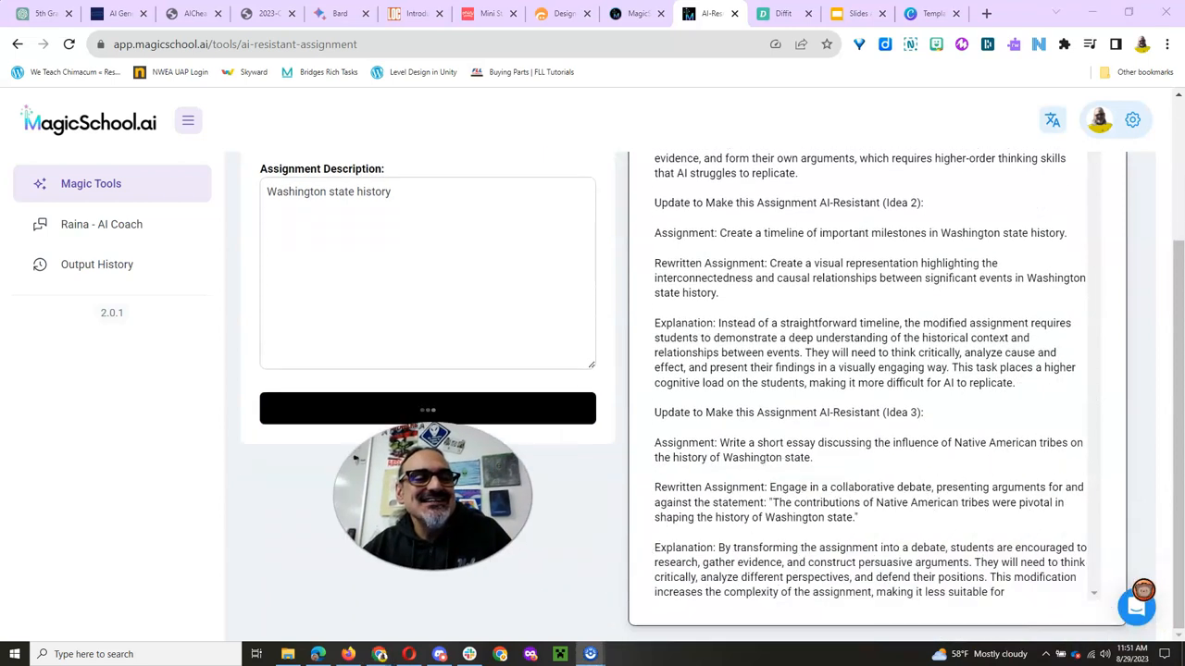
pyautogui.scroll(-3)
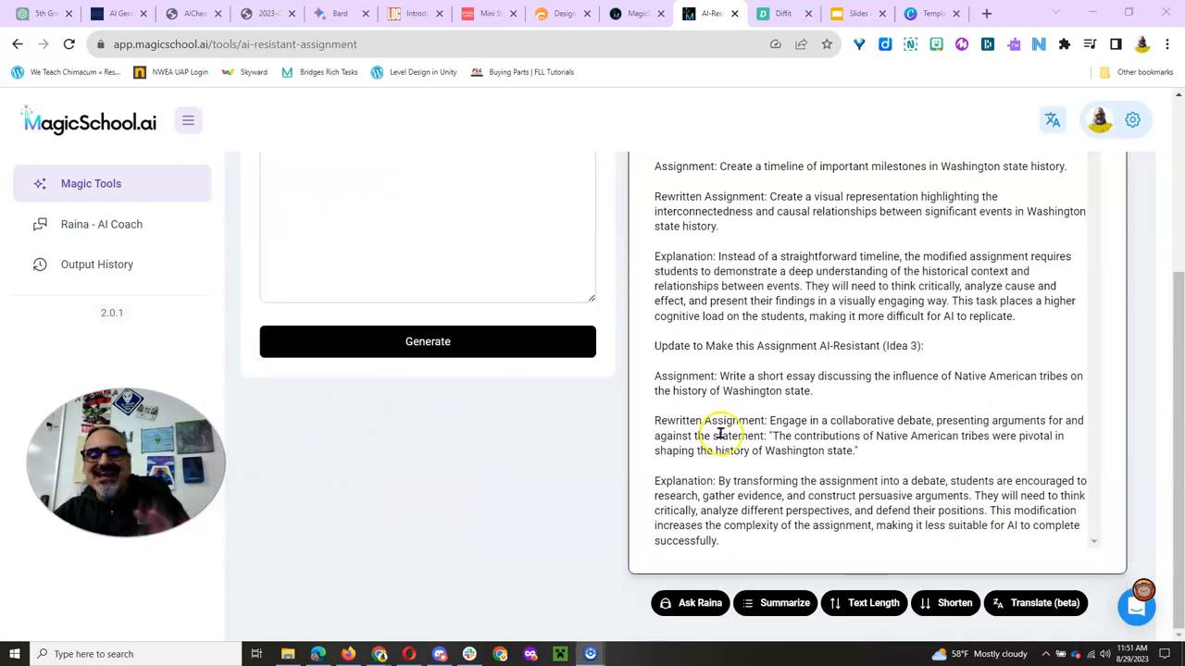
pyautogui.scroll(3)
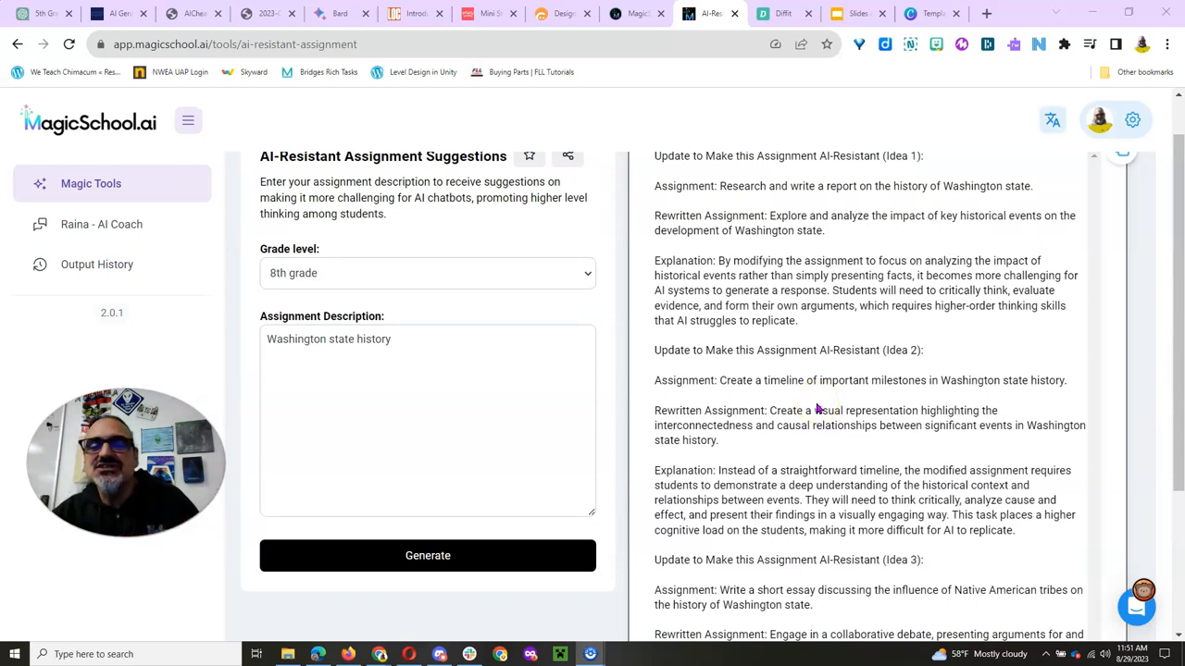
pyautogui.moveTo(757, 271)
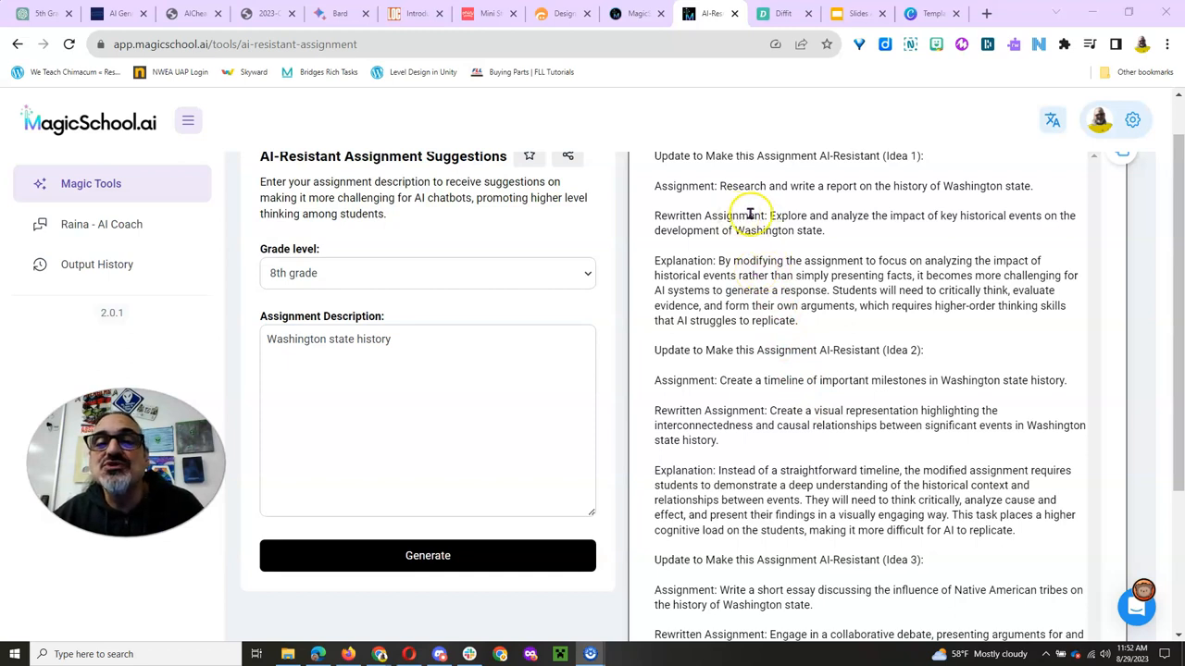
pyautogui.moveTo(842, 259)
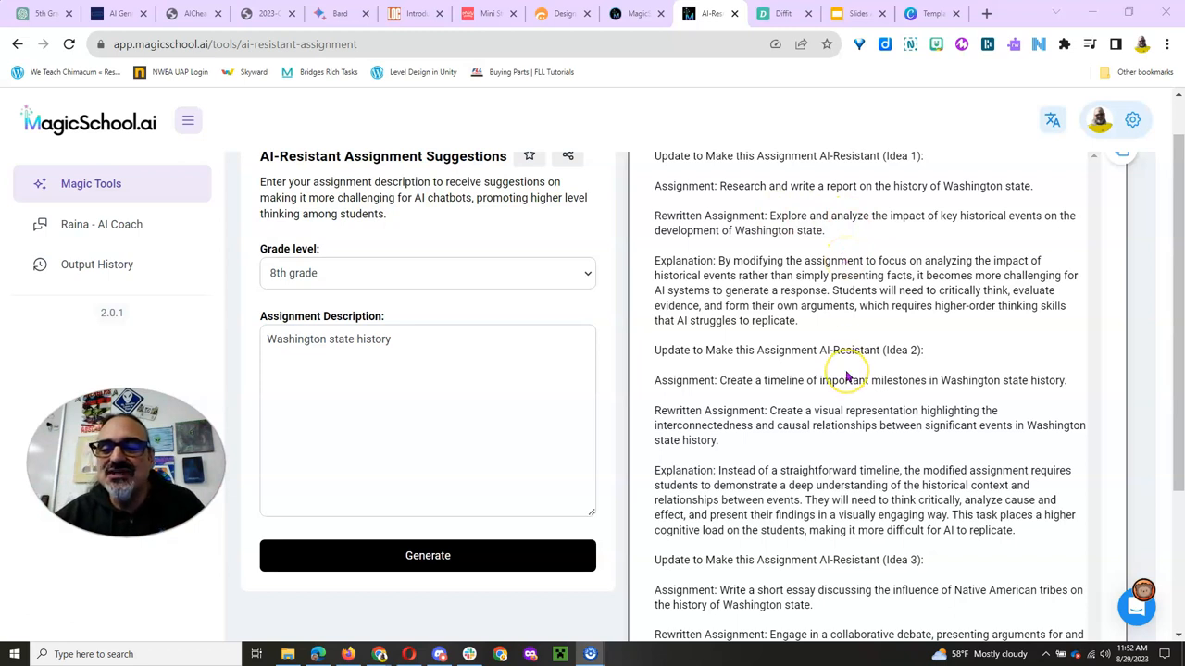
pyautogui.moveTo(844, 370)
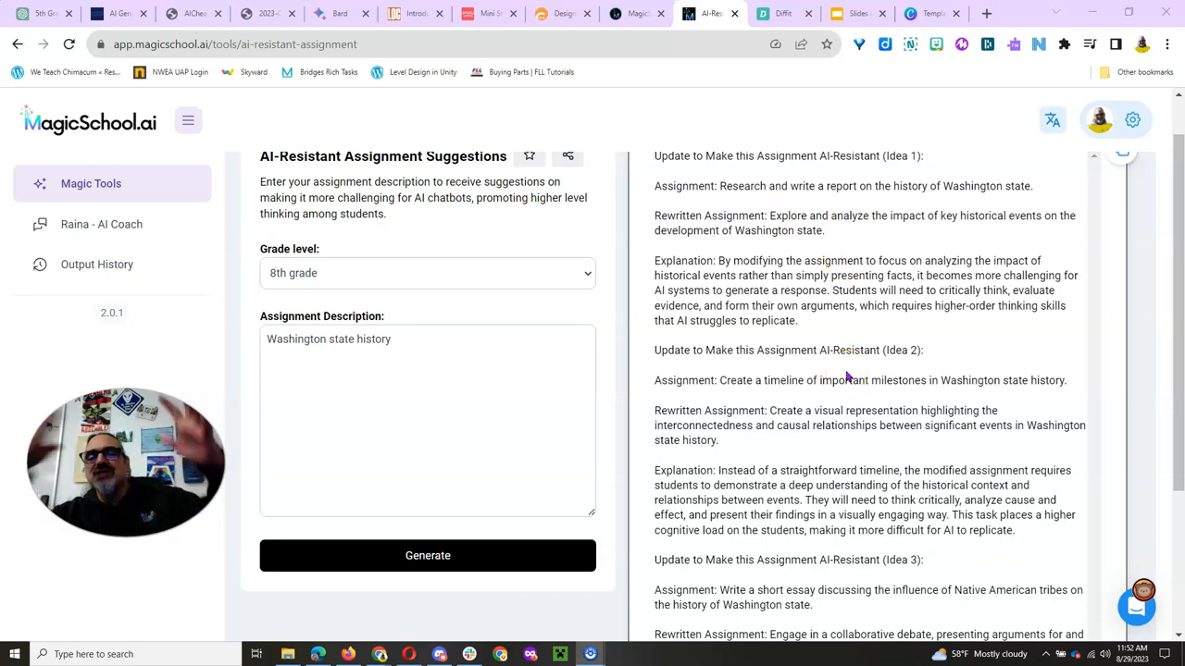
pyautogui.scroll(-3)
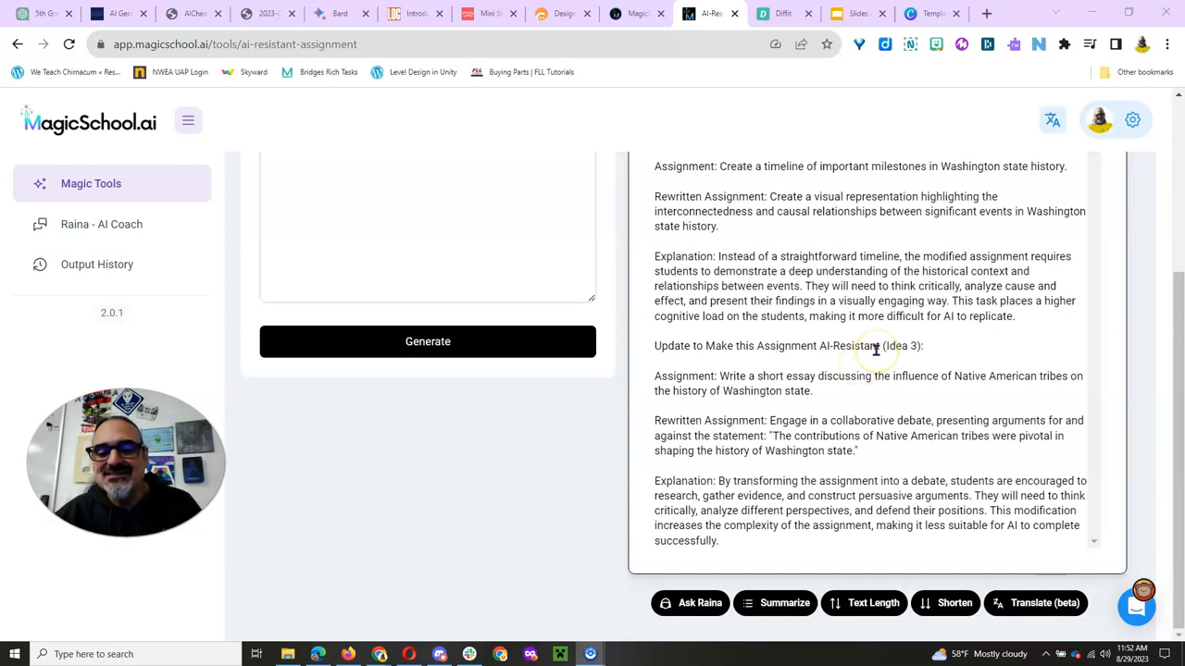
pyautogui.moveTo(885, 493)
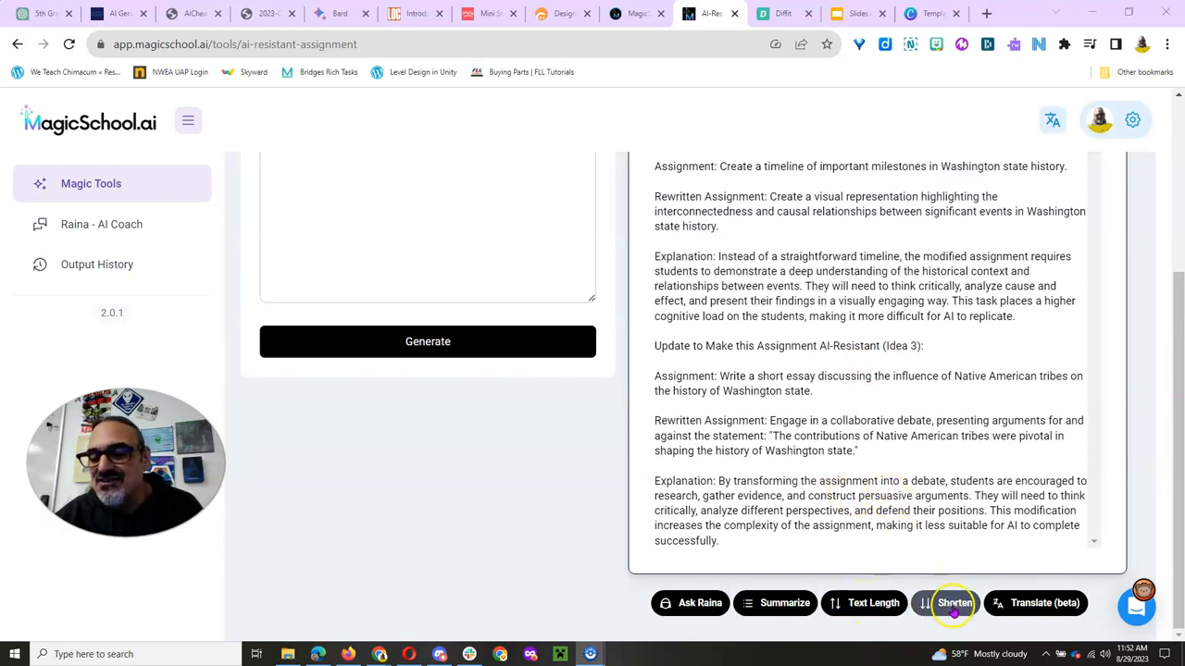
pyautogui.moveTo(369, 504)
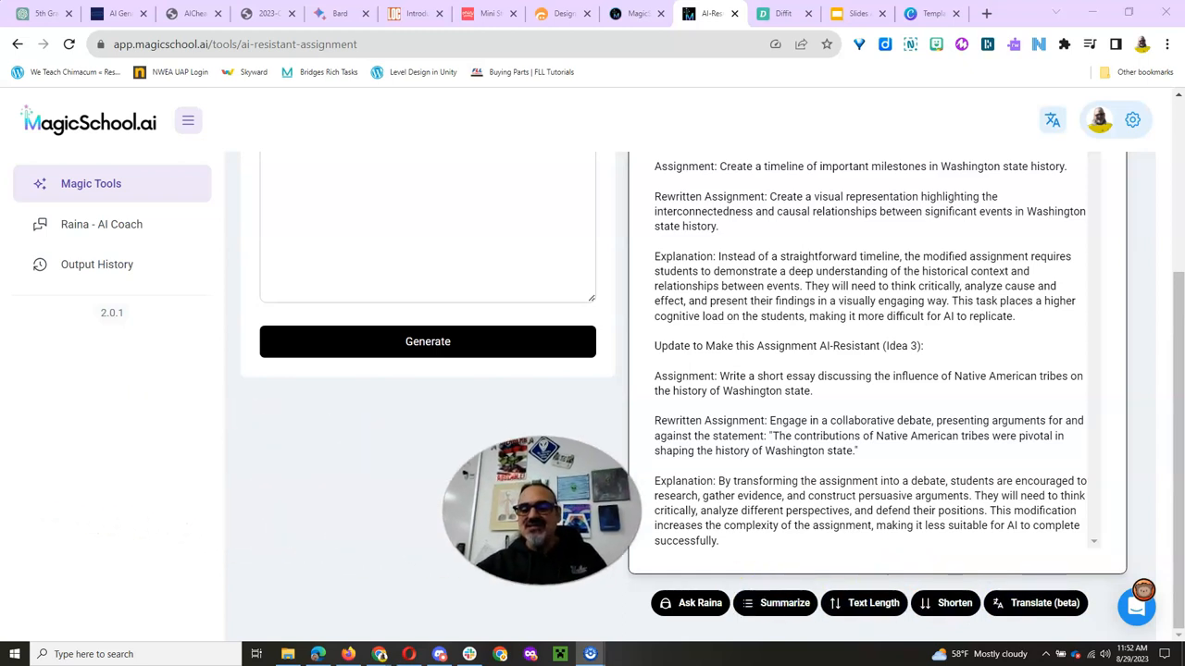
pyautogui.moveTo(100, 224)
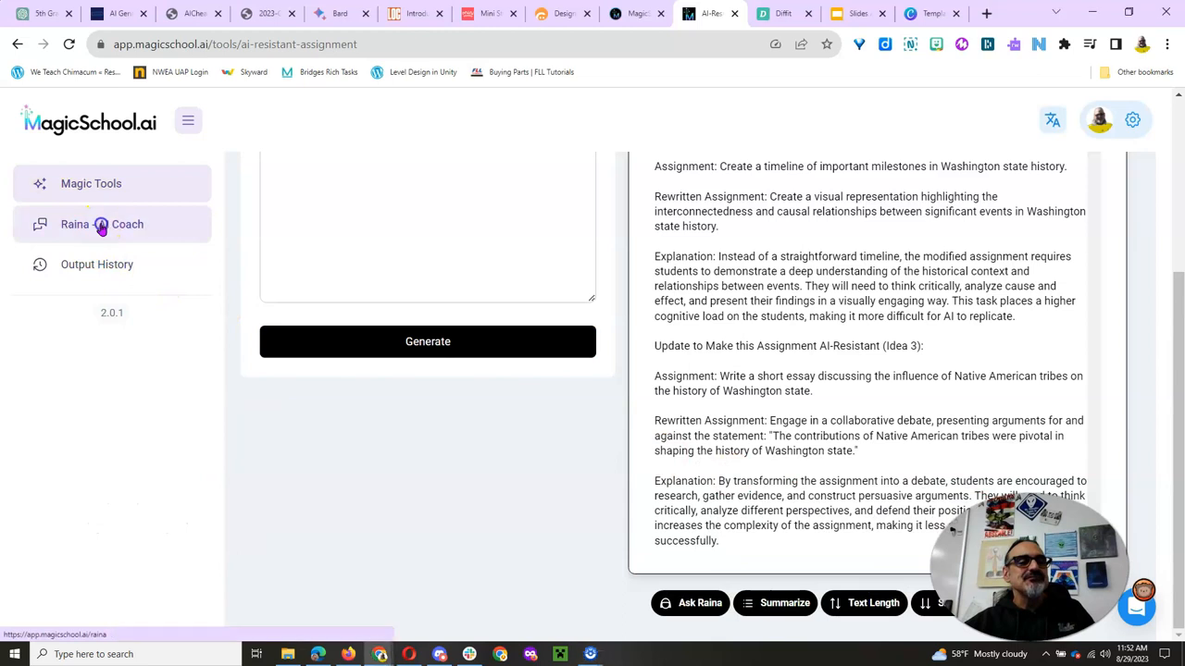
# - Open Raina, the AI Coach chat, from the left sidebar
pyautogui.click(102, 224)
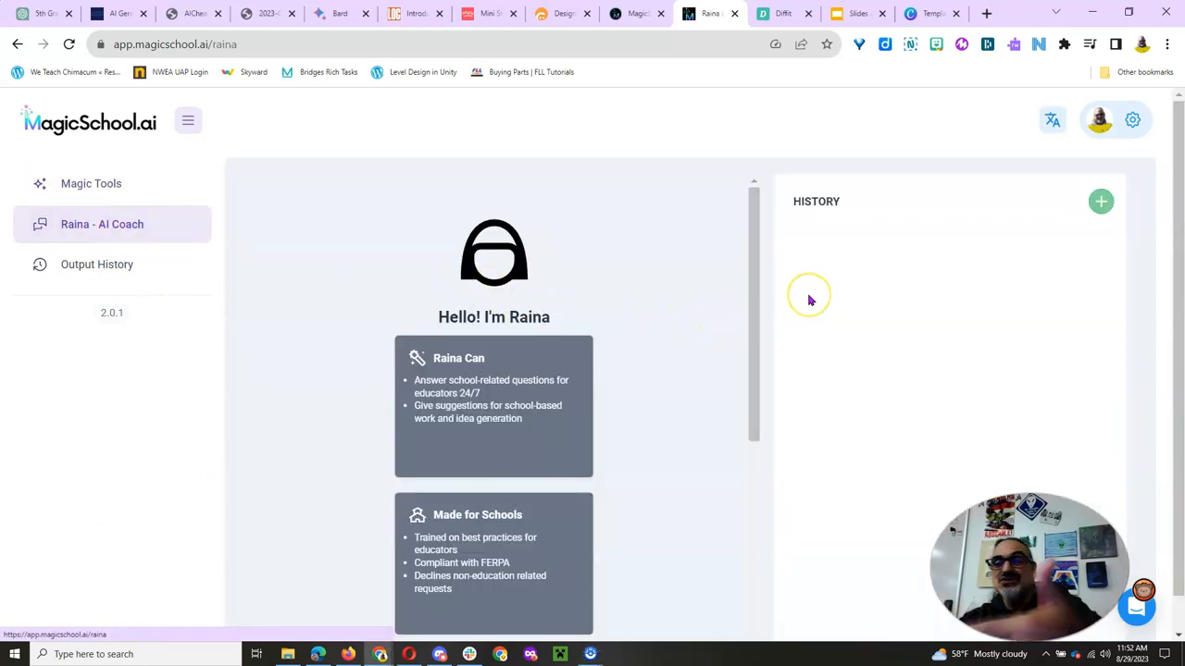
pyautogui.moveTo(811, 299)
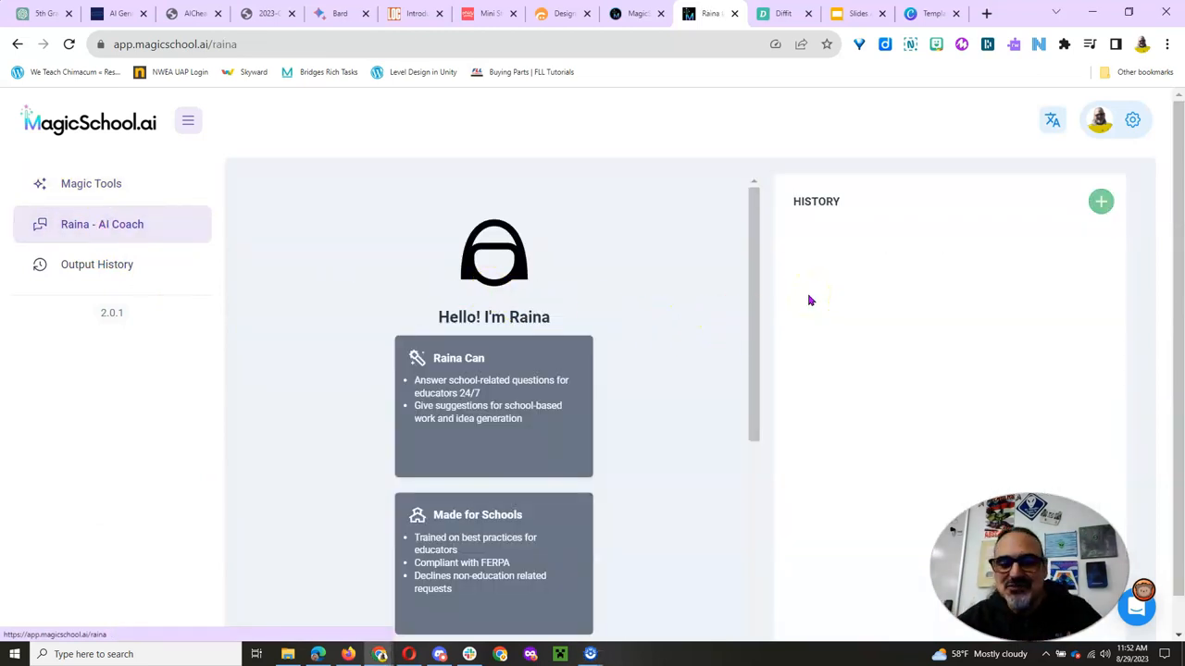
pyautogui.moveTo(785, 218)
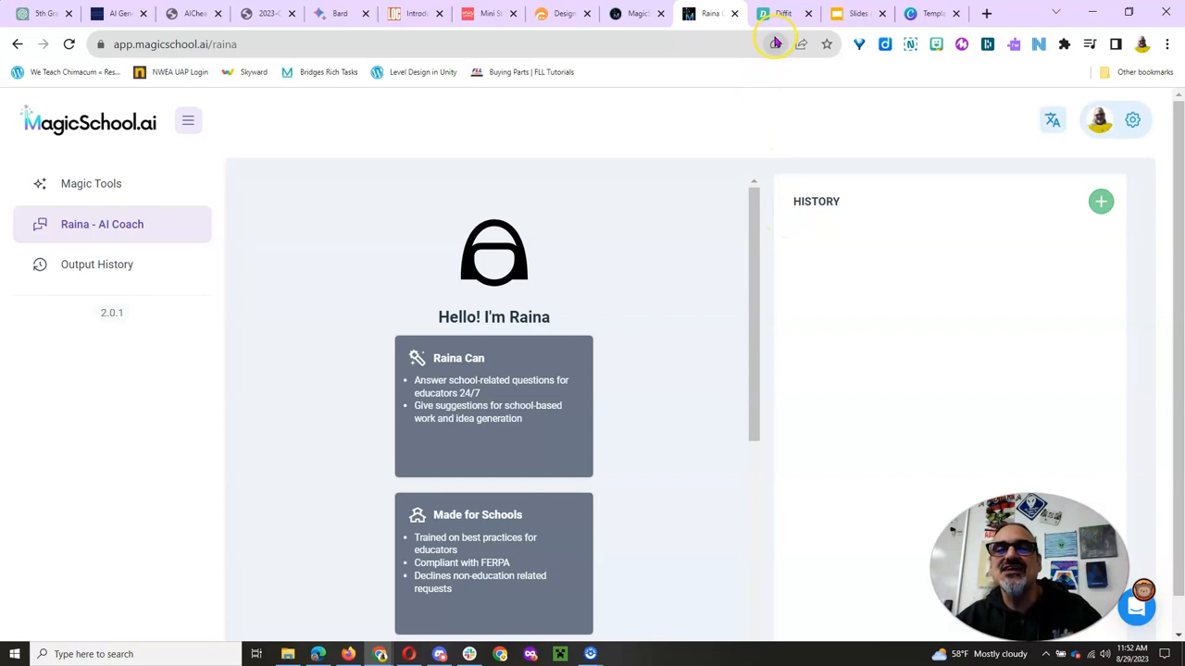
pyautogui.moveTo(778, 13)
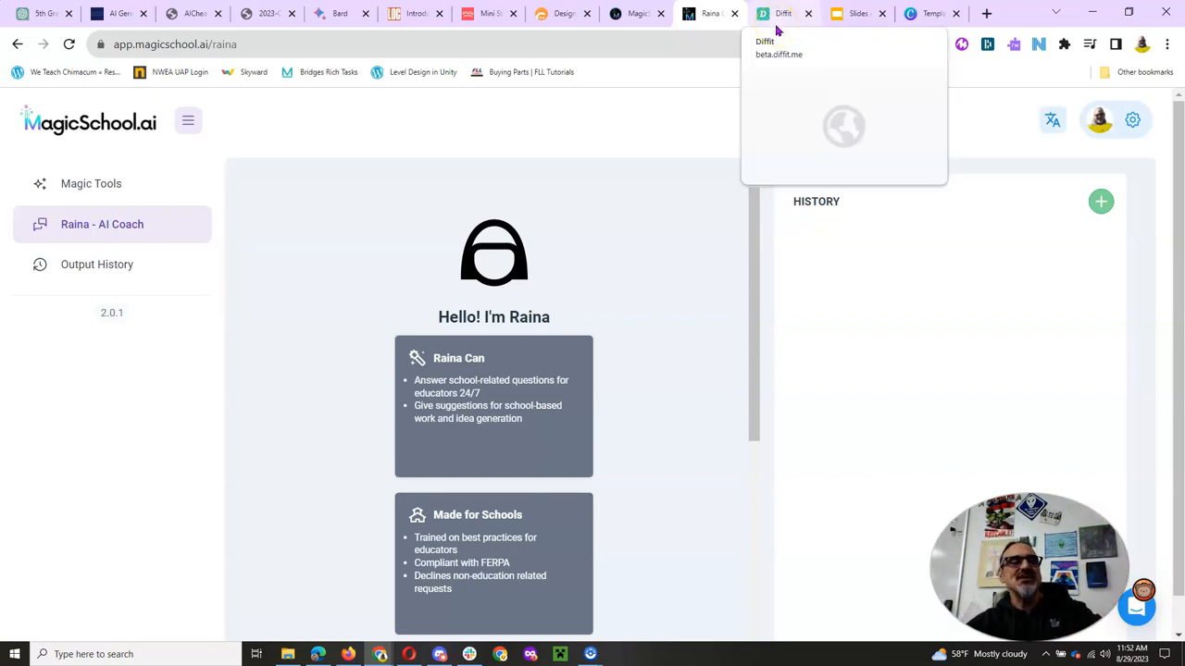
# - Generate 5th Grade Diffit resources for 'Solar System - Moon, Earth, Sun interactions'
pyautogui.click(783, 13)
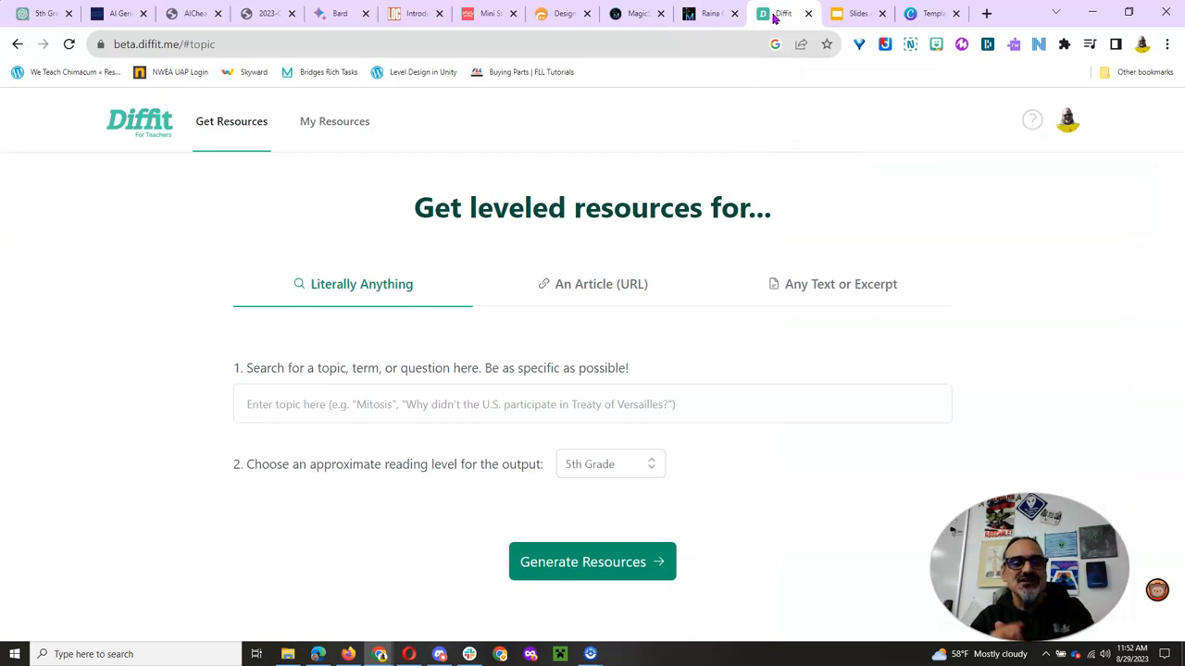
pyautogui.moveTo(813, 233)
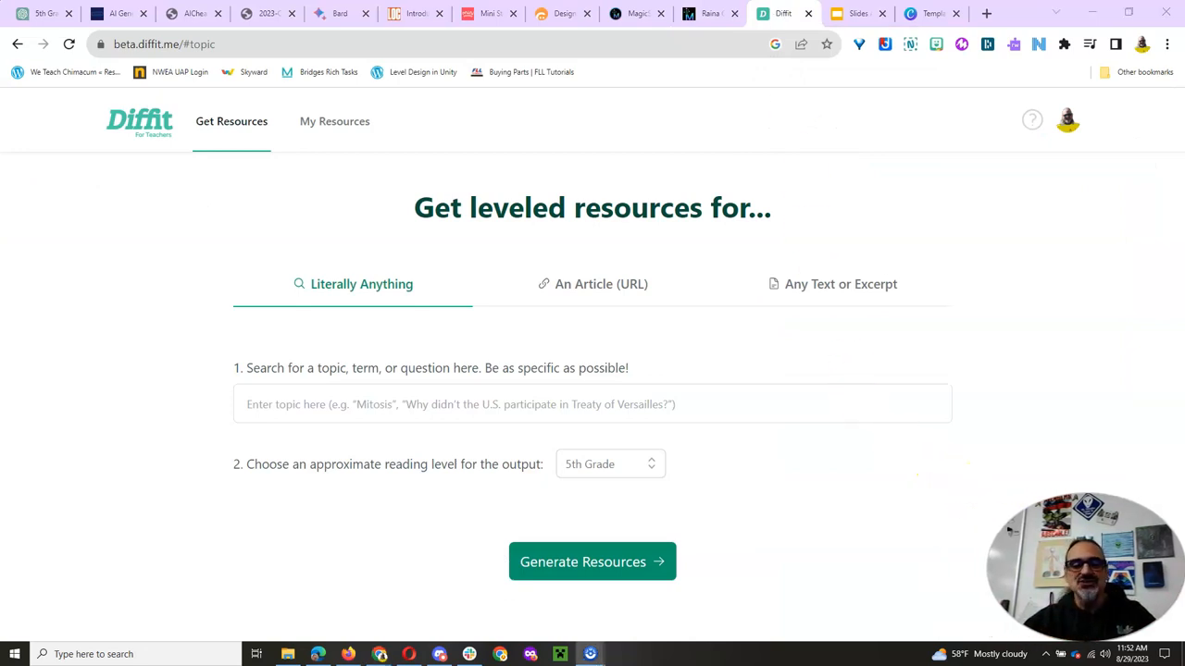
pyautogui.moveTo(341, 305)
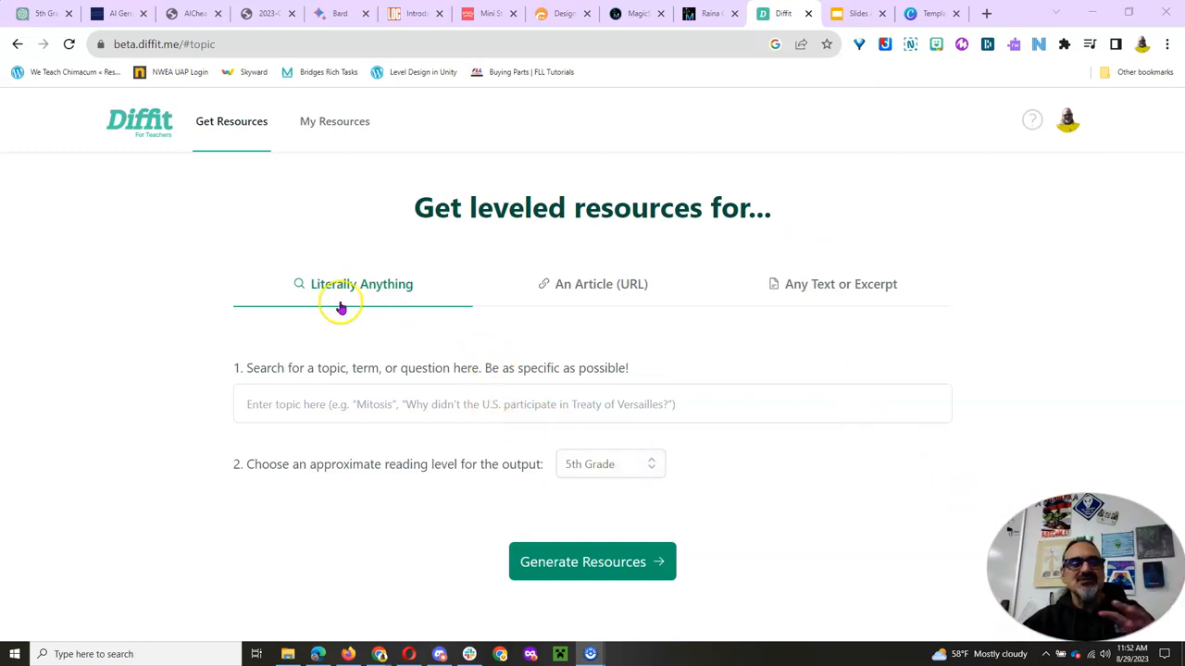
pyautogui.moveTo(444, 278)
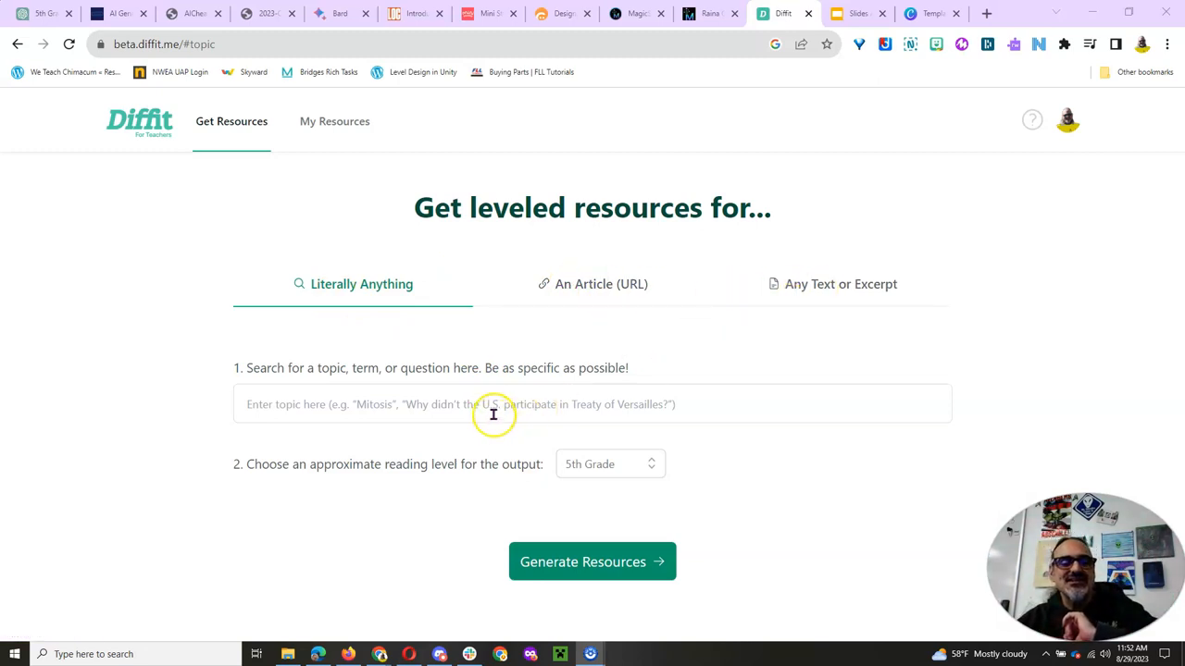
pyautogui.click(492, 403)
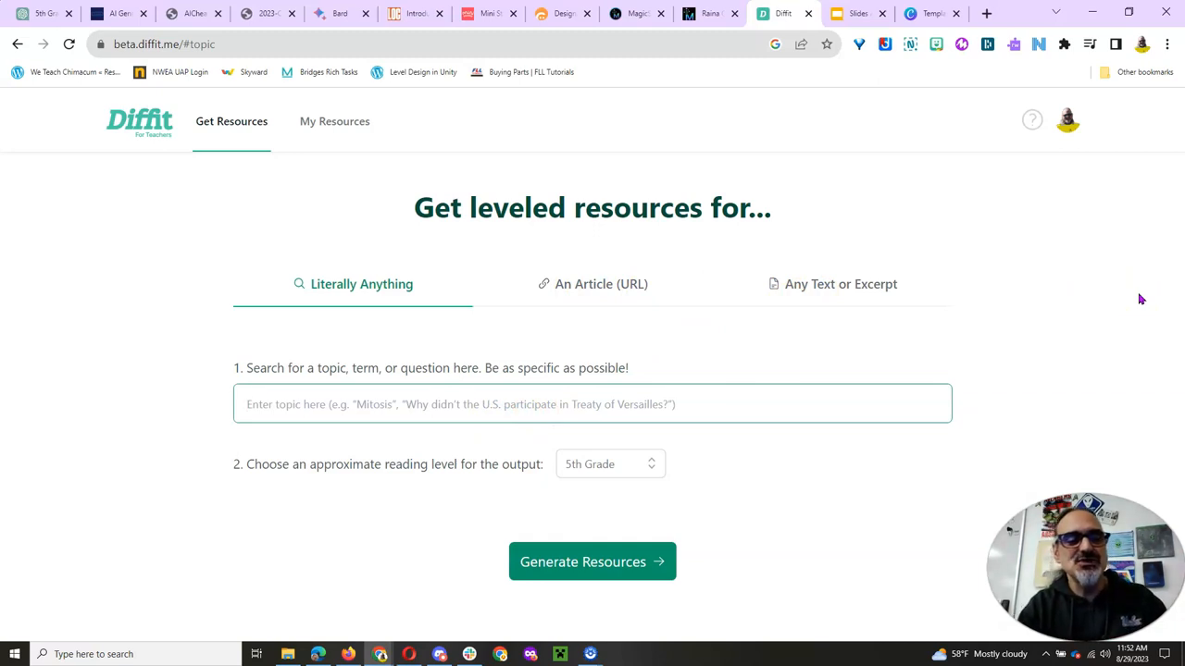
pyautogui.write('Soar')
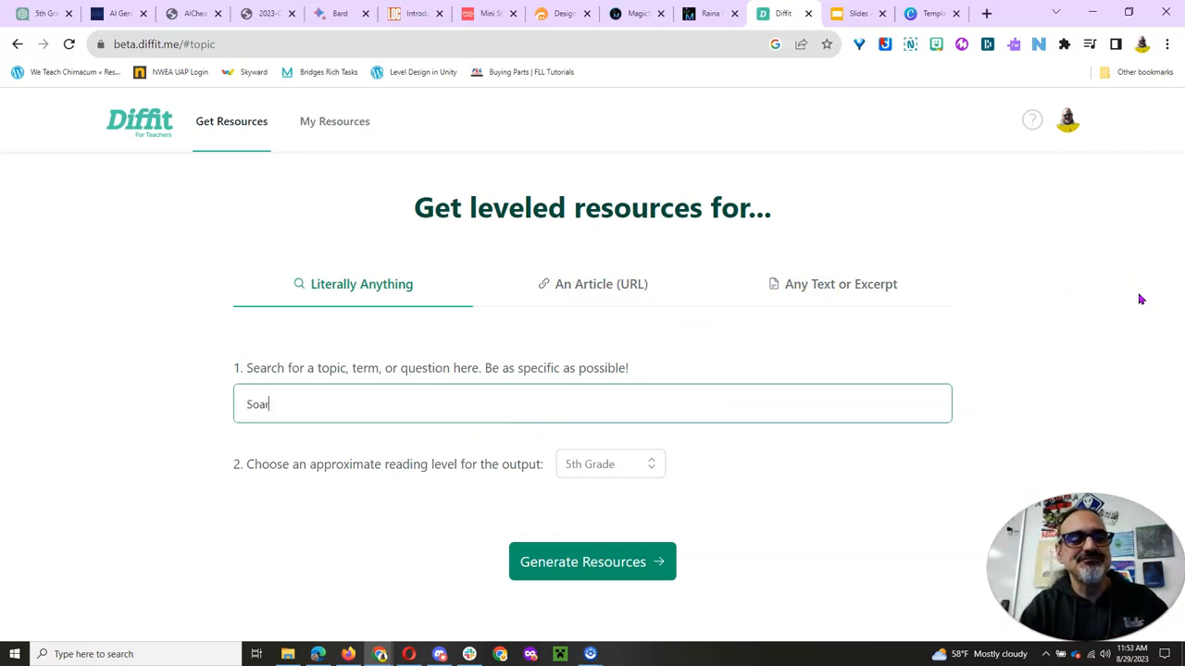
pyautogui.write('Solar System')
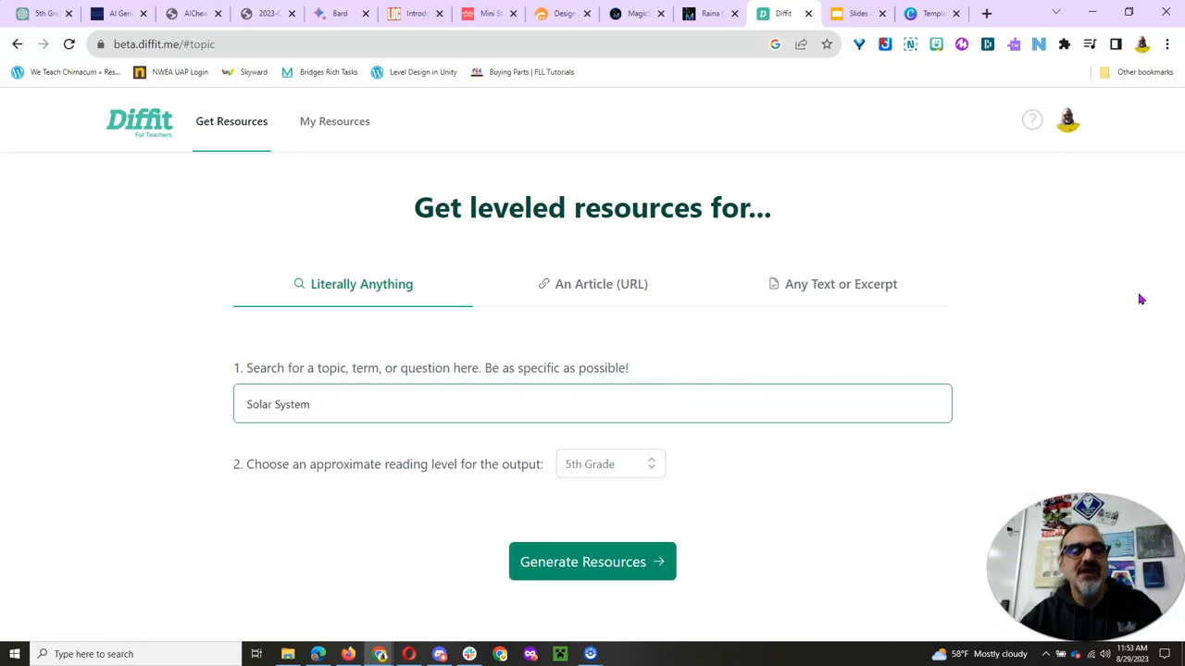
pyautogui.write('-')
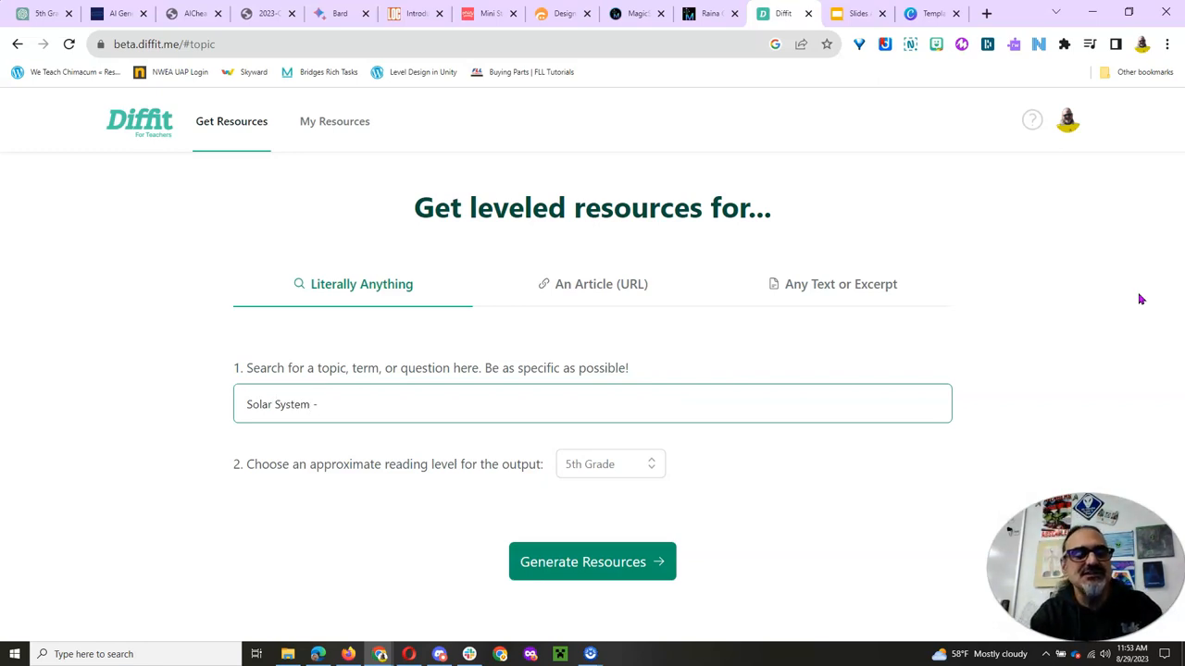
pyautogui.write('Moon,')
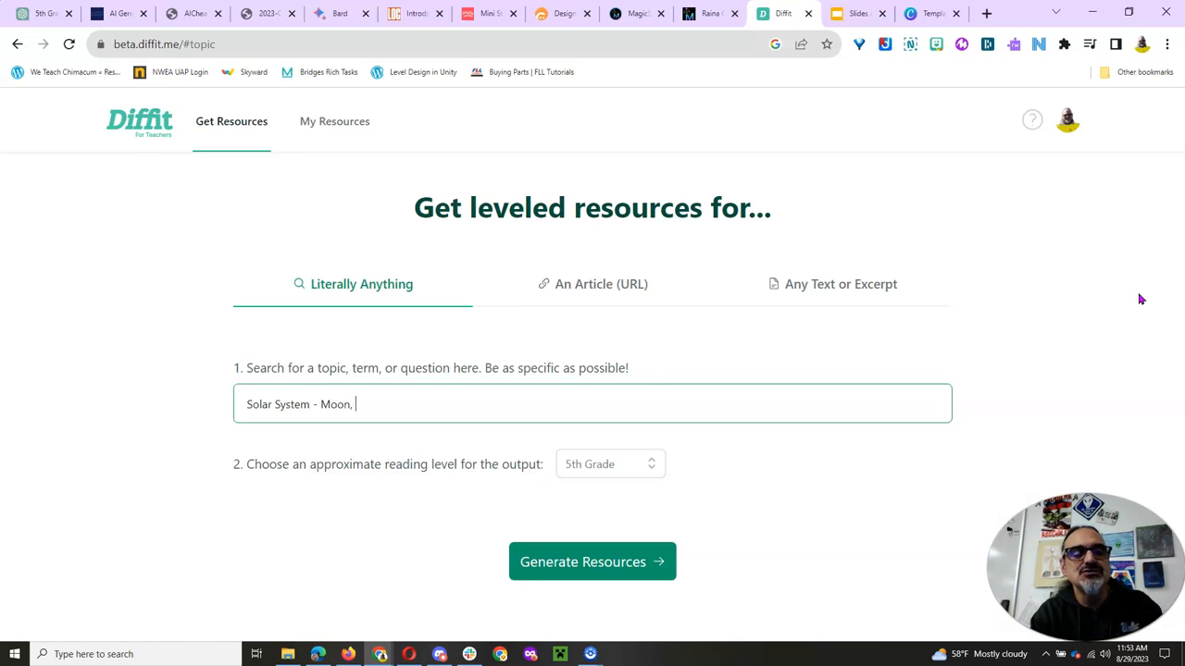
pyautogui.write('Earth,')
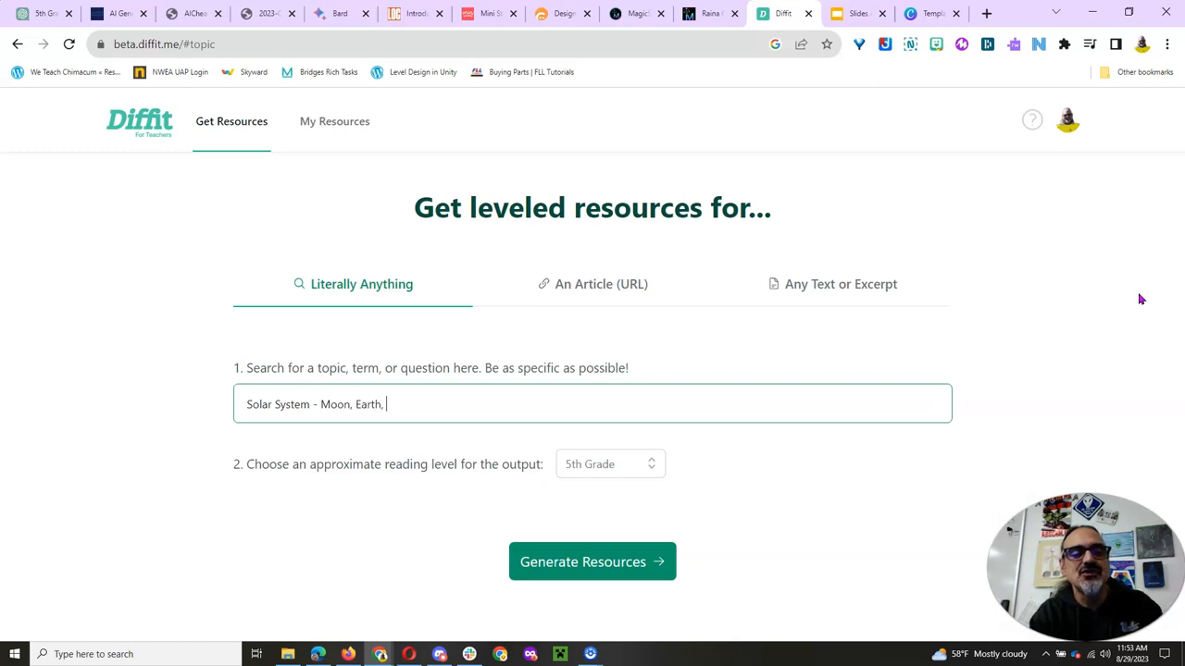
pyautogui.write('Sun inter')
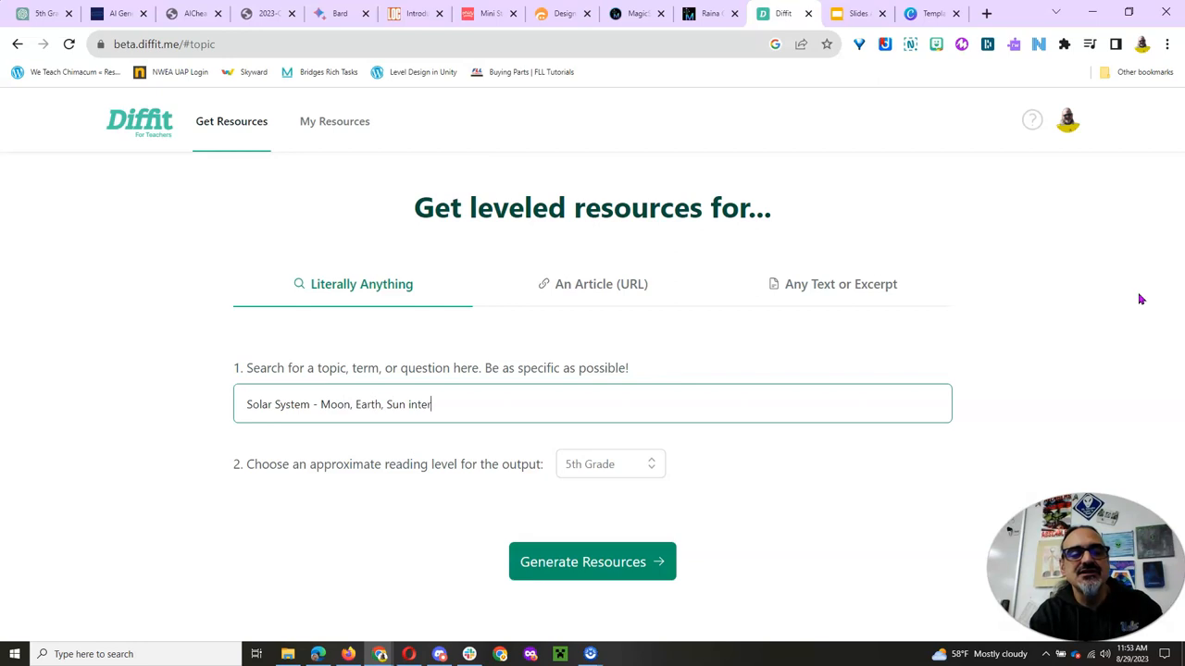
pyautogui.write('actions')
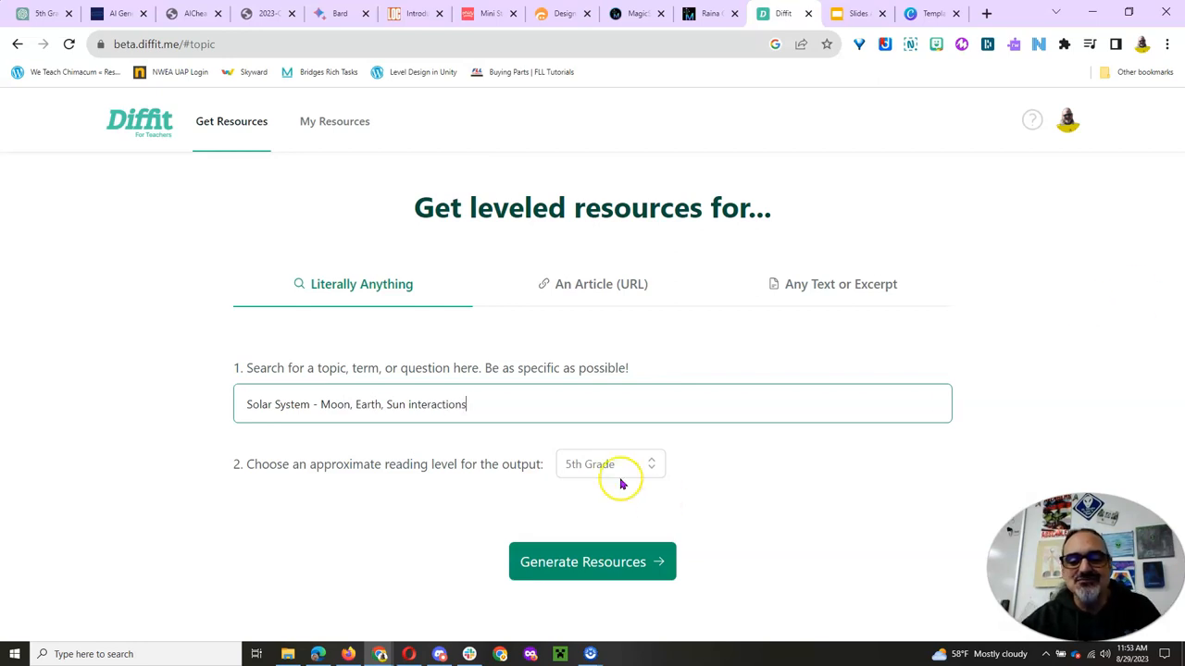
pyautogui.click(593, 563)
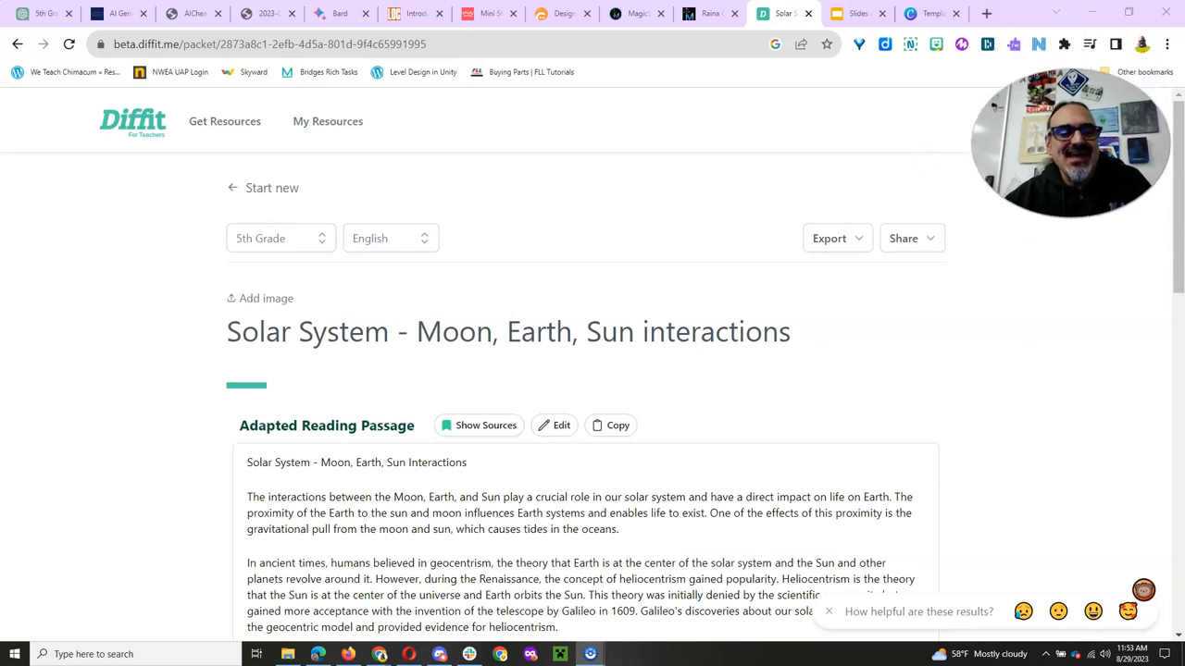
# - Hide the source citations and read through the passage's summary and key vocabulary
pyautogui.scroll(-3)
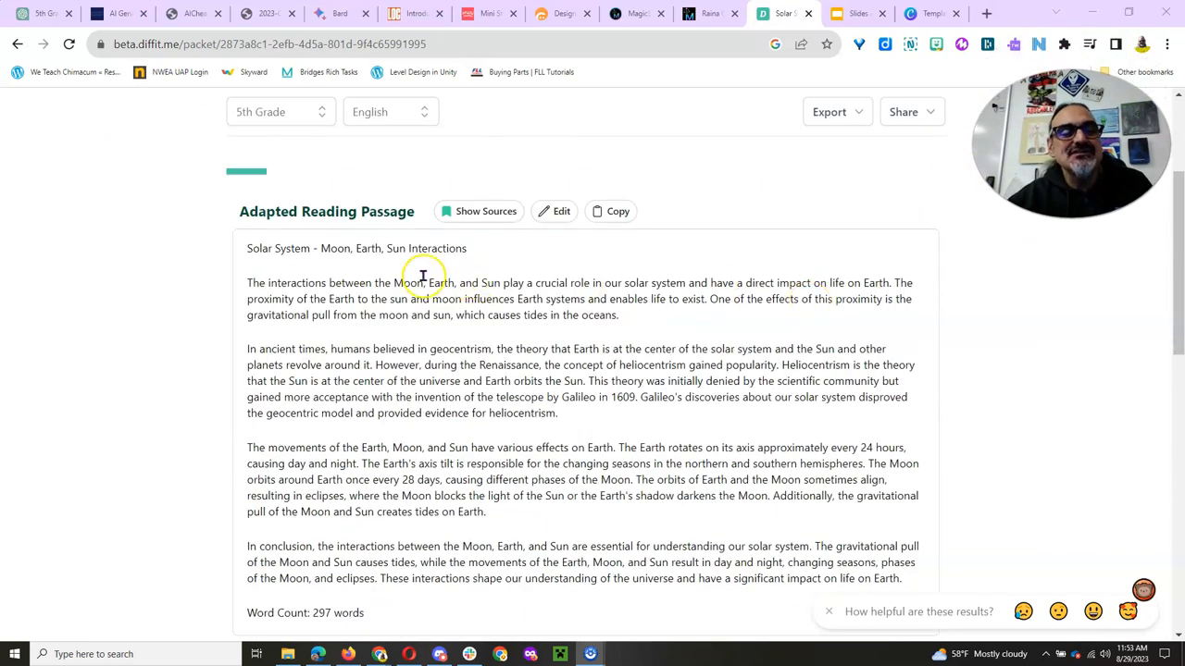
pyautogui.moveTo(298, 191)
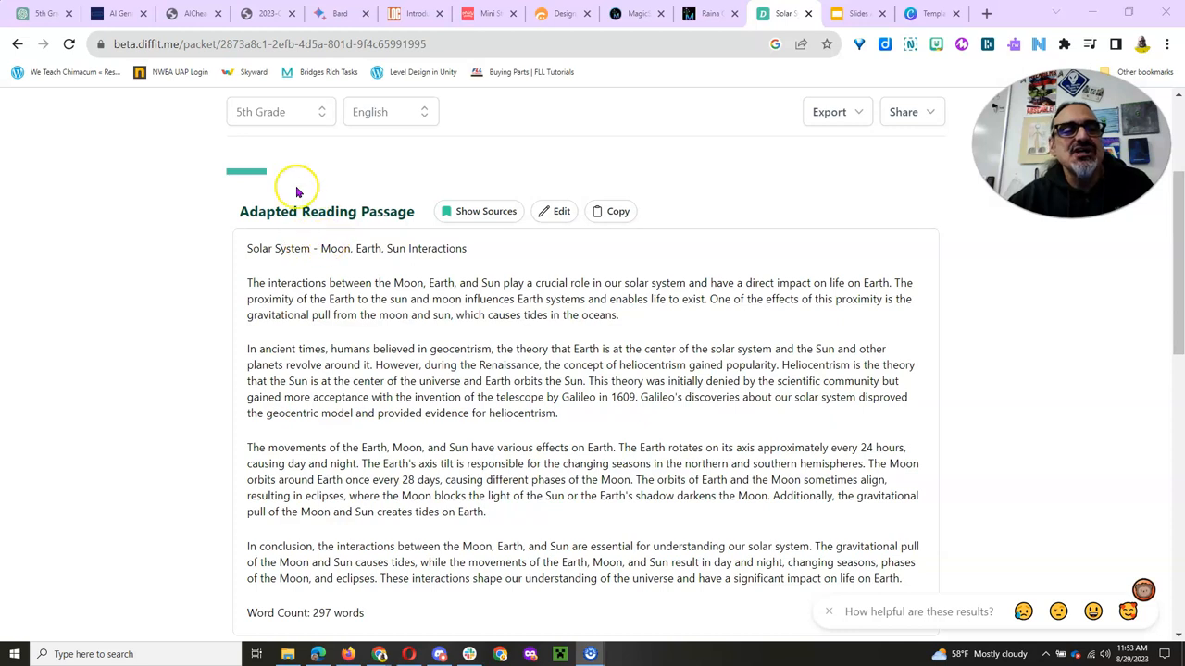
pyautogui.moveTo(411, 197)
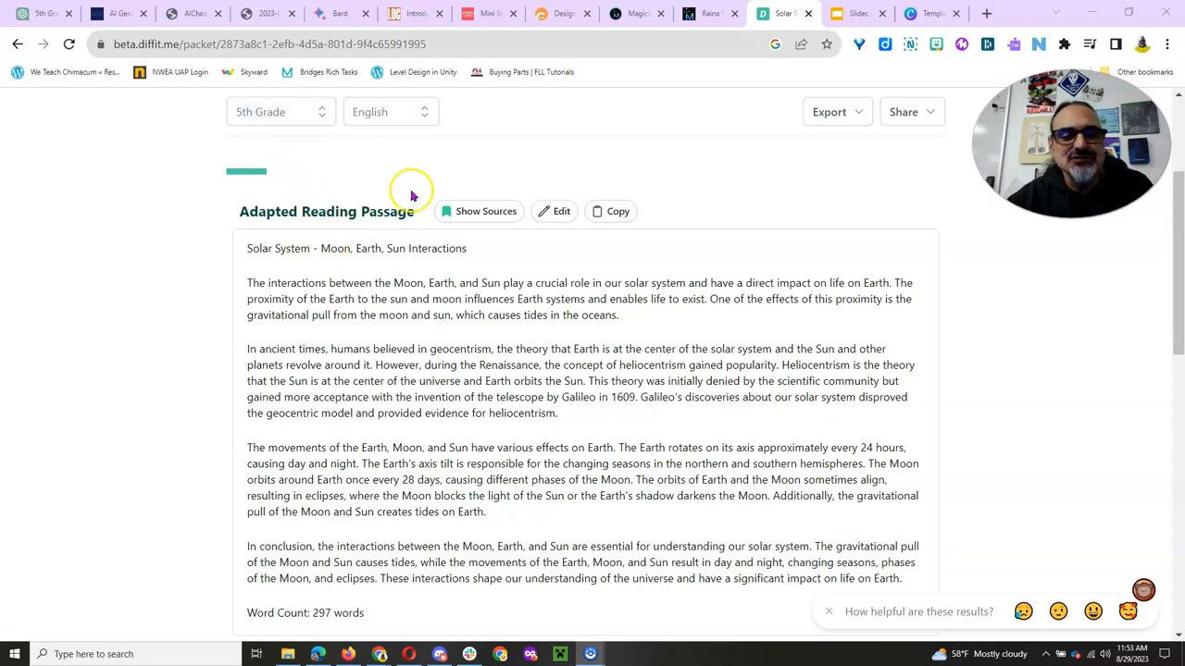
pyautogui.scroll(-3)
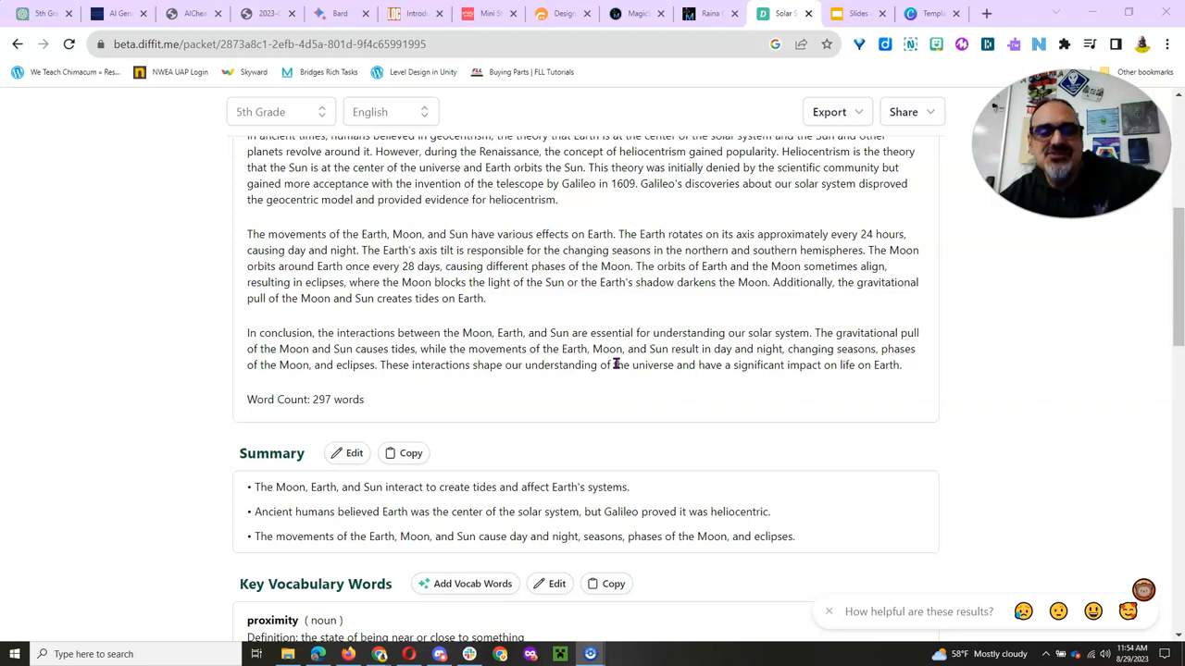
pyautogui.scroll(3)
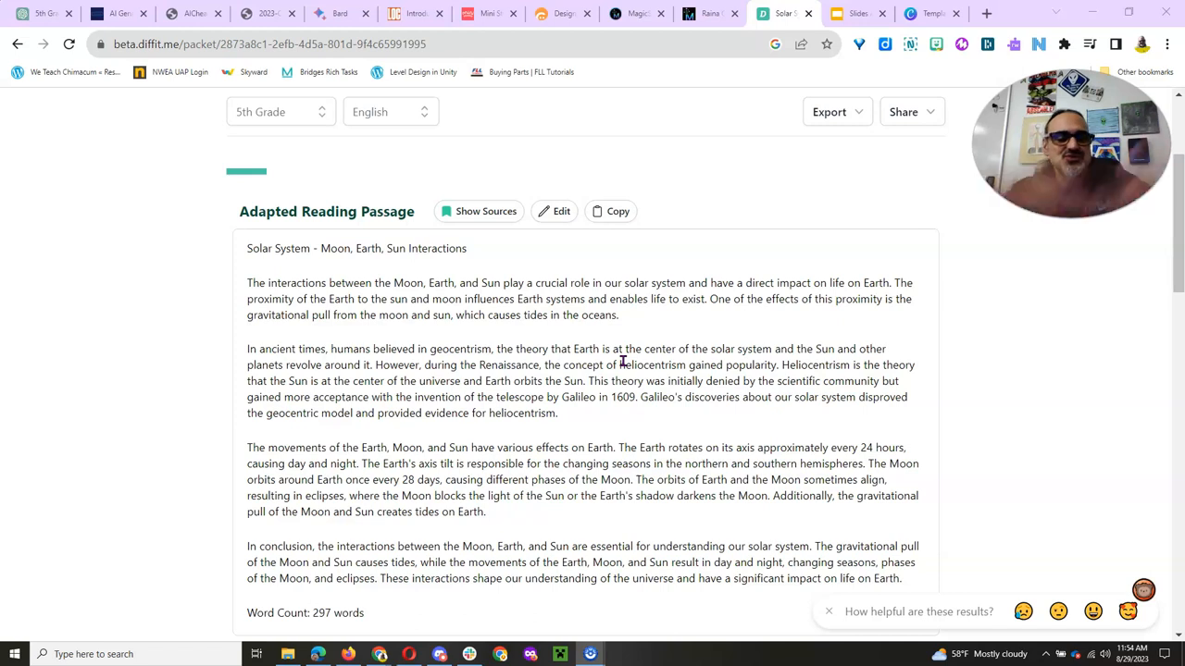
pyautogui.moveTo(572, 332)
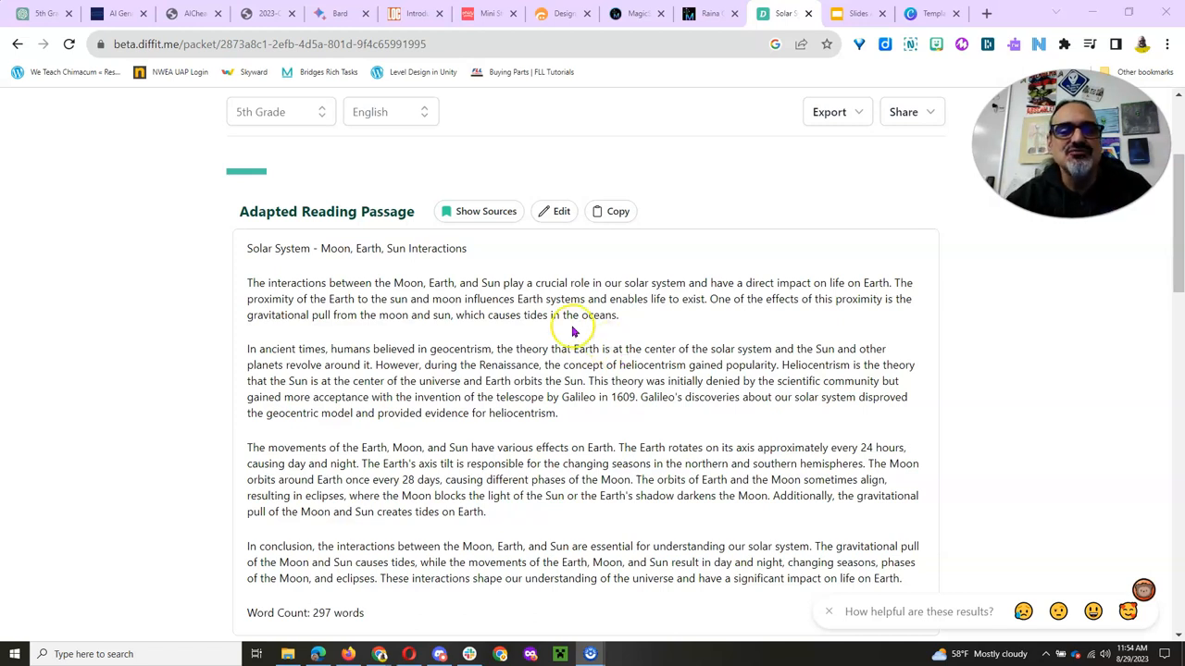
pyautogui.click(477, 211)
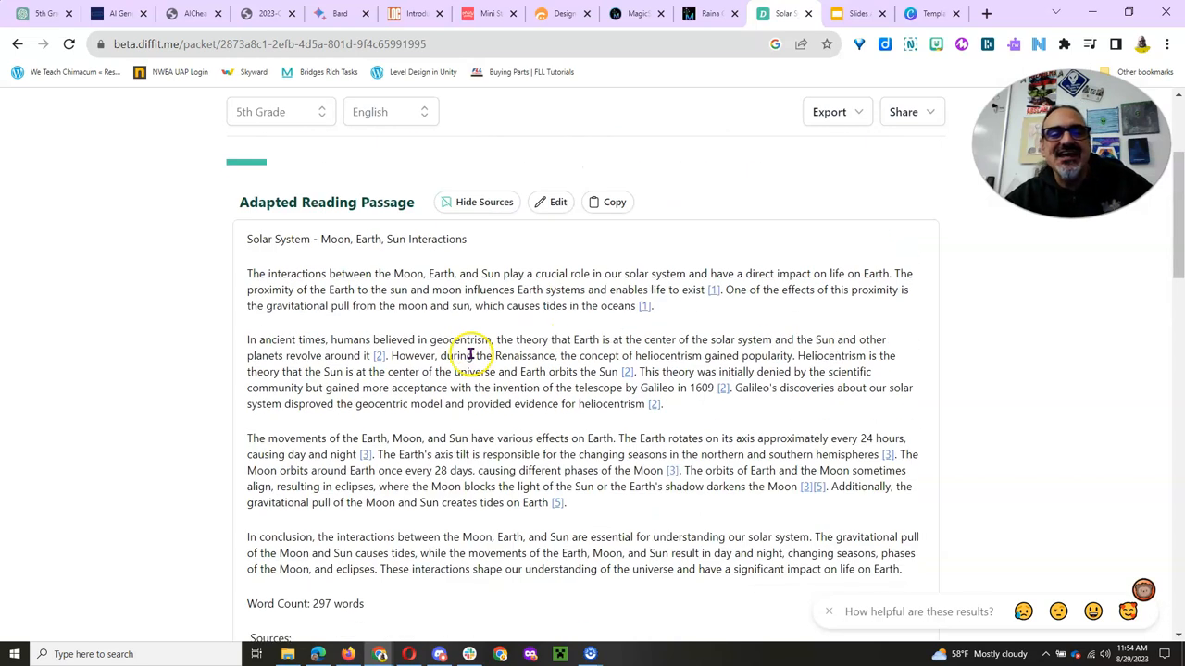
pyautogui.scroll(-3)
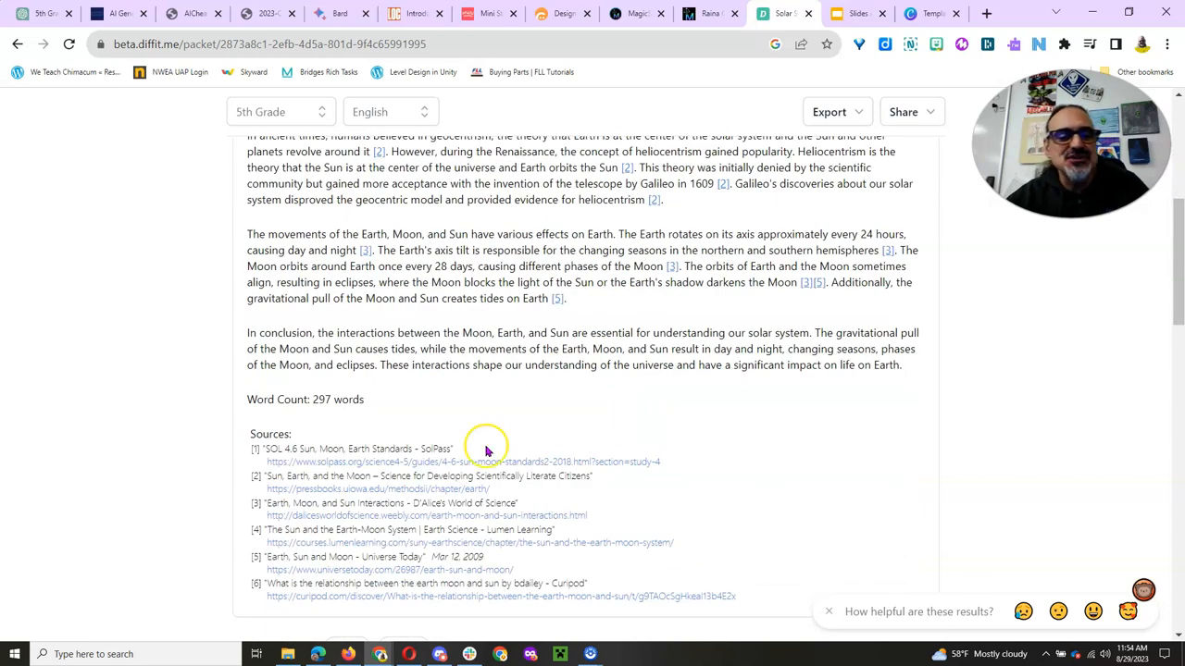
pyautogui.scroll(-3)
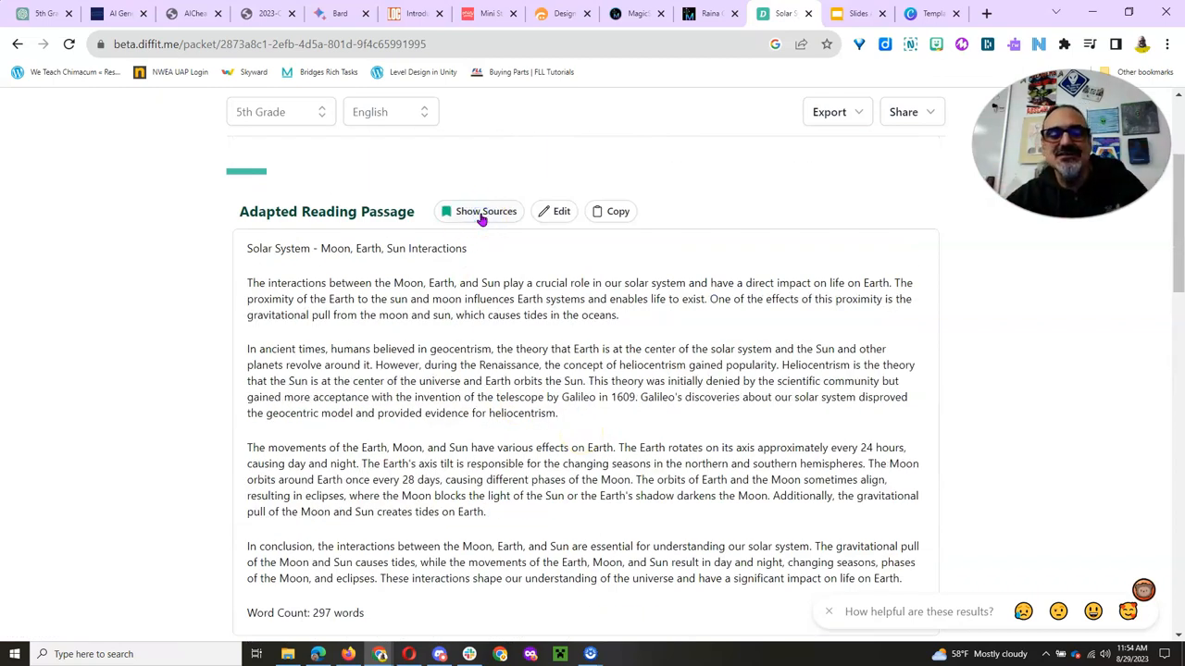
pyautogui.scroll(-3)
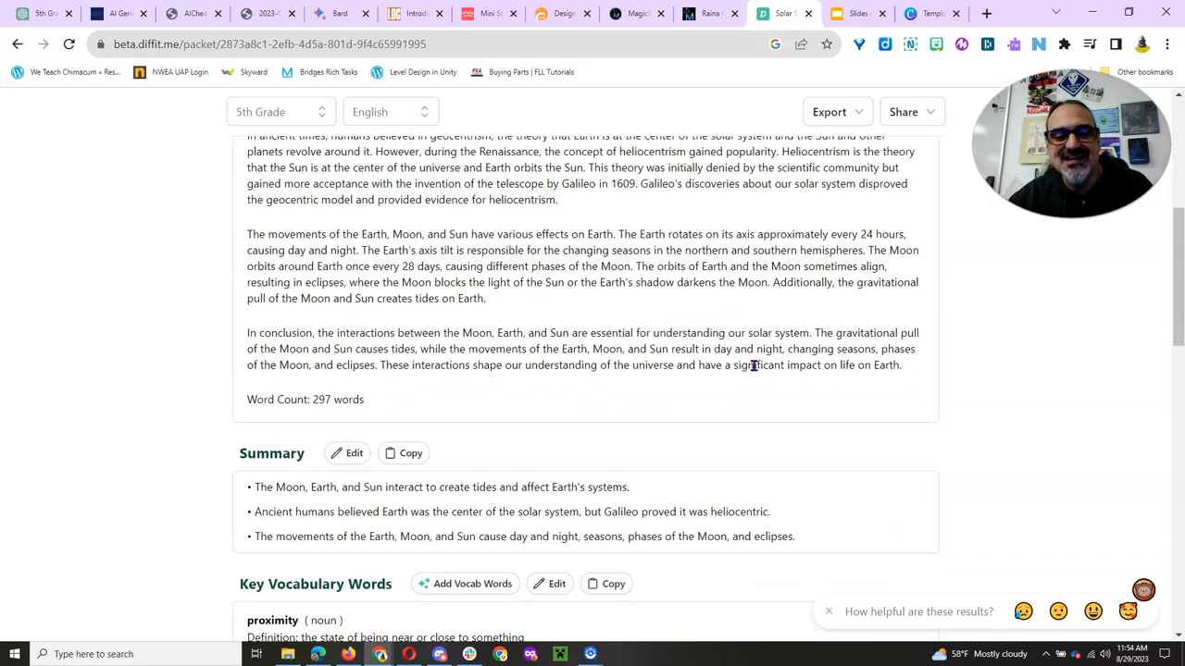
pyautogui.scroll(-3)
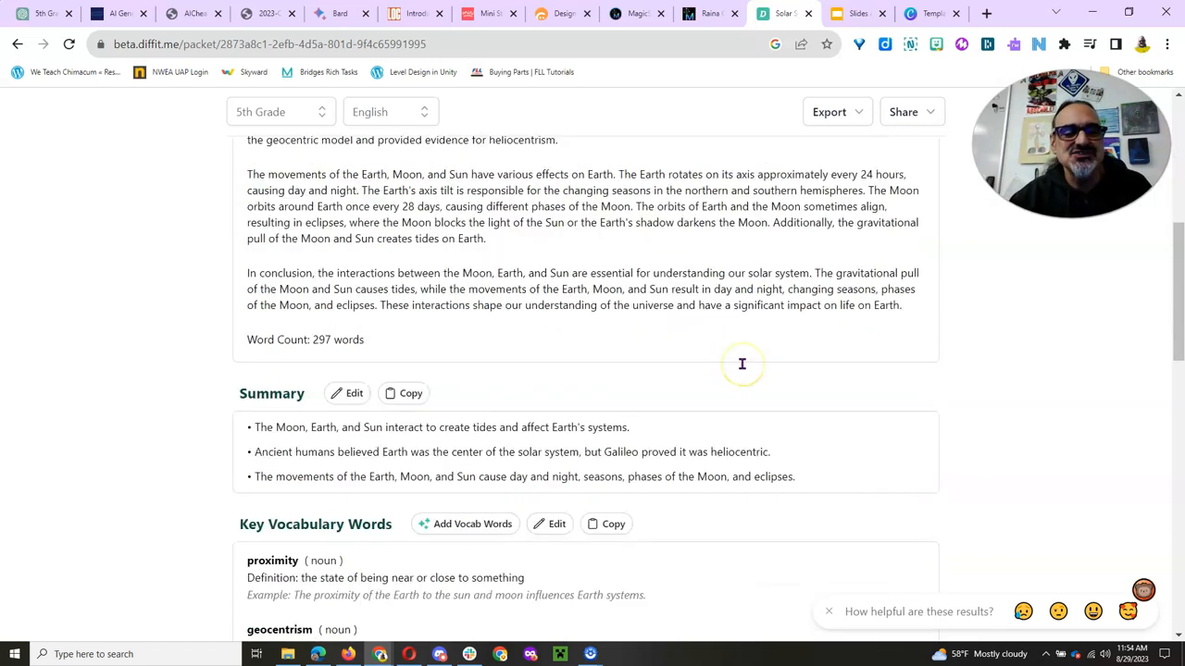
# - Review the multiple choice questions, toggling Show Answers on and off, and the short answer prompts
pyautogui.scroll(-3)
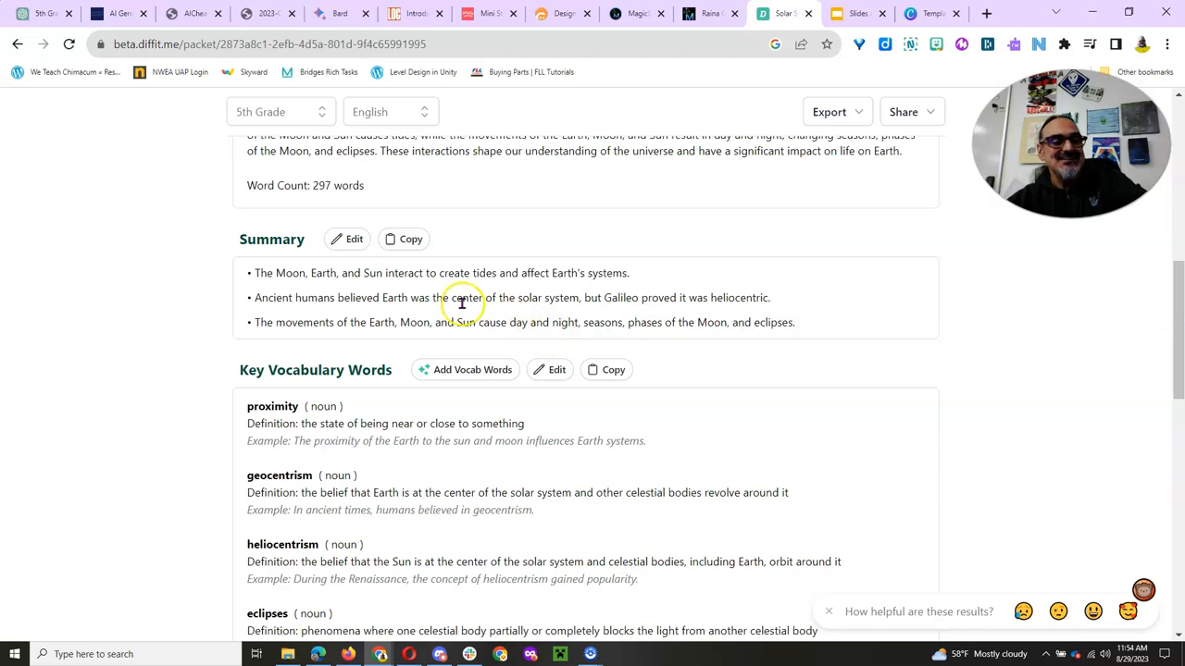
pyautogui.scroll(-3)
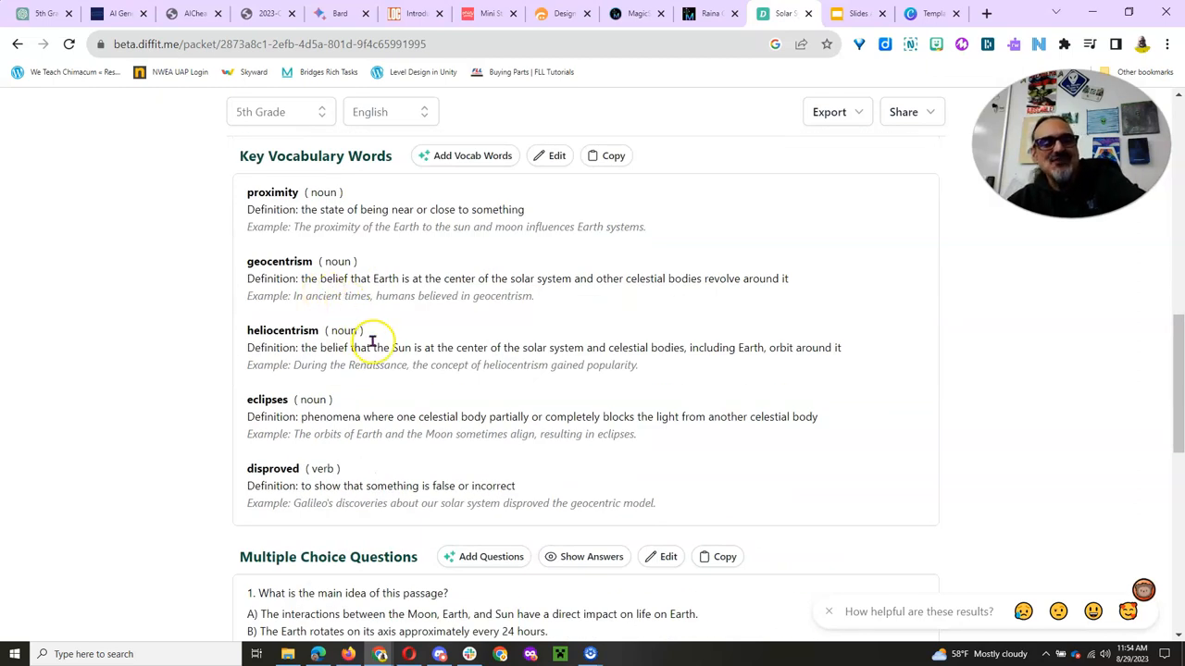
pyautogui.moveTo(435, 319)
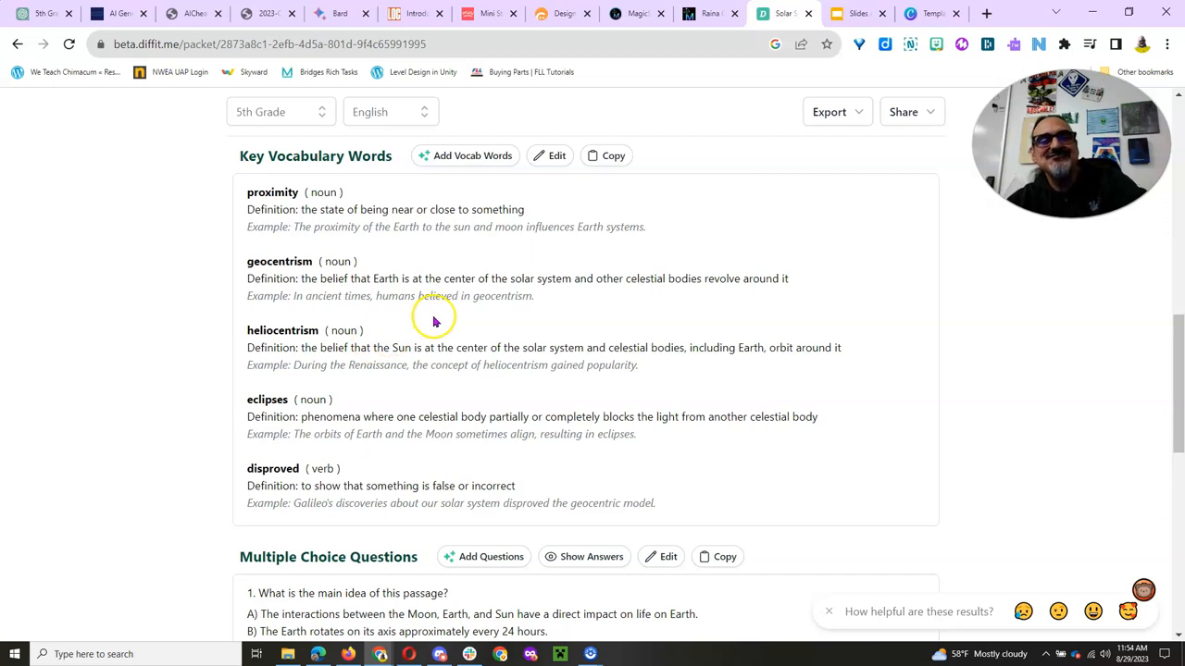
pyautogui.moveTo(466, 155)
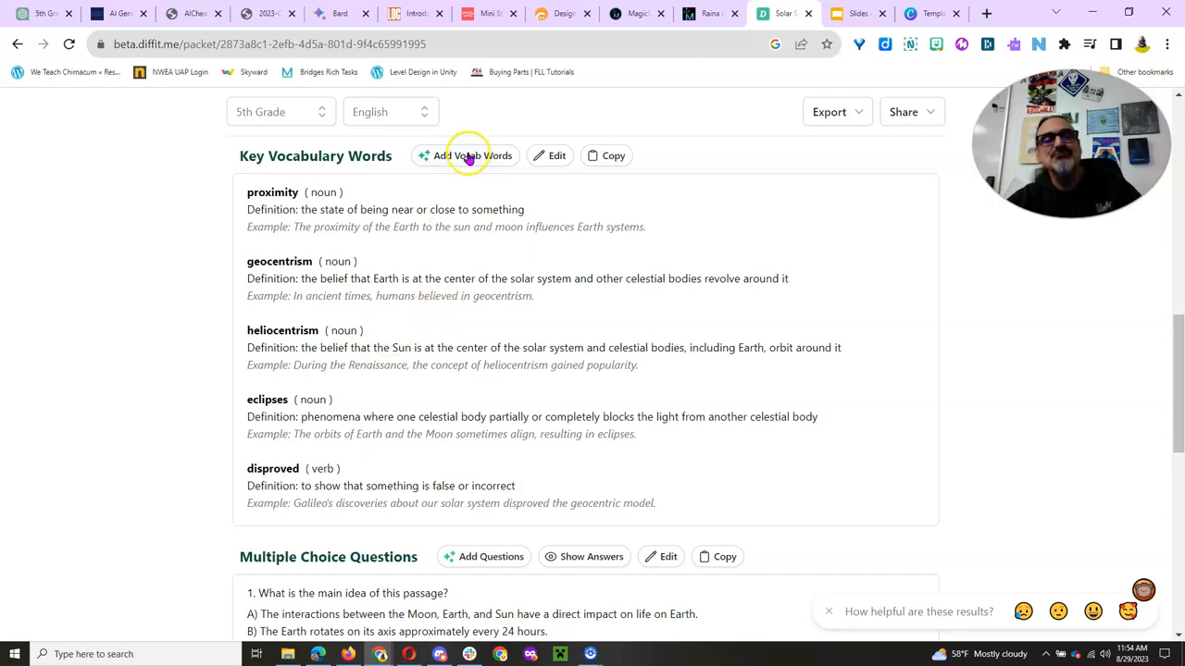
pyautogui.scroll(-3)
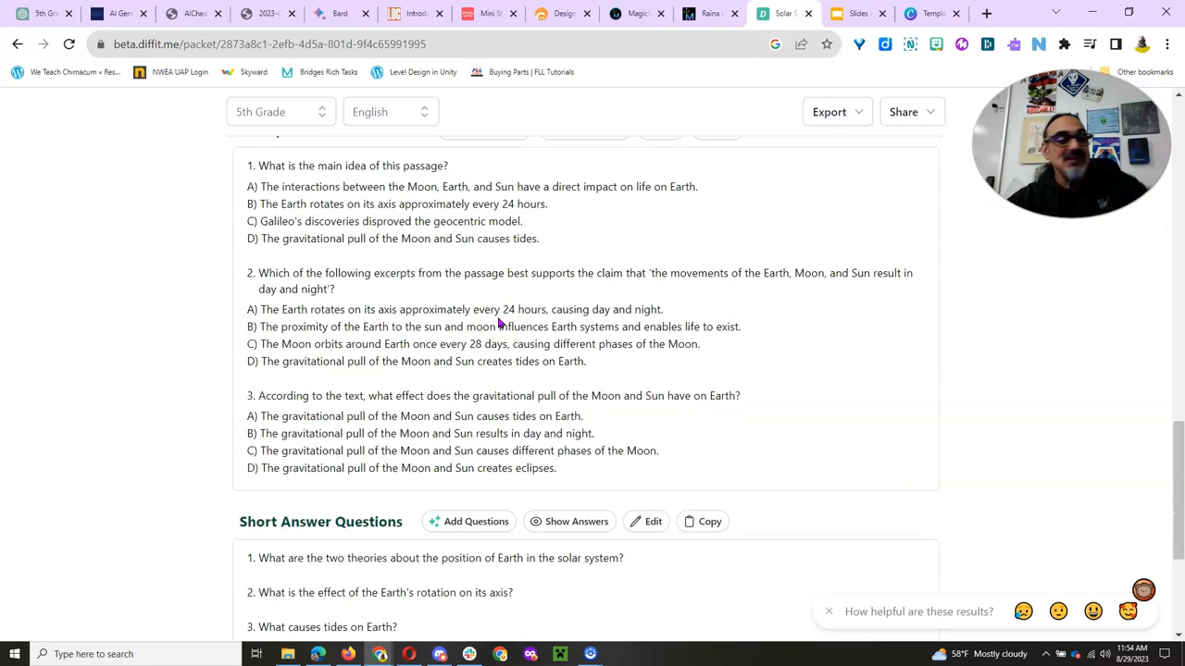
pyautogui.scroll(3)
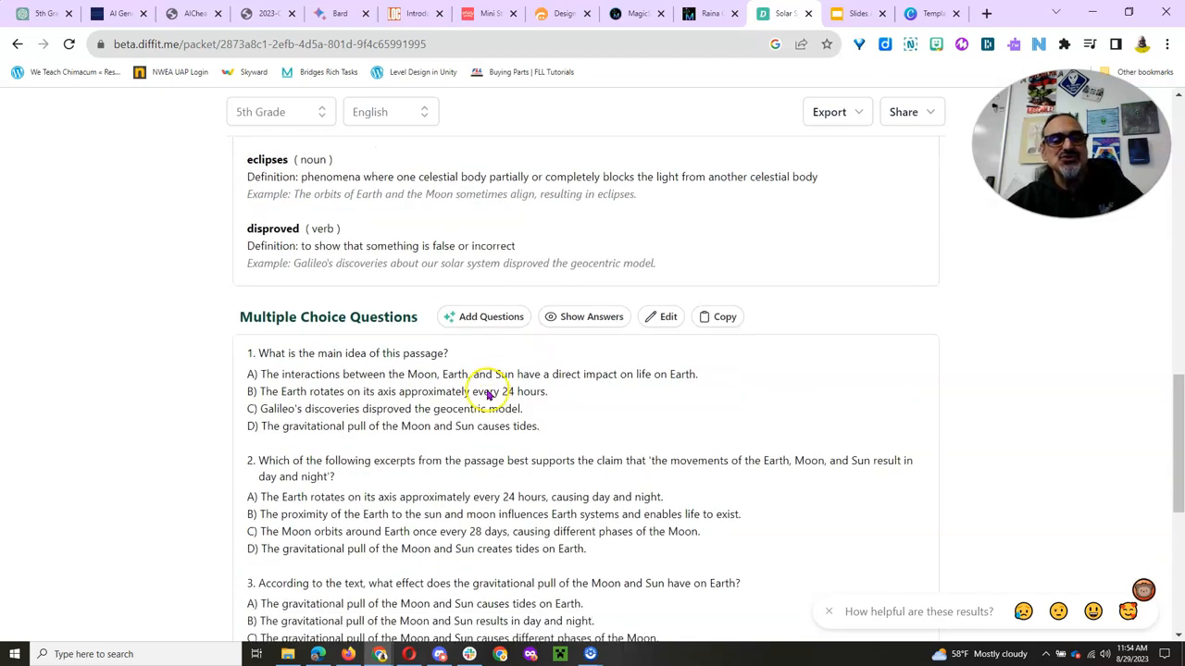
pyautogui.scroll(-3)
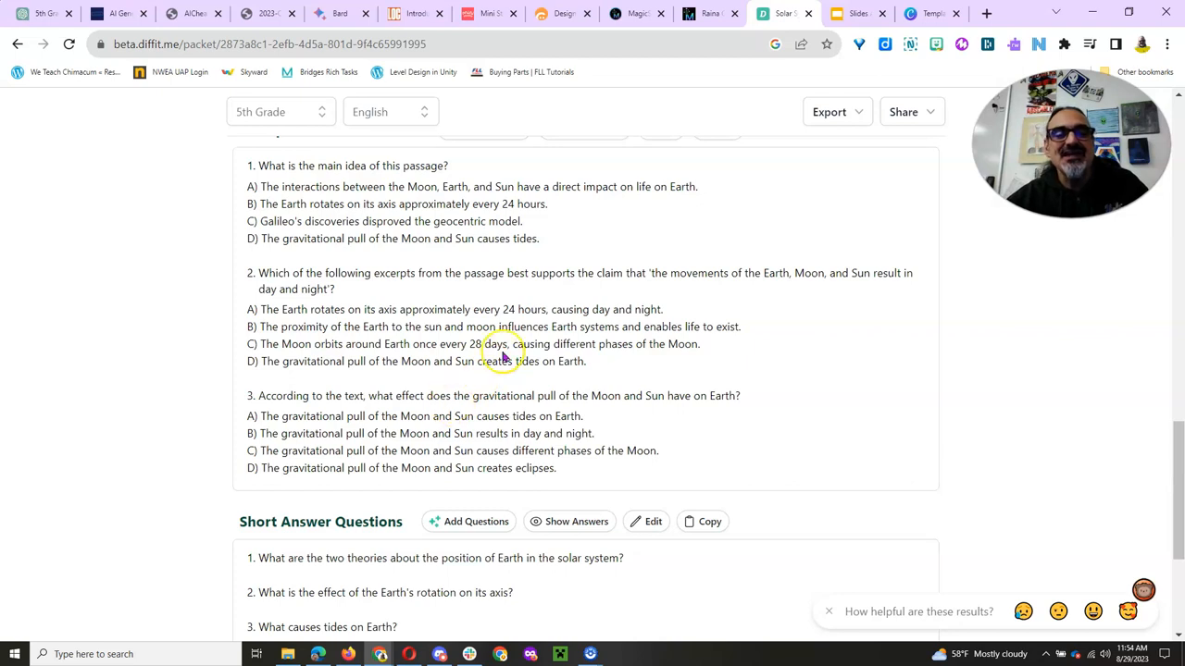
pyautogui.click(576, 522)
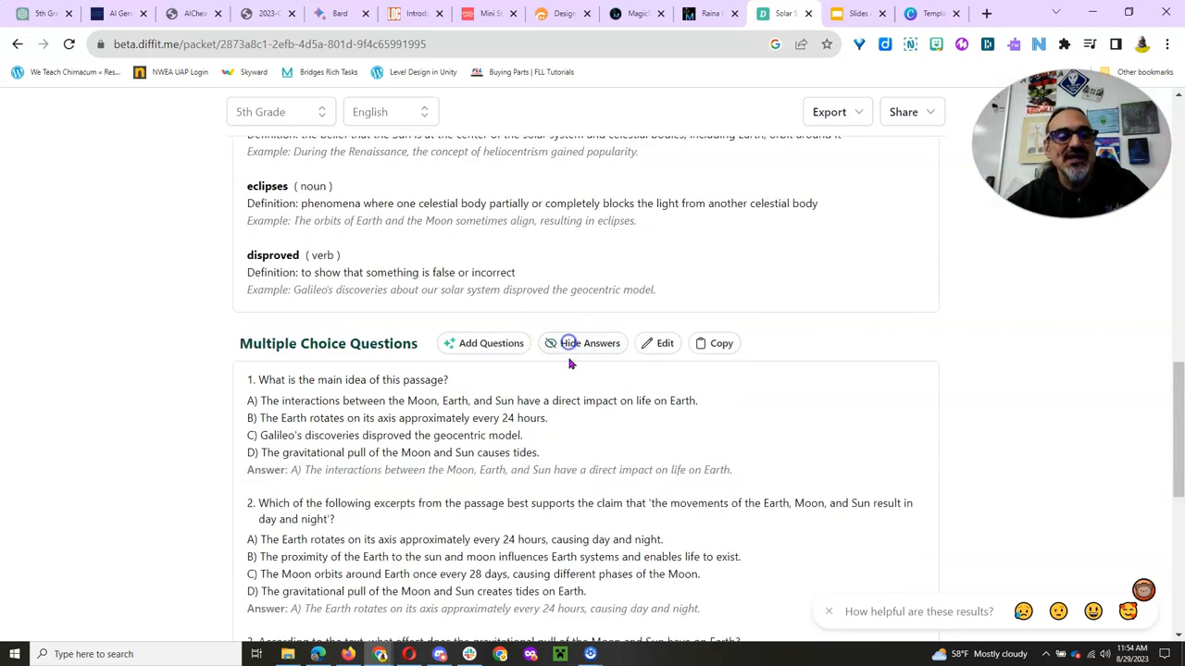
pyautogui.click(589, 343)
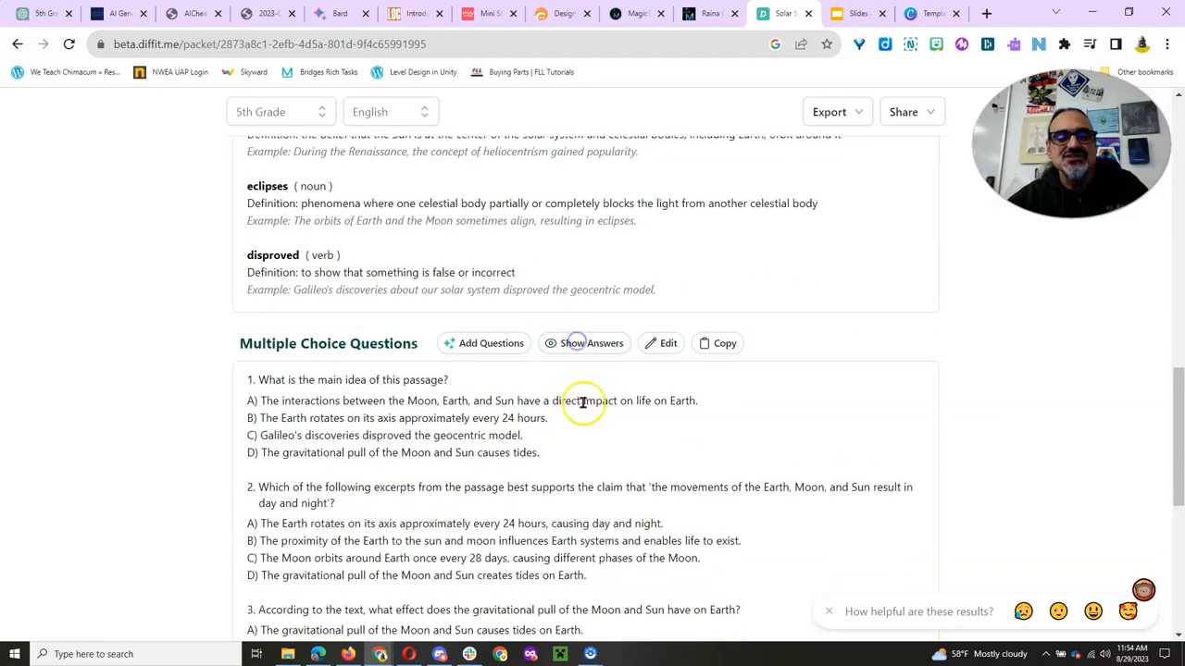
pyautogui.scroll(-3)
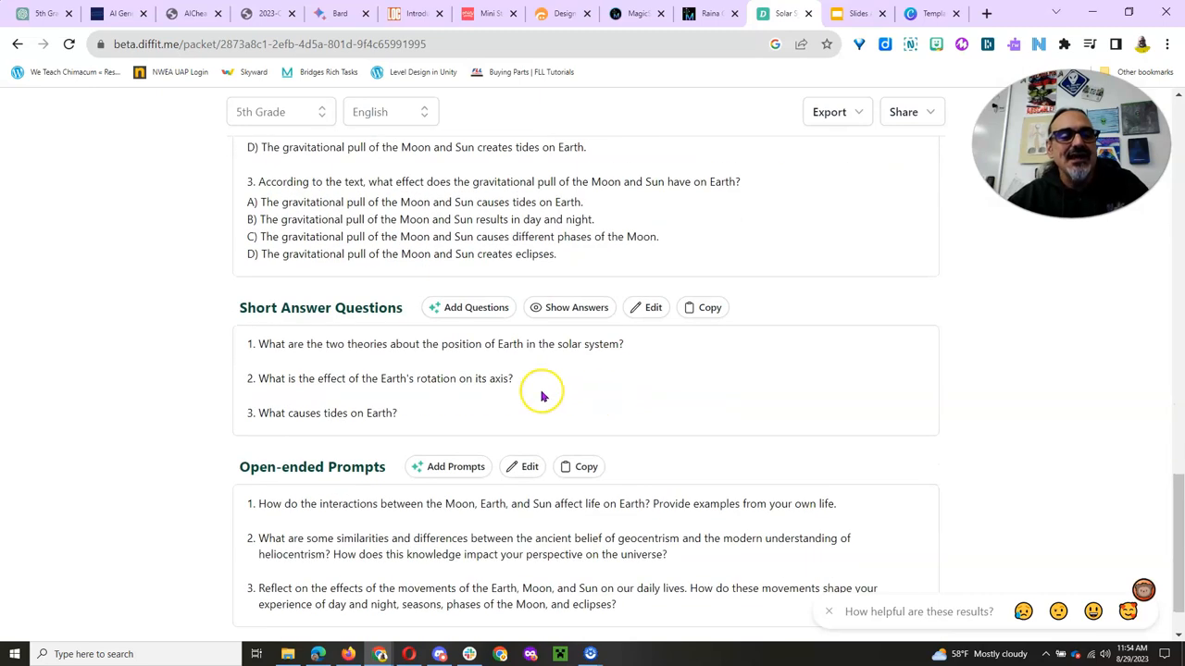
pyautogui.scroll(-3)
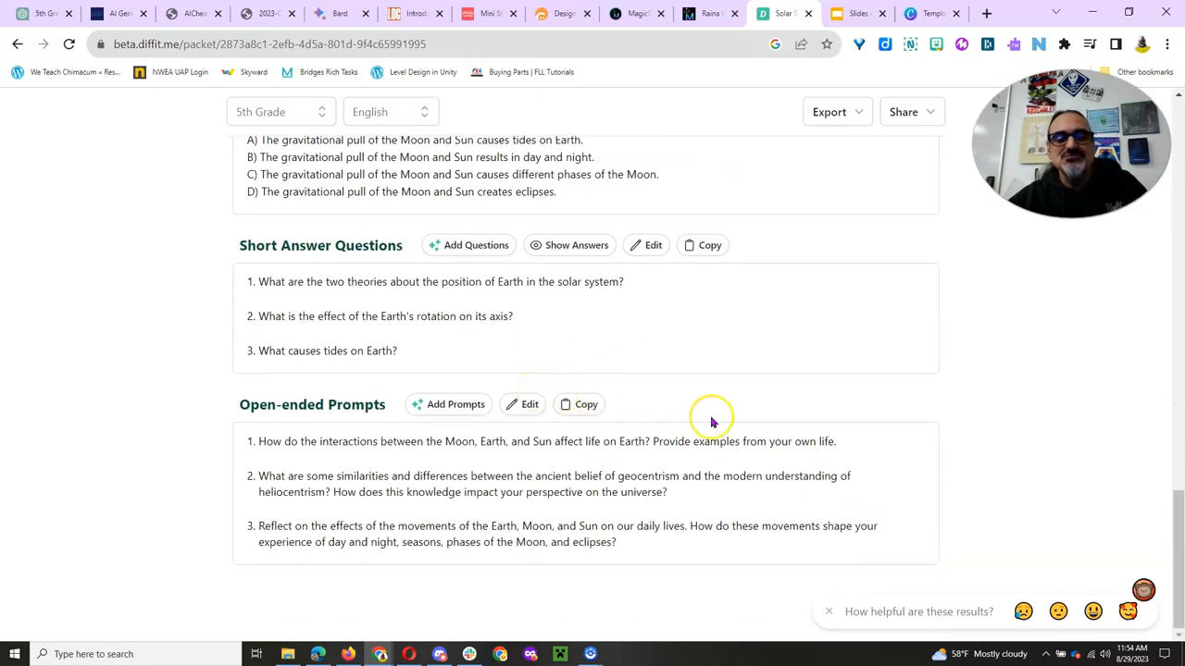
pyautogui.scroll(3)
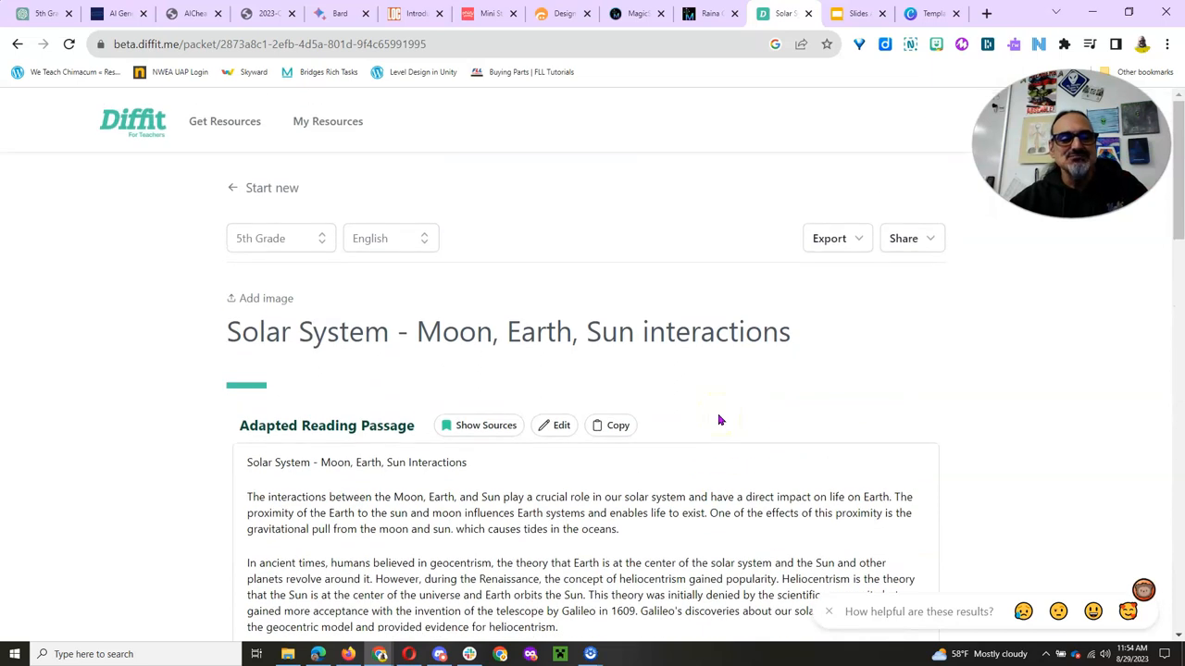
# - Export the Moon, Earth, Sun packet to Google Forms under the chosen Google account
pyautogui.click(829, 237)
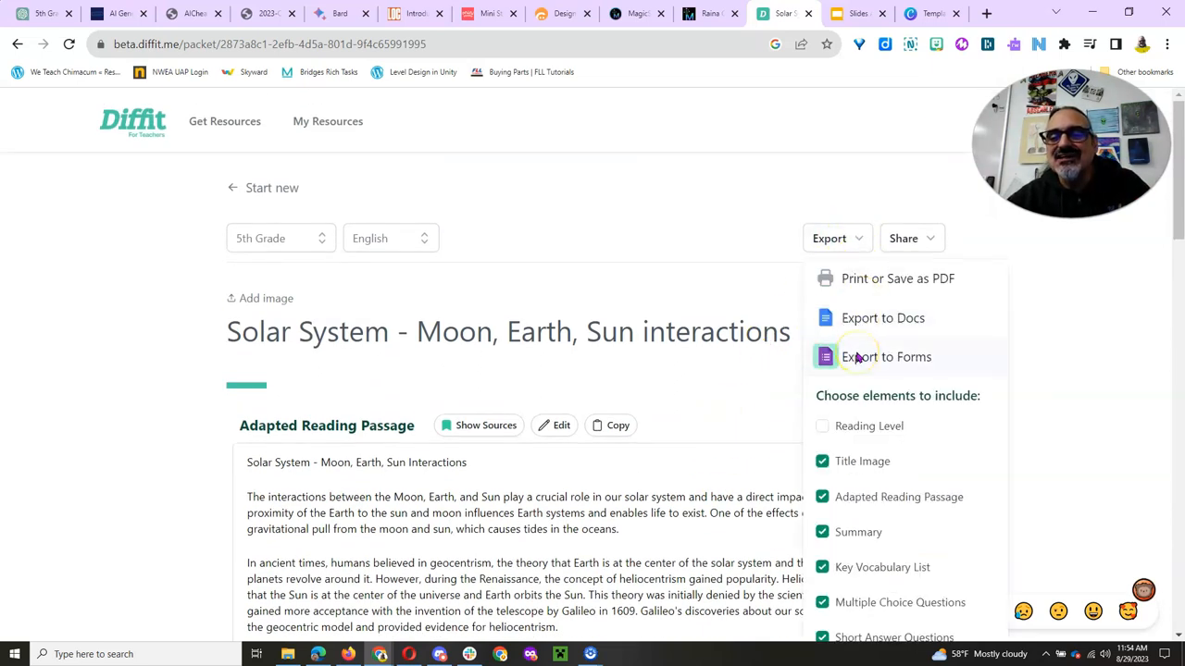
pyautogui.click(885, 355)
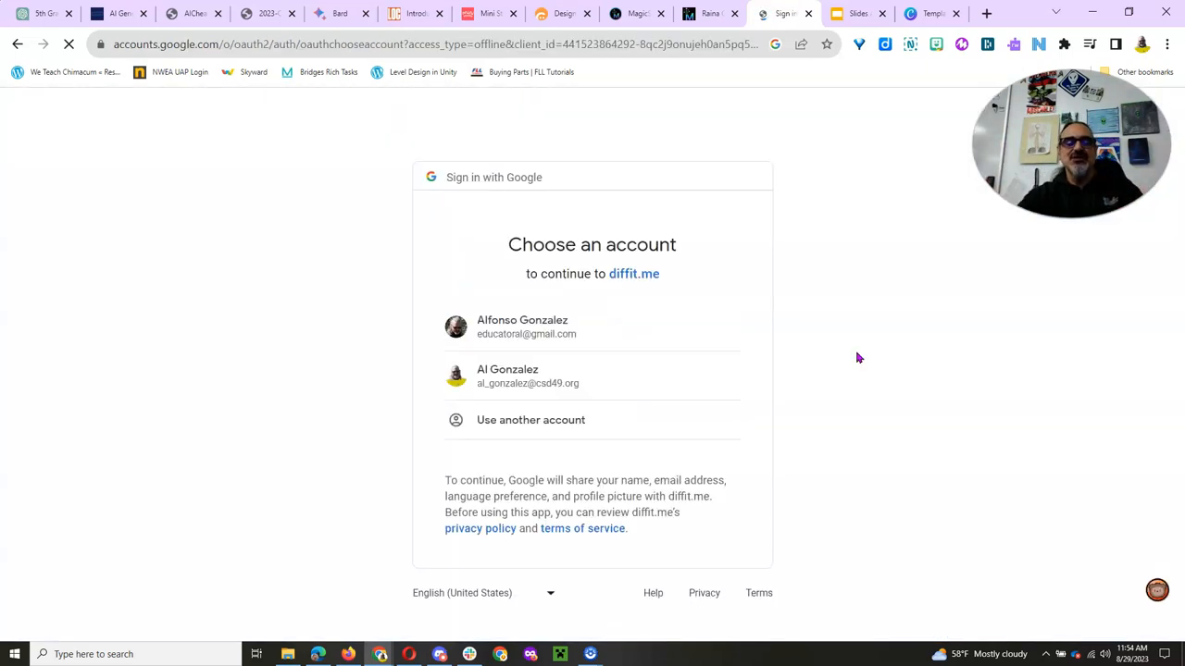
pyautogui.click(527, 376)
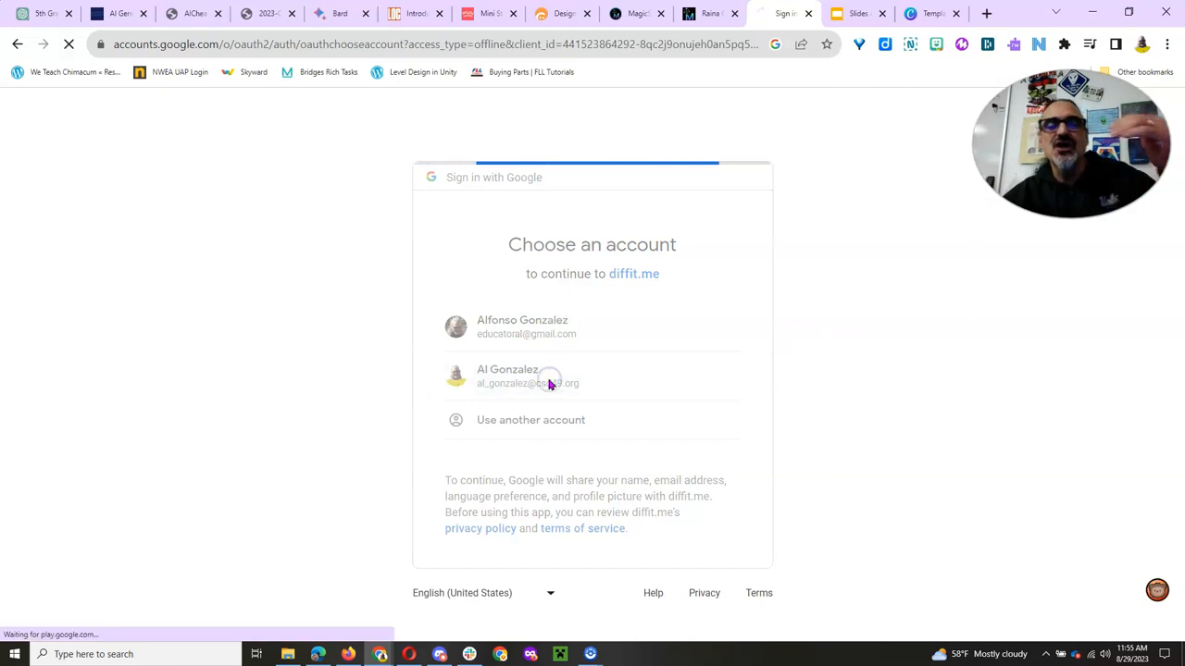
pyautogui.click(507, 376)
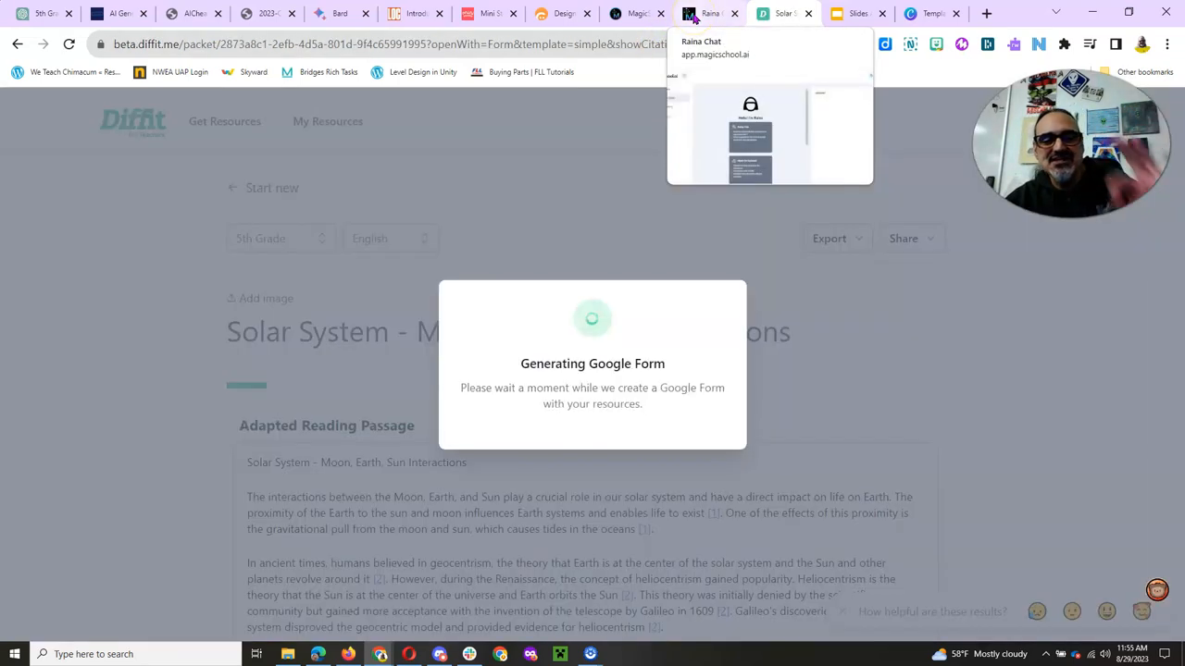
pyautogui.moveTo(830, 13)
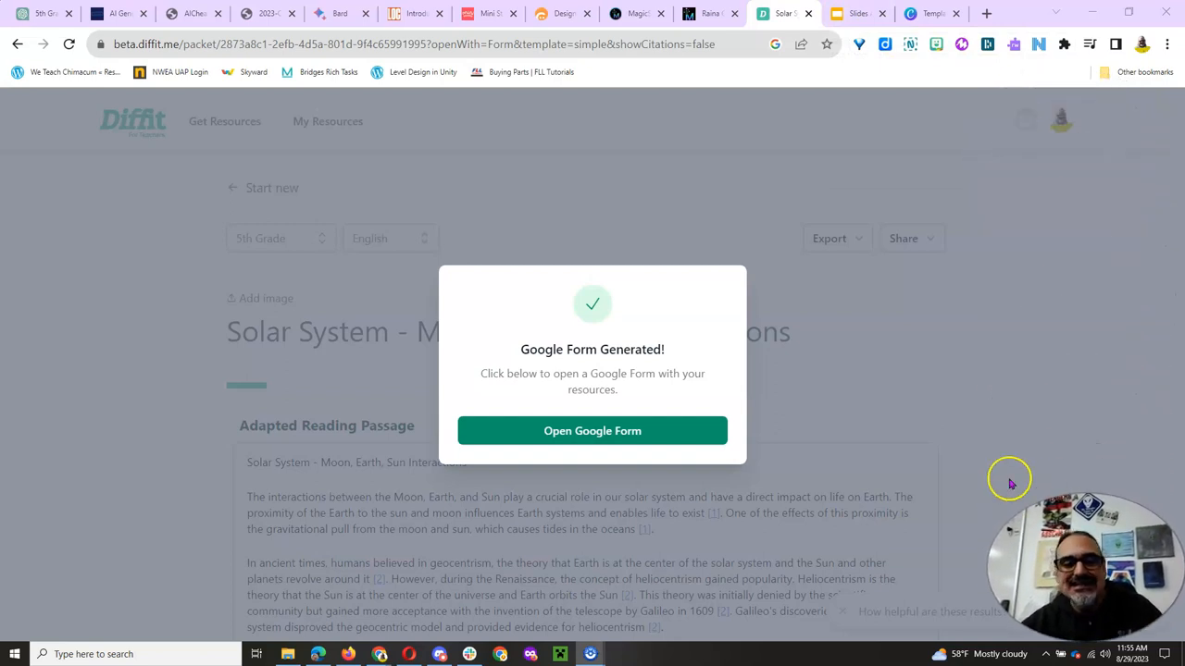
pyautogui.moveTo(792, 461)
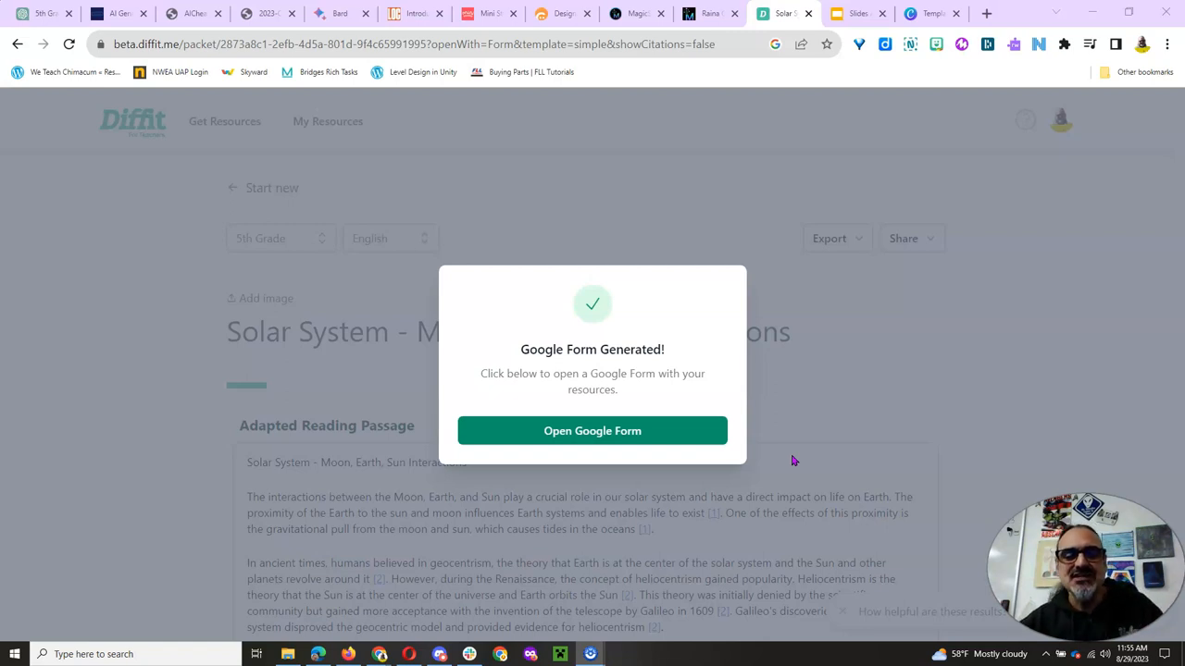
# - Review the exported Google Forms quiz questions, then return via Google Slides to the Canva templates page
pyautogui.click(592, 429)
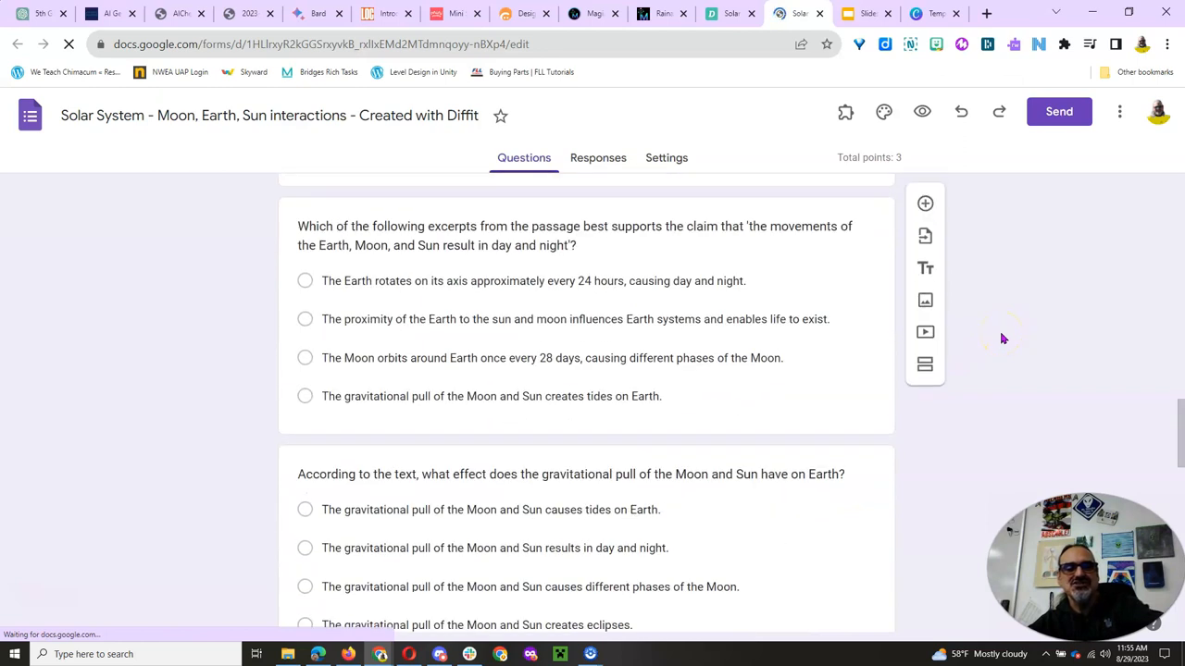
pyautogui.scroll(-3)
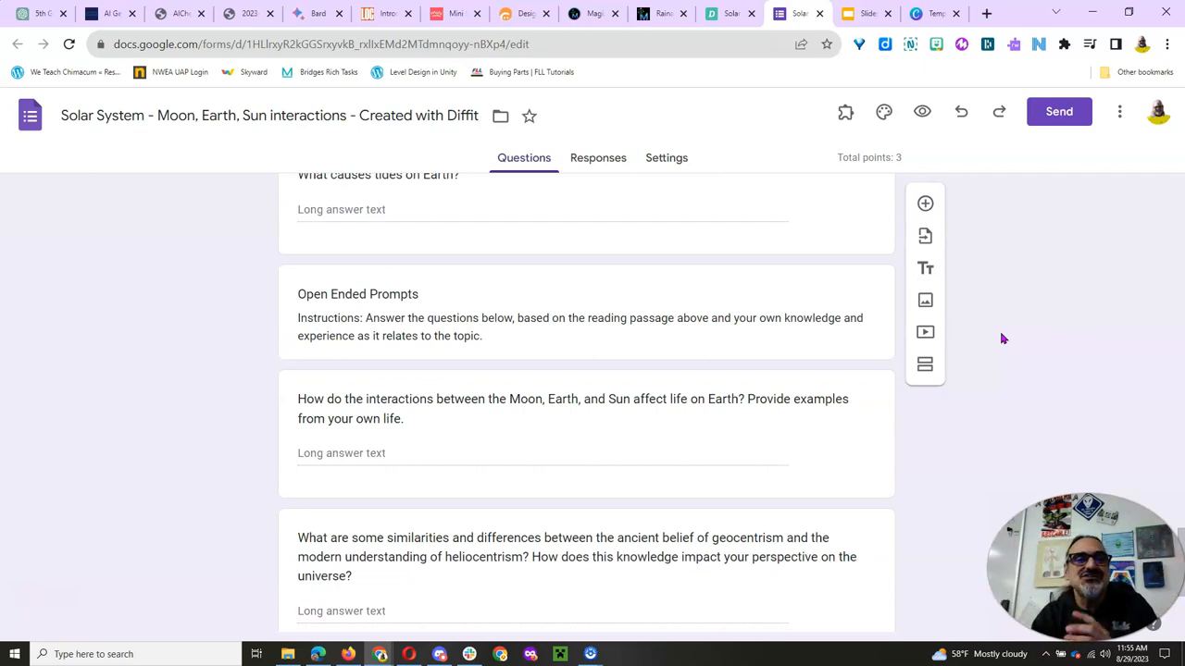
pyautogui.moveTo(898, 319)
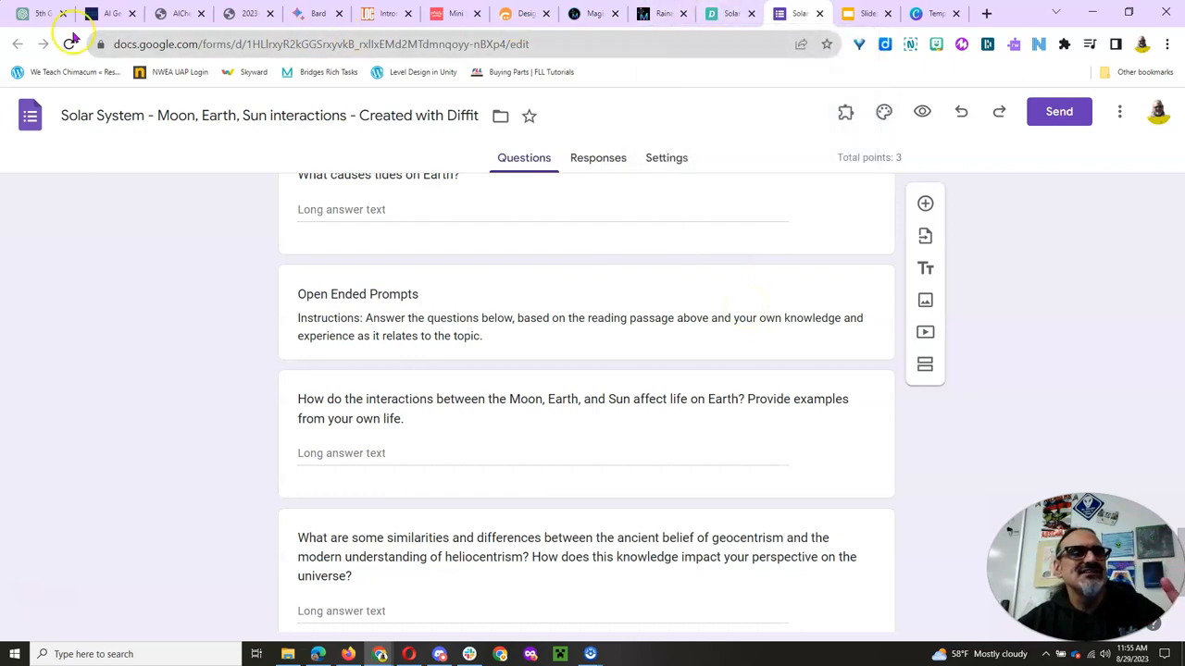
pyautogui.moveTo(41, 13)
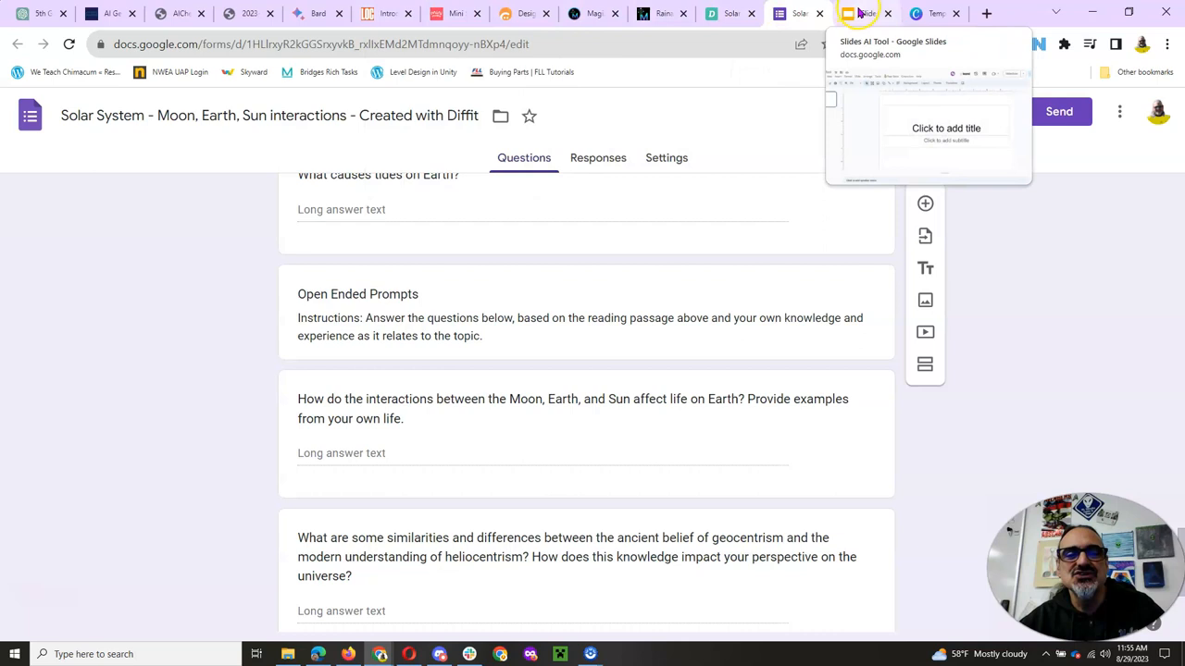
pyautogui.click(866, 13)
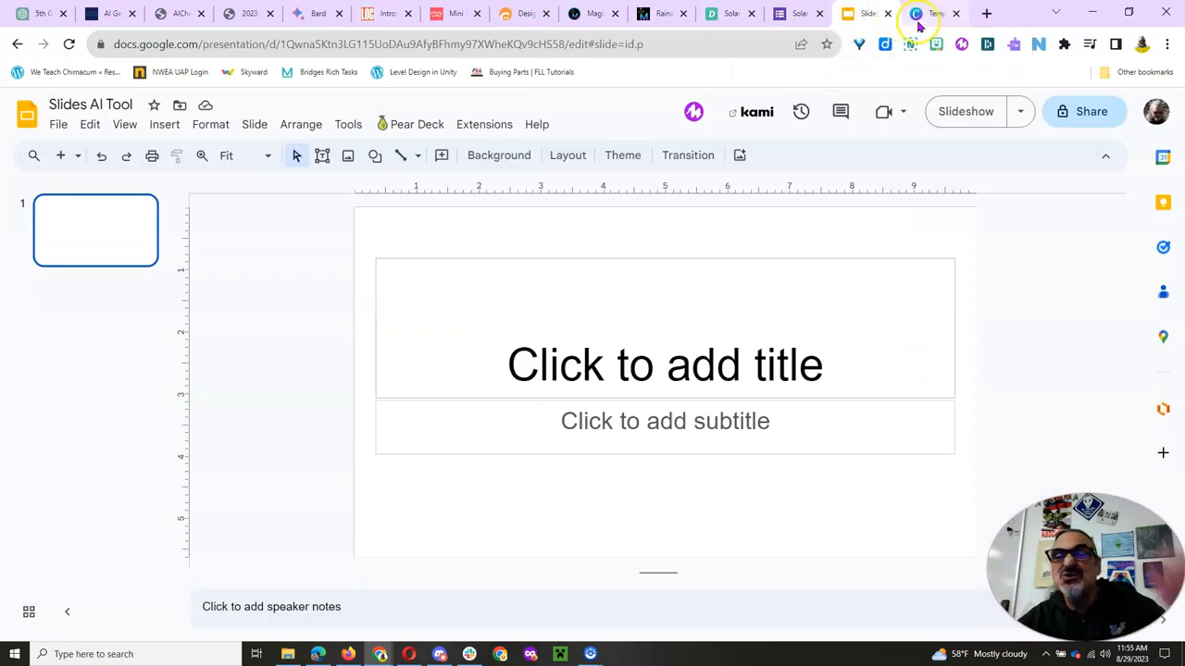
pyautogui.click(929, 13)
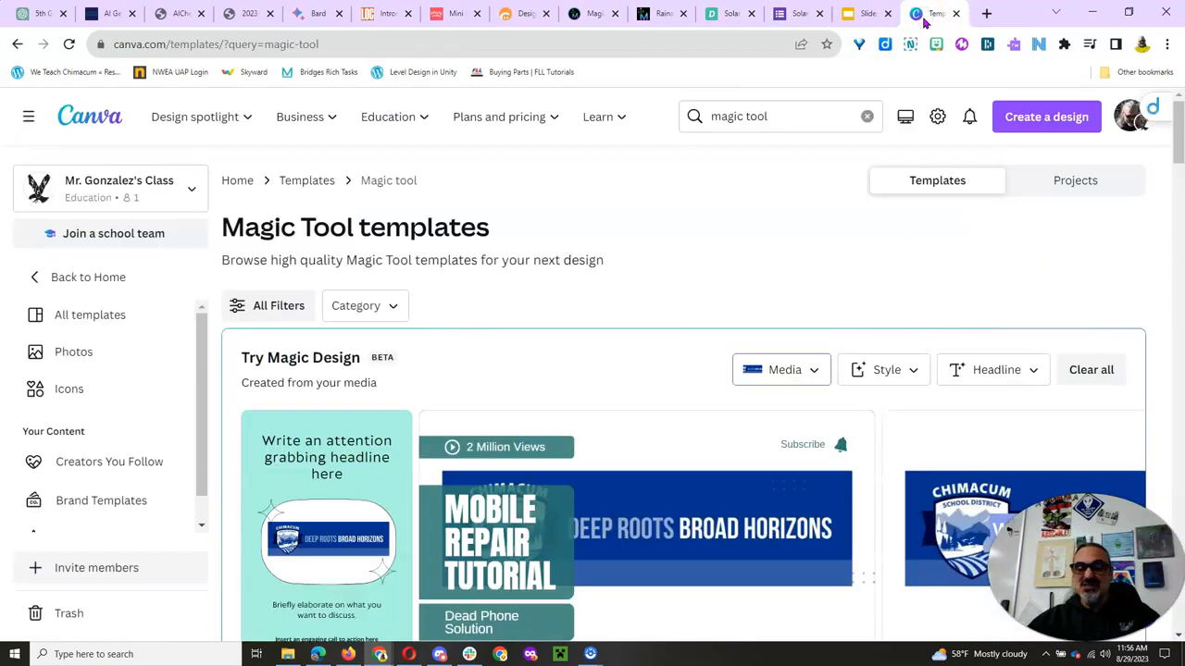